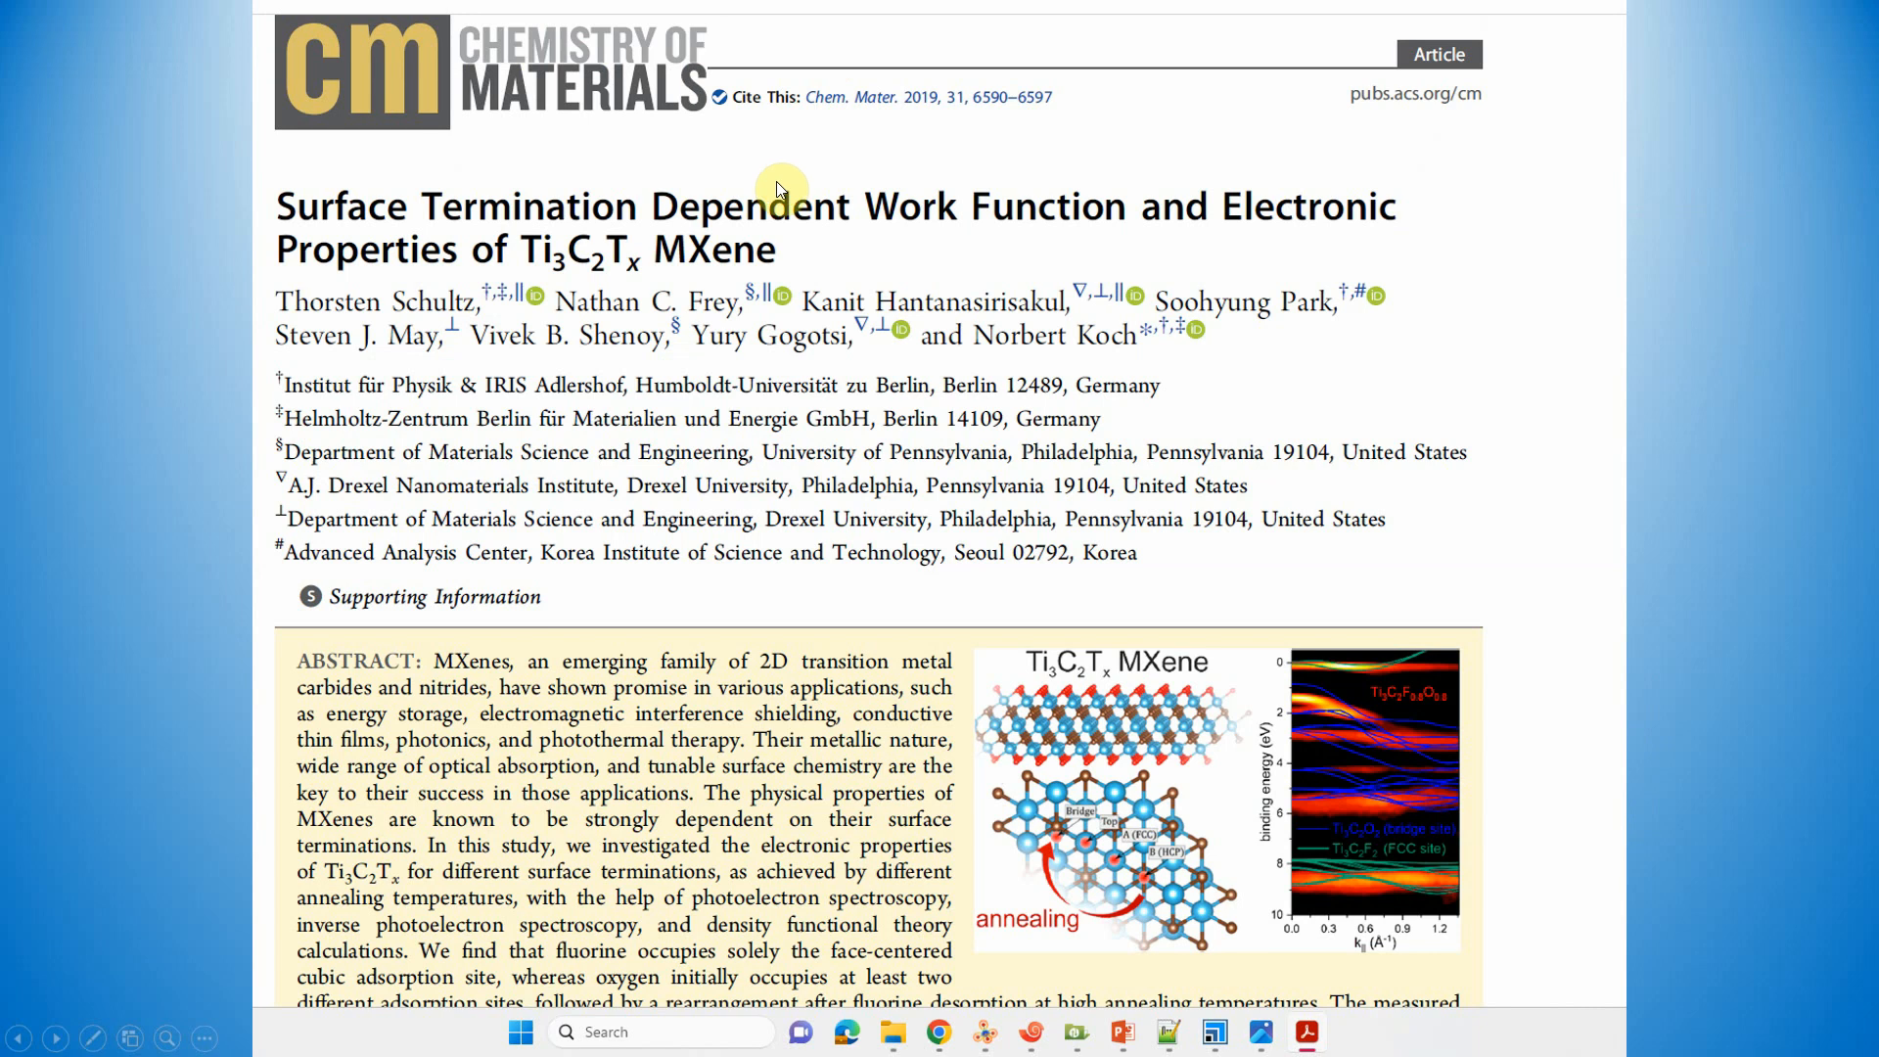
mouse_move(977, 531)
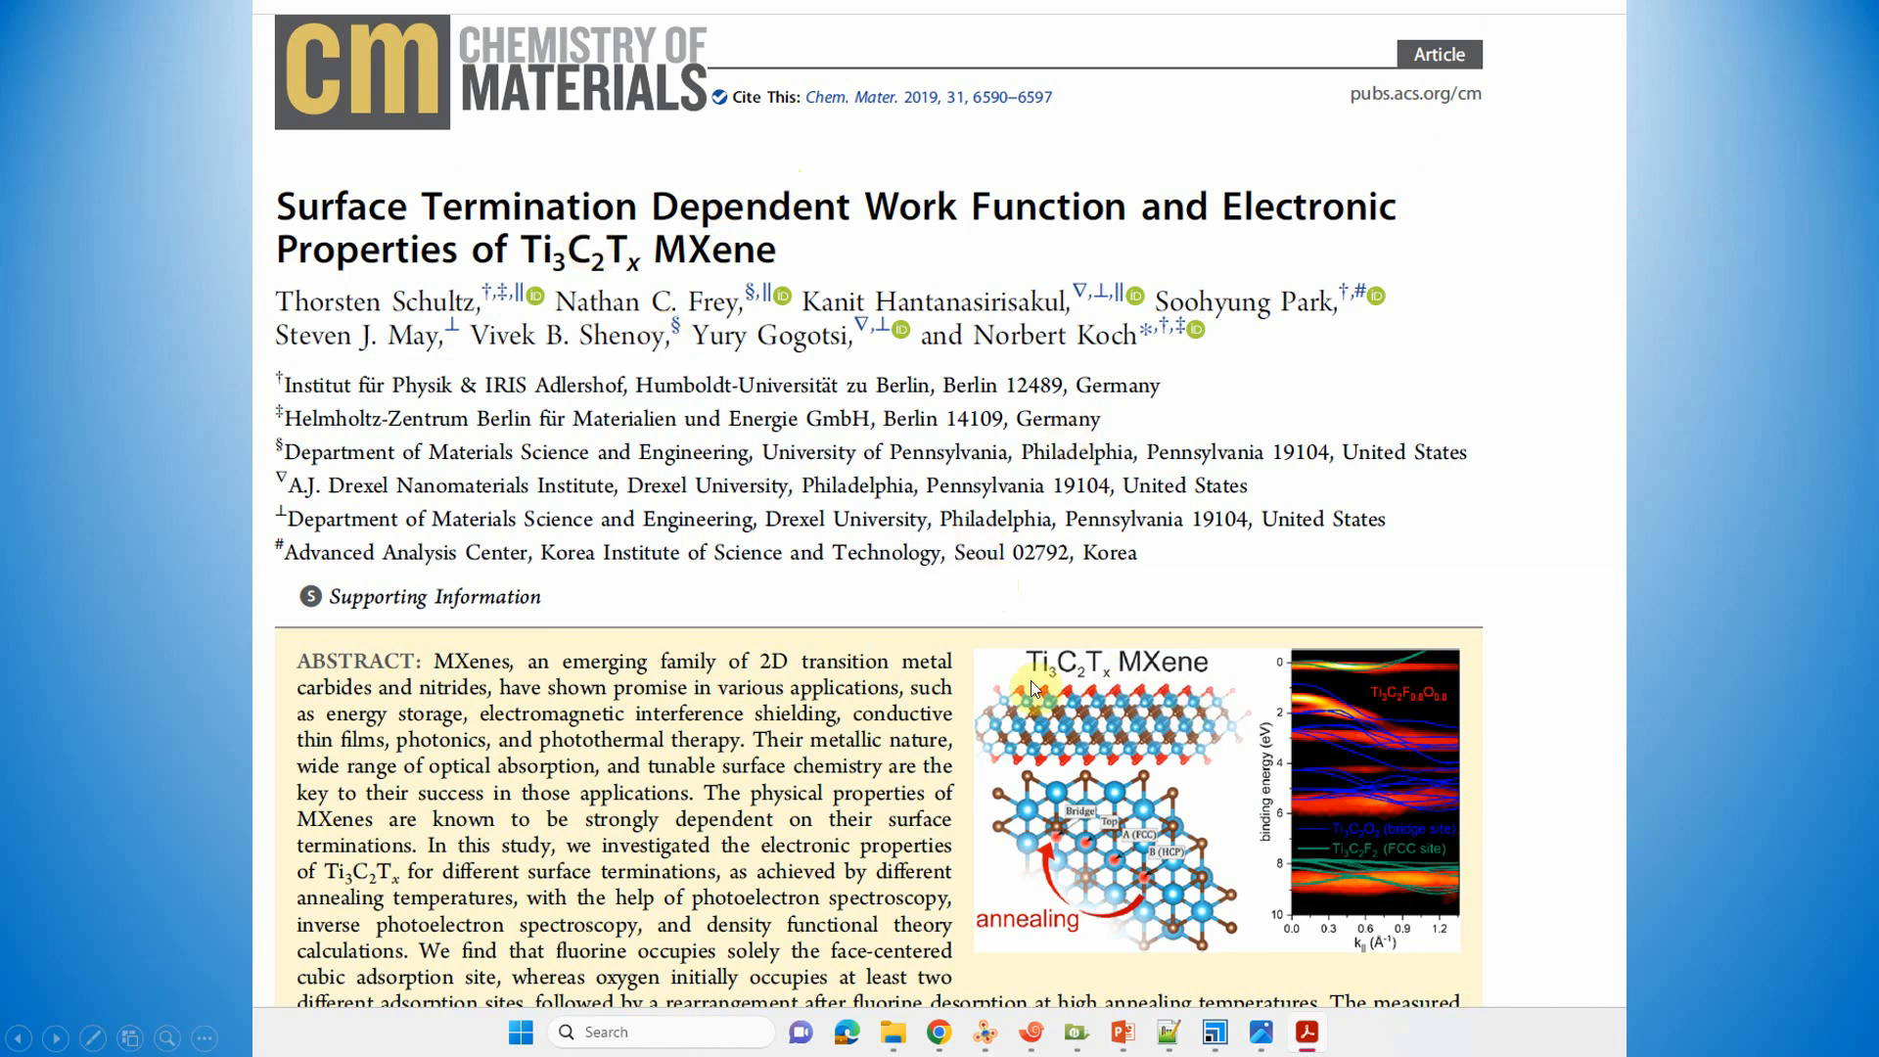
mouse_move(1093, 705)
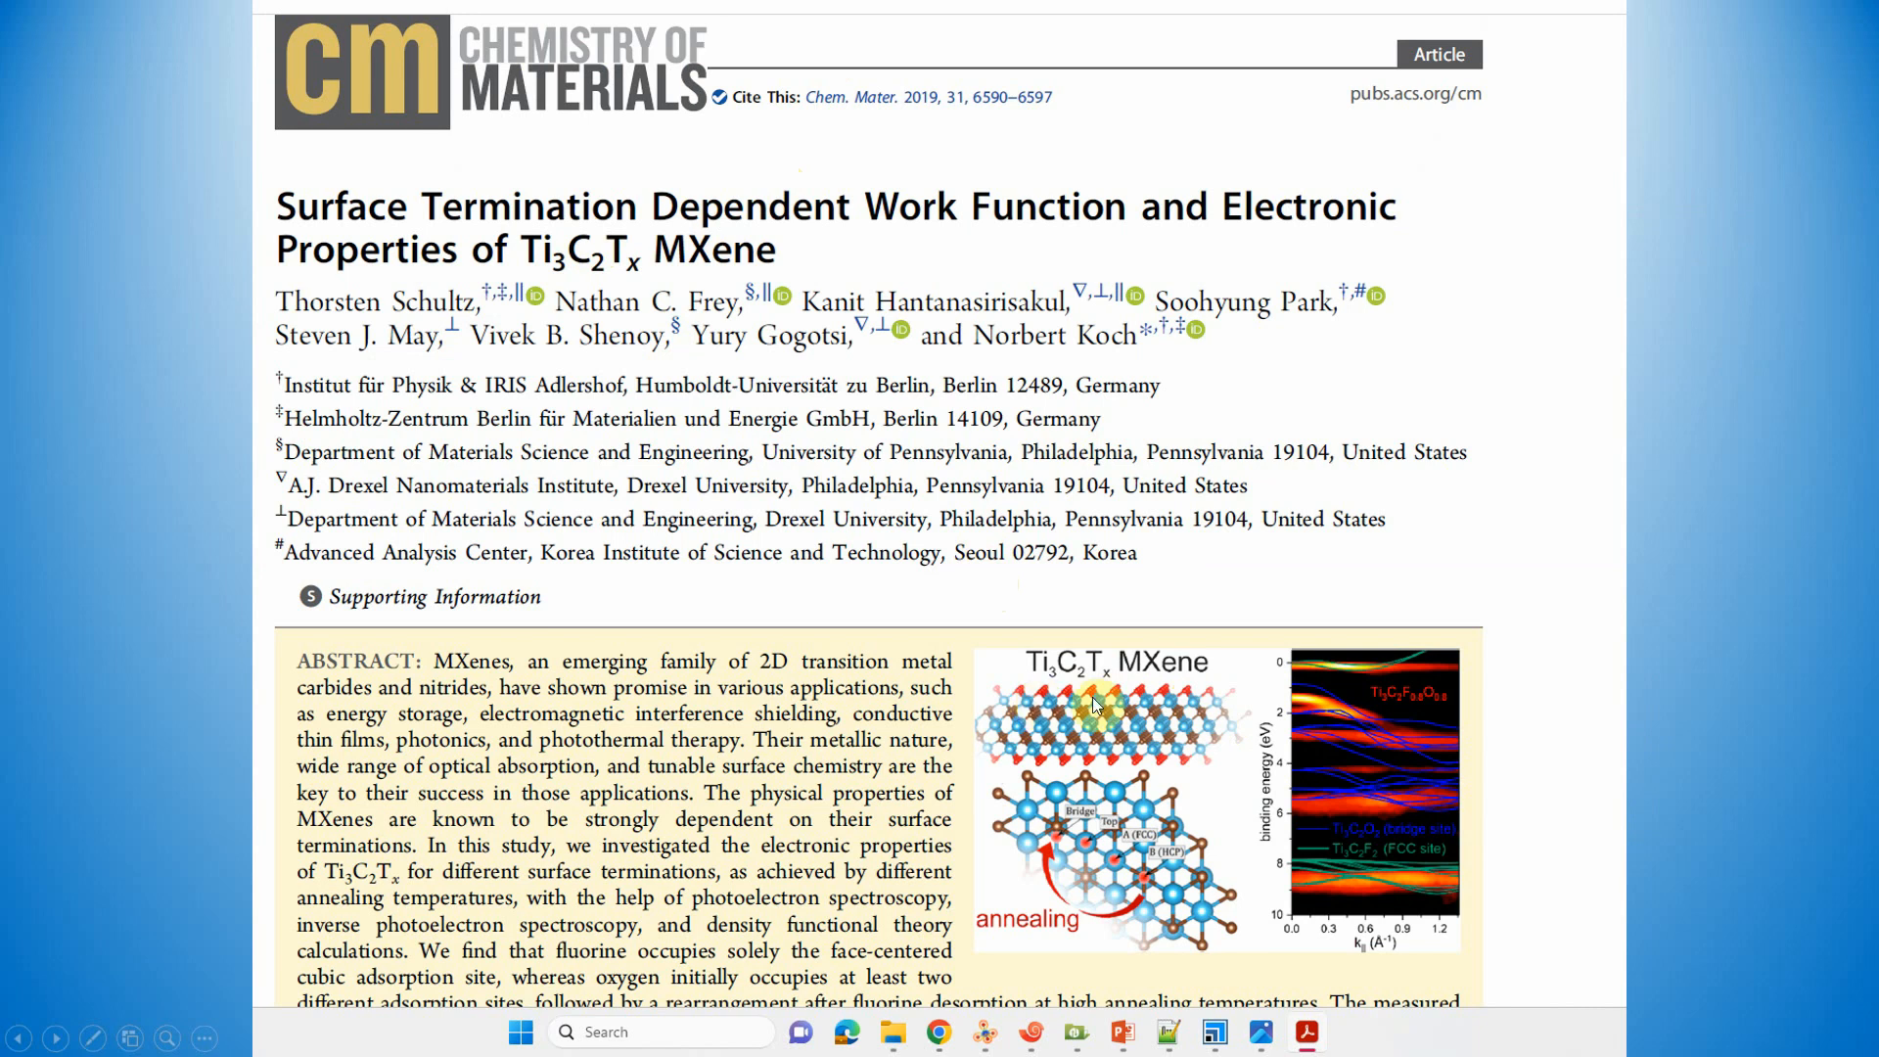
mouse_move(1184, 705)
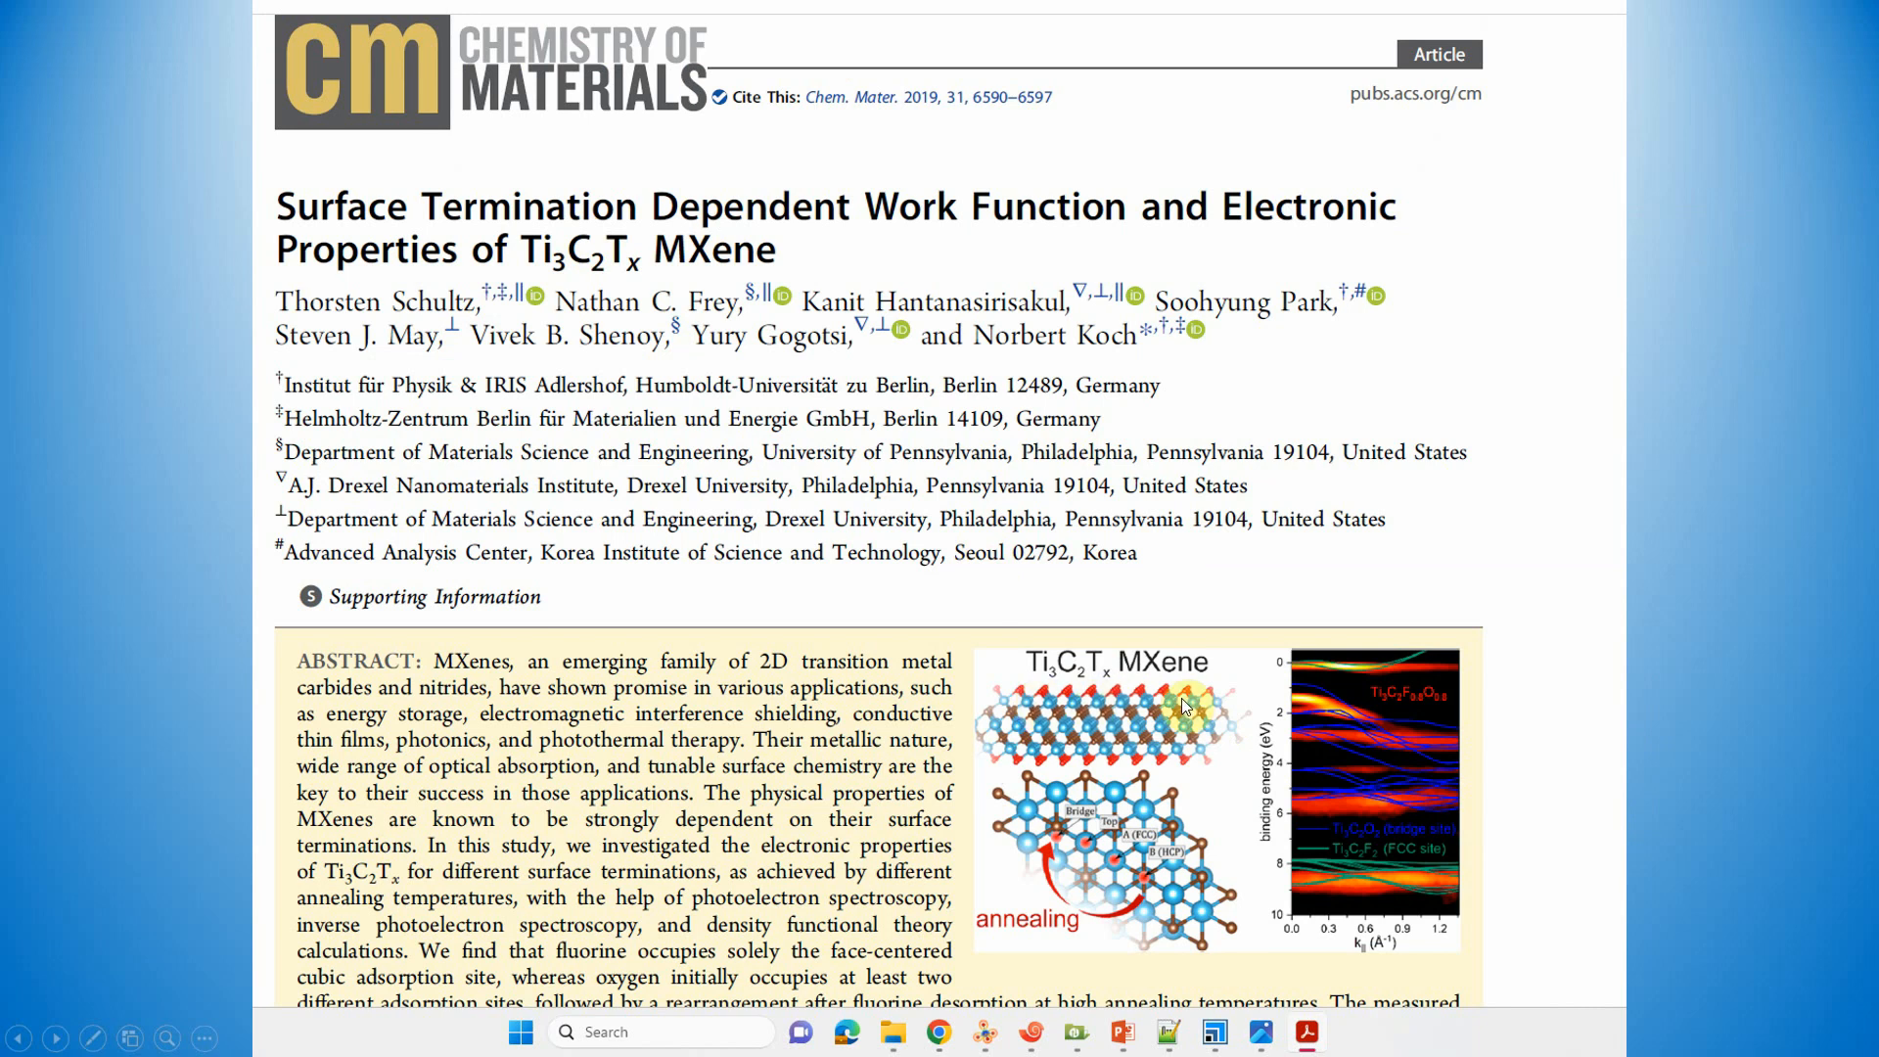
Step: Scroll past the title page to Figure 1's Ti3C2Tx adsorption-site schematics
scroll(down, 3)
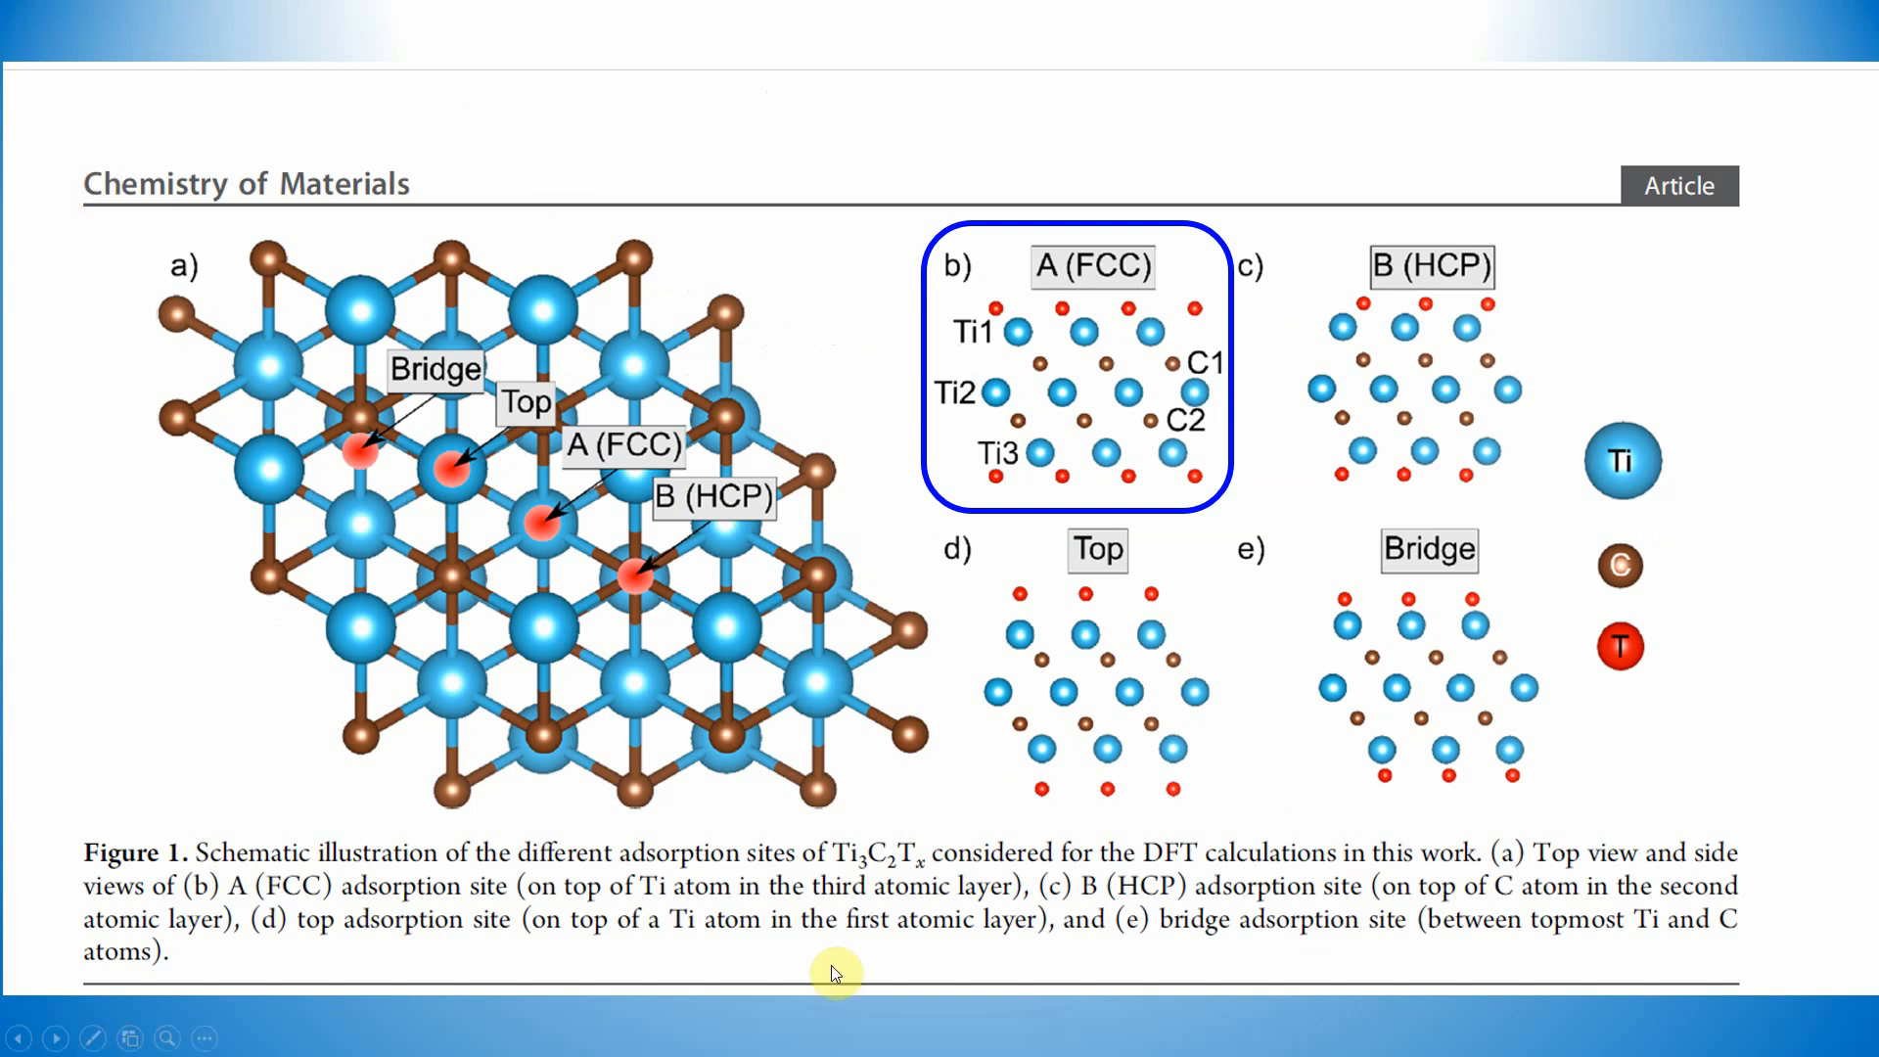
mouse_move(776, 728)
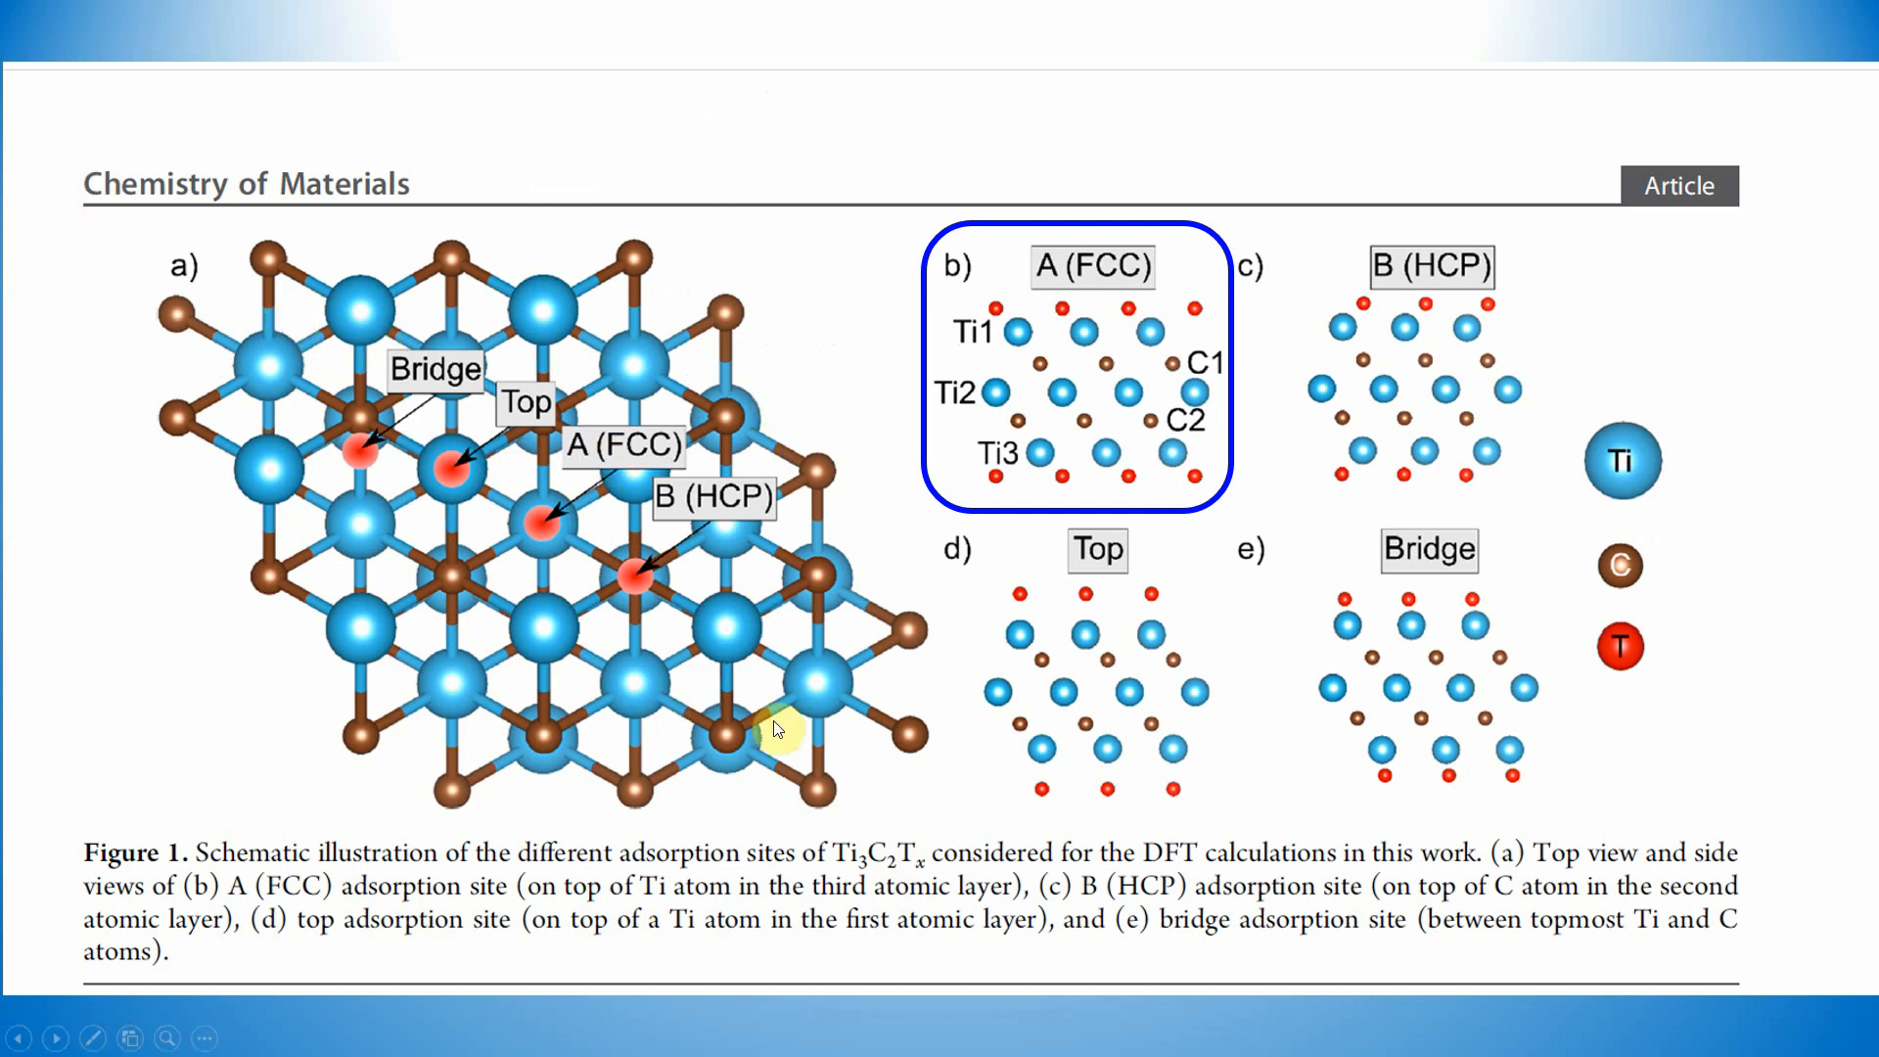
mouse_move(465, 557)
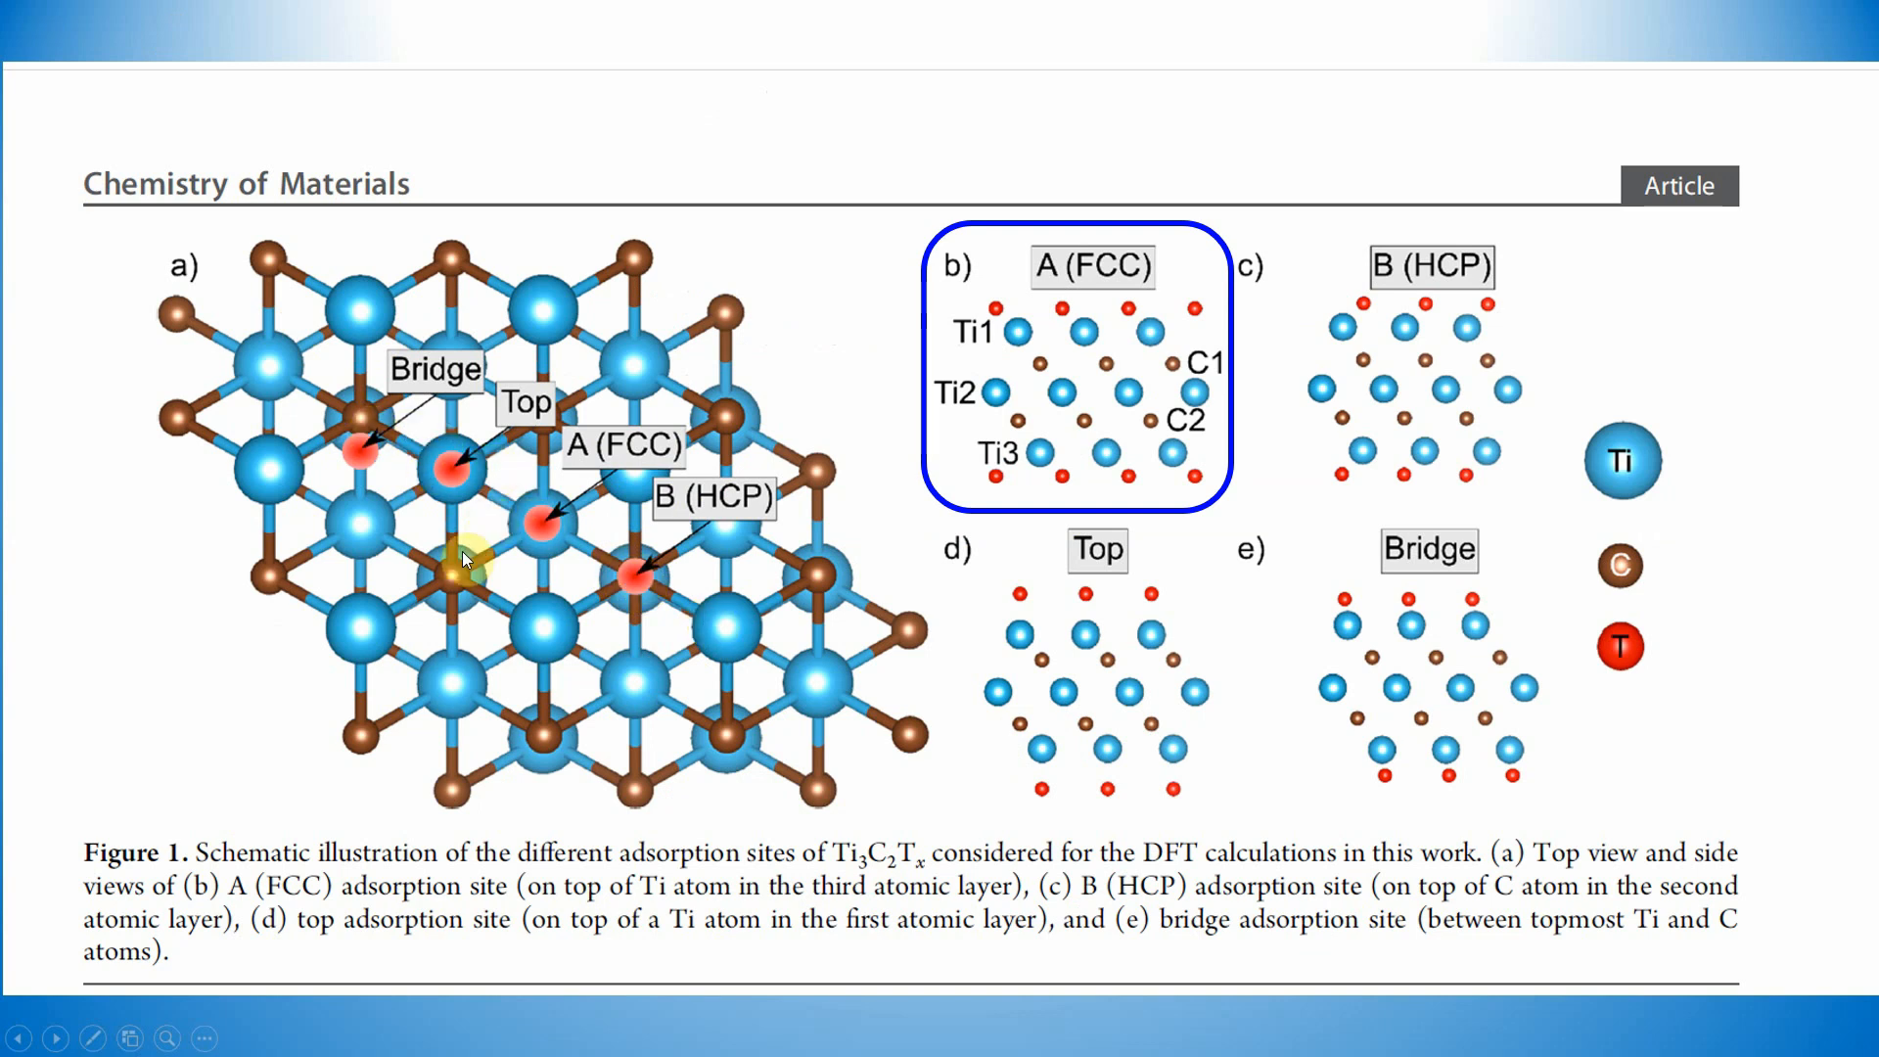
mouse_move(1271, 356)
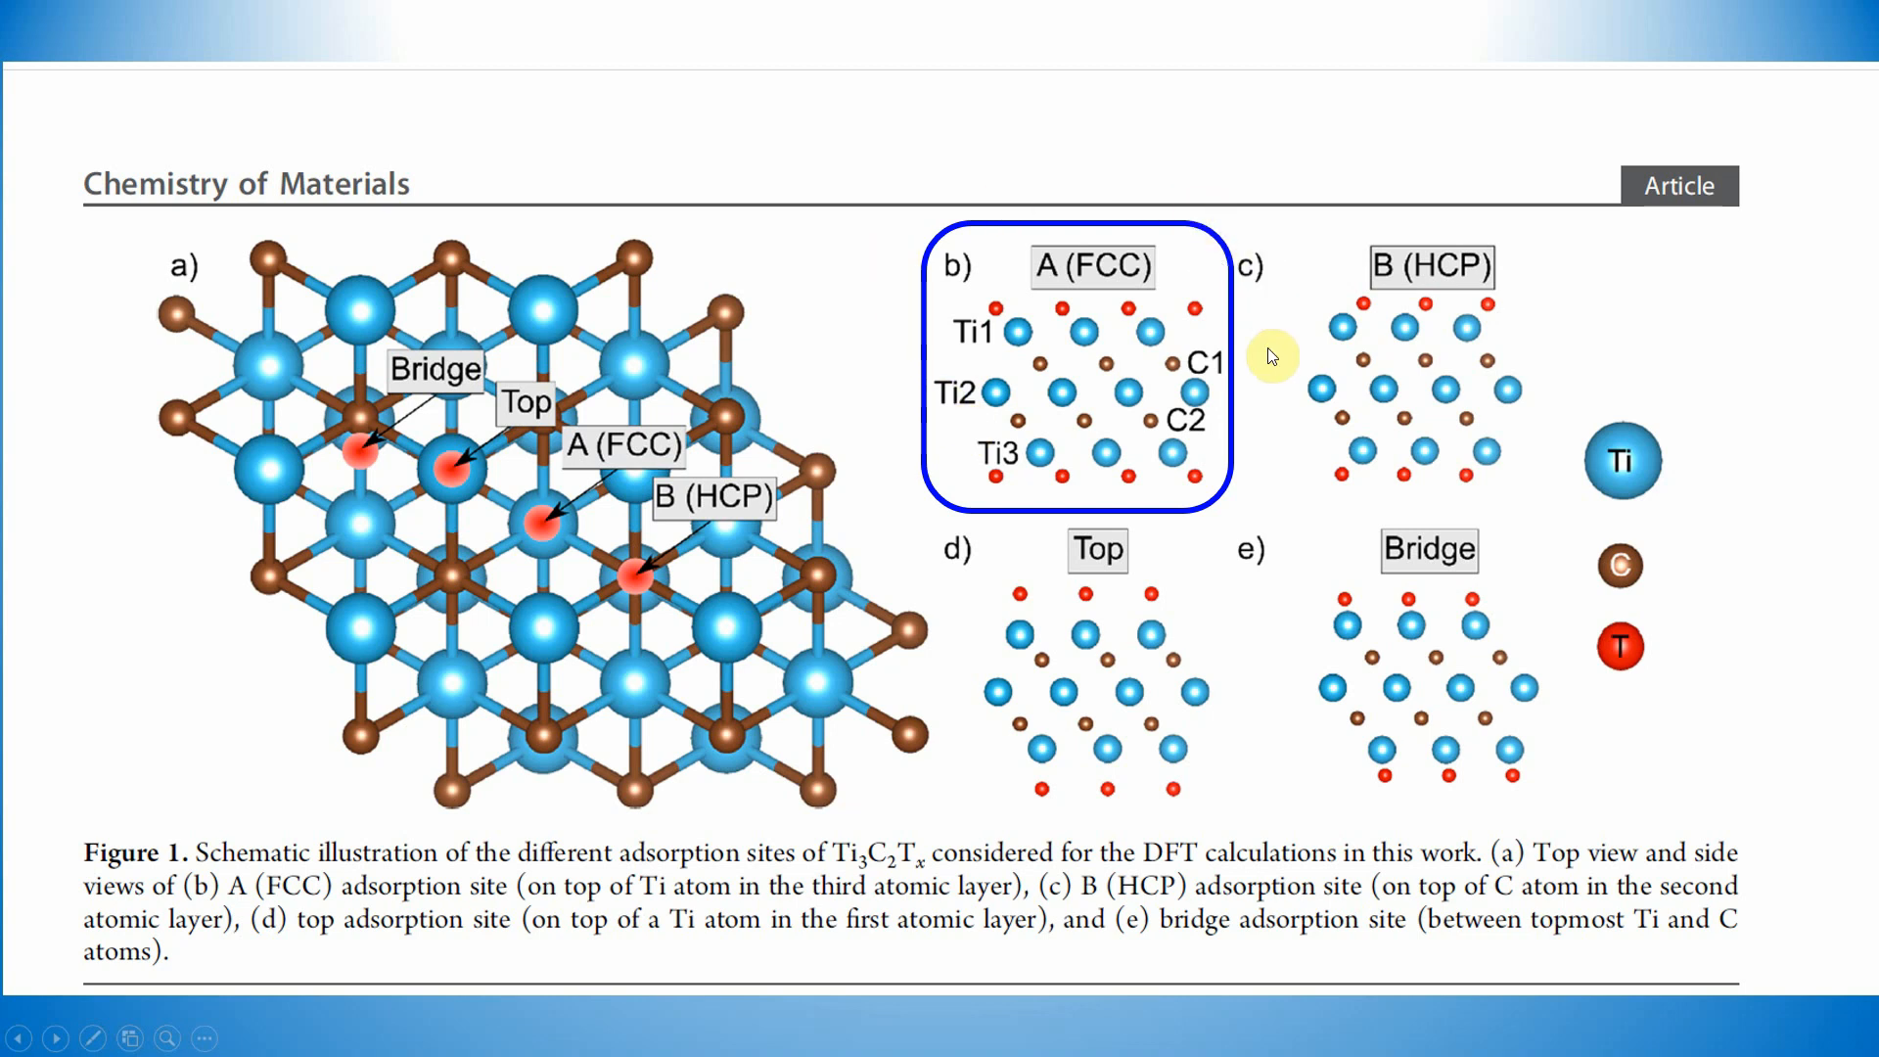
mouse_move(1024, 468)
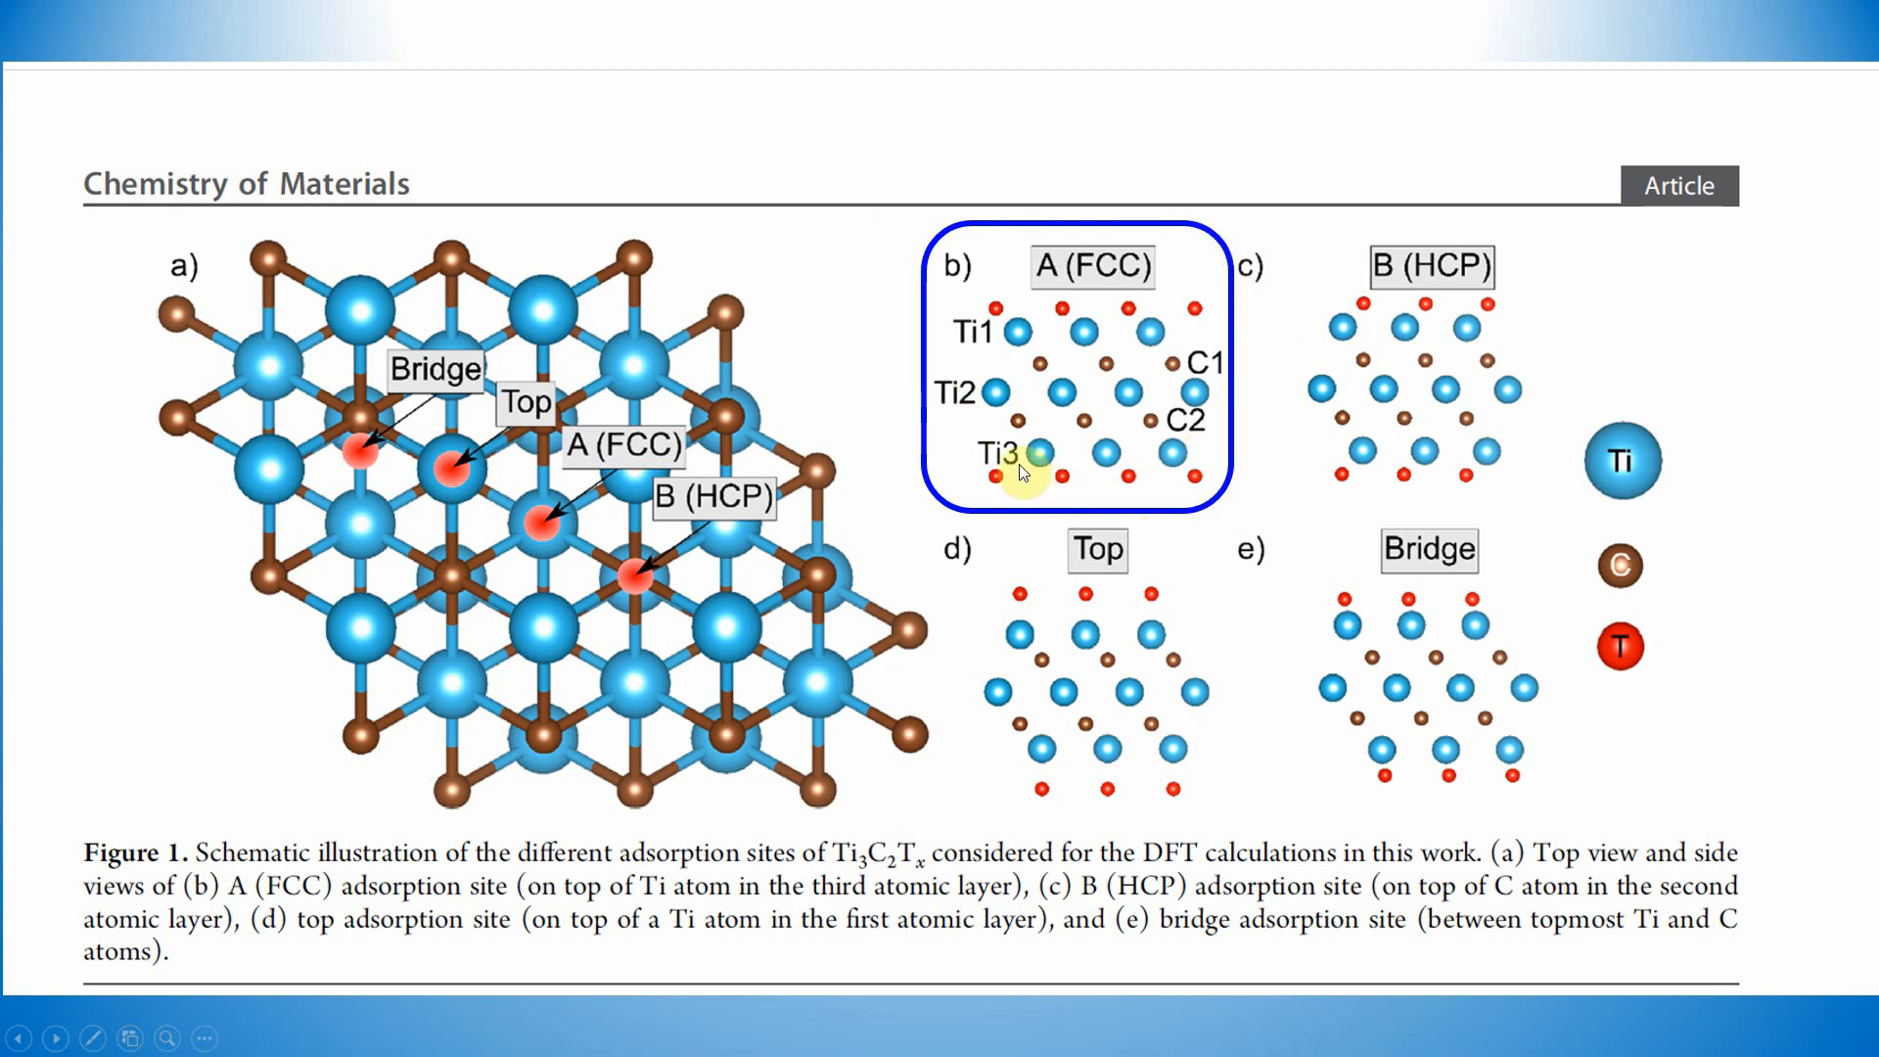
mouse_move(701, 561)
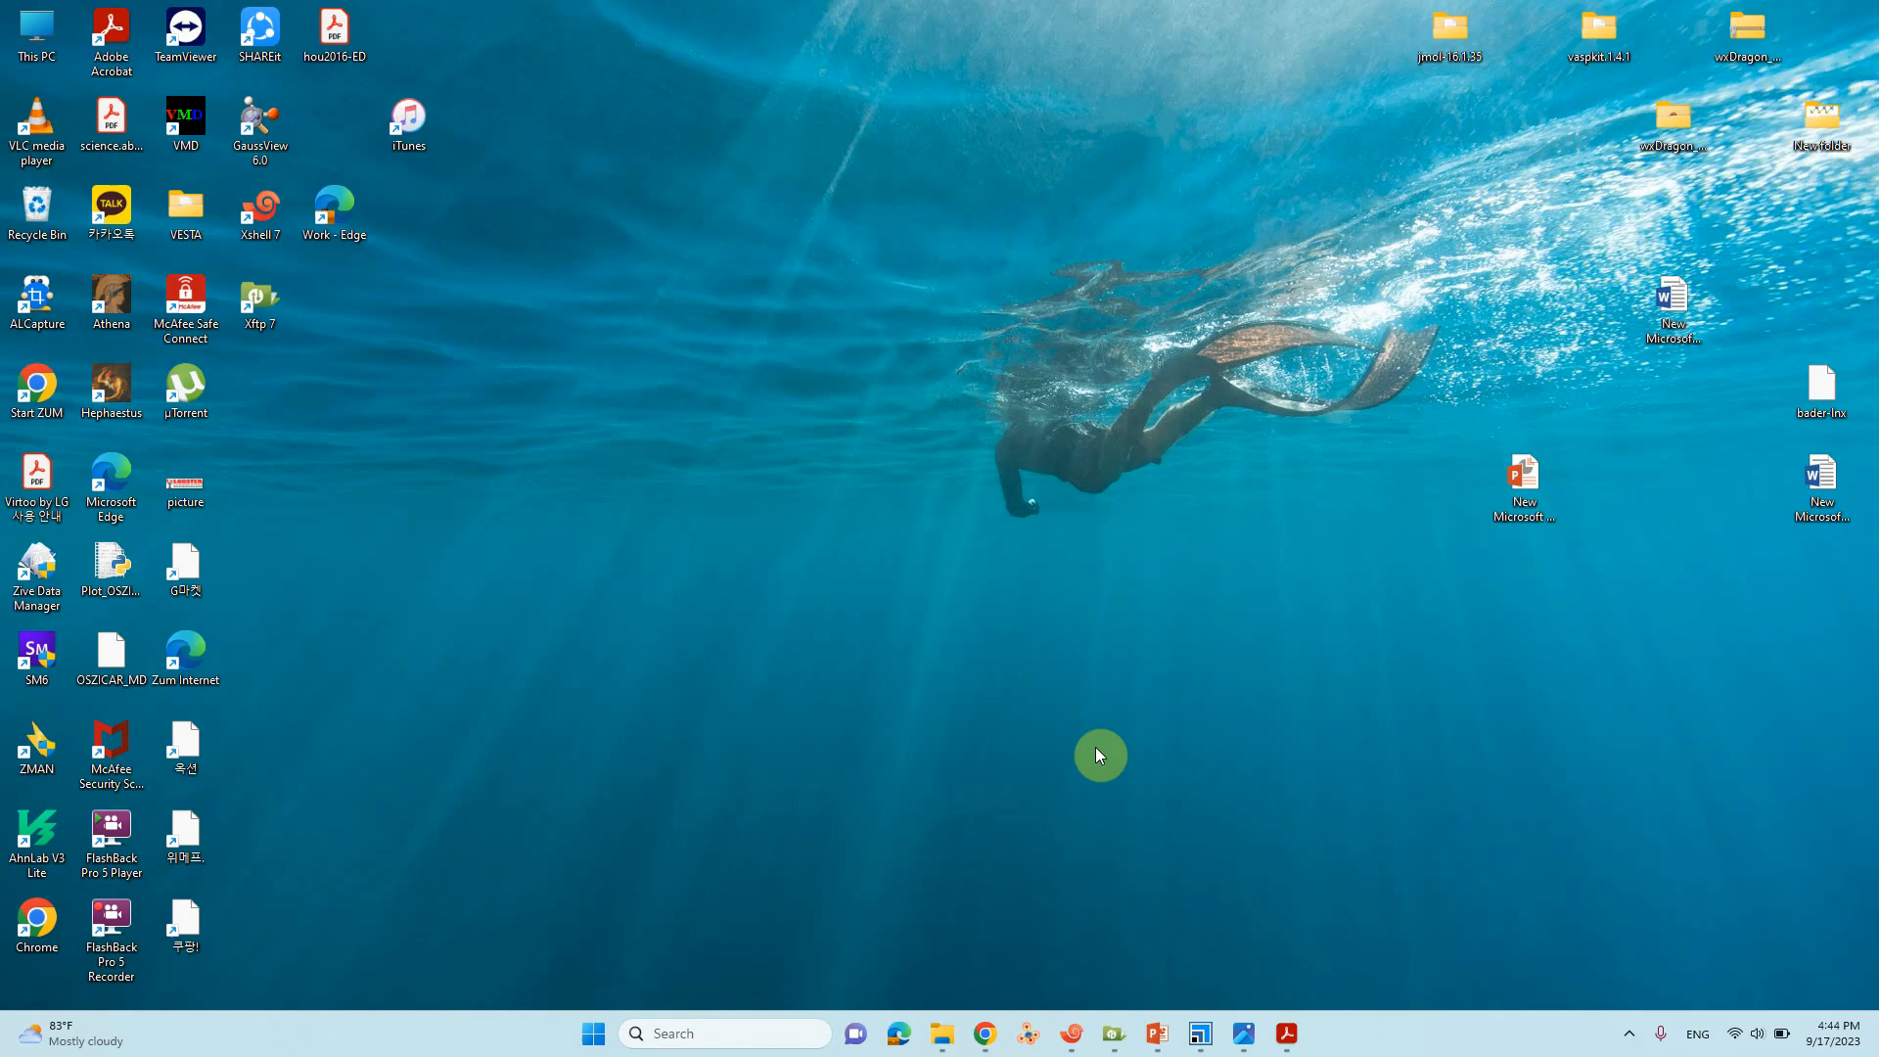
mouse_move(1025, 1033)
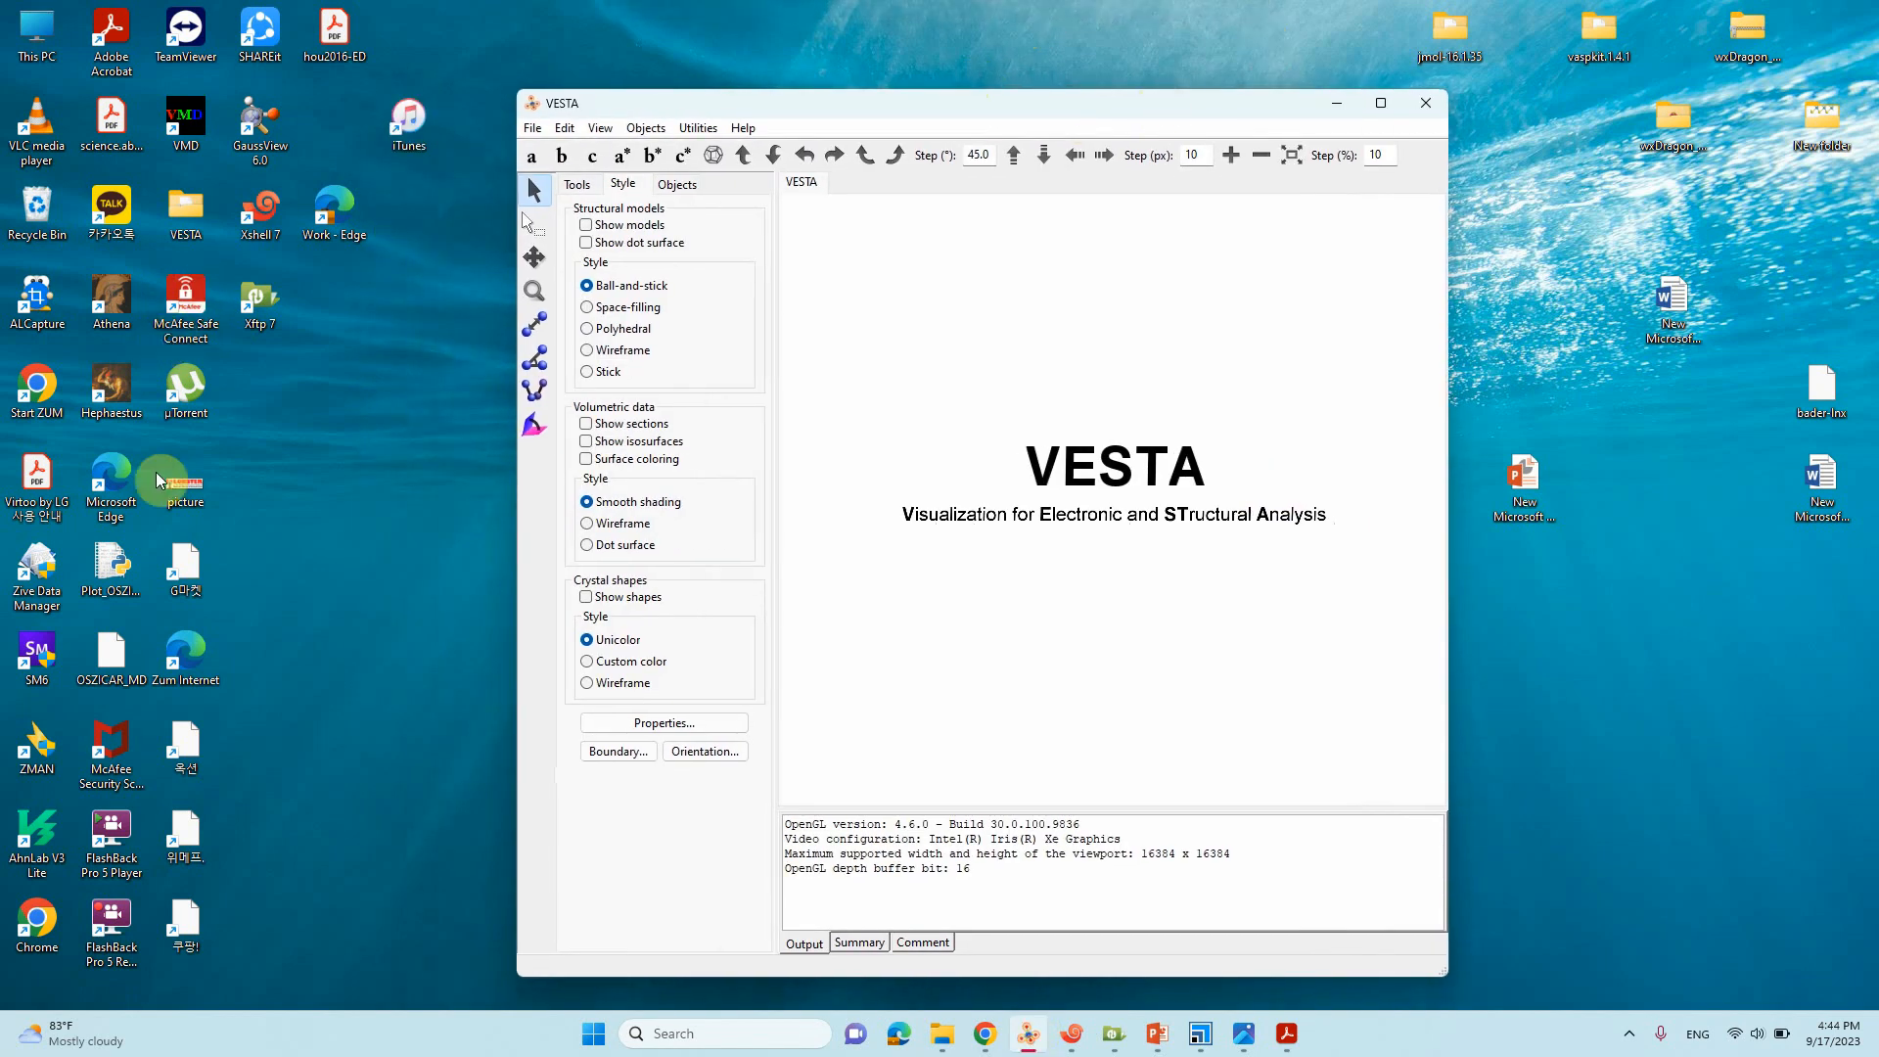
mouse_move(939, 1031)
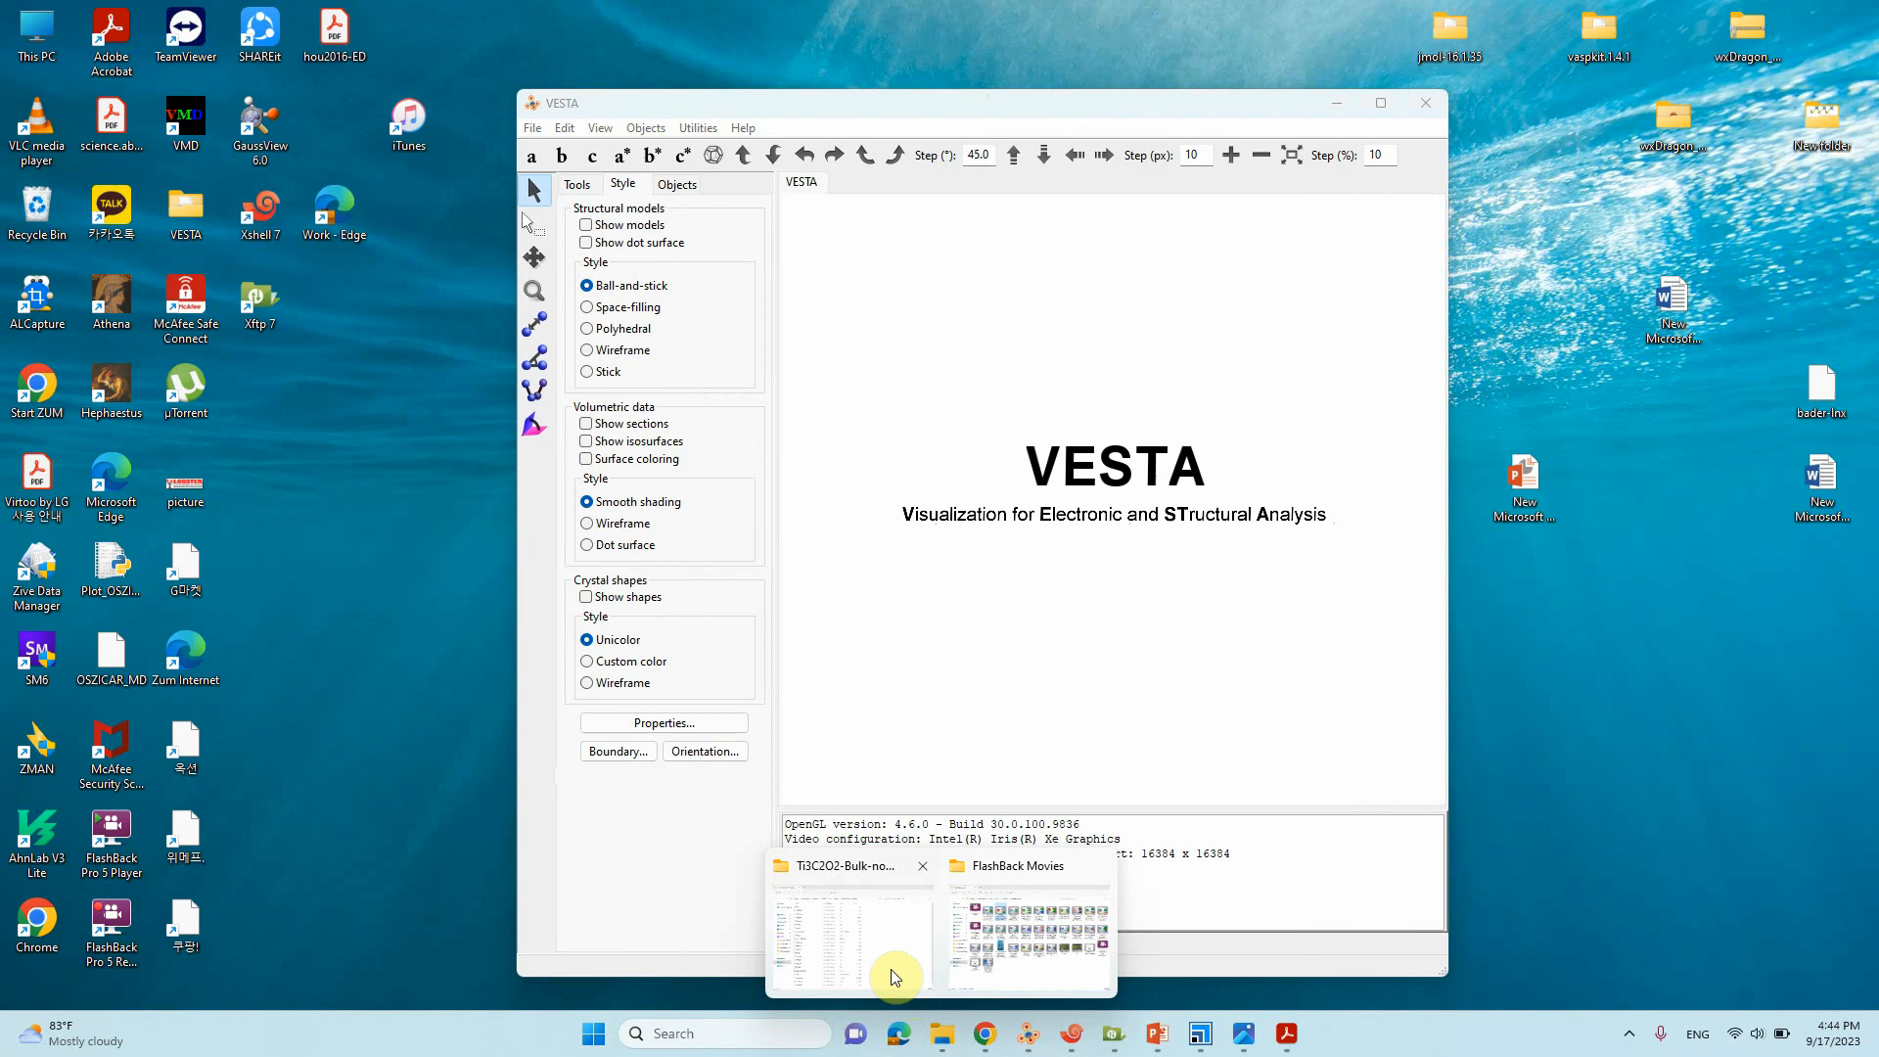
Step: Bring the Ti3C2O2-Bulk-novdw-New folder window to the front
click(850, 935)
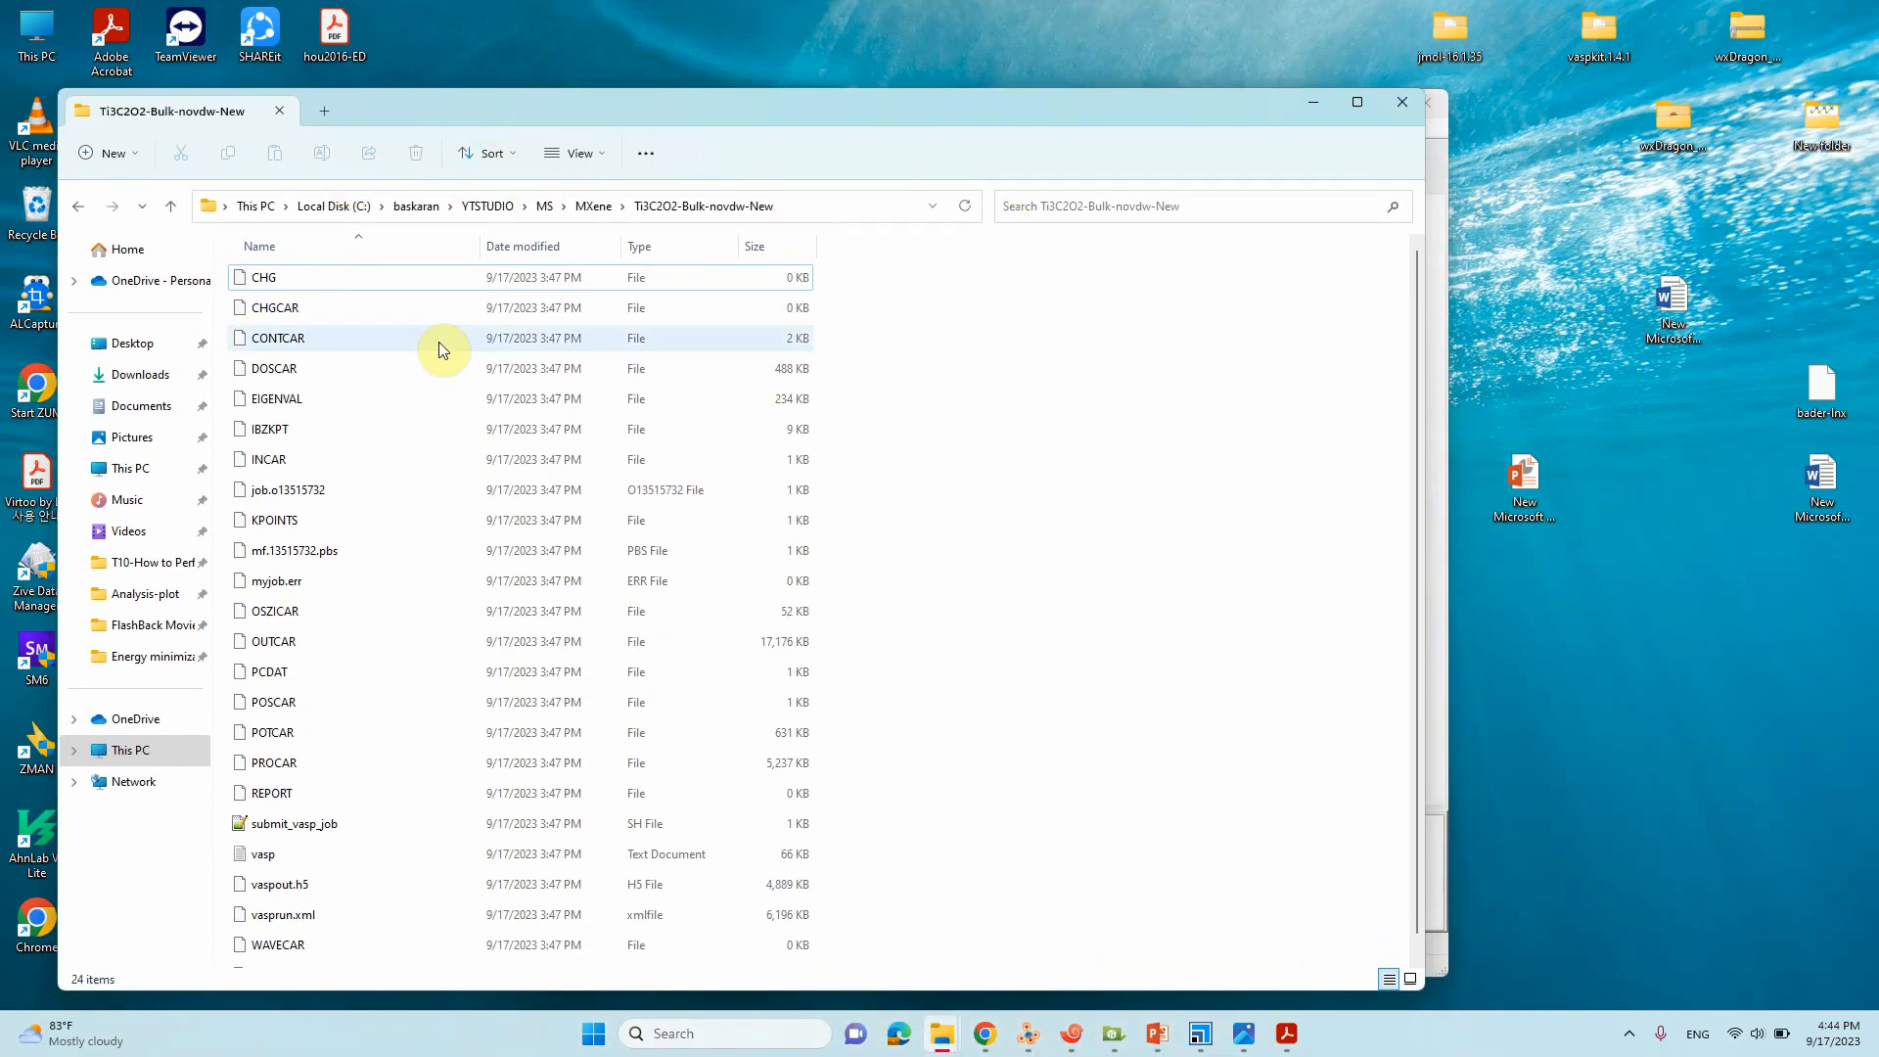
mouse_move(703, 204)
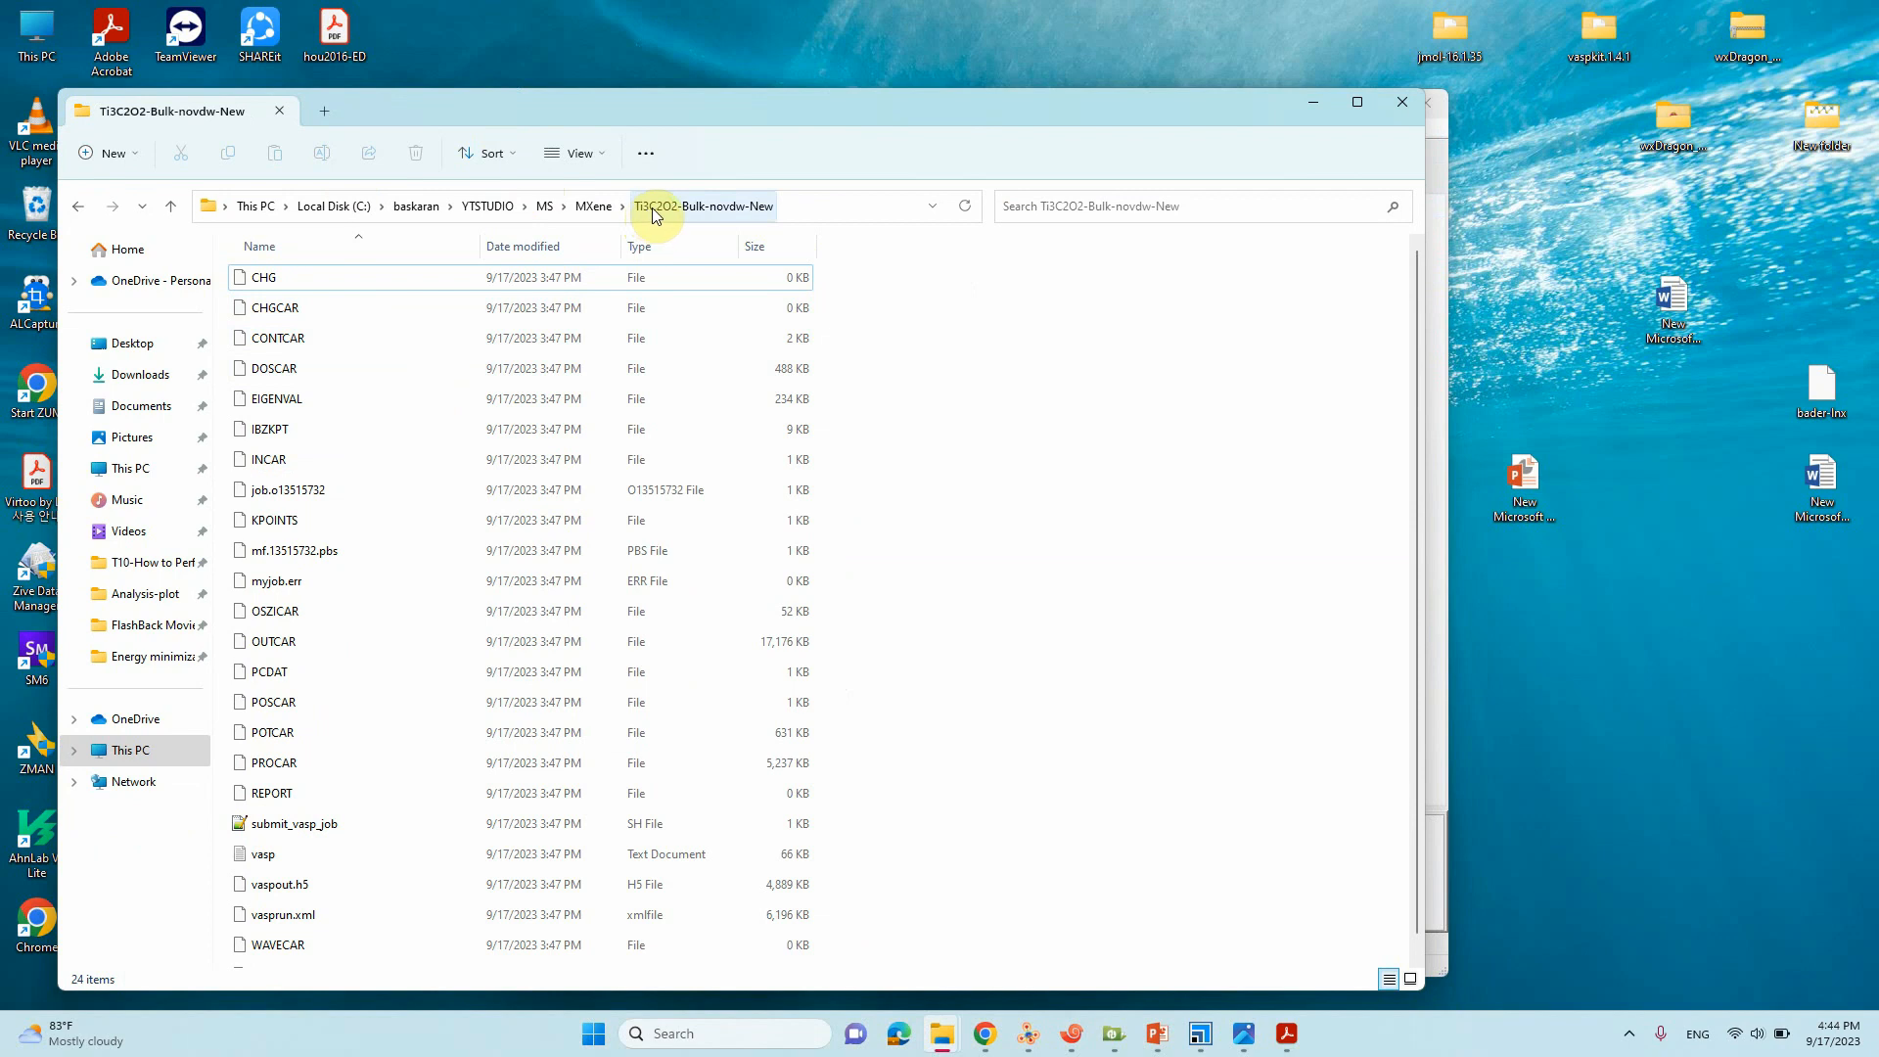
Step: Select the INCAR file in the calculation folder and open it to the app chooser
click(277, 338)
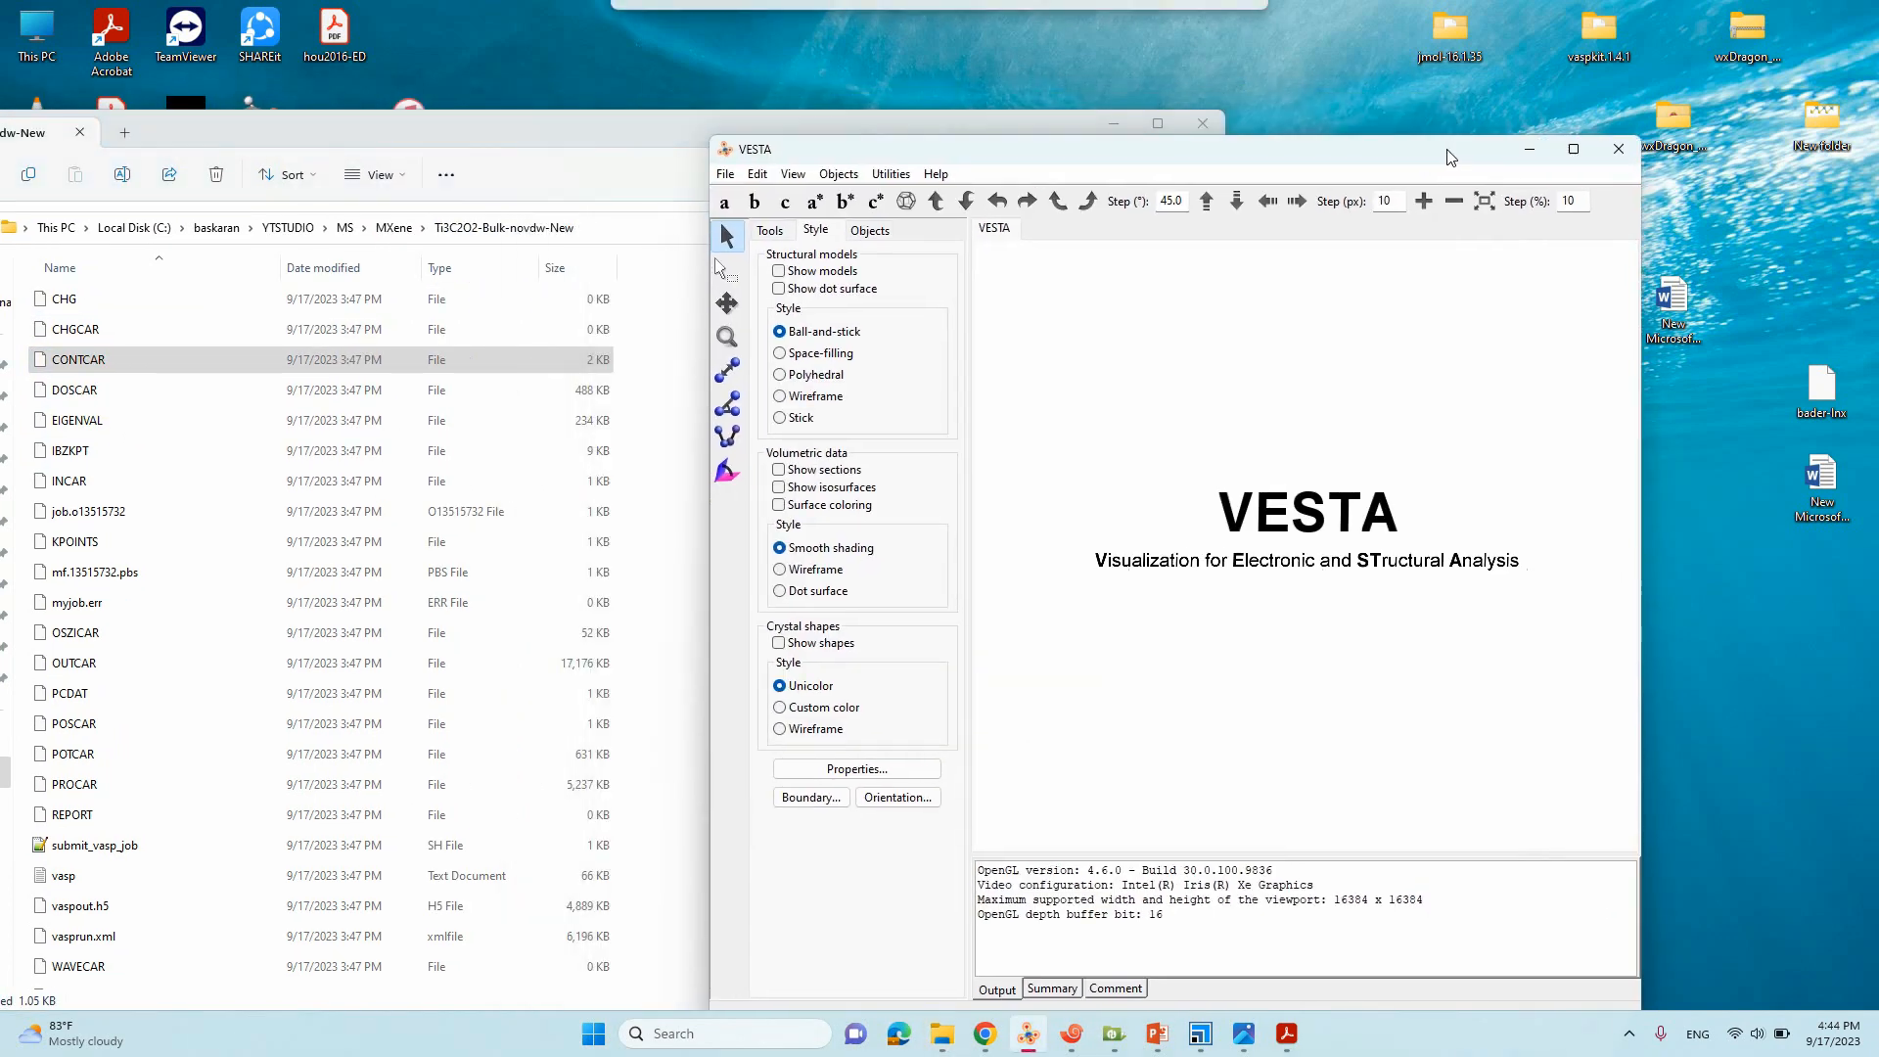
double_click(78, 358)
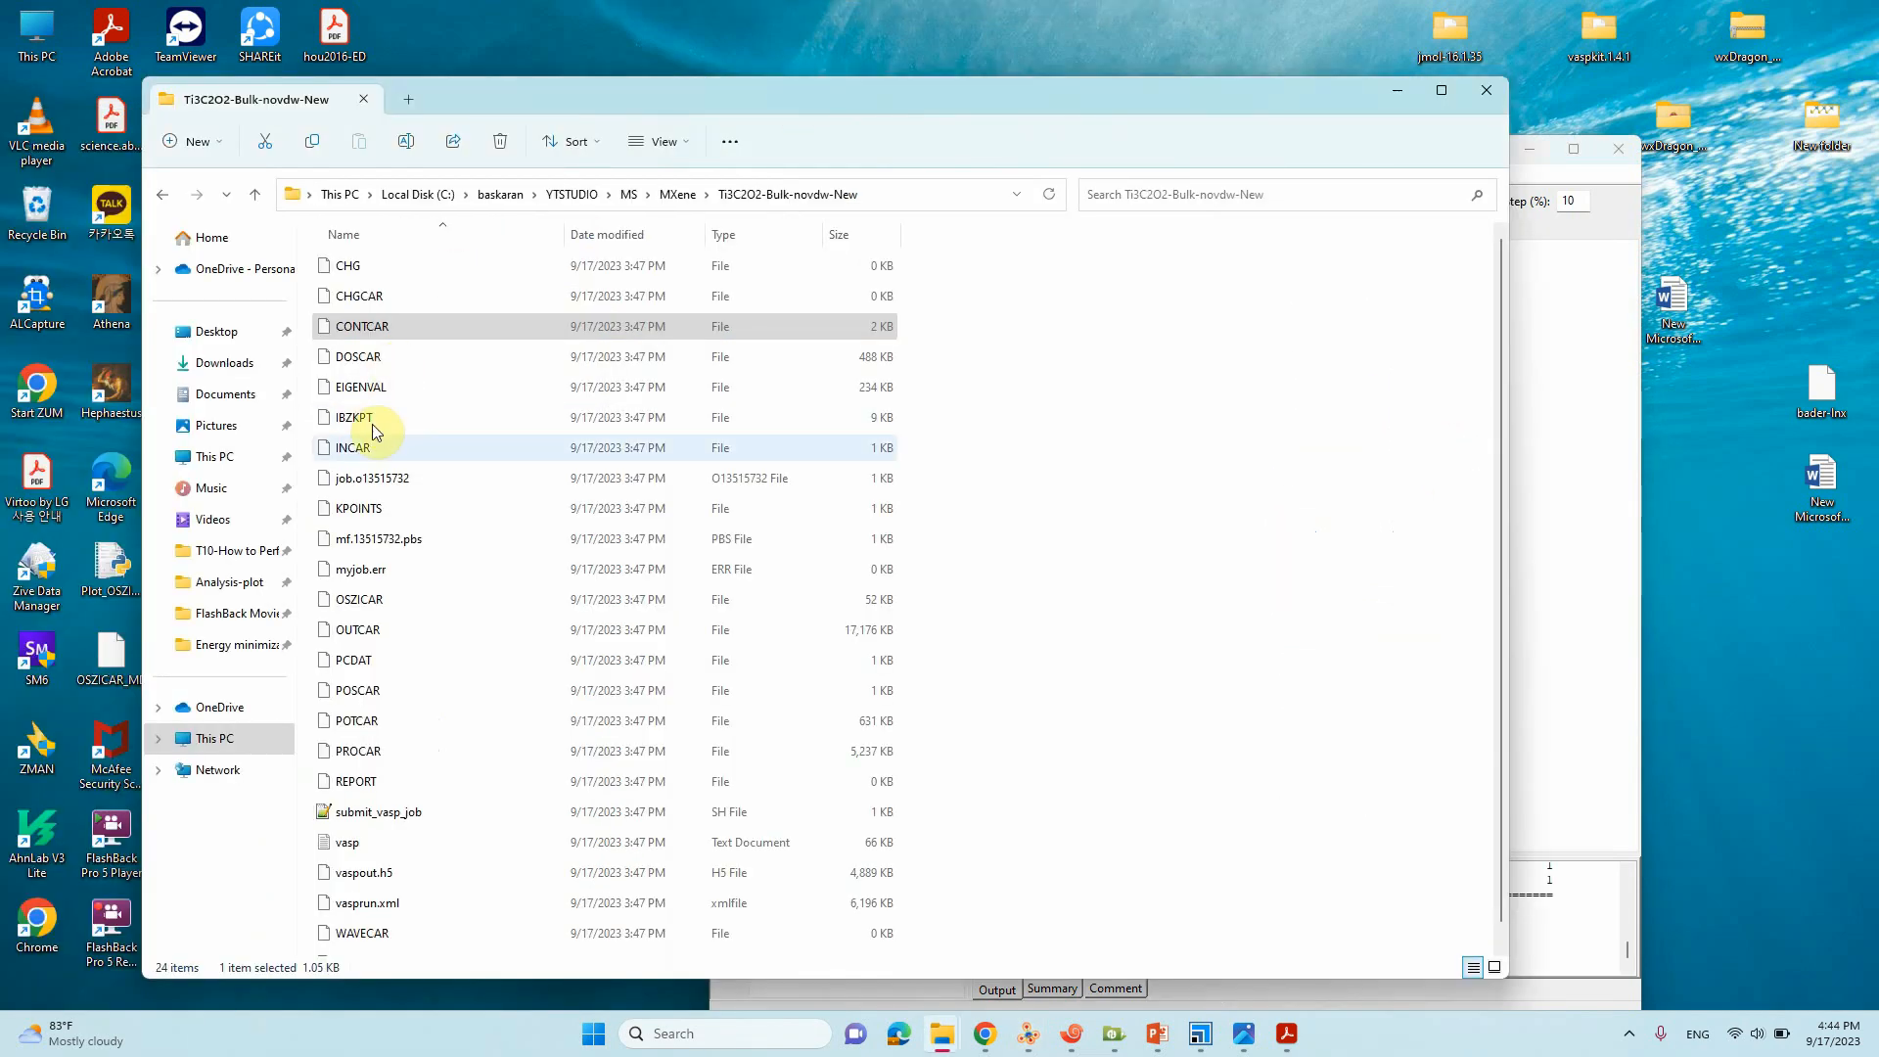
click(352, 447)
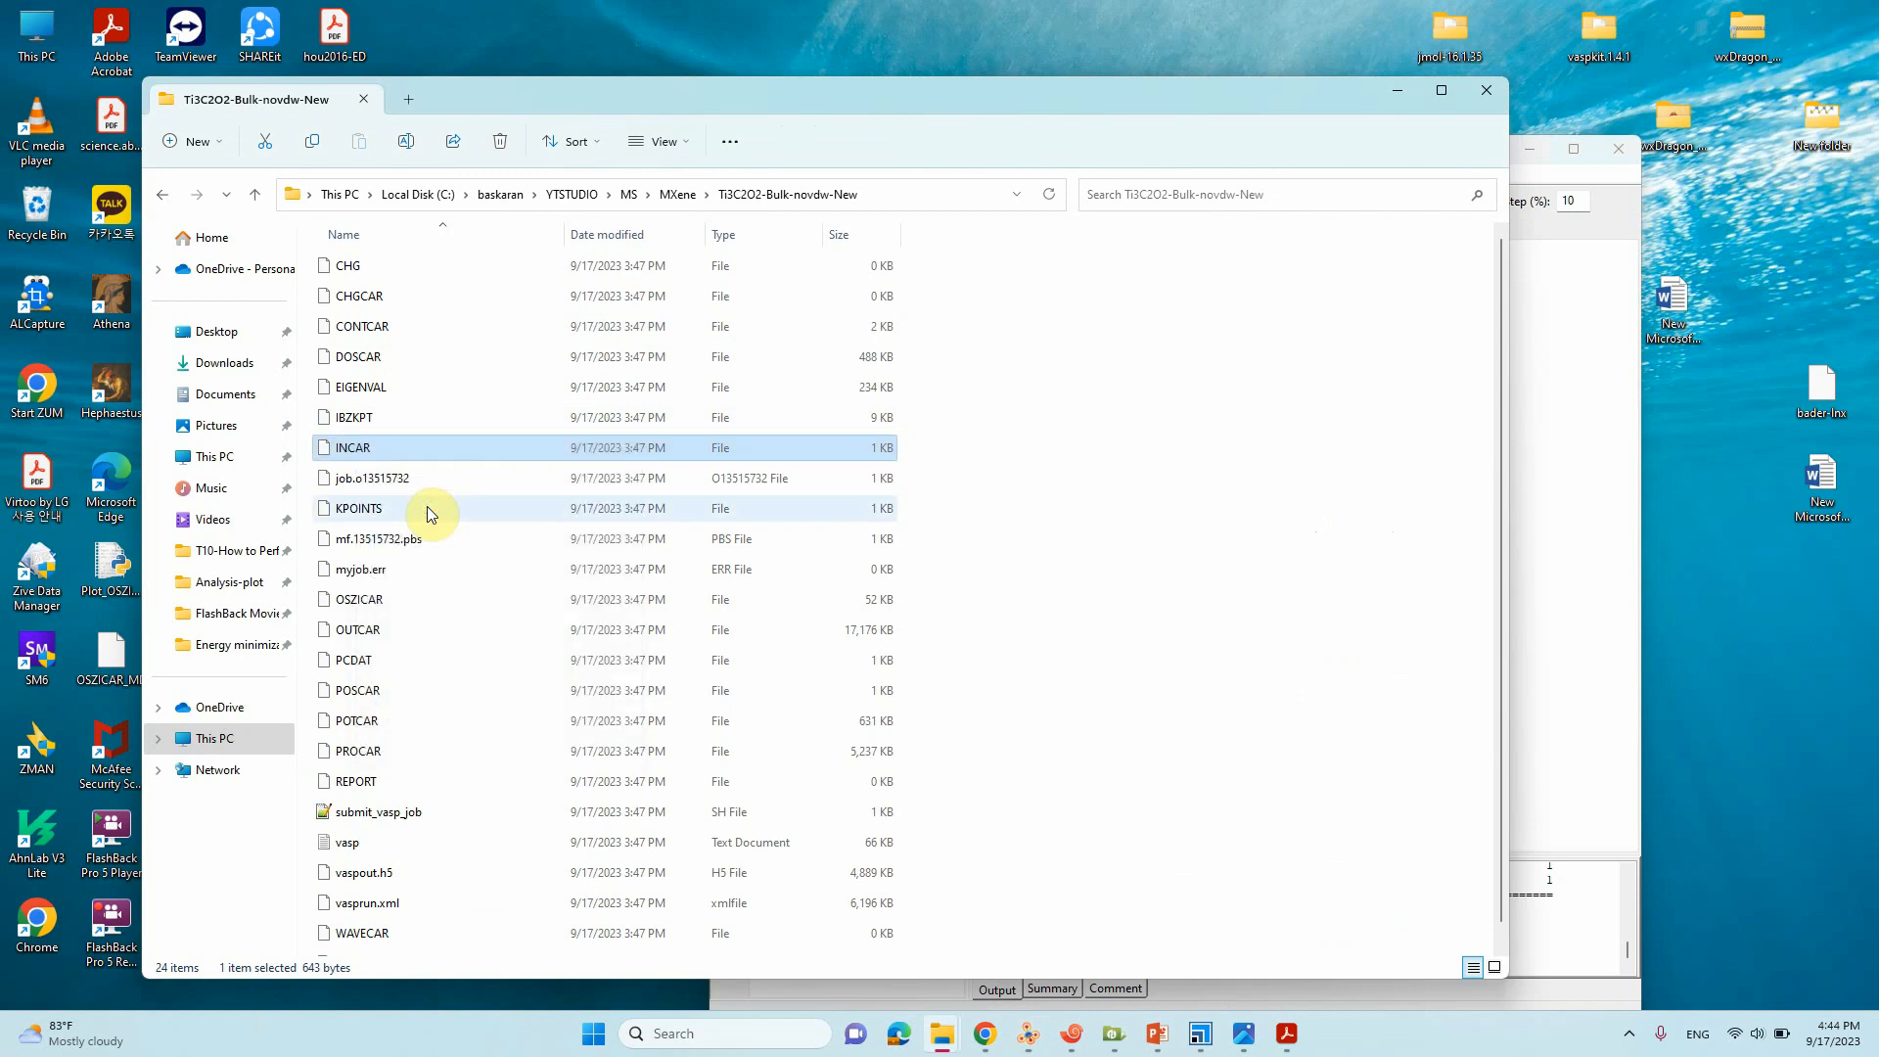
double_click(352, 447)
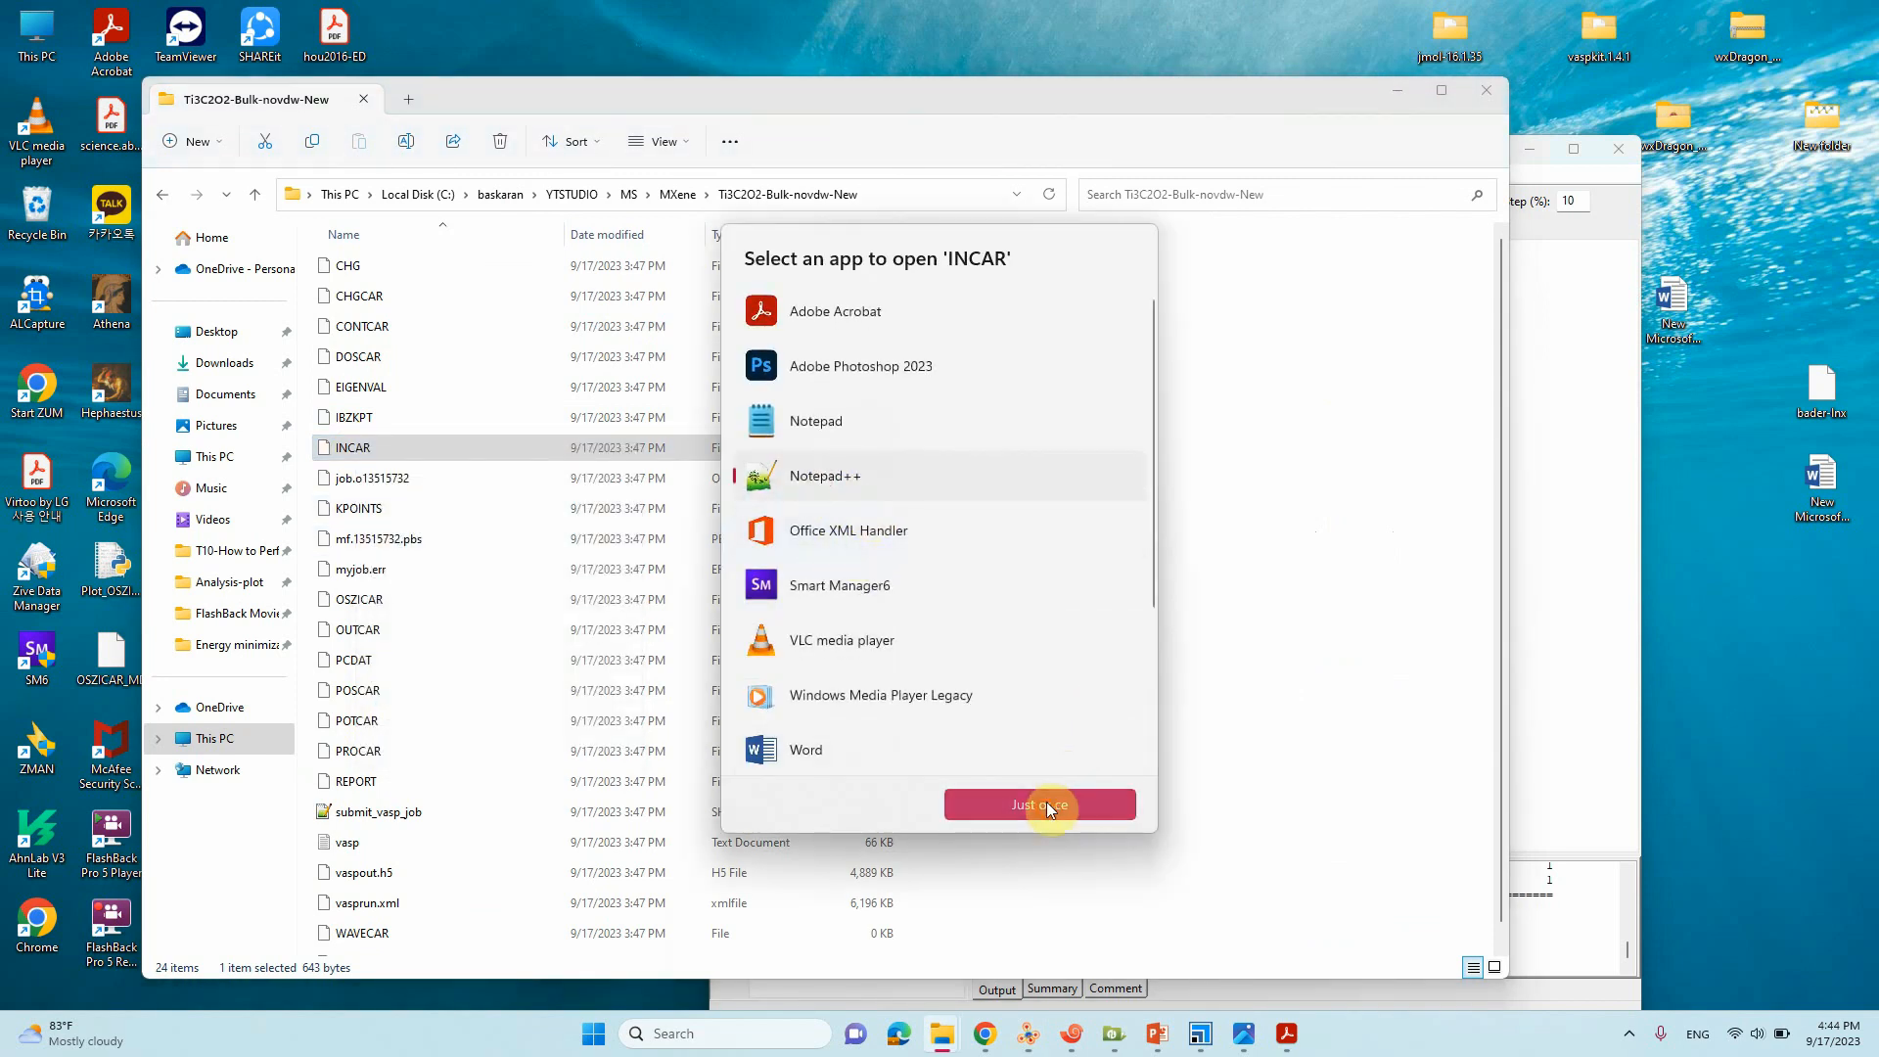
Step: Open INCAR once in Notepad++ and review its settings, highlighting the ISIF = 3 line
click(1039, 804)
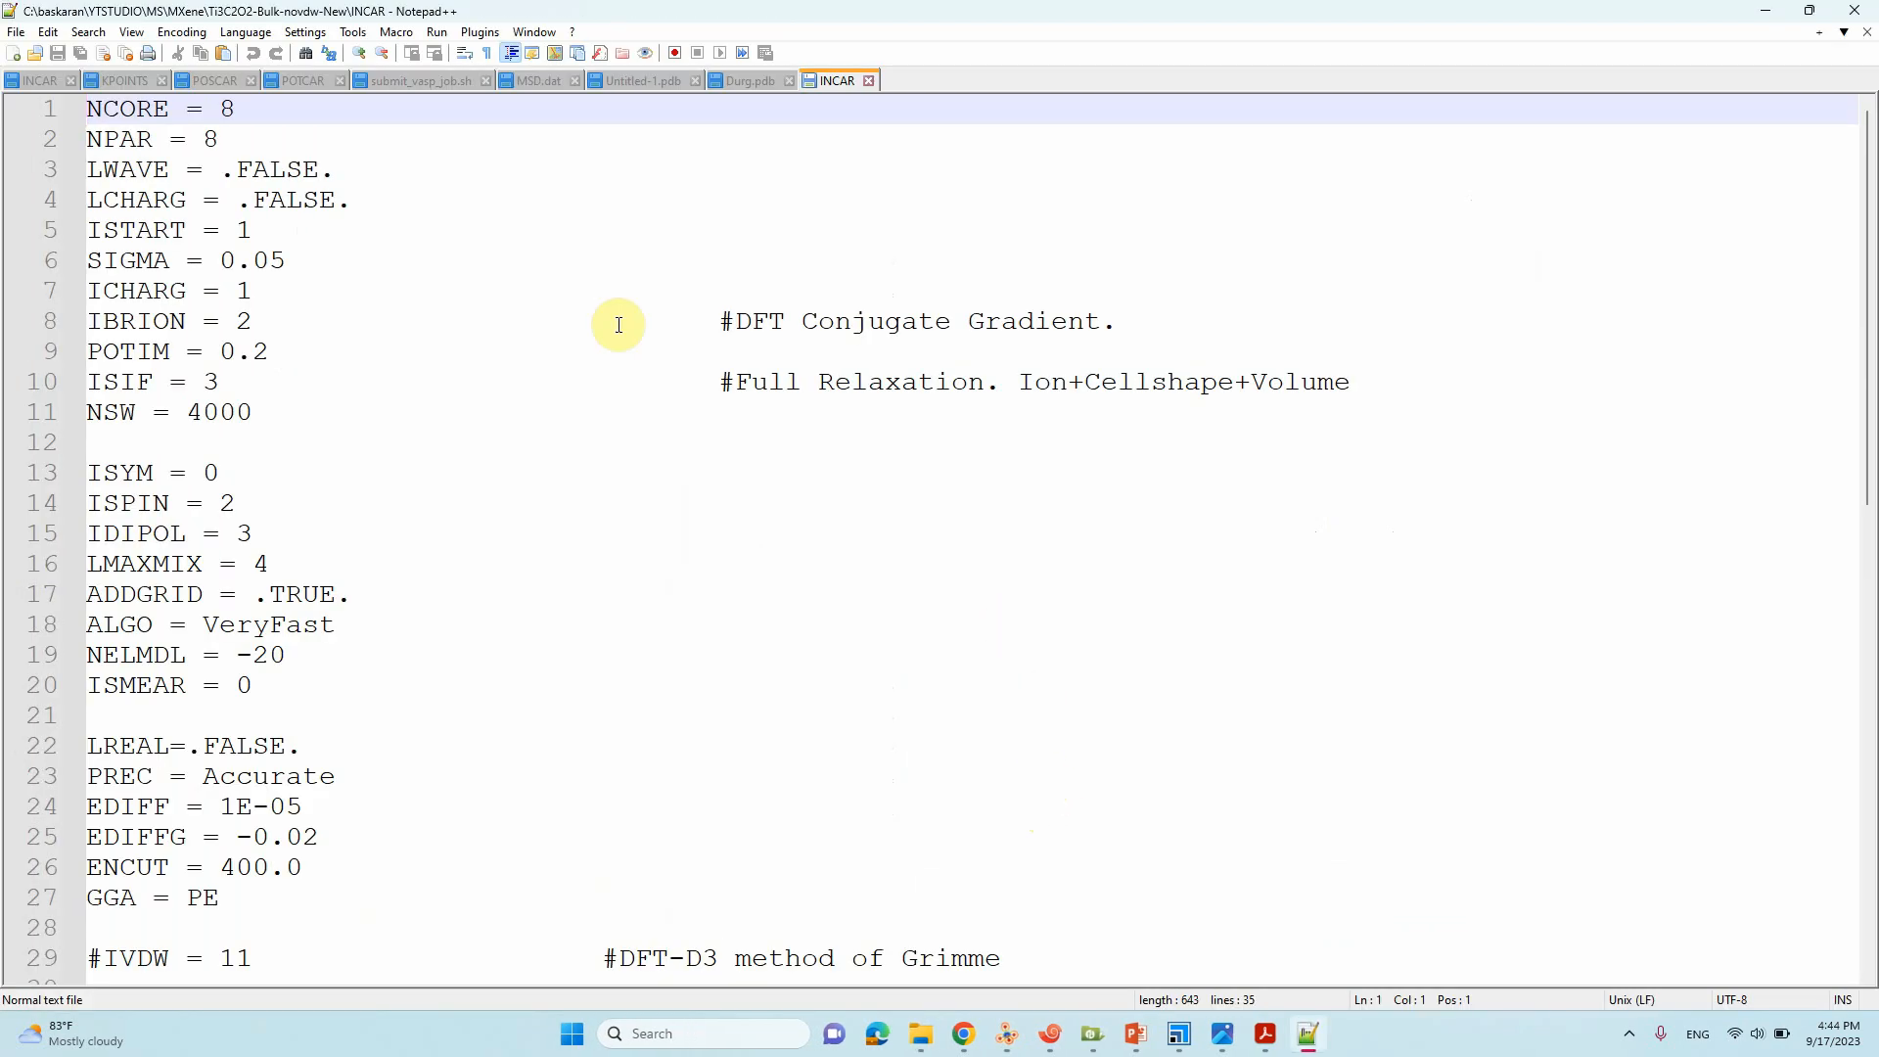
scroll(down, 3)
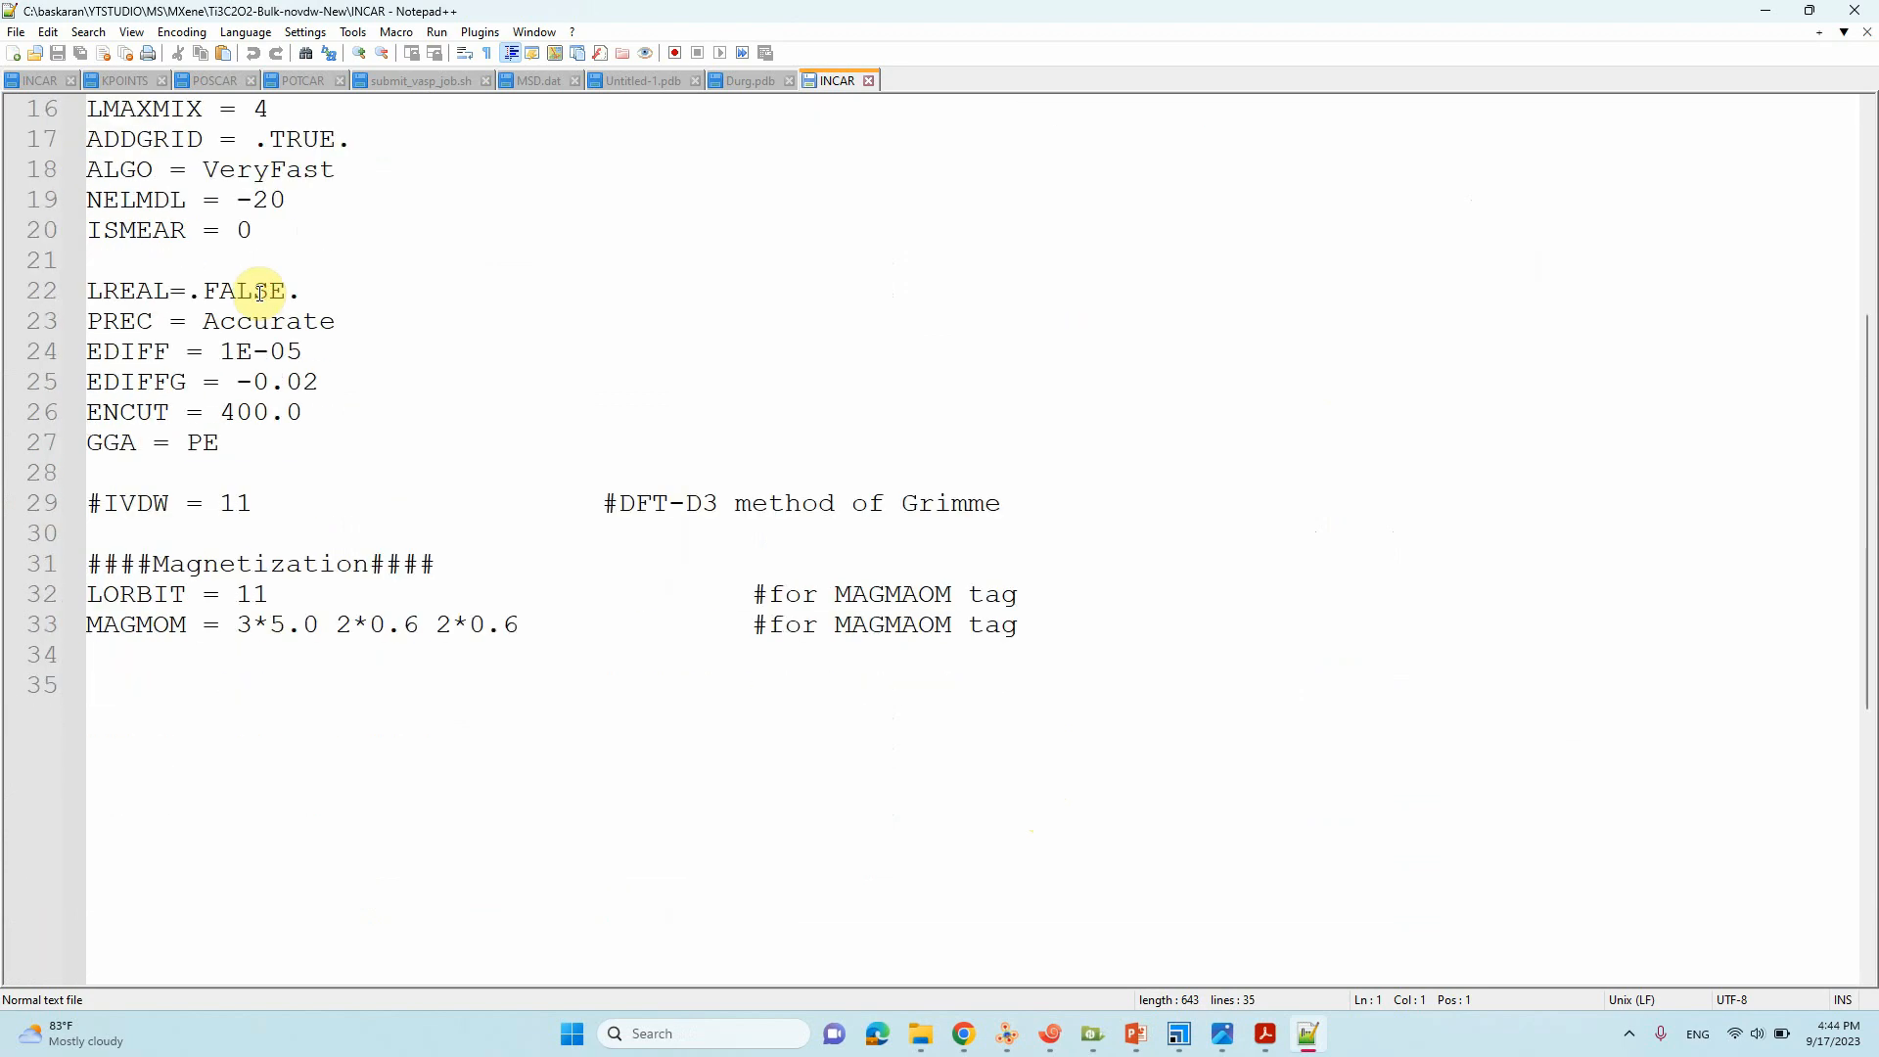
scroll(up, 3)
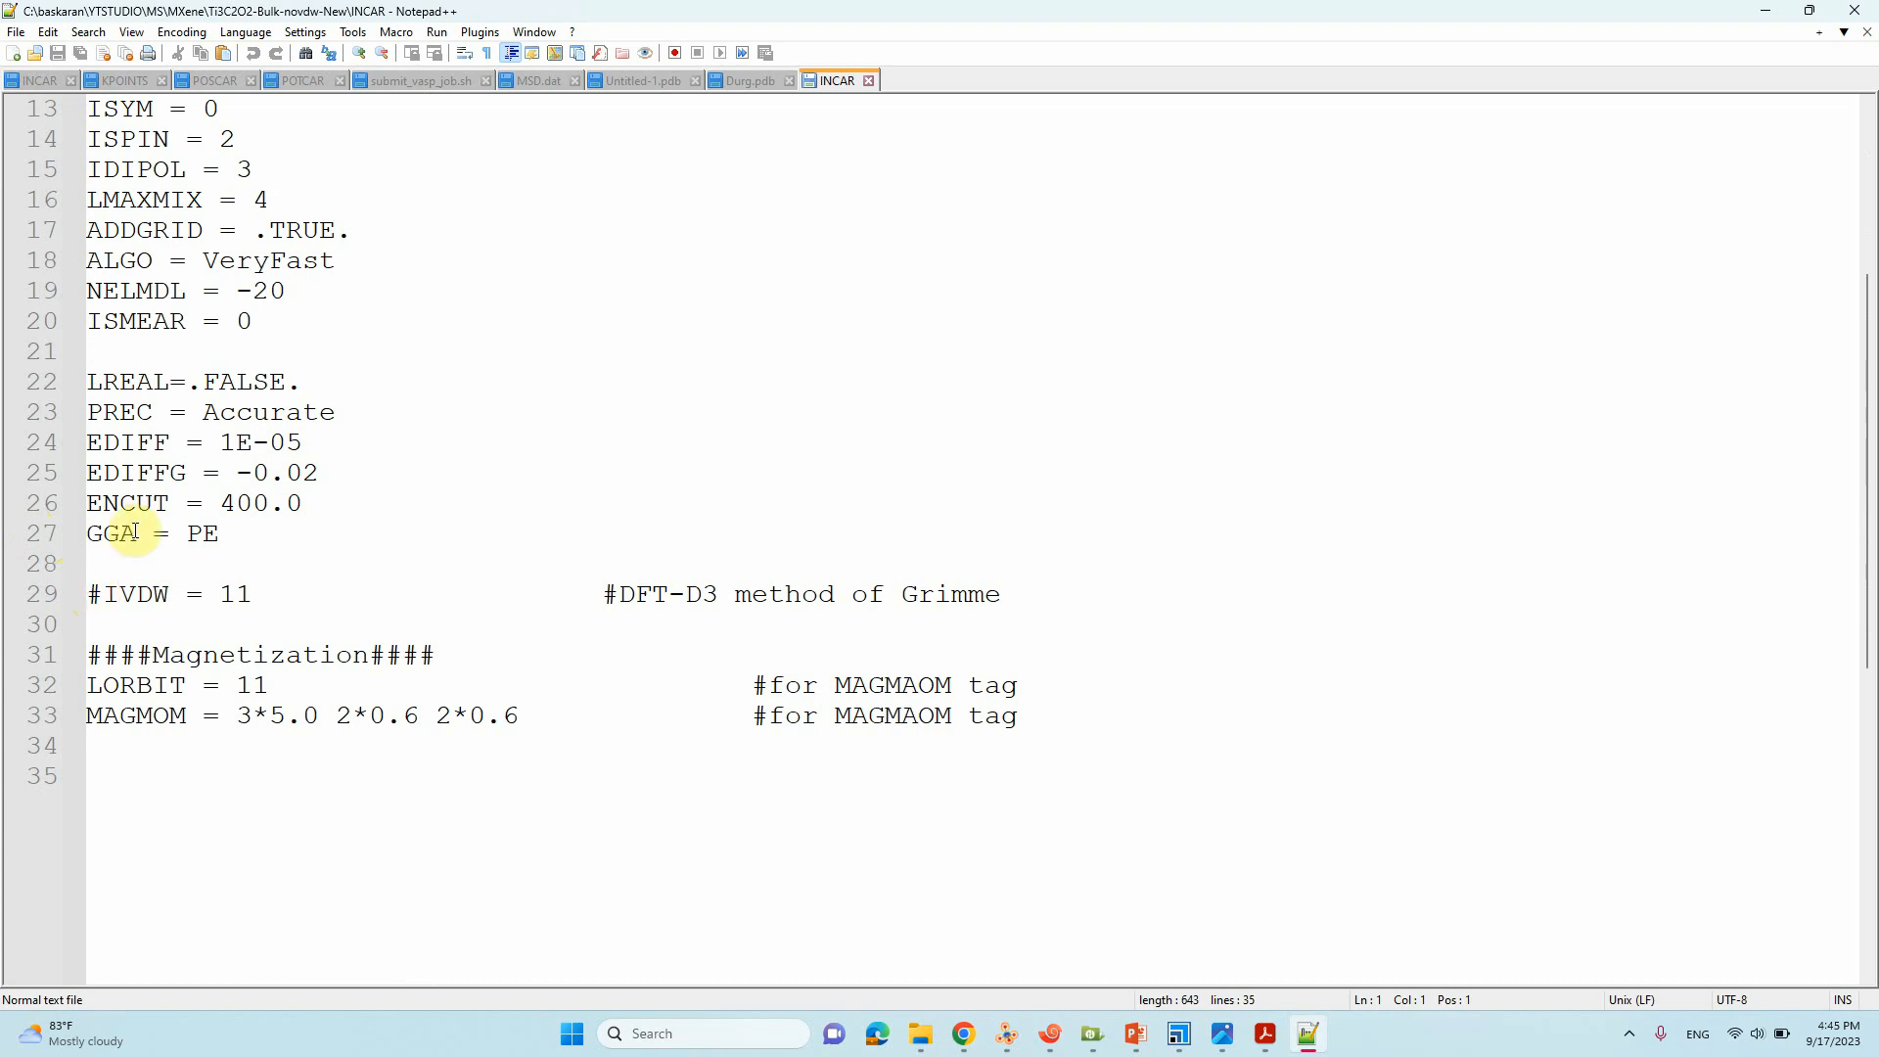
scroll(up, 3)
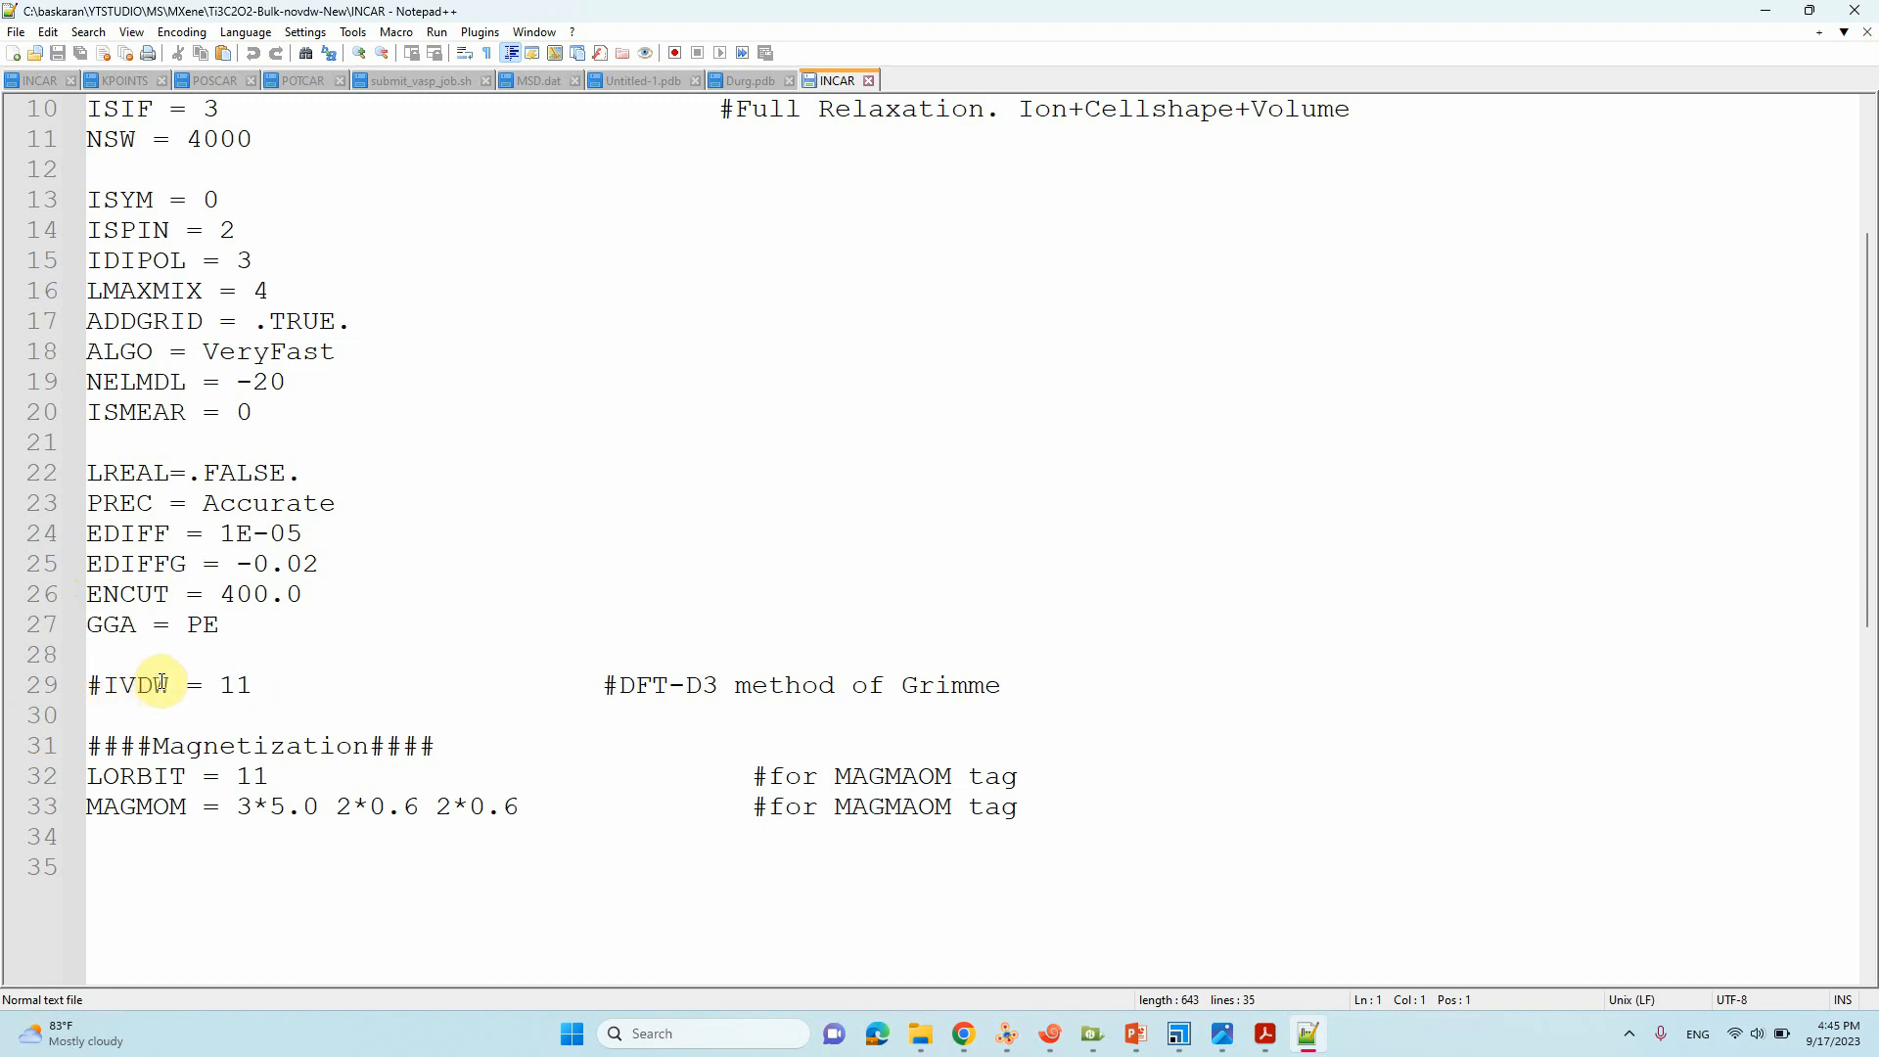
scroll(up, 3)
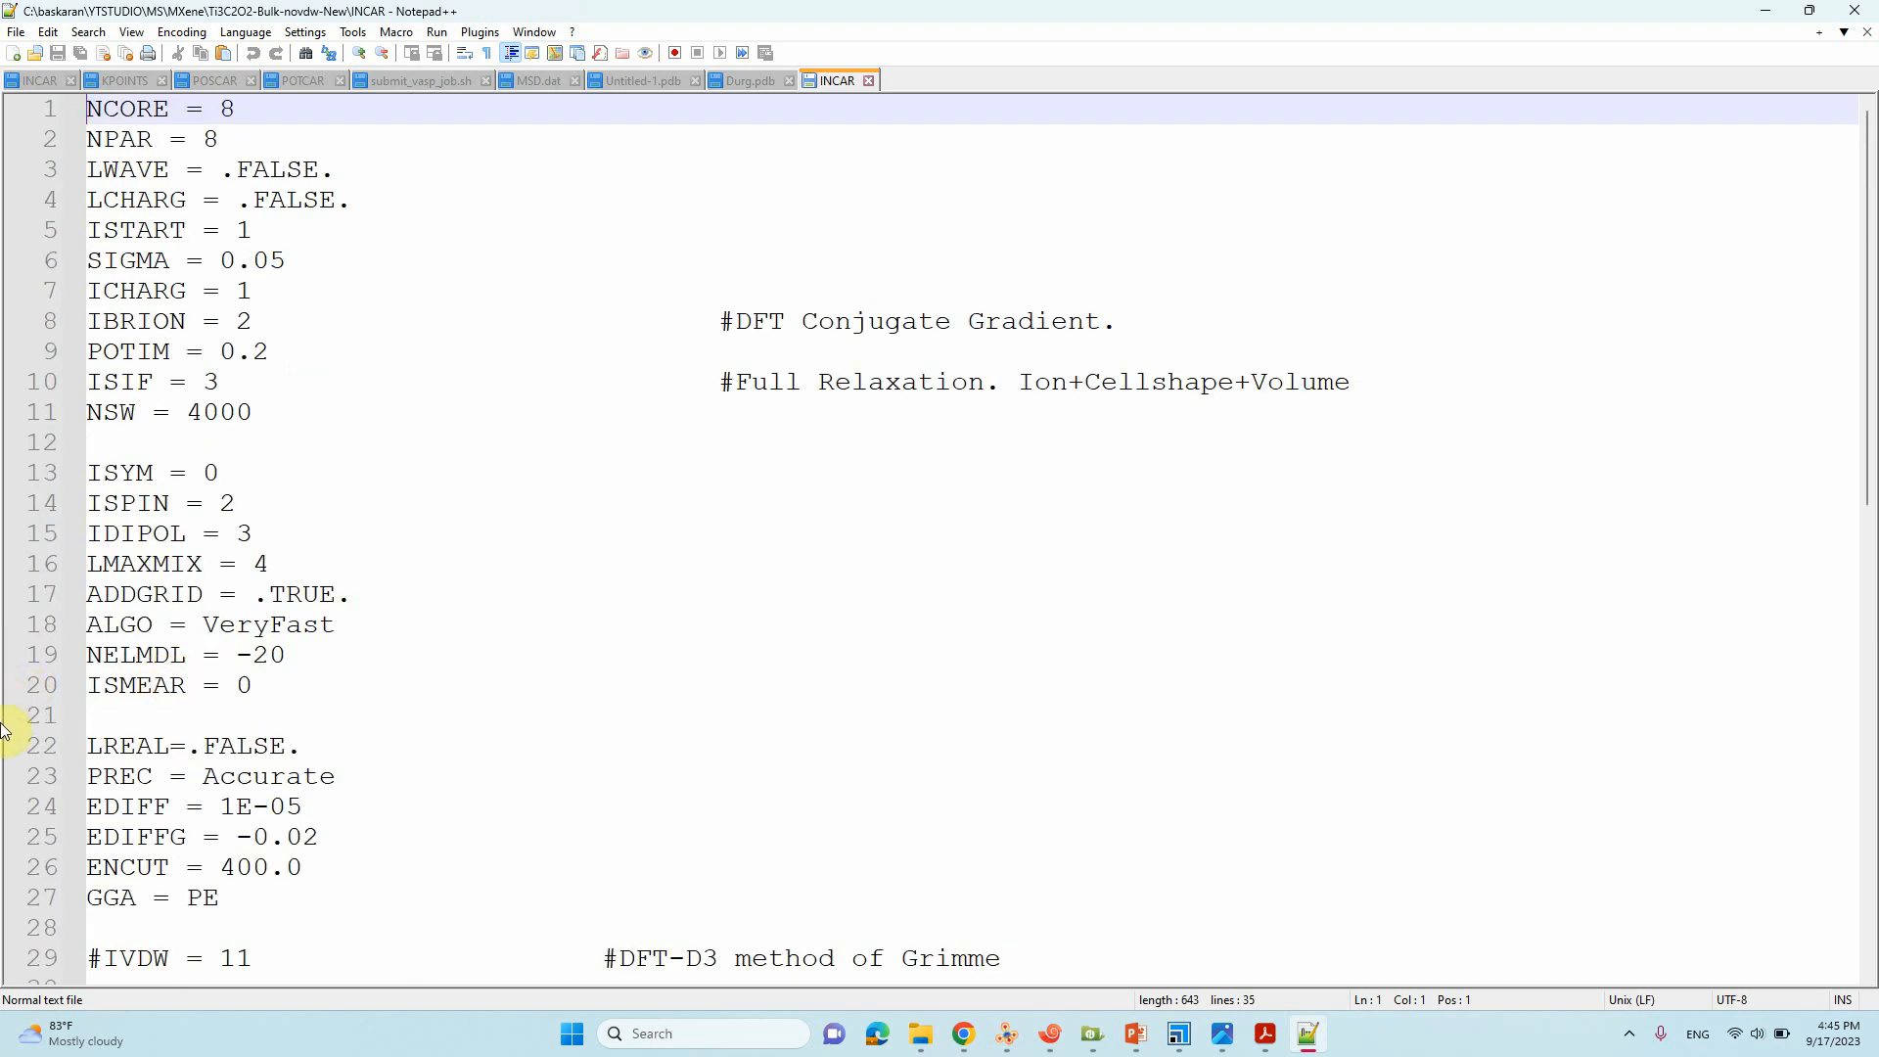
click(216, 381)
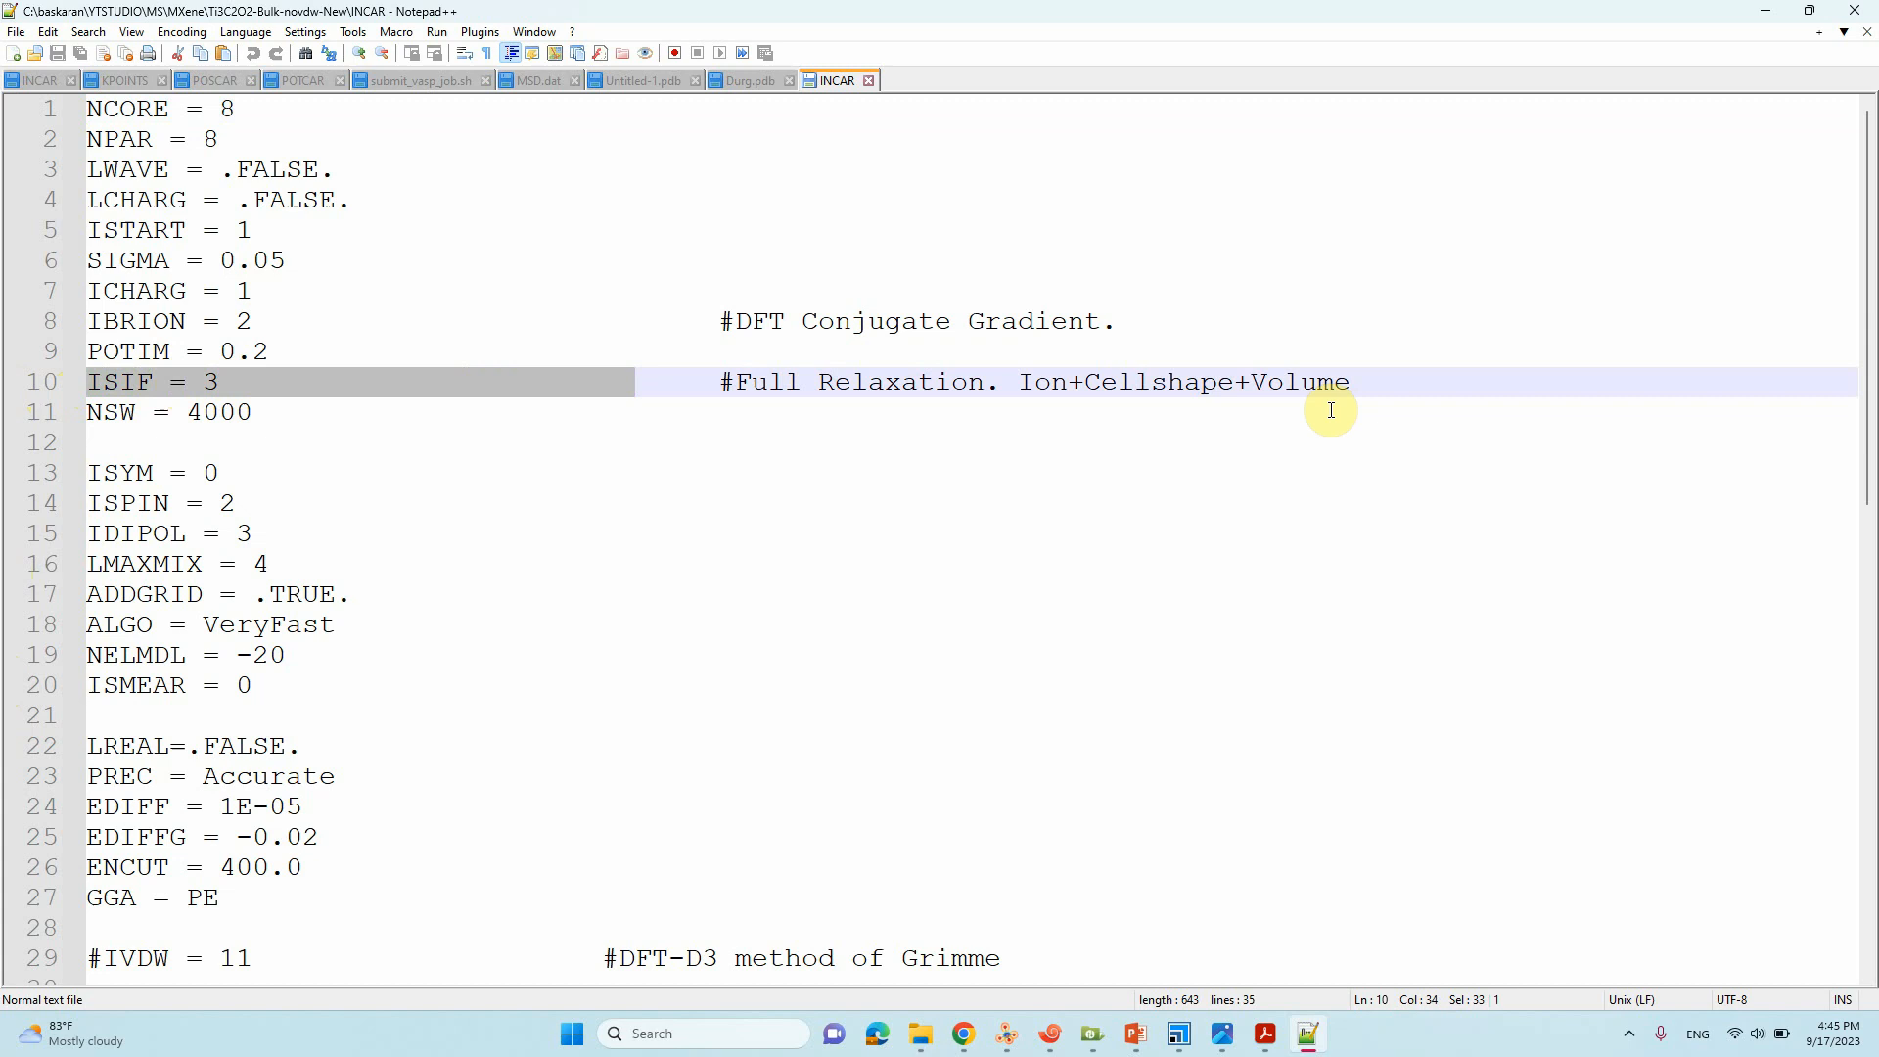
mouse_move(1371, 559)
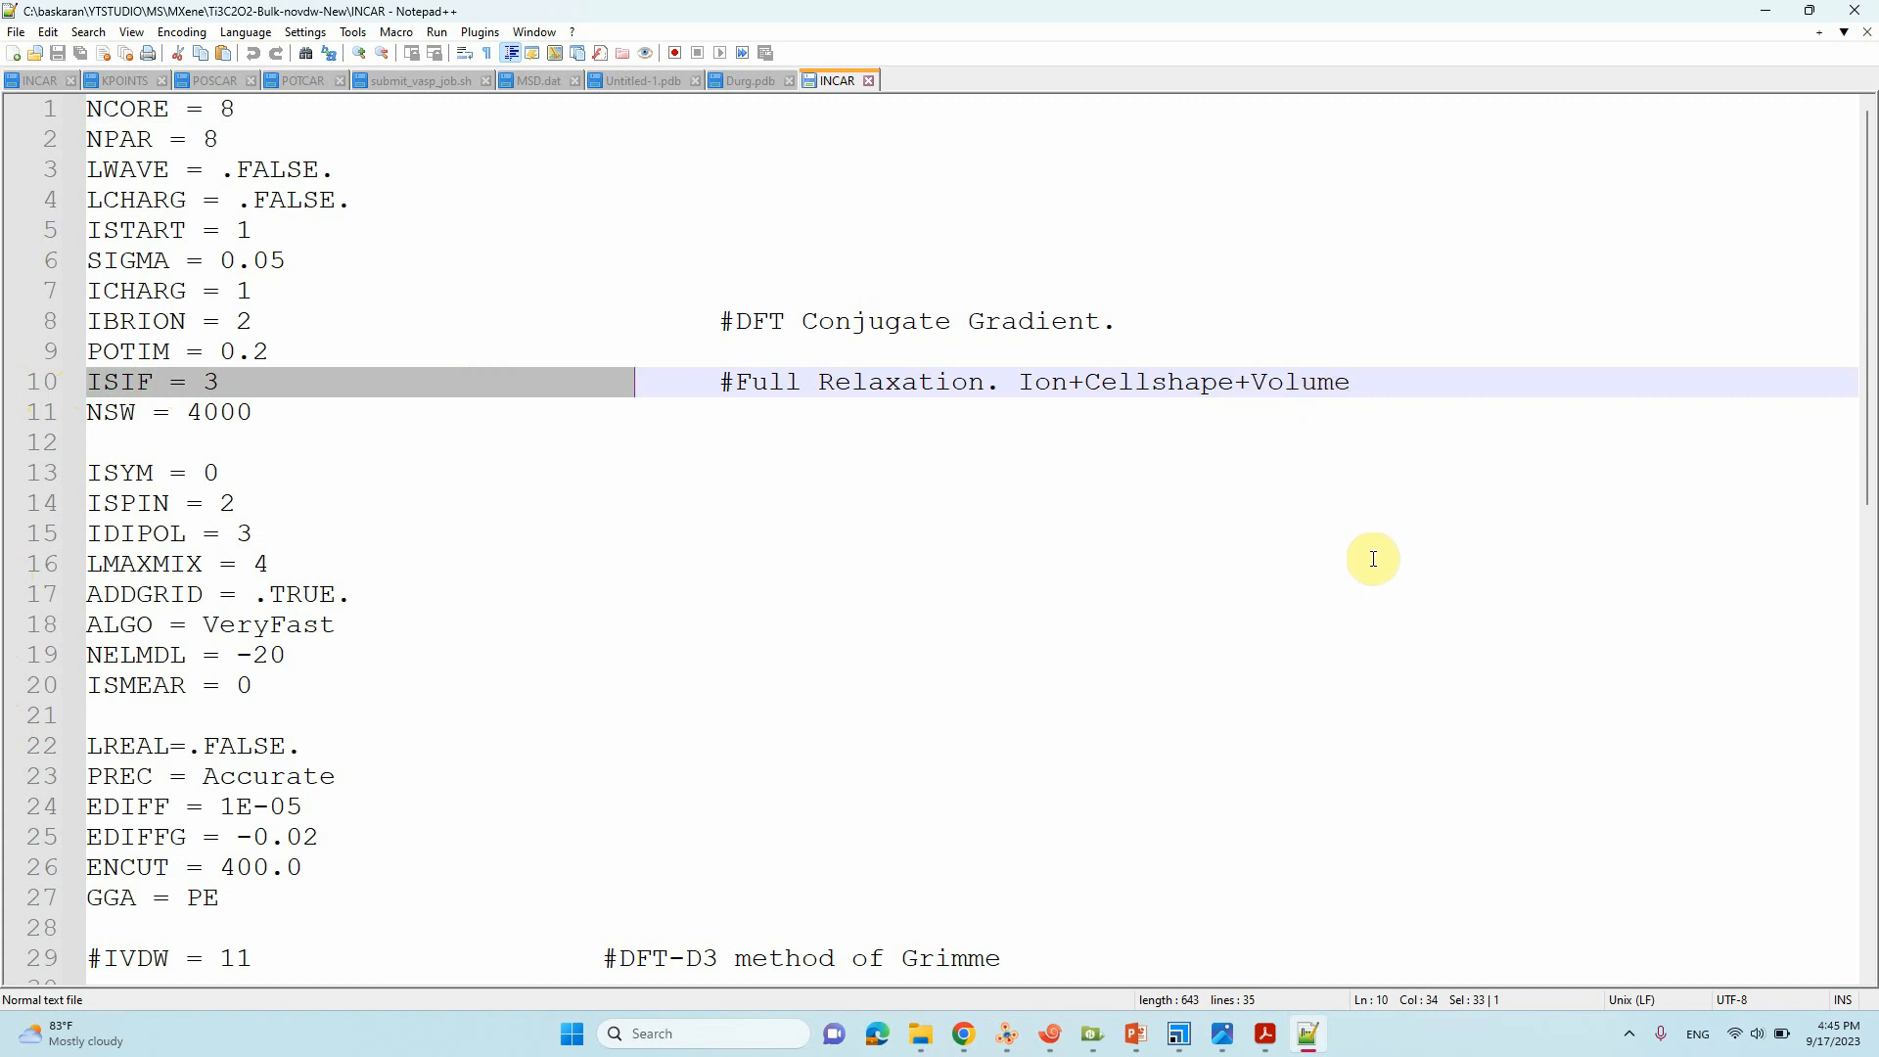
mouse_move(1714, 65)
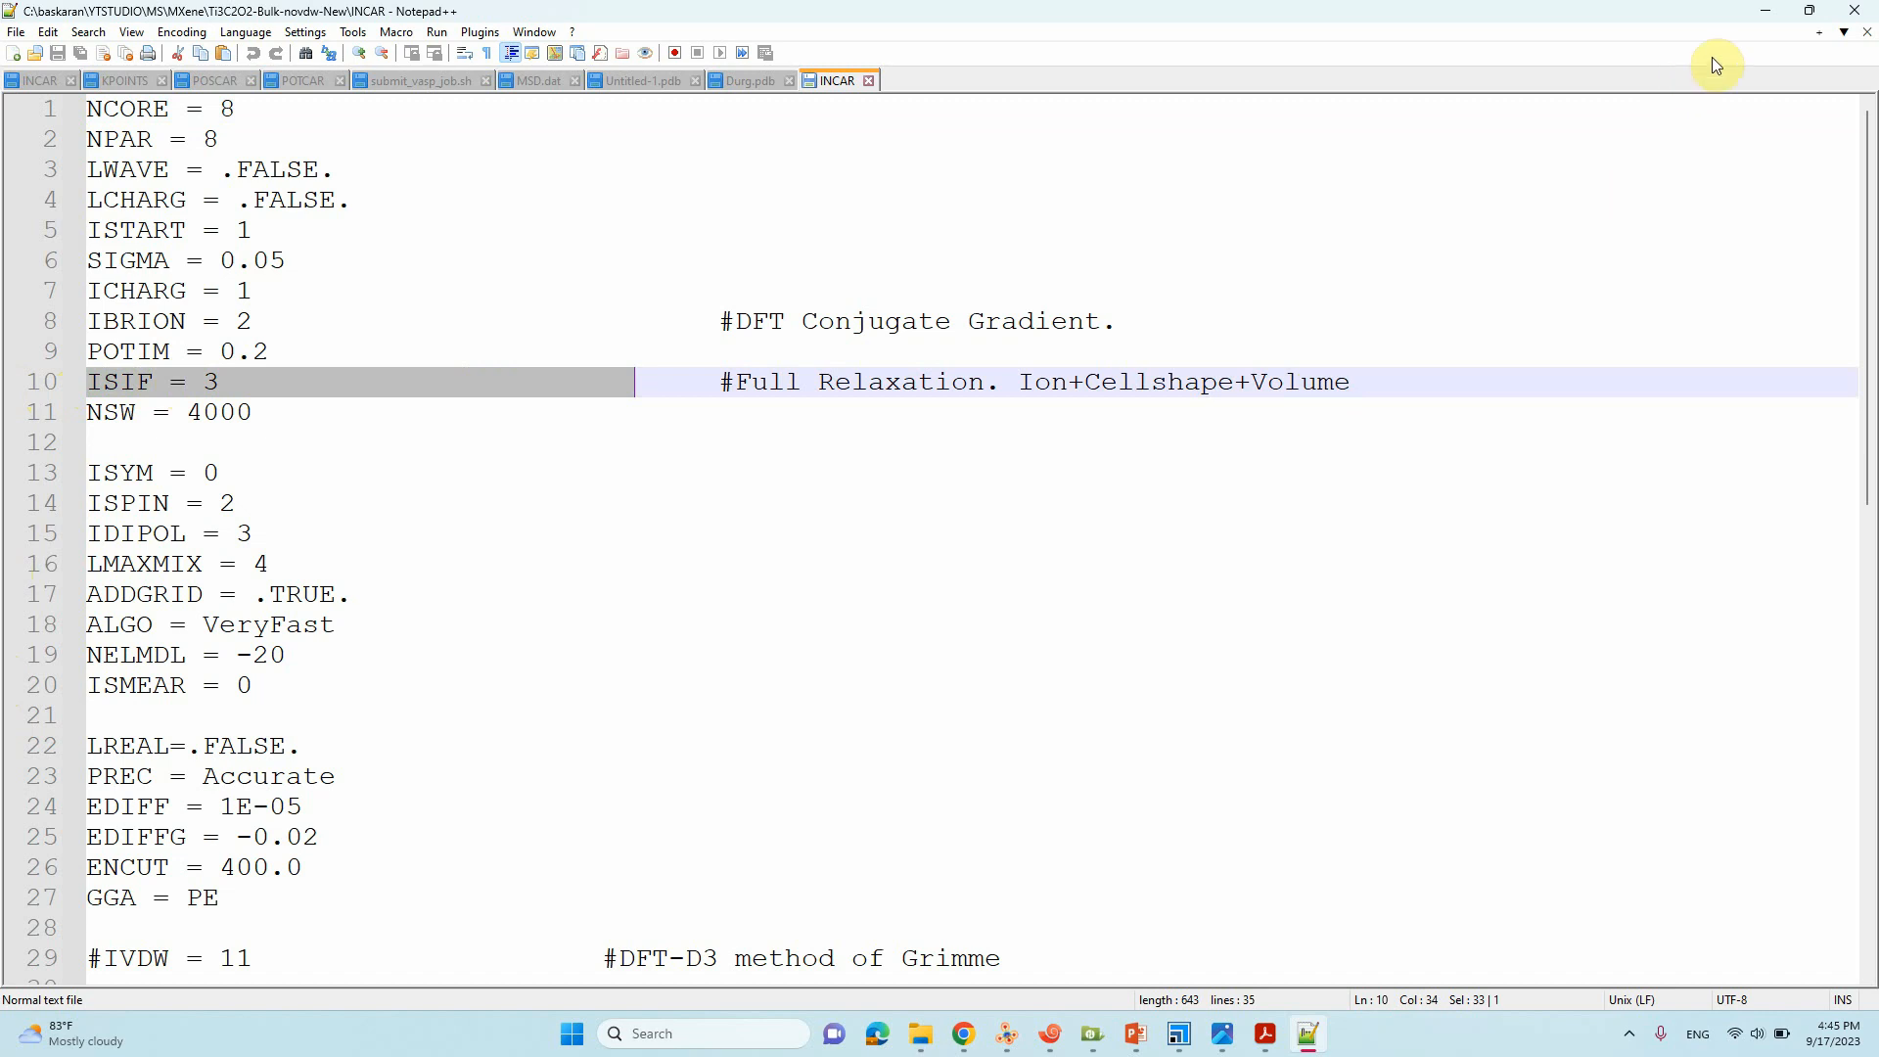
mouse_move(1763, 13)
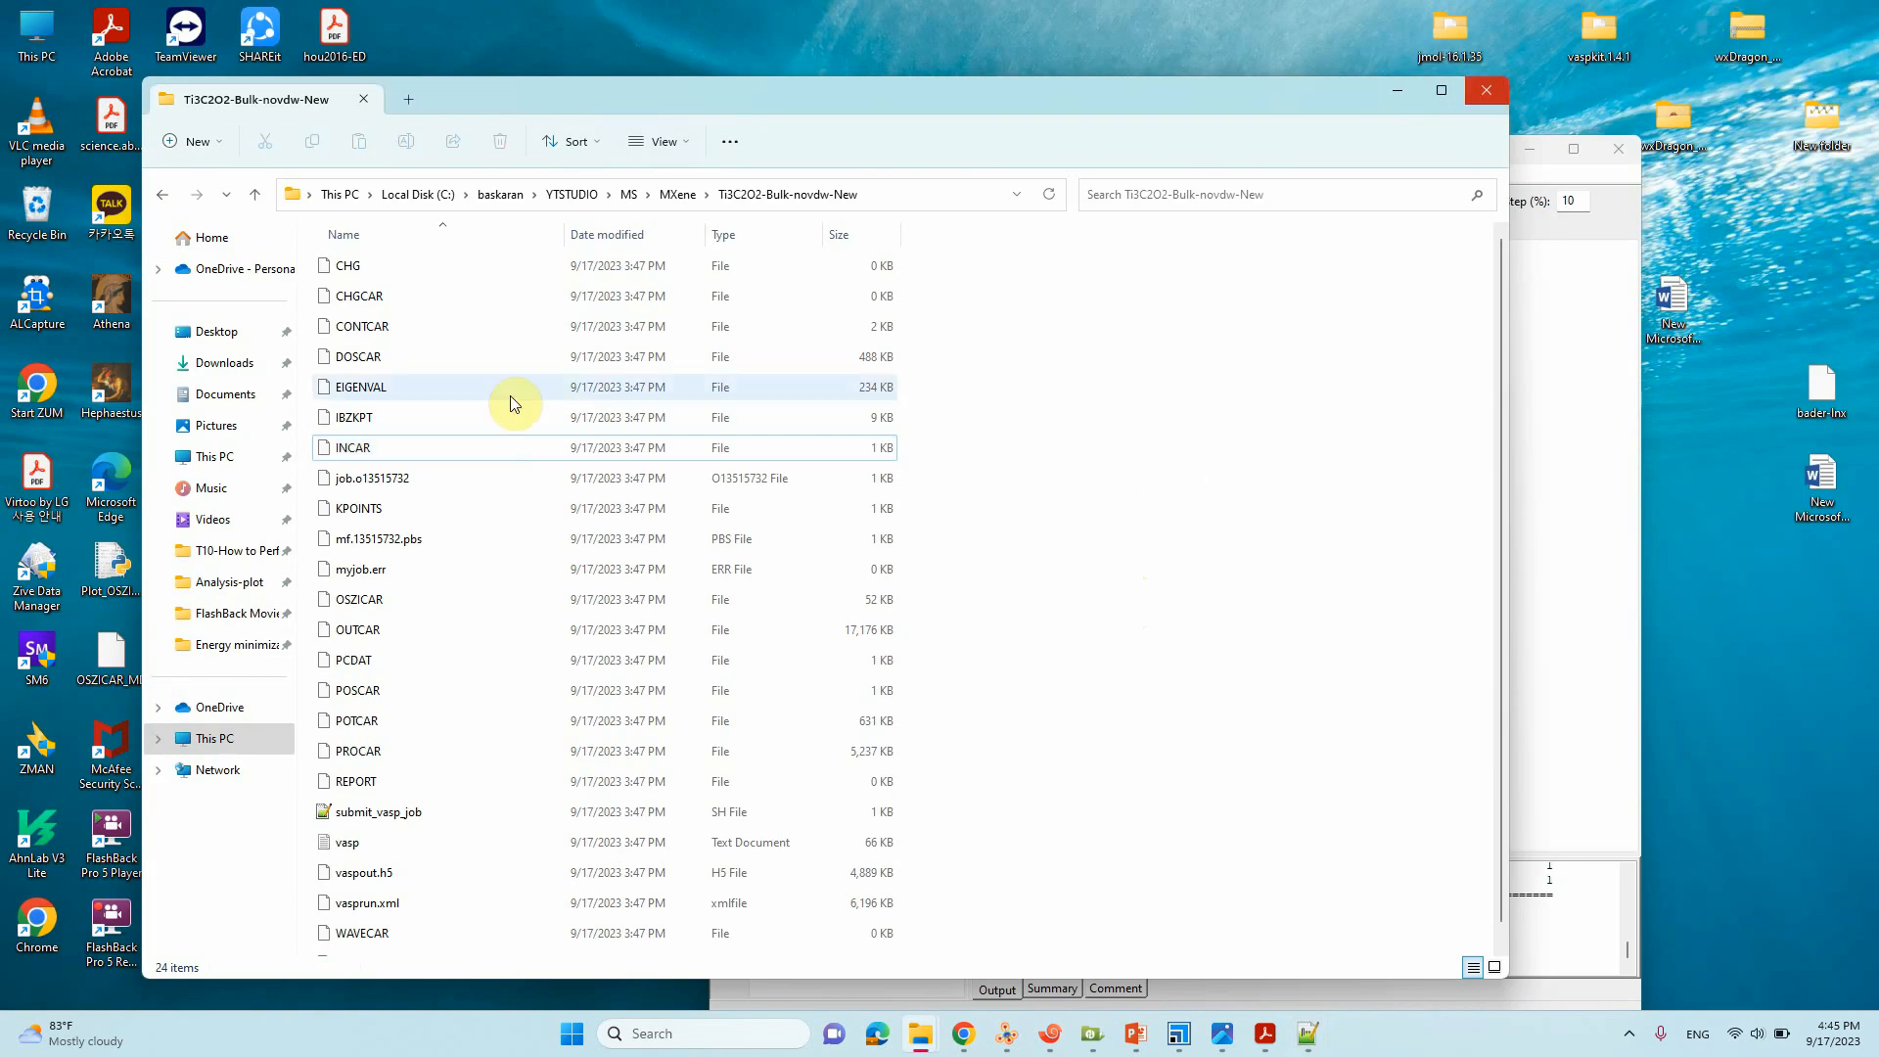
Step: Load the relaxed CONTCAR into VESTA and browse the File and Edit menus
double_click(361, 326)
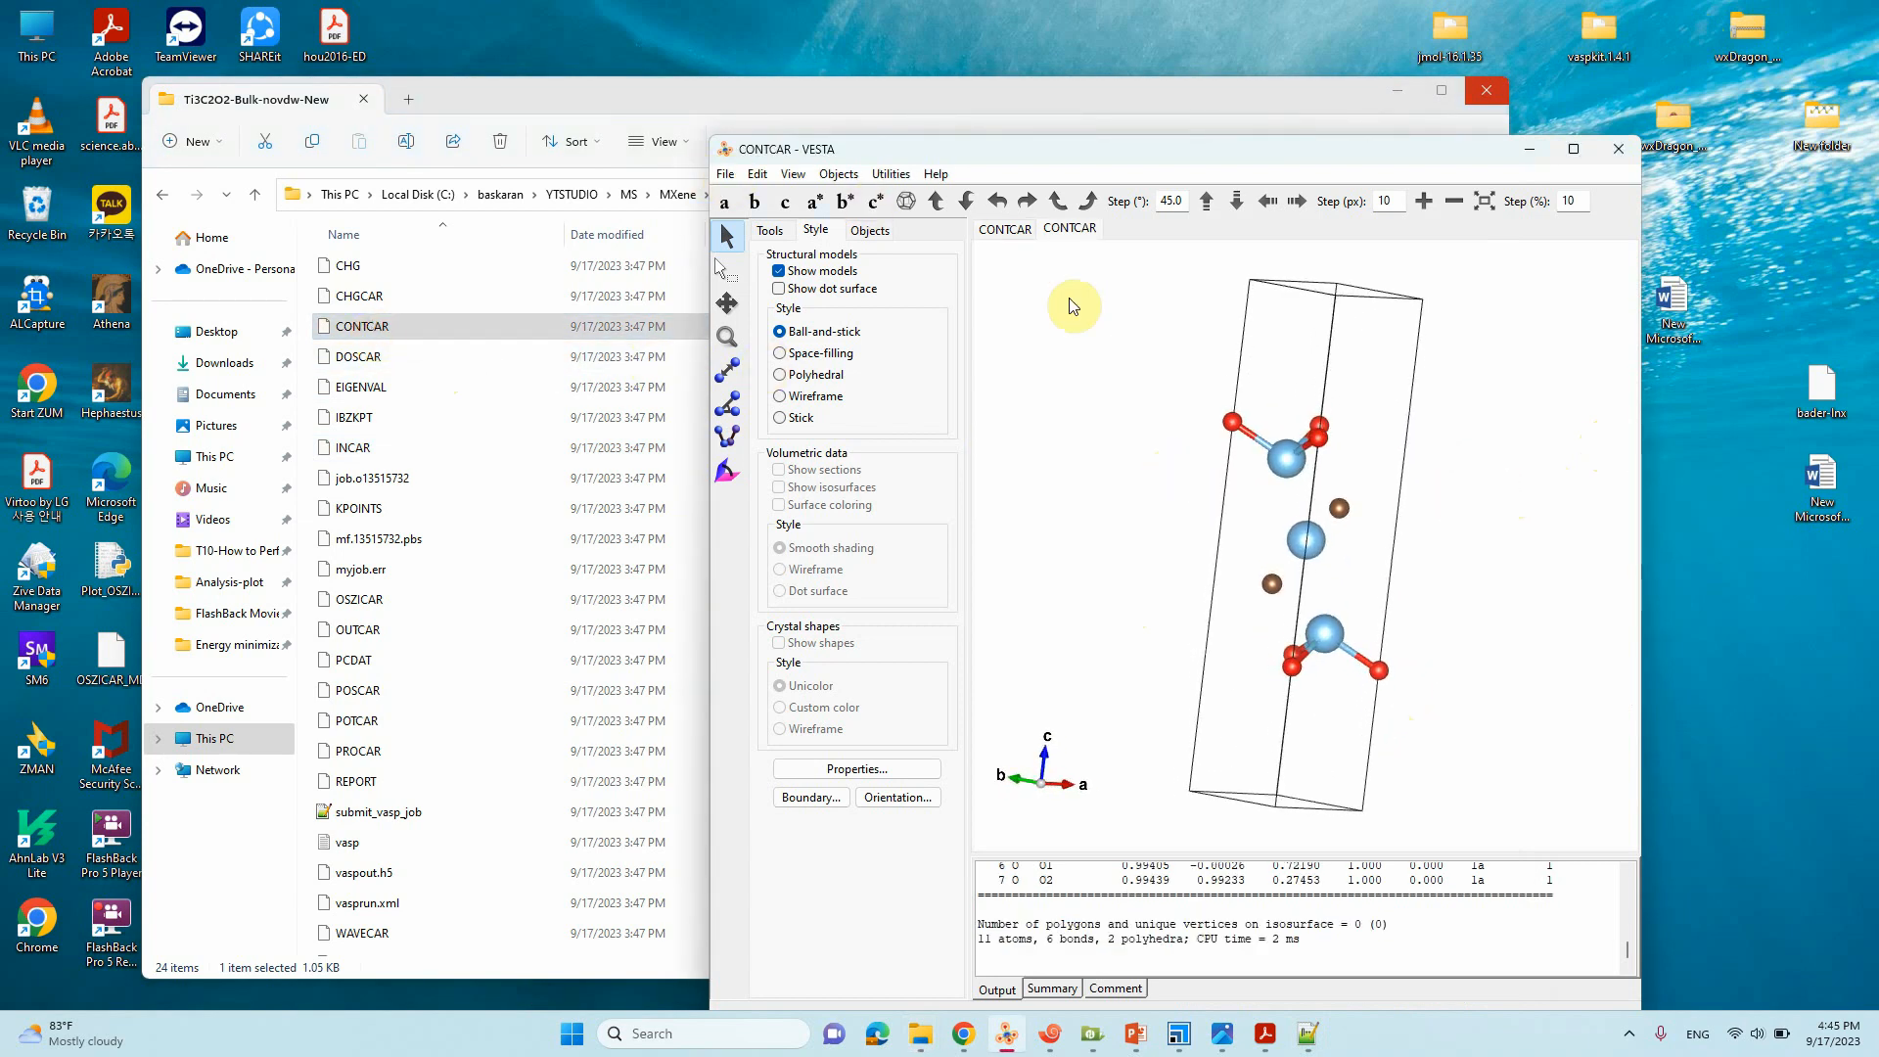
click(724, 175)
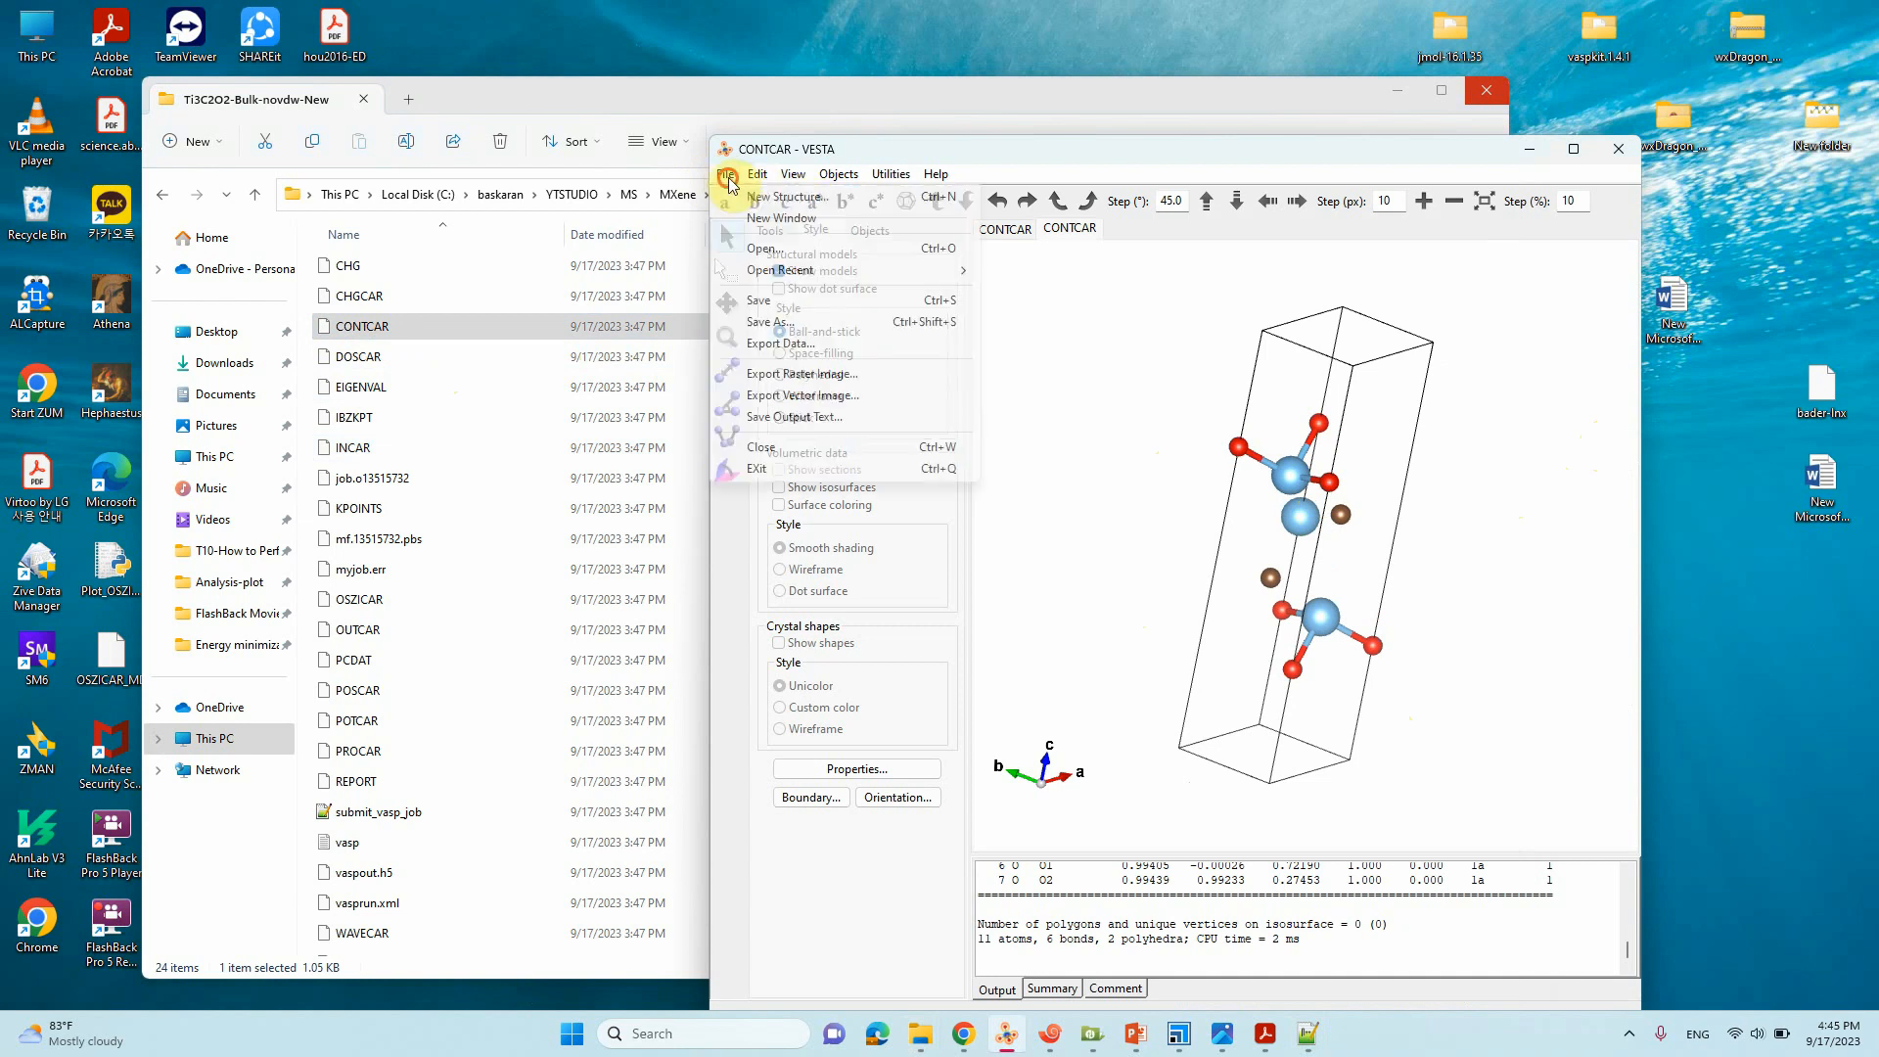
mouse_move(789, 287)
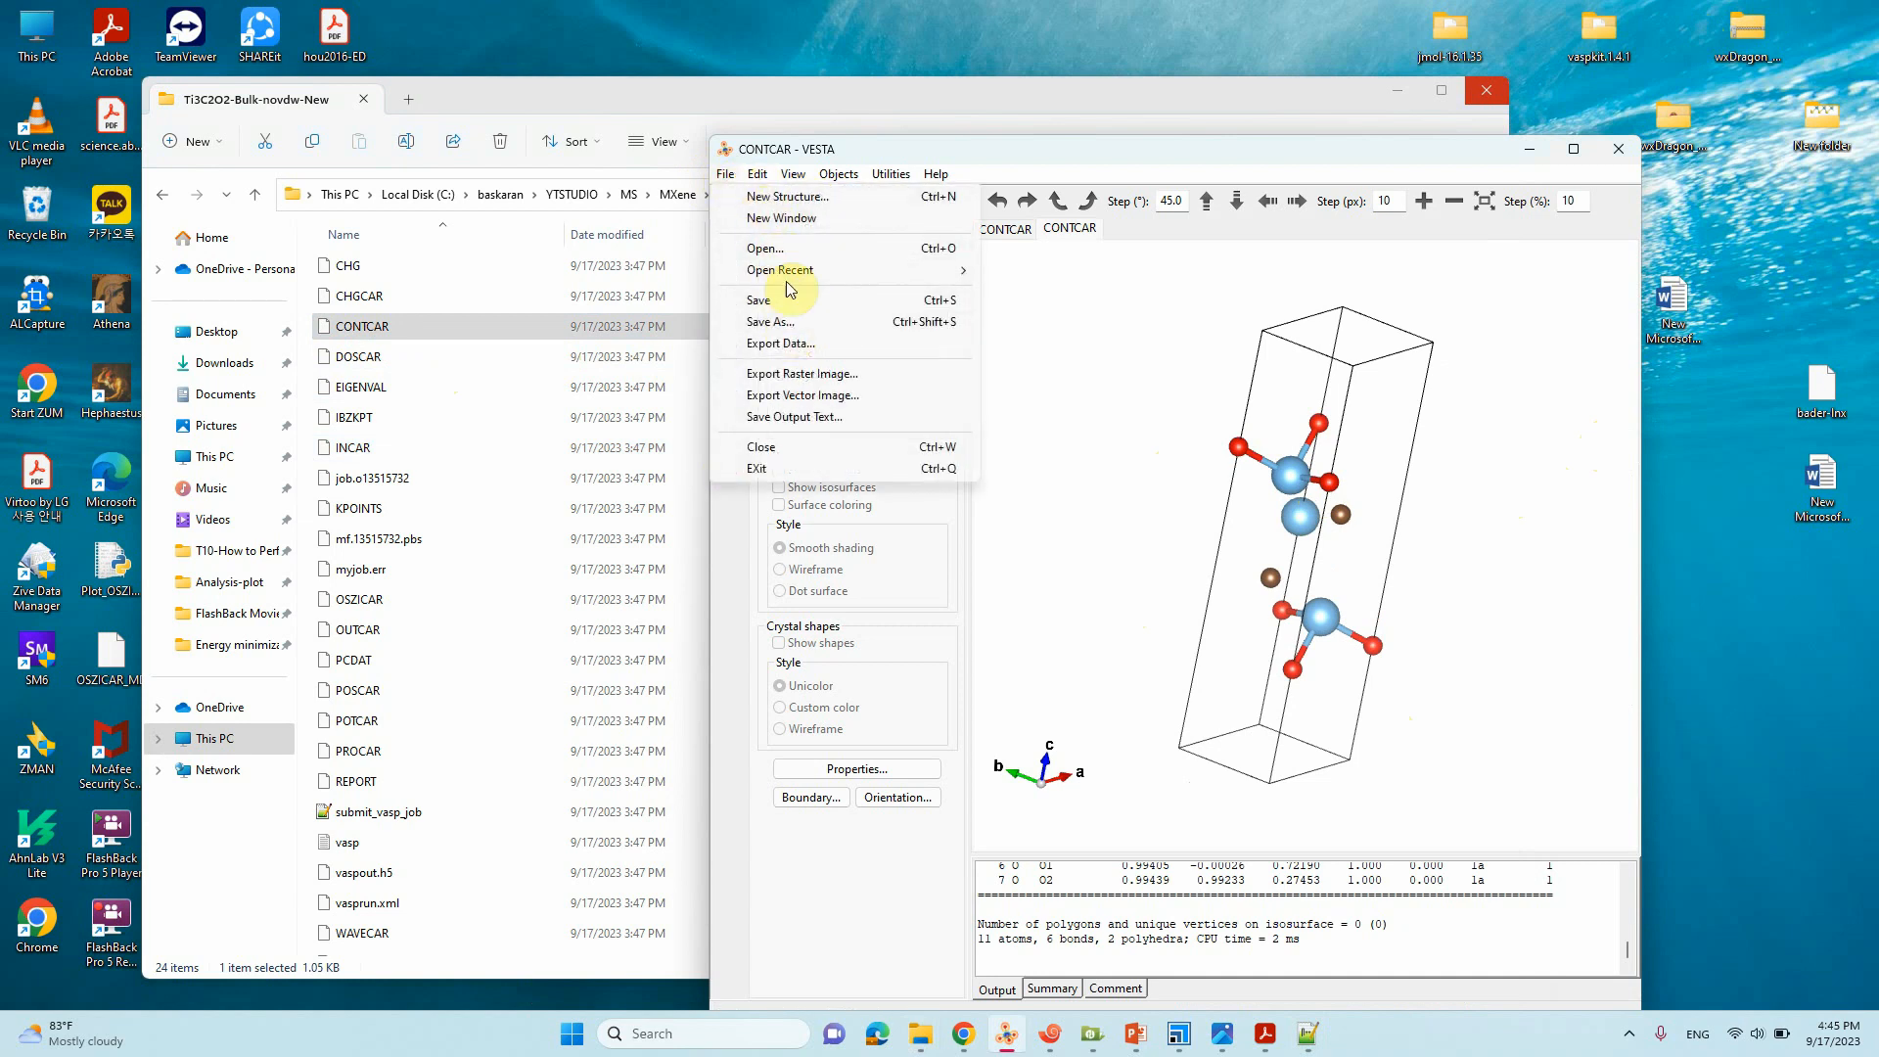
click(757, 174)
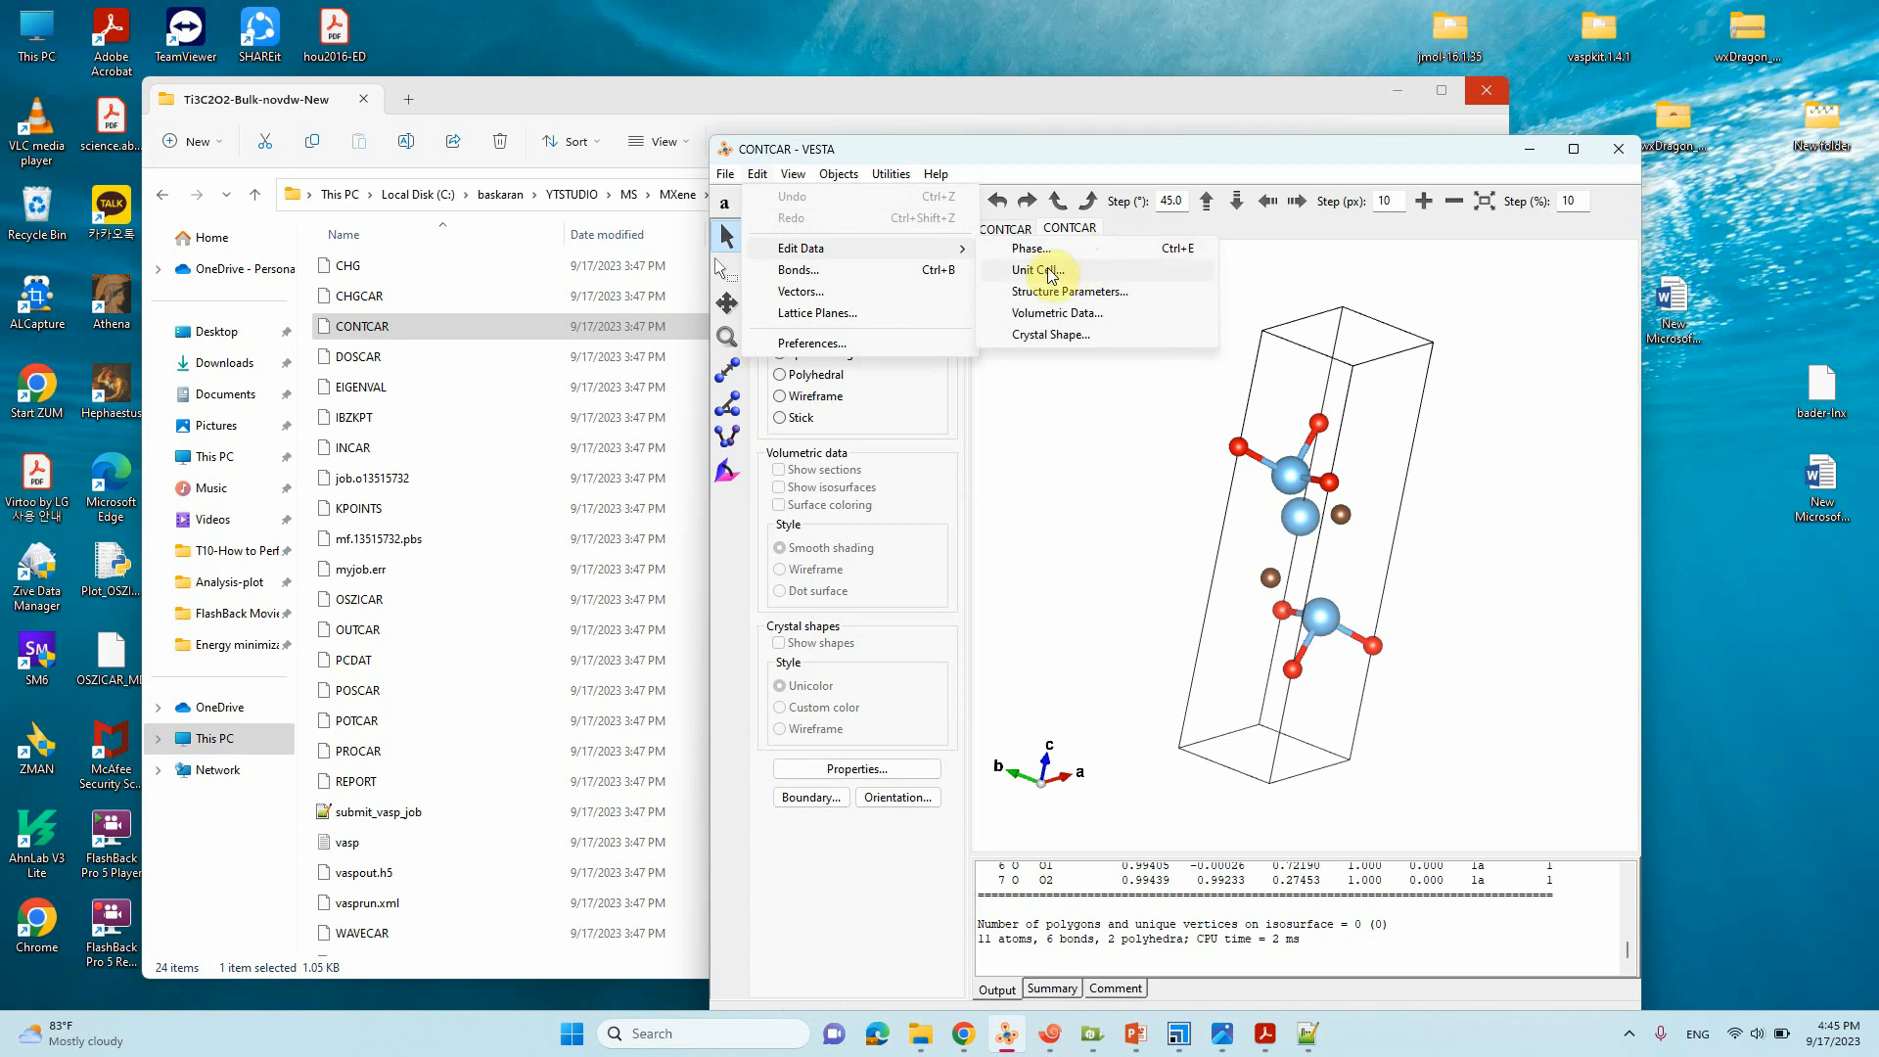
mouse_move(856, 247)
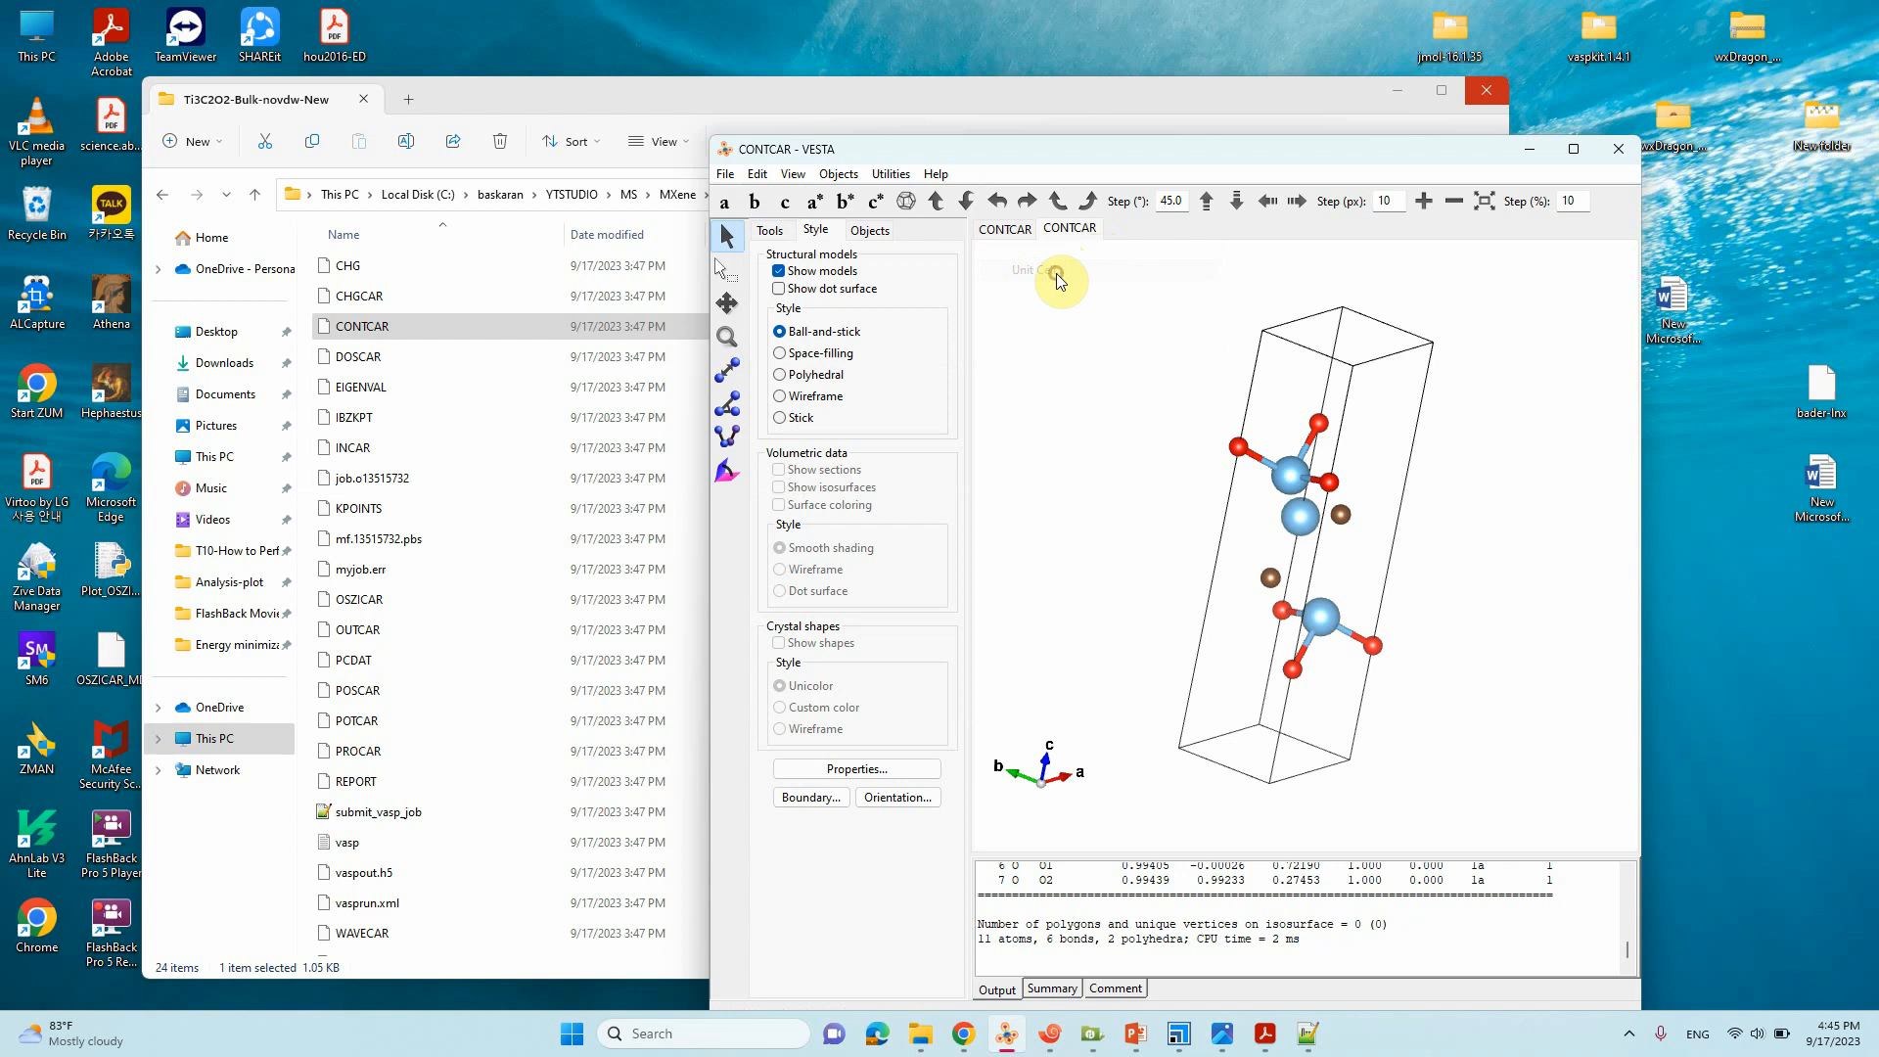
Step: Open the Unit Cell data editor and inspect a (3.03177 Å) and b (3.03143 Å)
click(1058, 276)
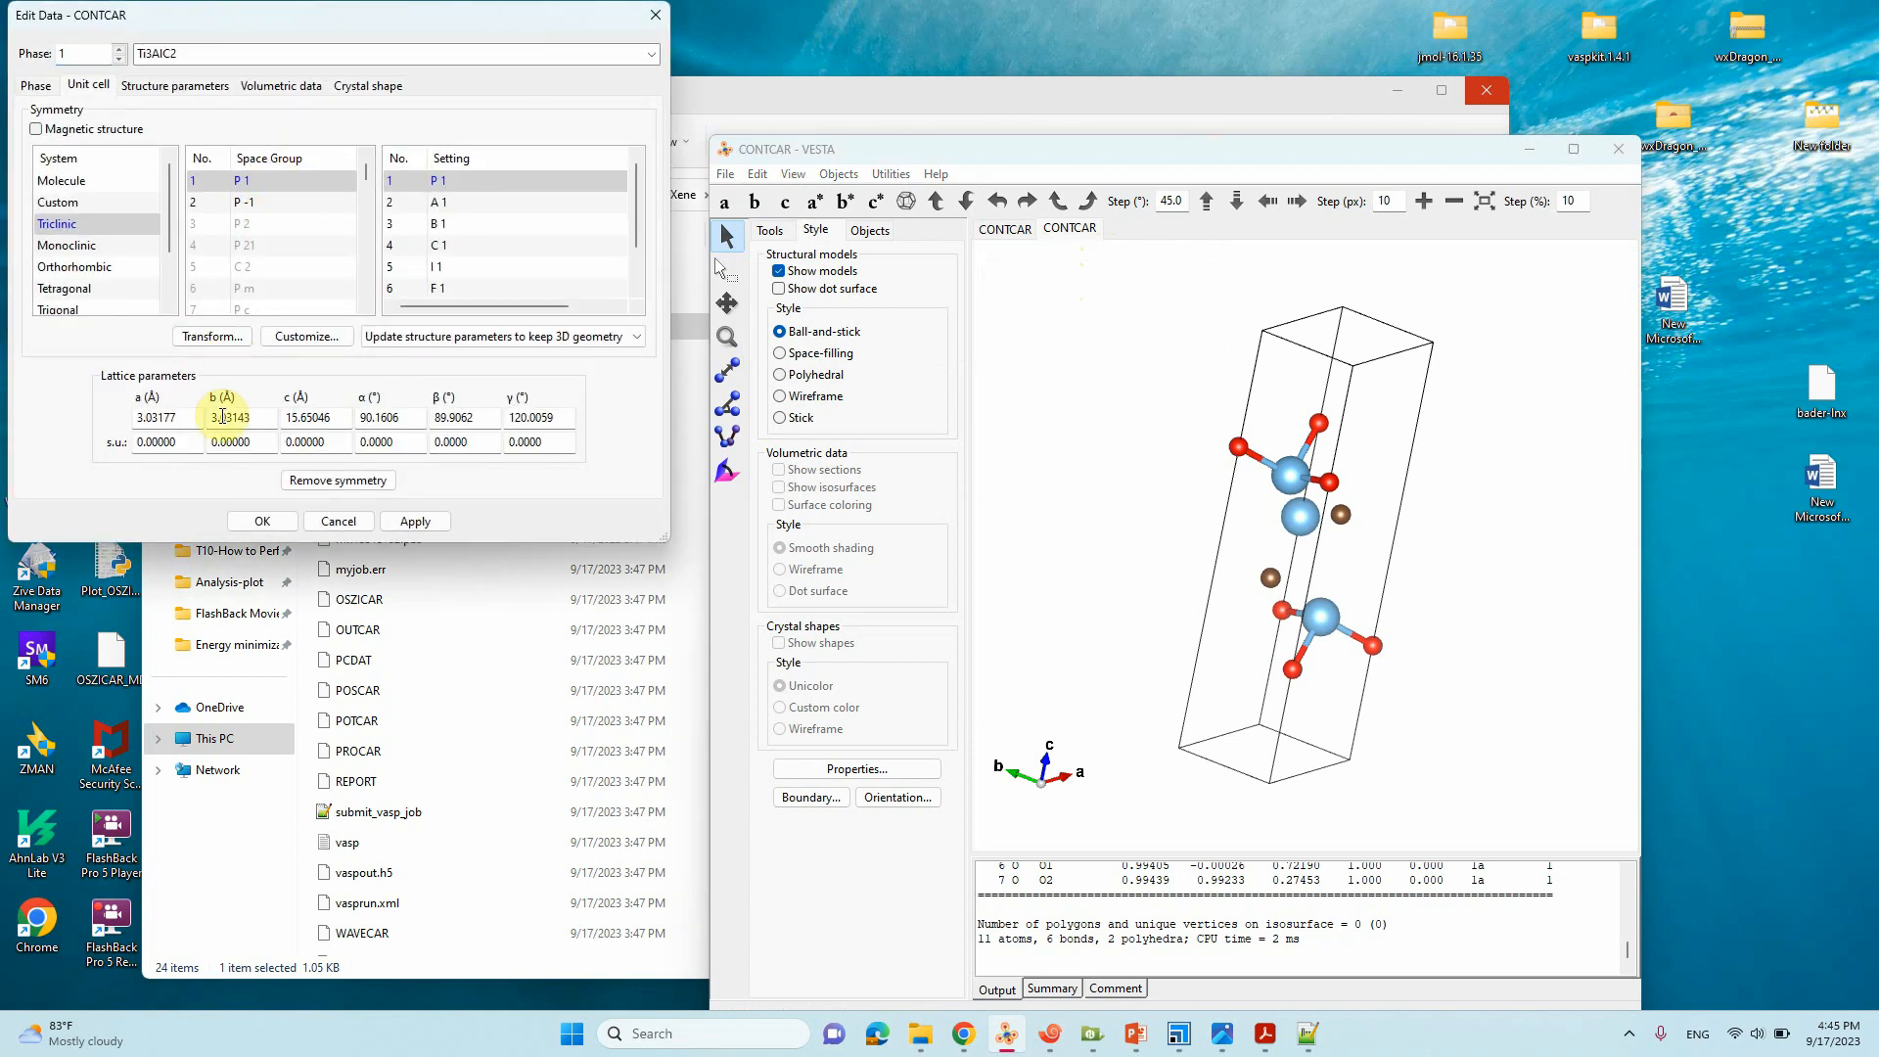
click(165, 416)
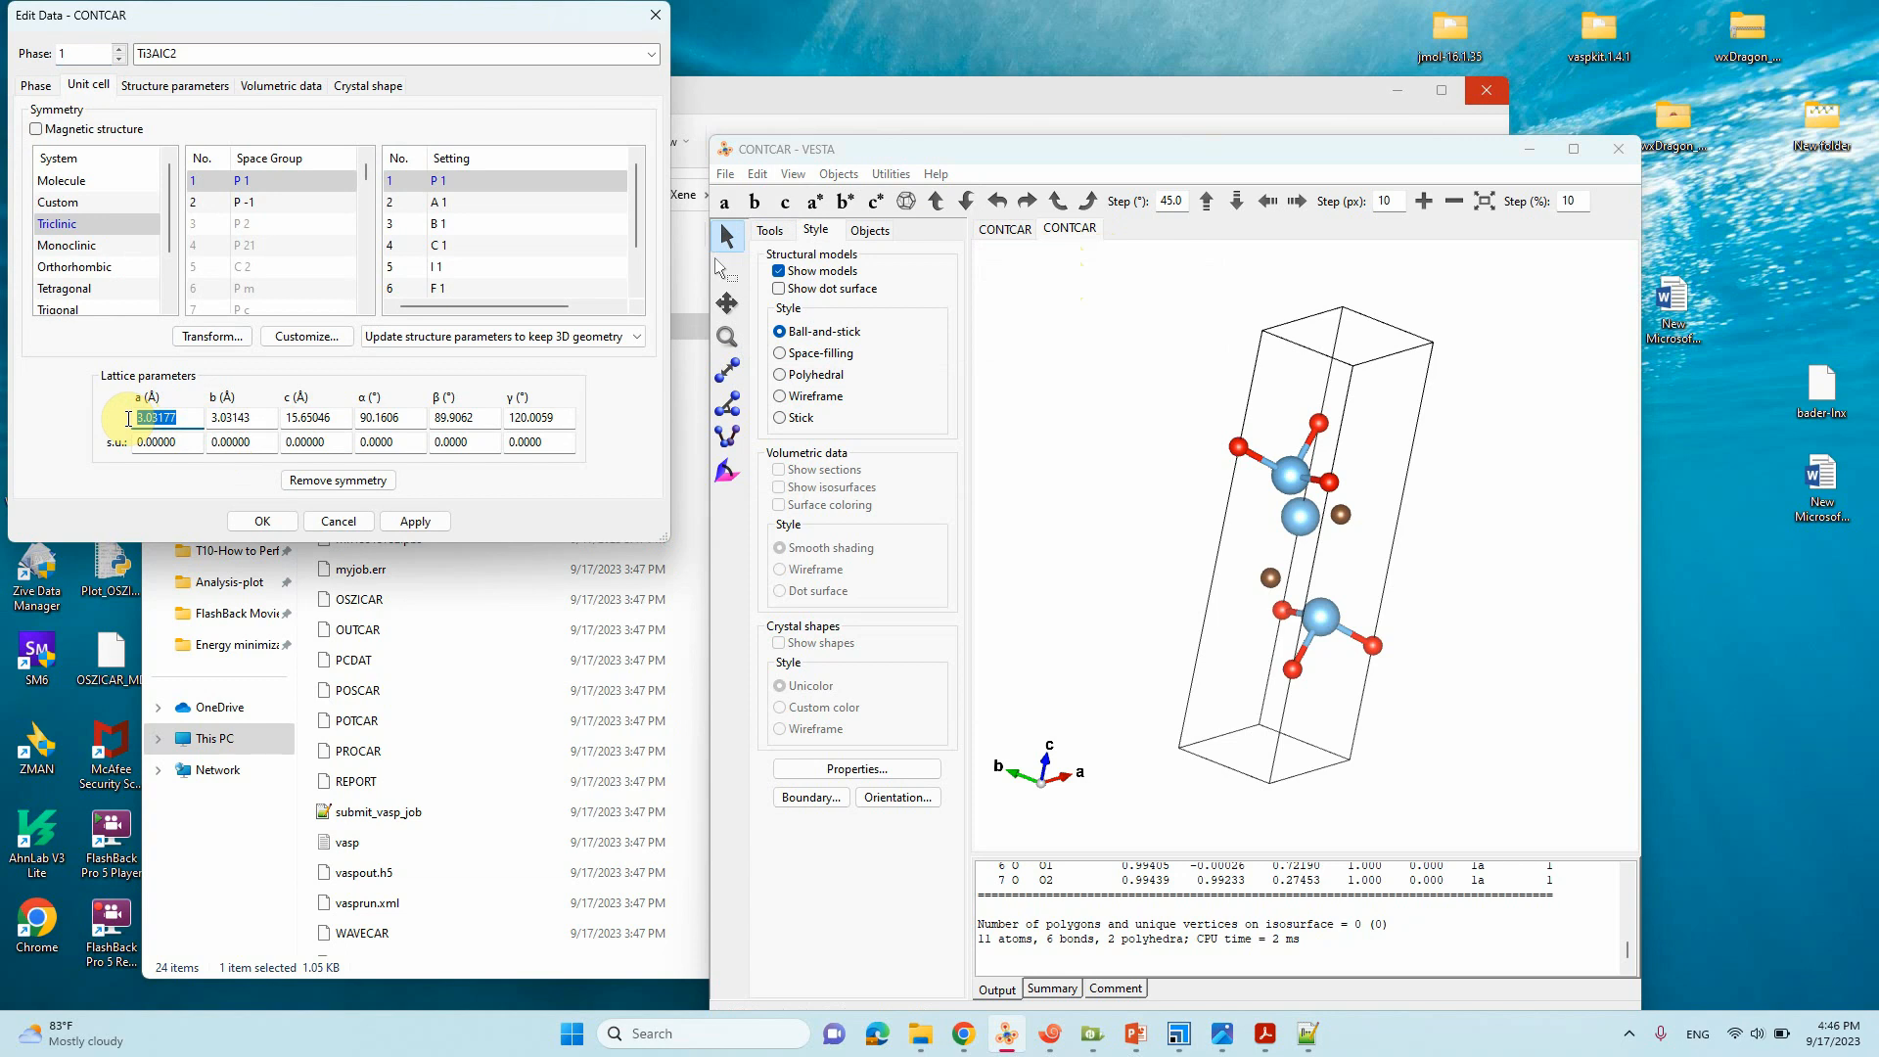
click(231, 417)
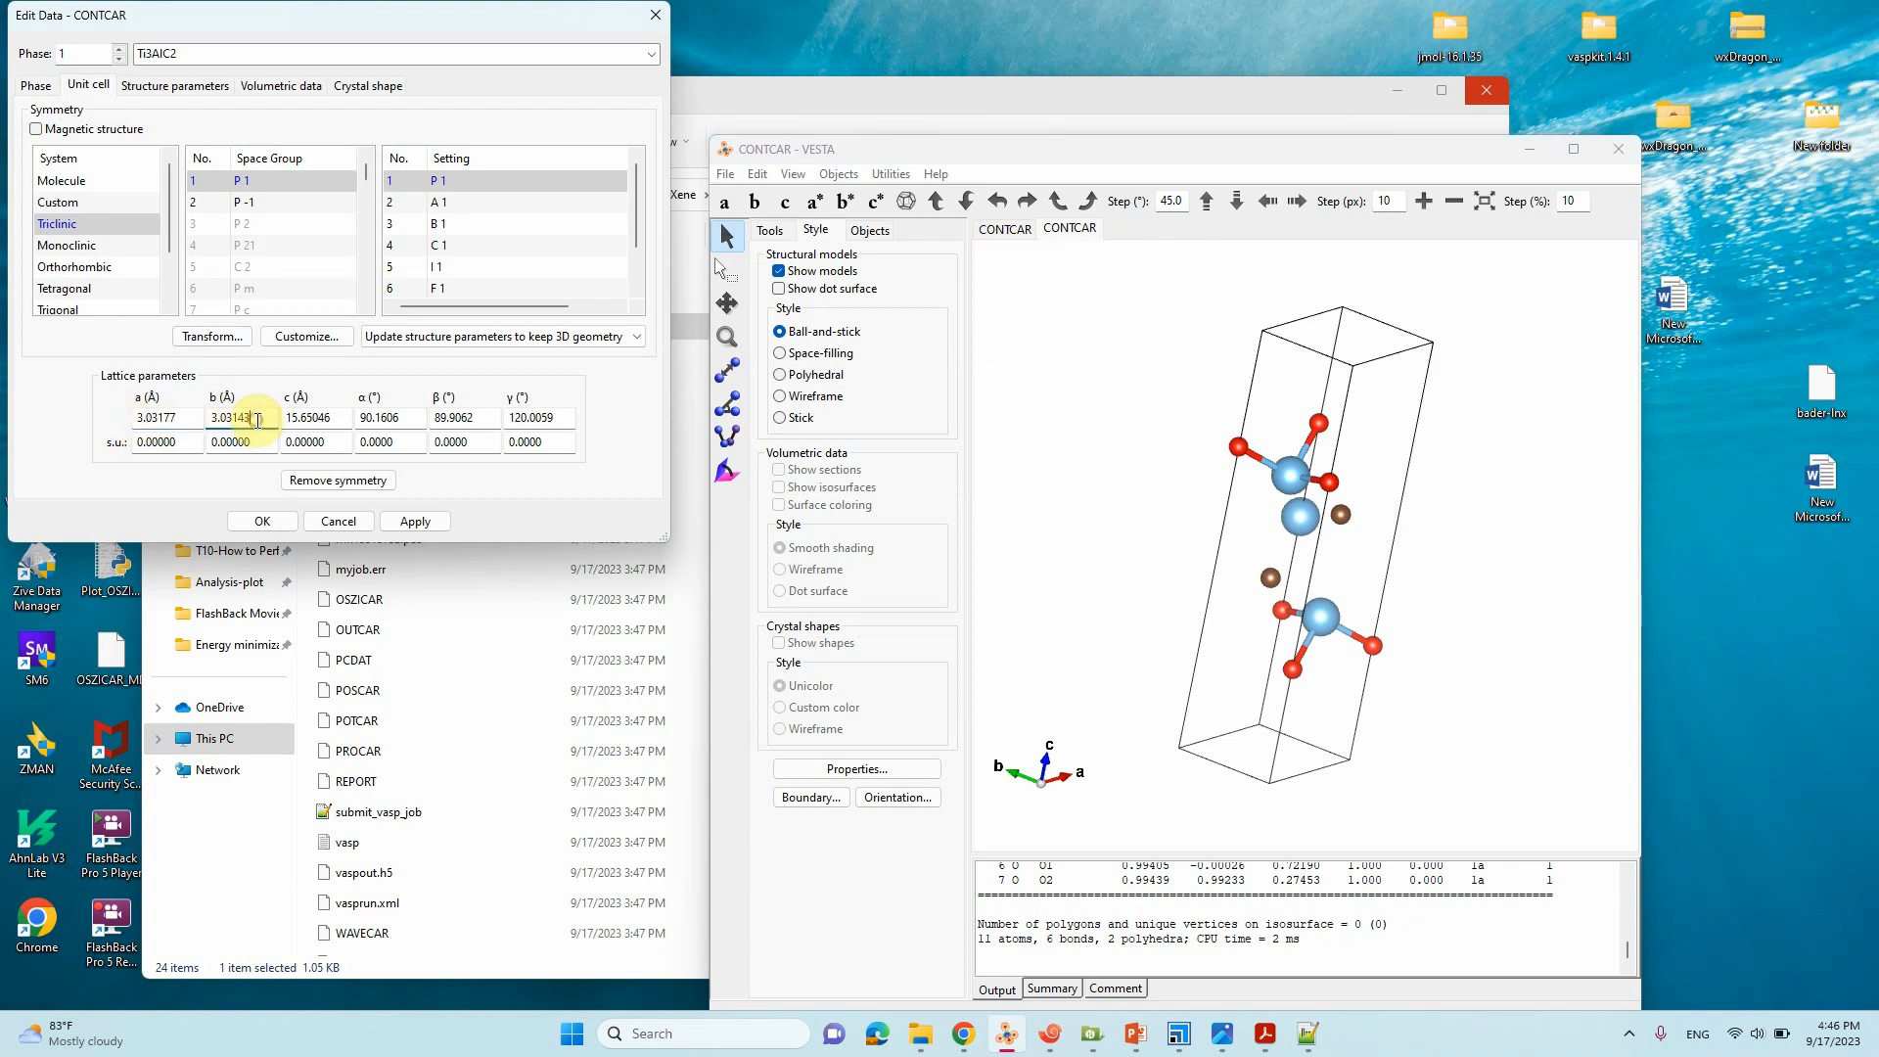
triple_click(230, 417)
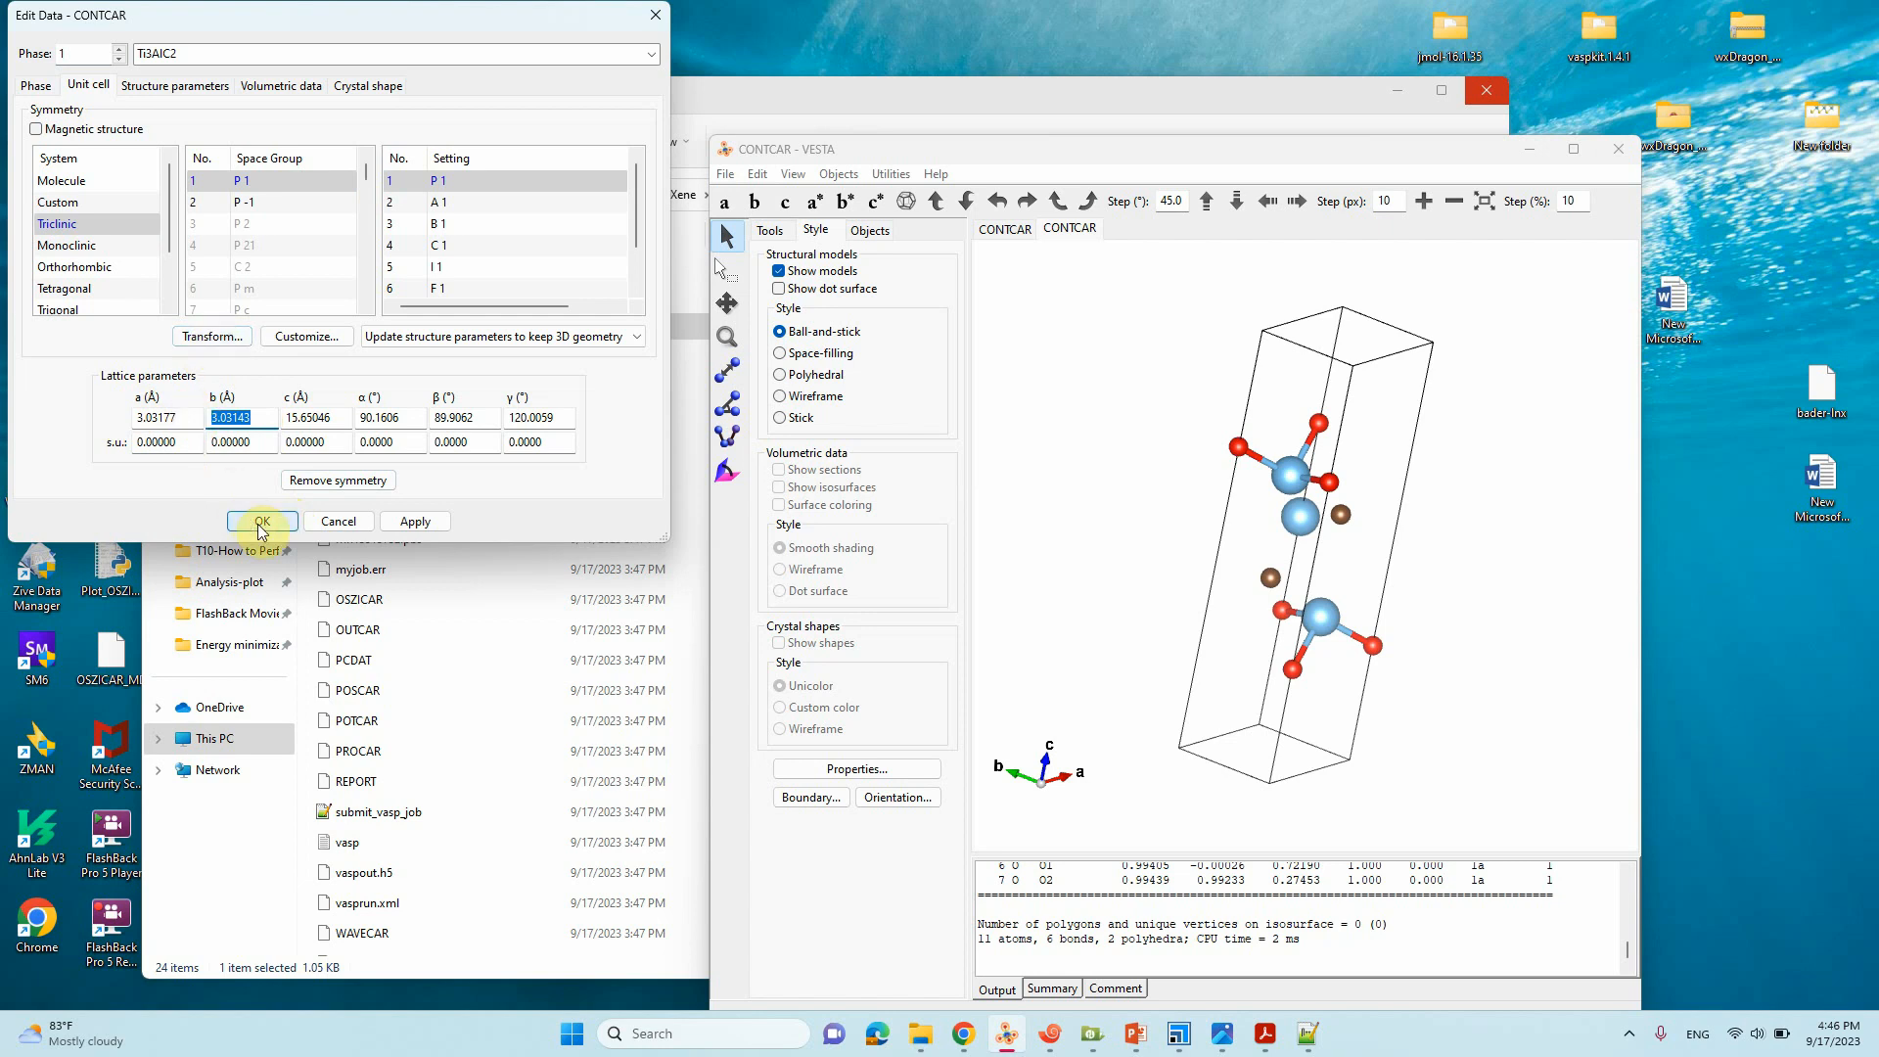
Step: Close the cell editor and measure the lower-to-upper O distance of 7.00160 Å
click(262, 519)
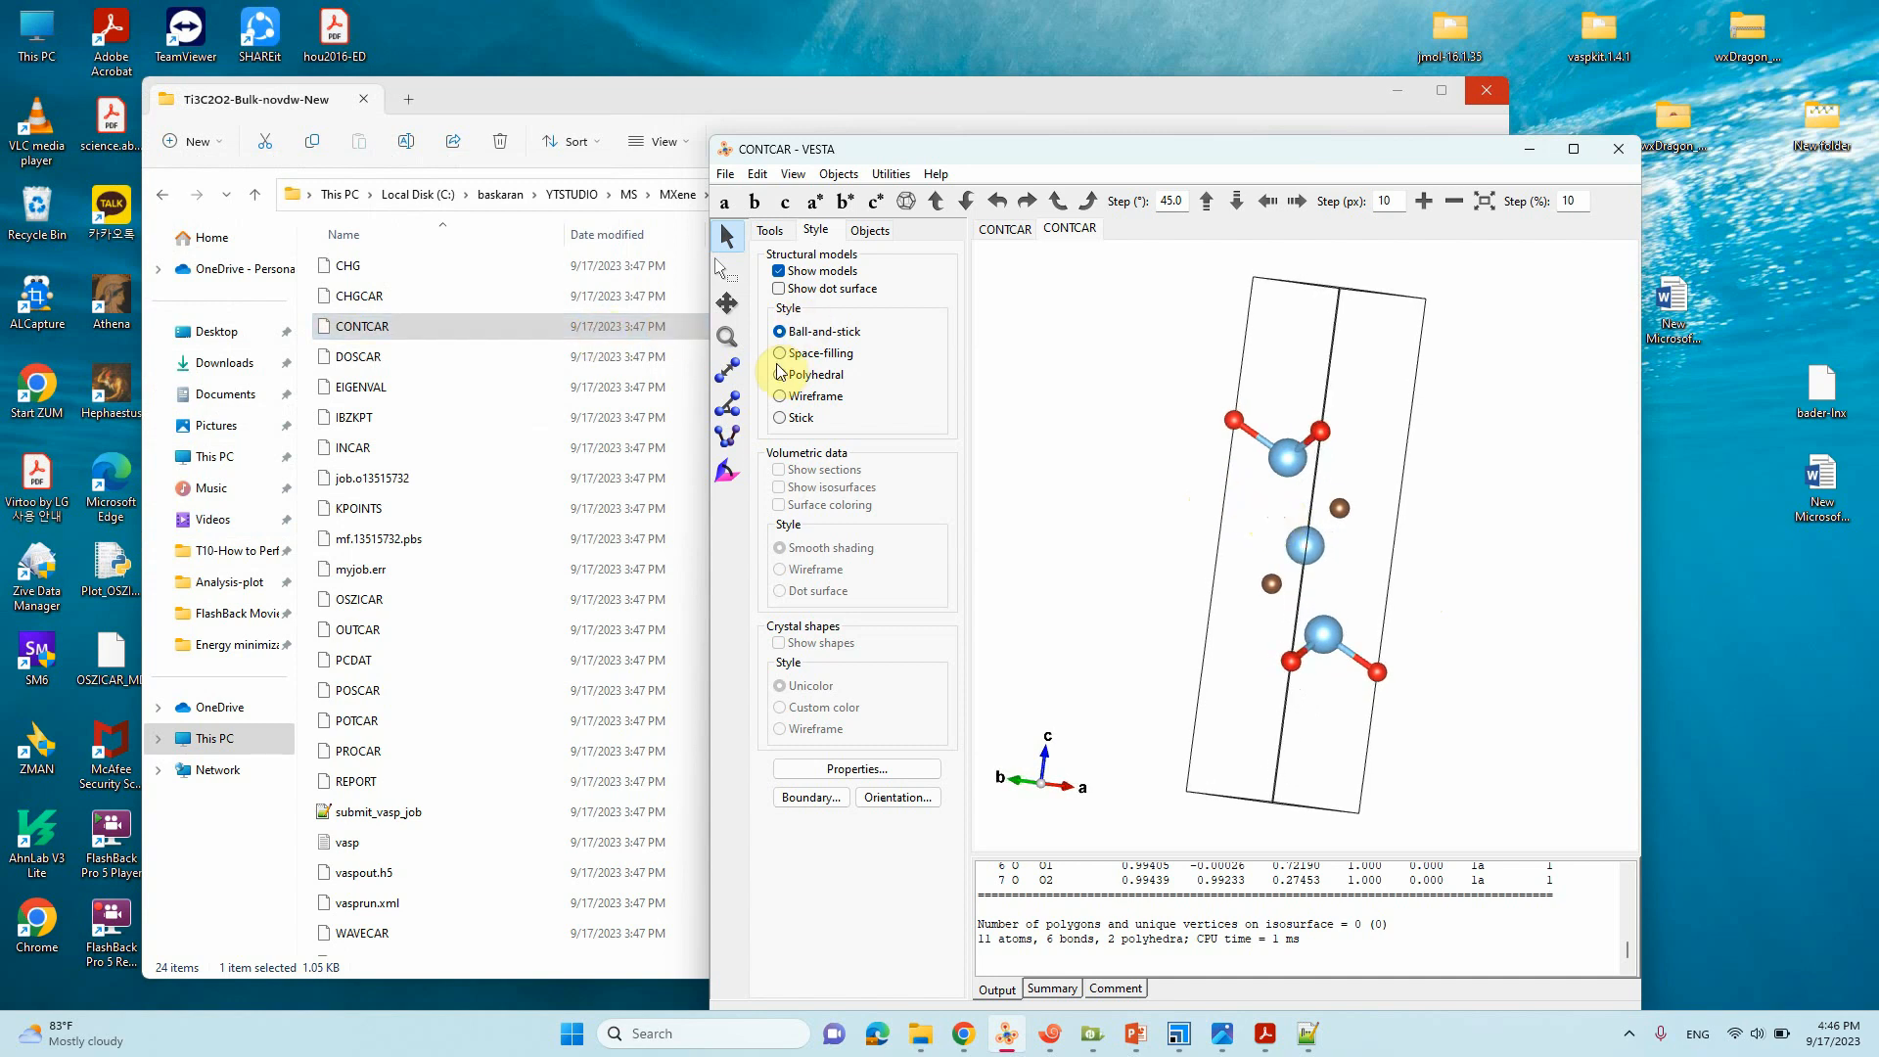
click(1300, 665)
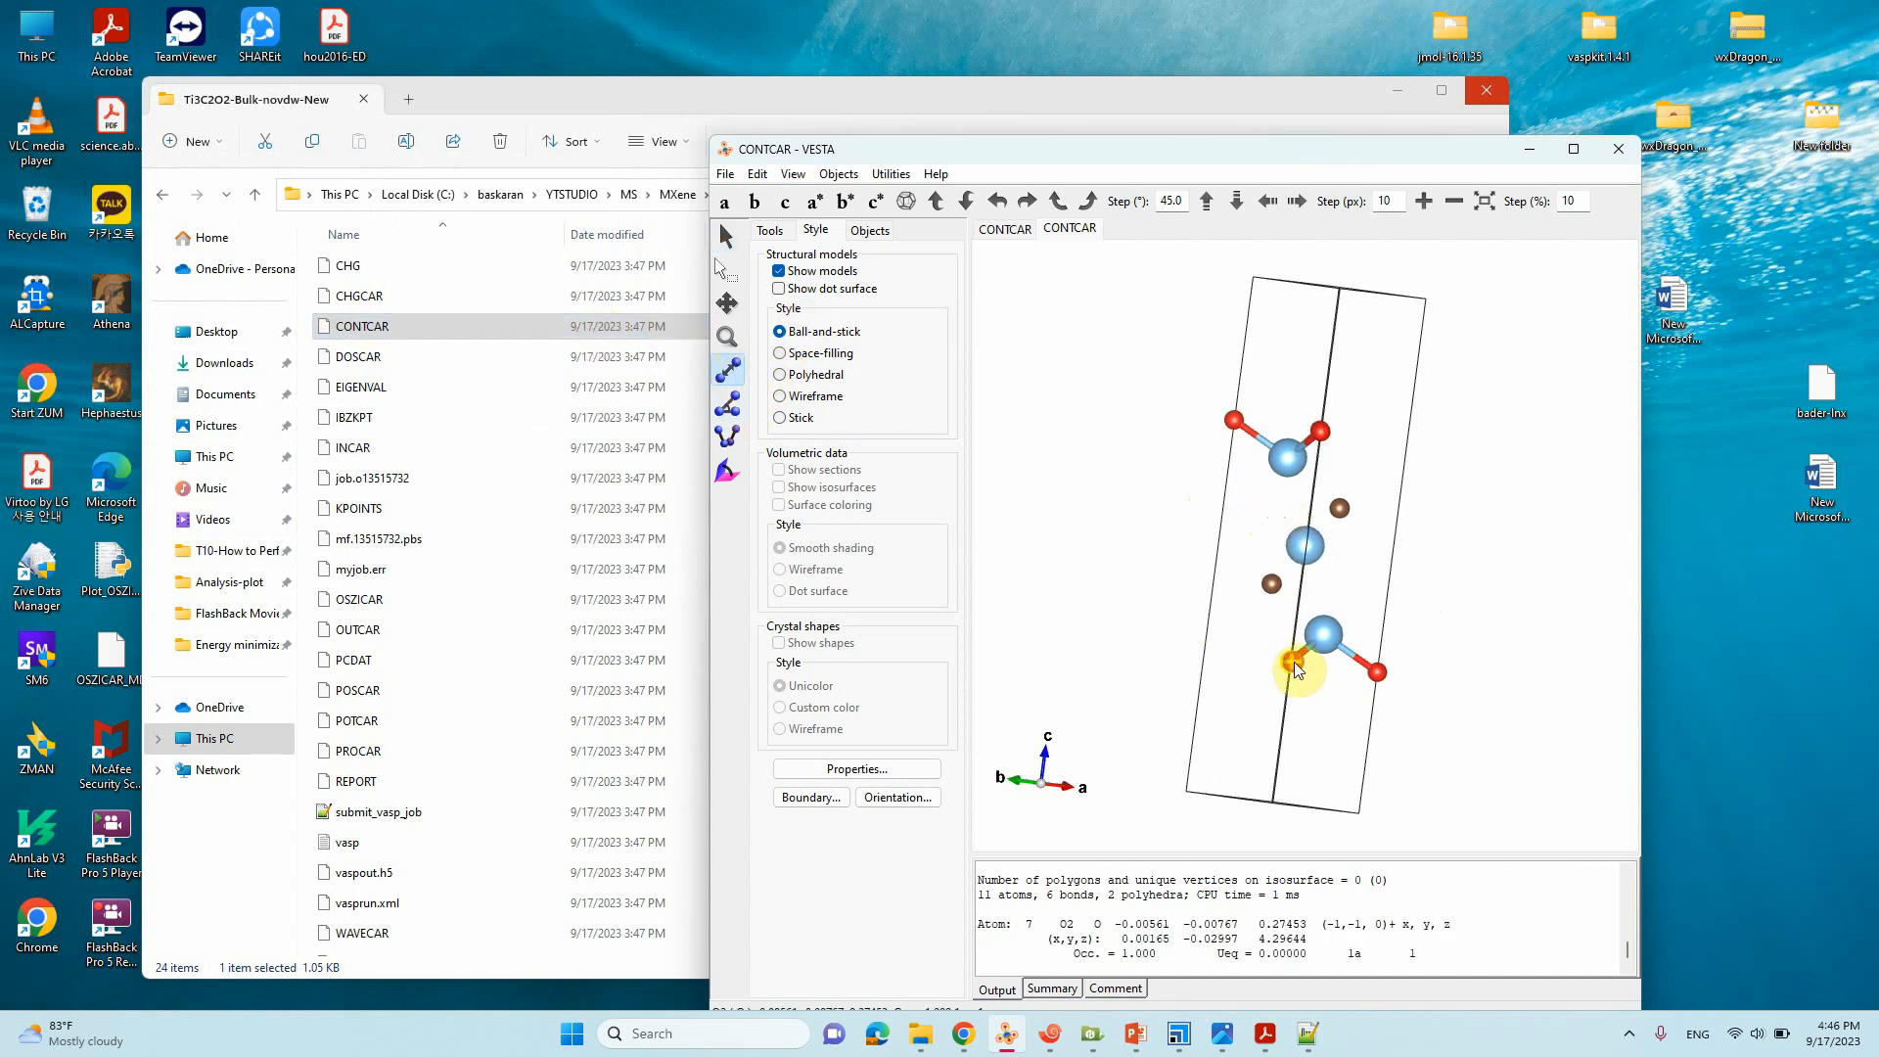
click(1320, 434)
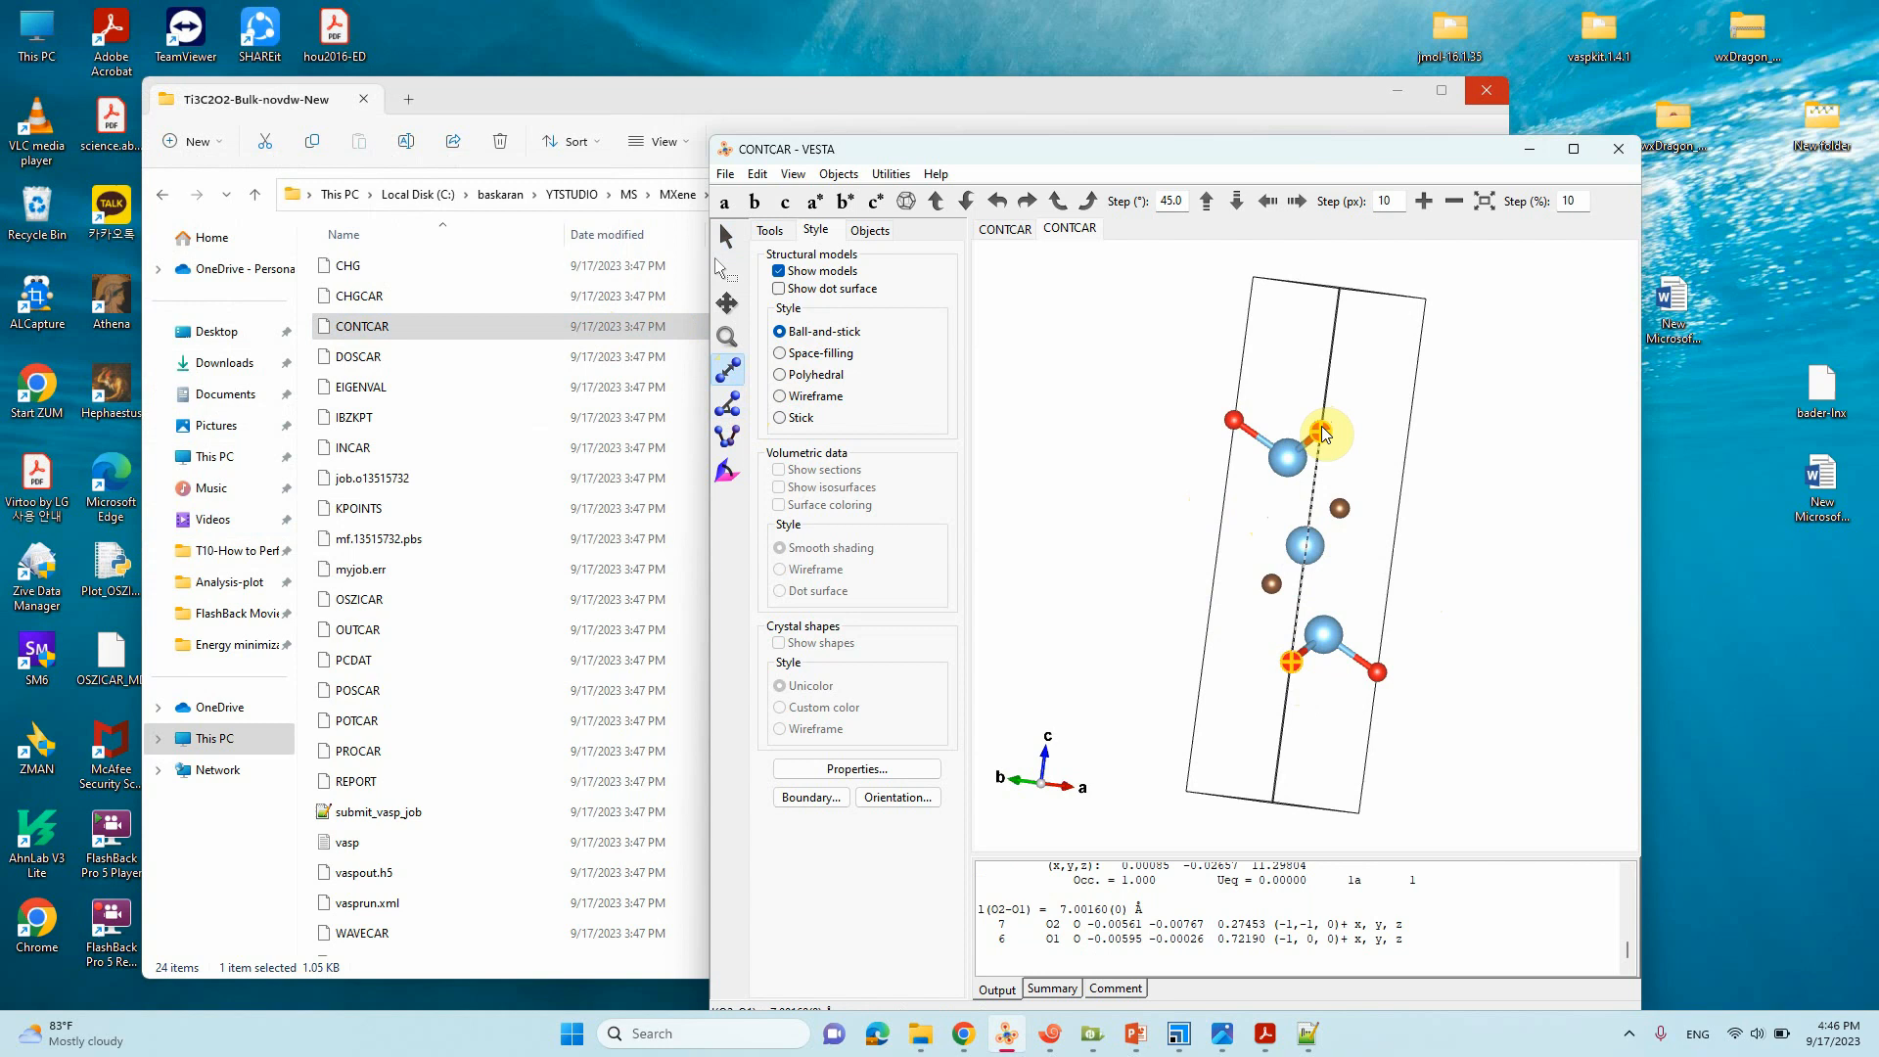
click(1312, 431)
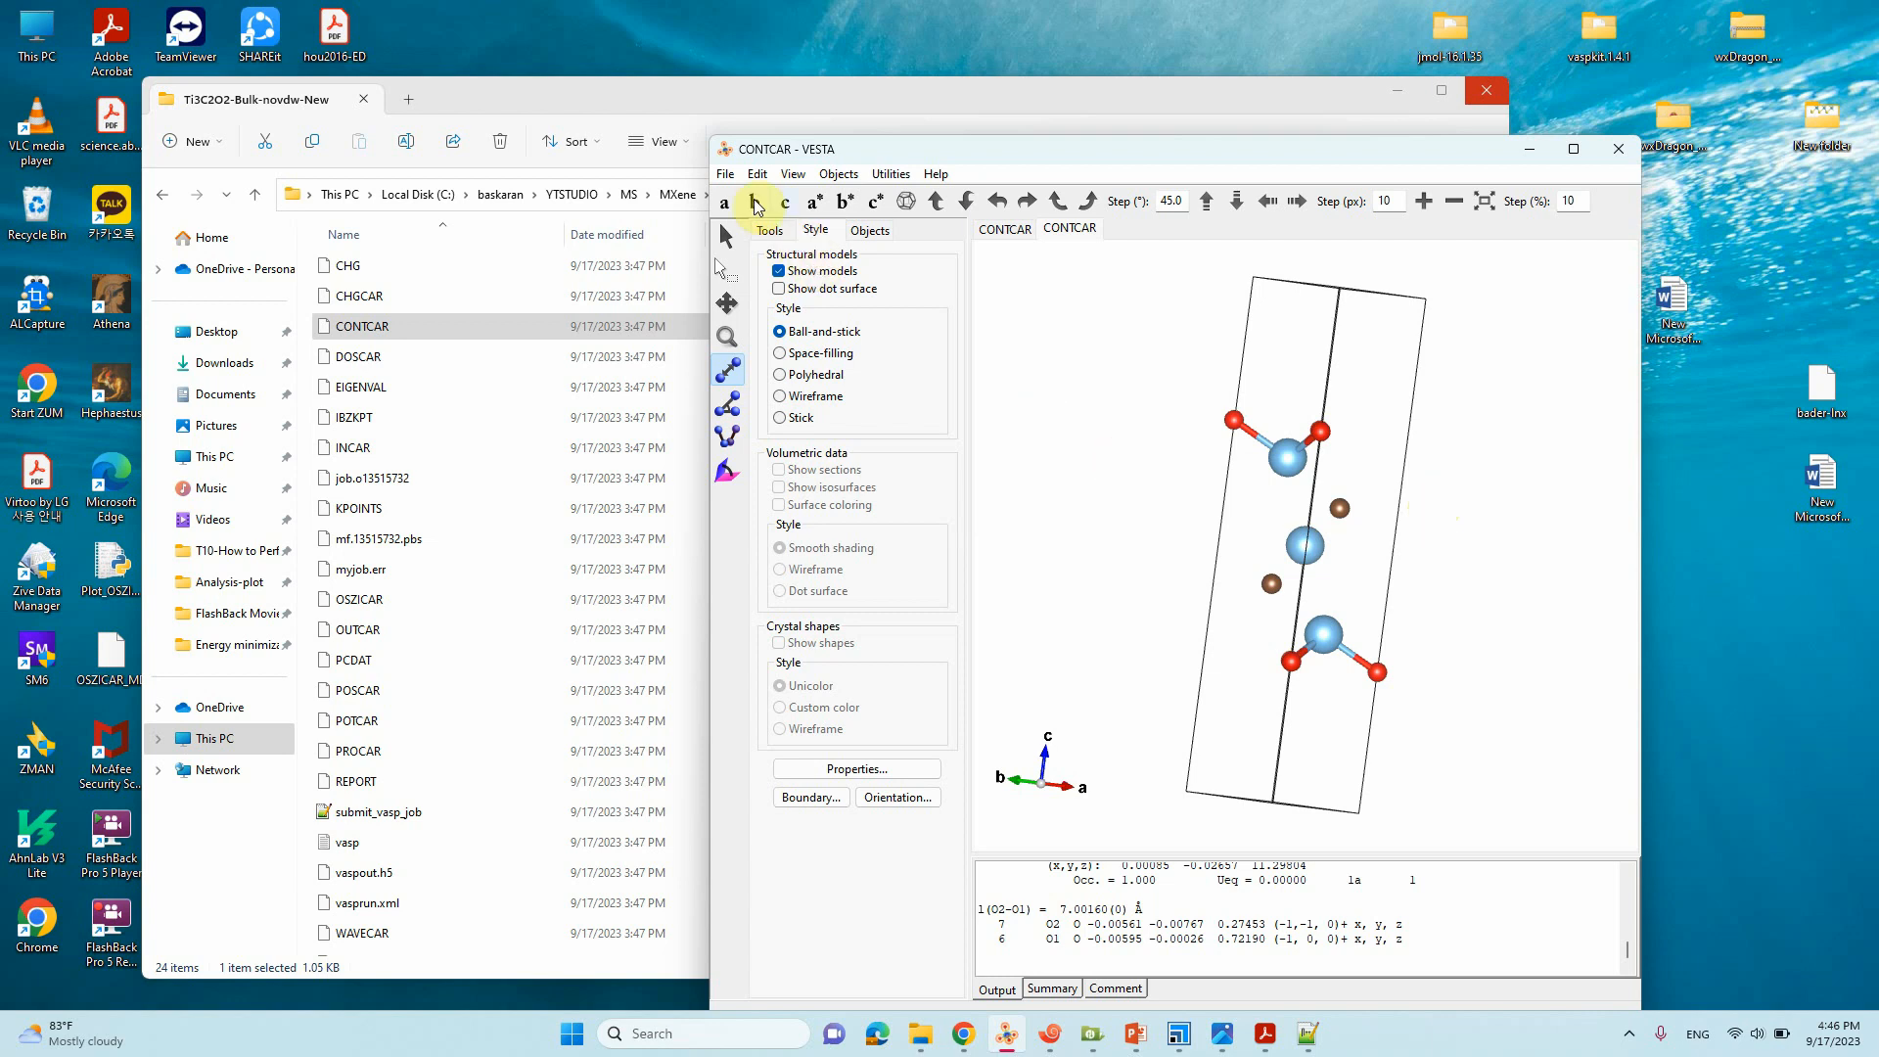
Step: Export the structure in CIF format as CONTCAR.cif into the calculation folder
click(724, 174)
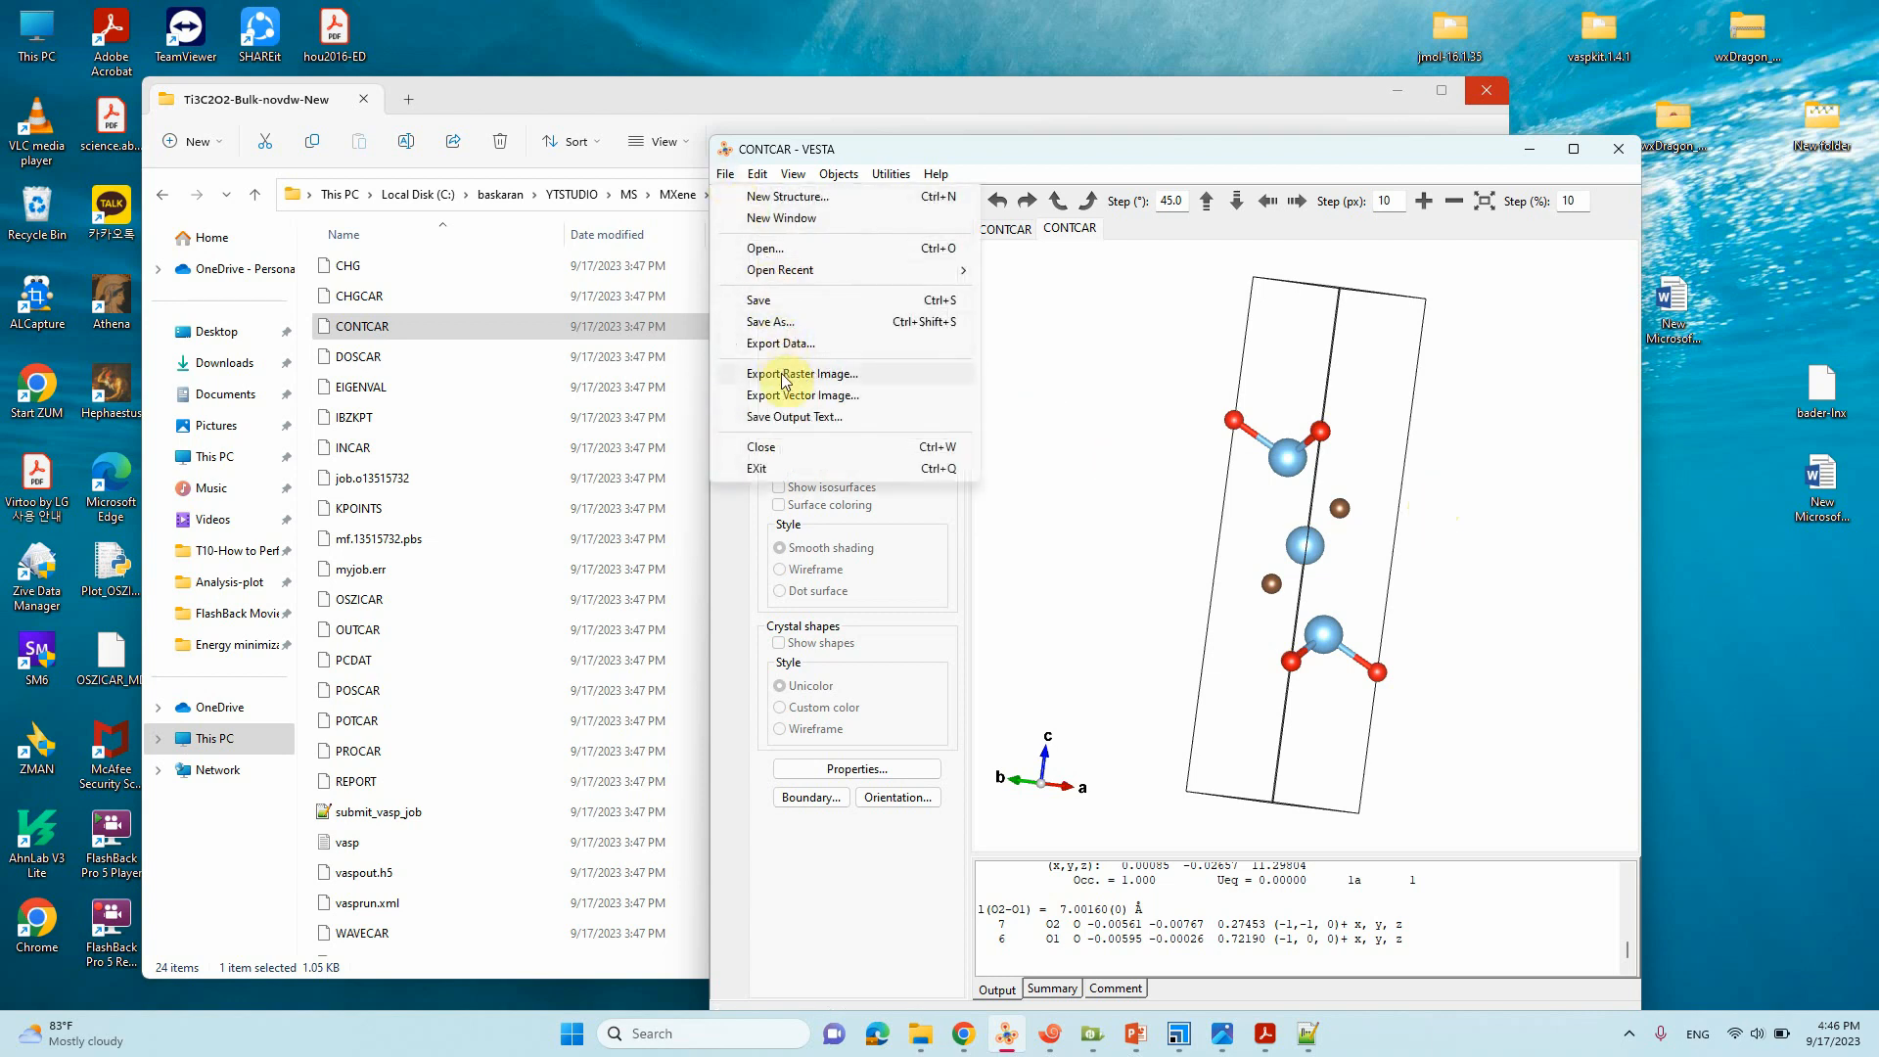
click(780, 343)
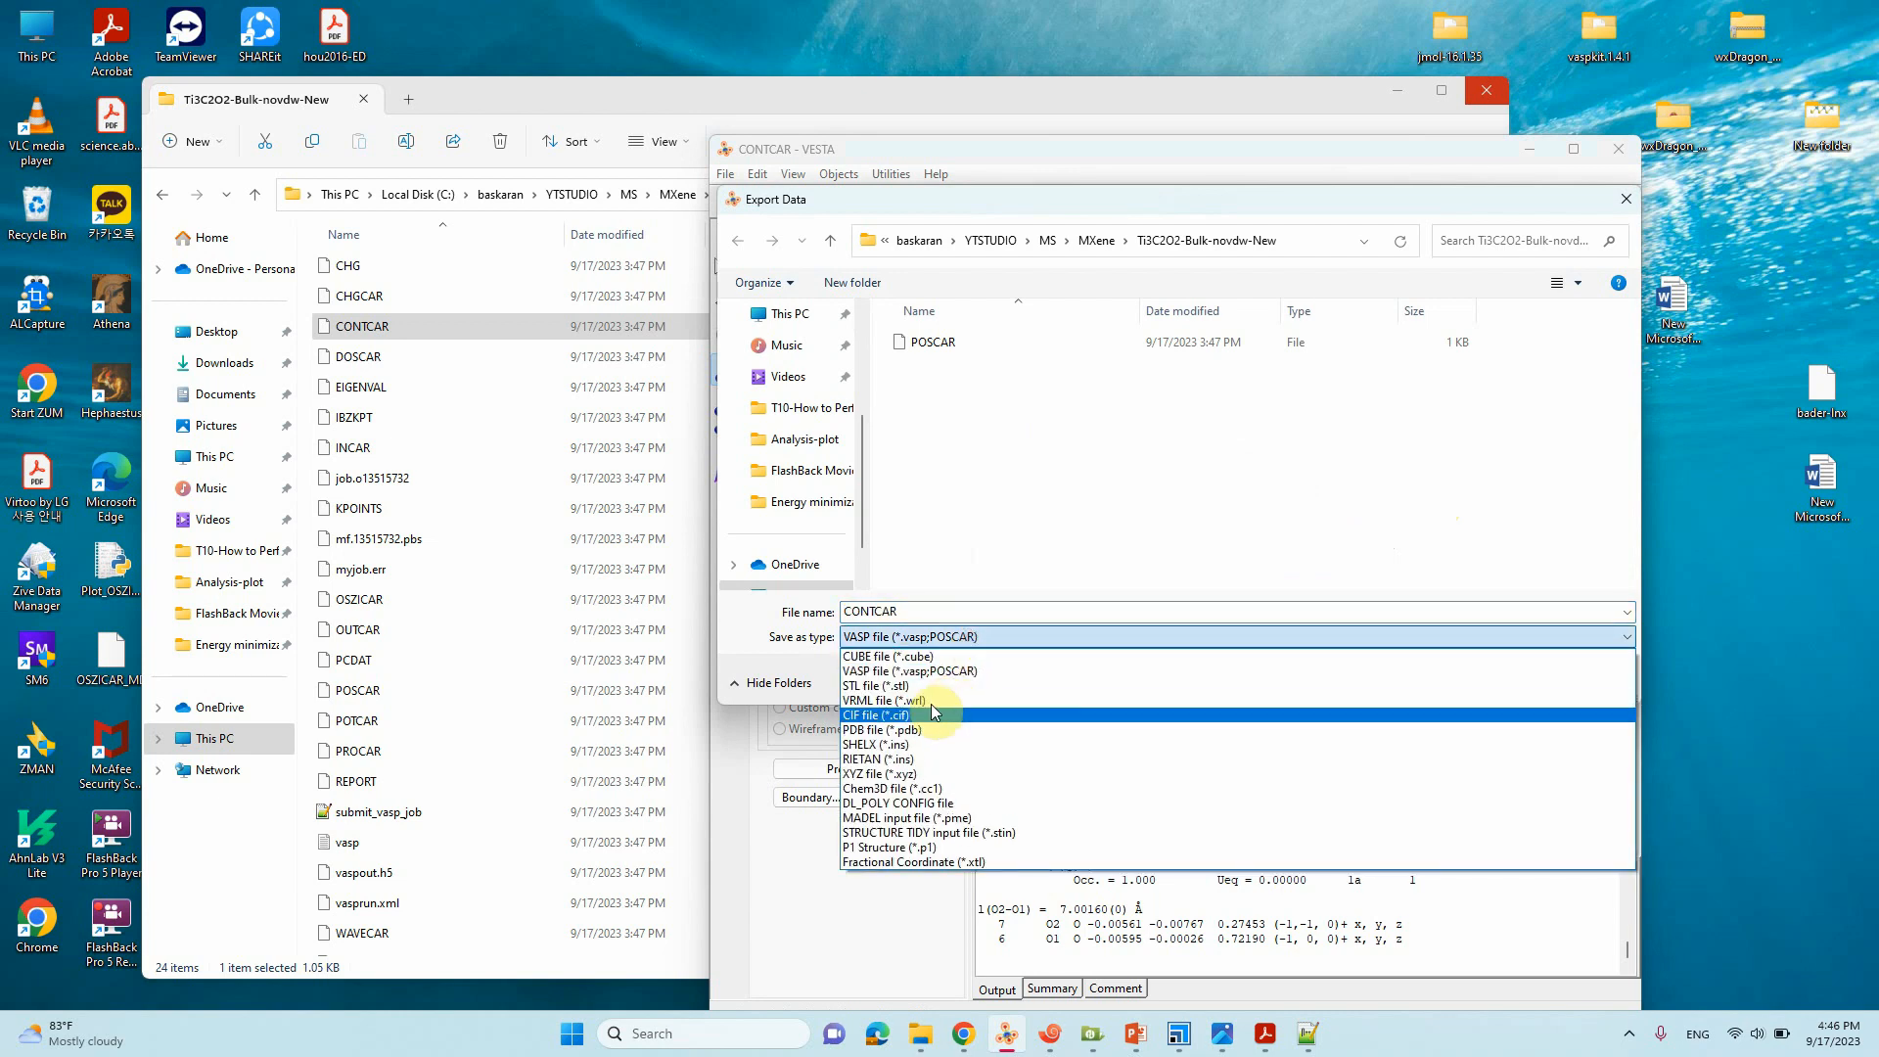
click(875, 714)
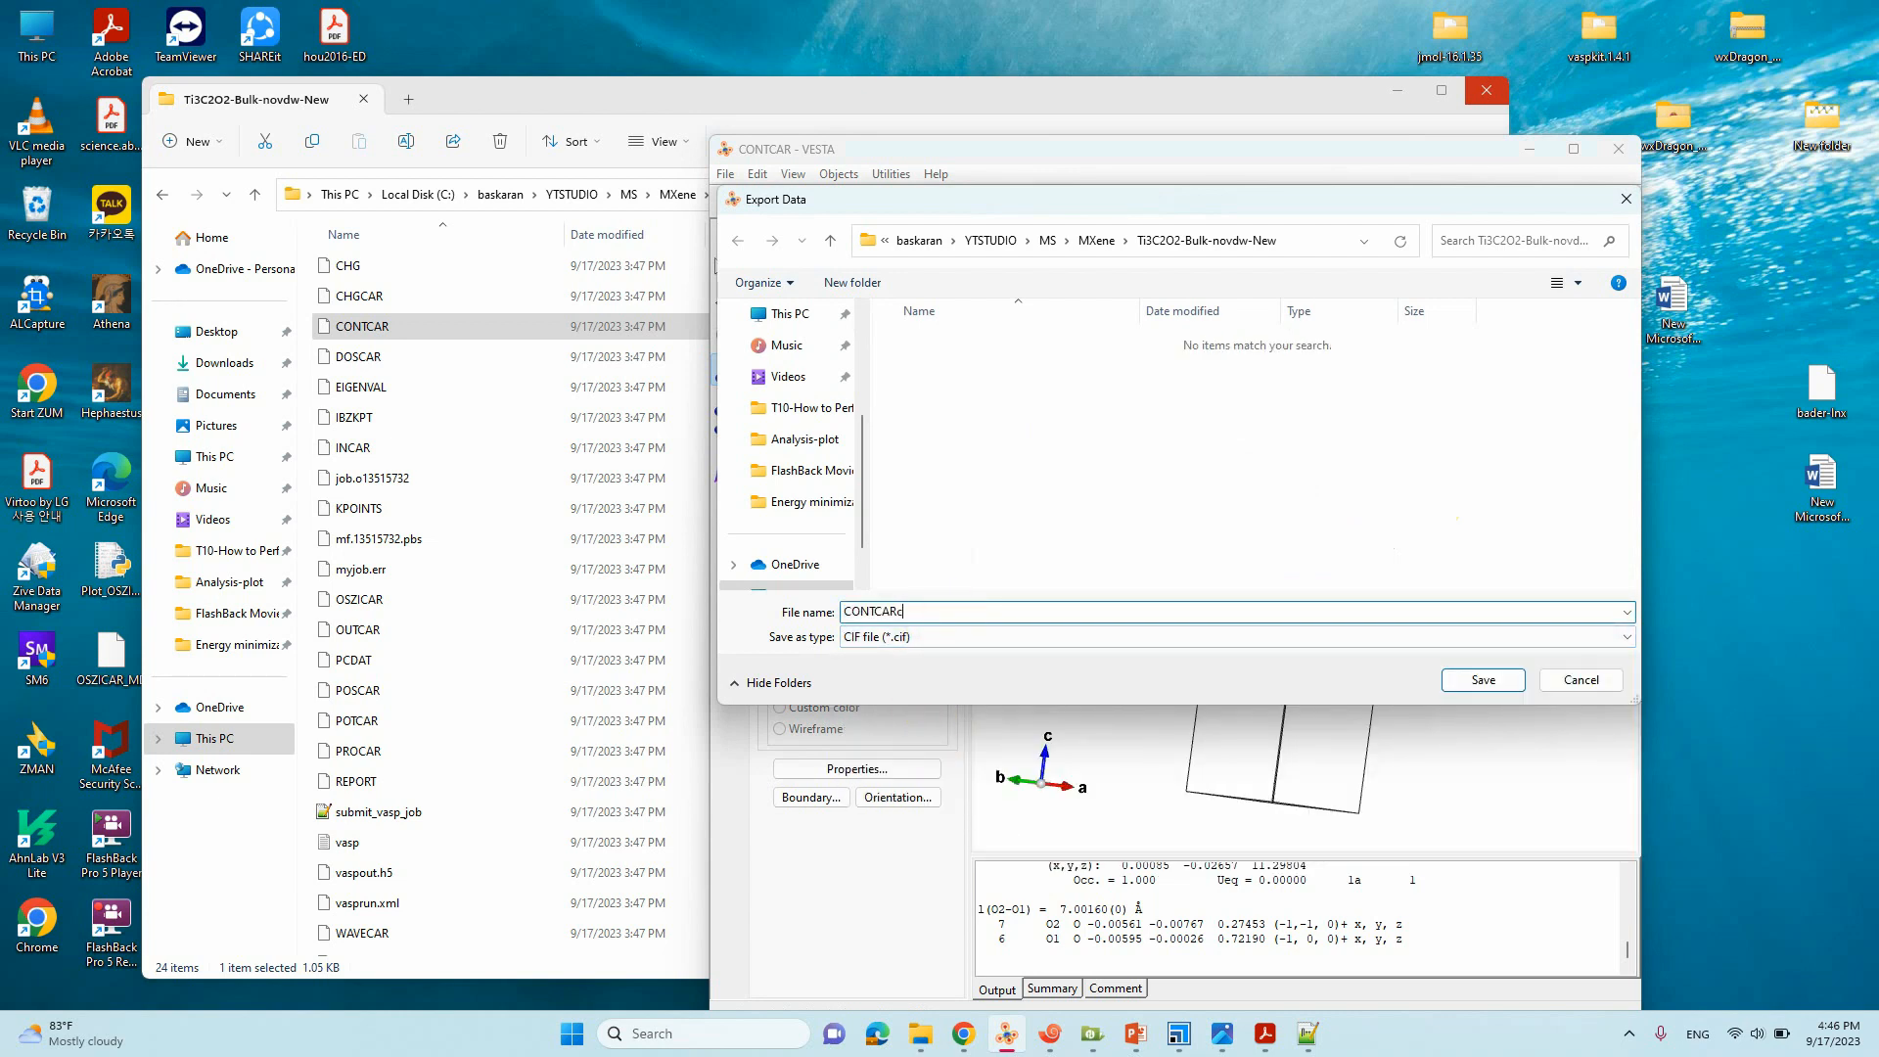
click(1480, 679)
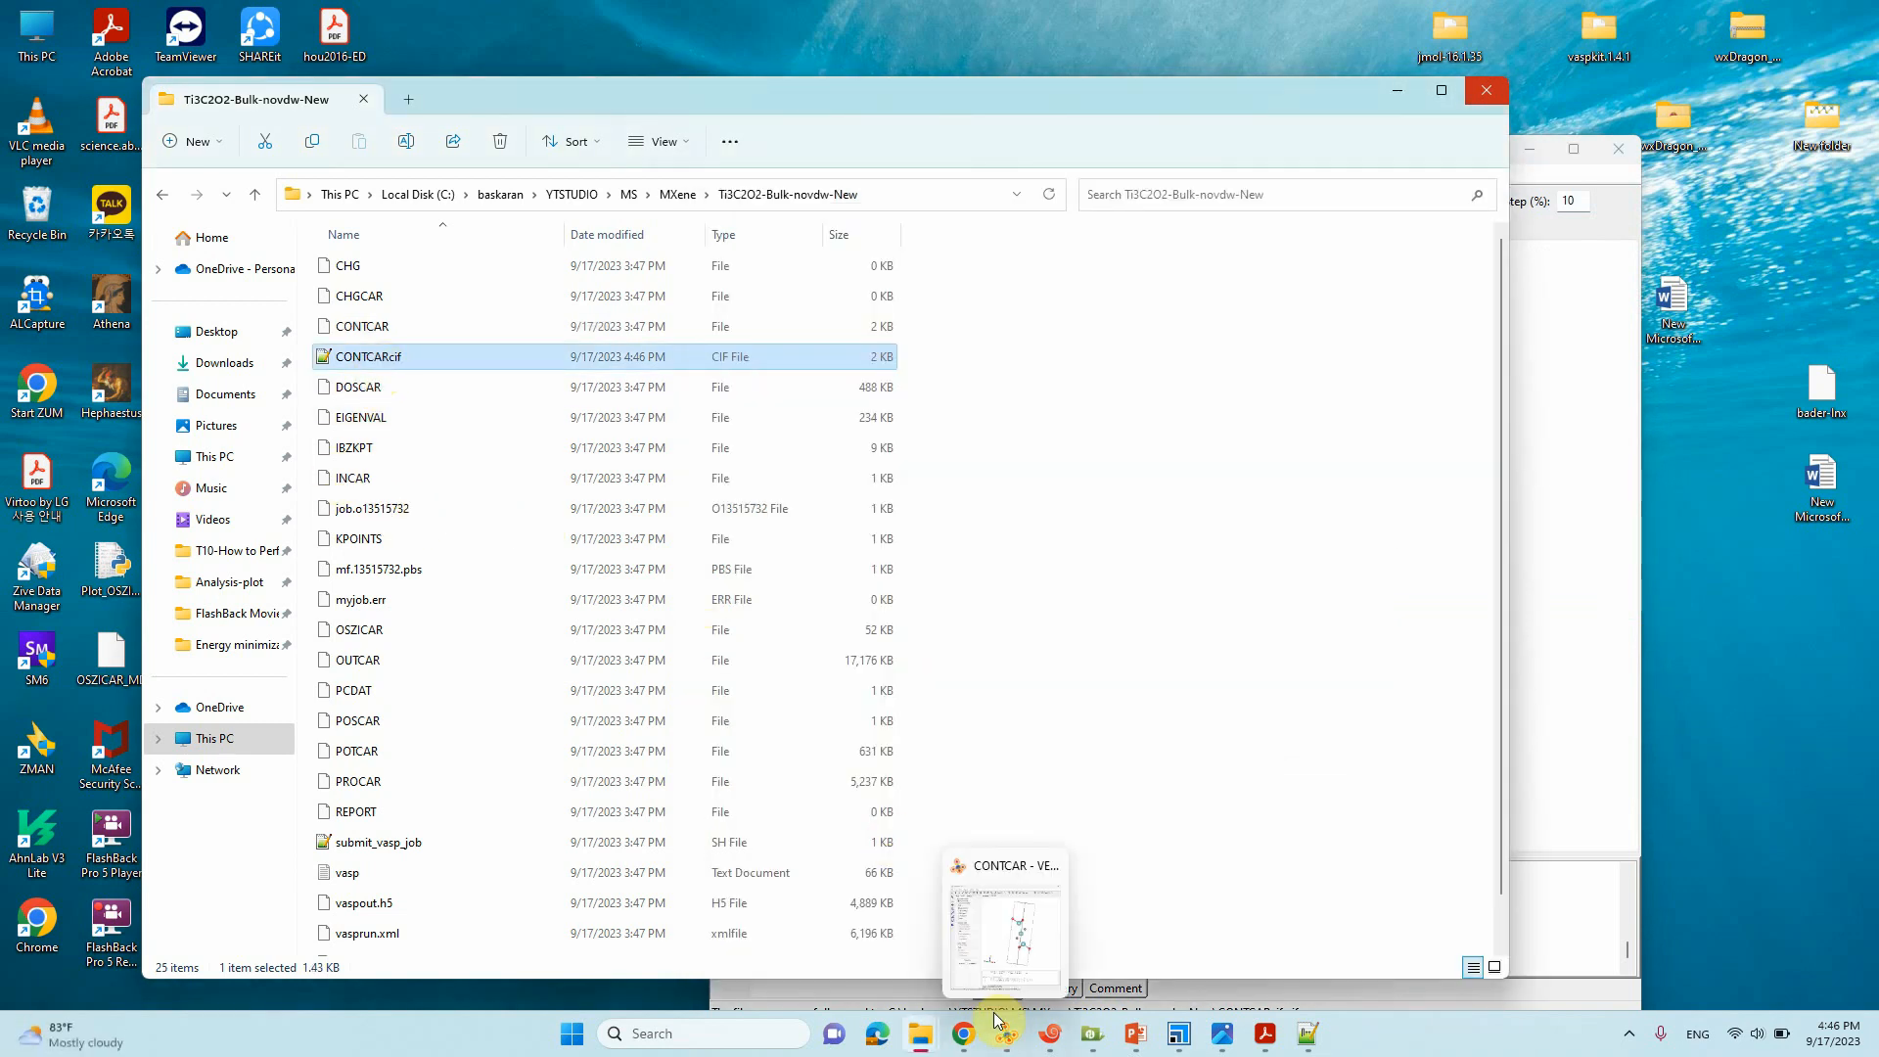
Step: Open the imported CONTCARcif structure in Materials Studio and rename it Ti3C2O2
click(1178, 1034)
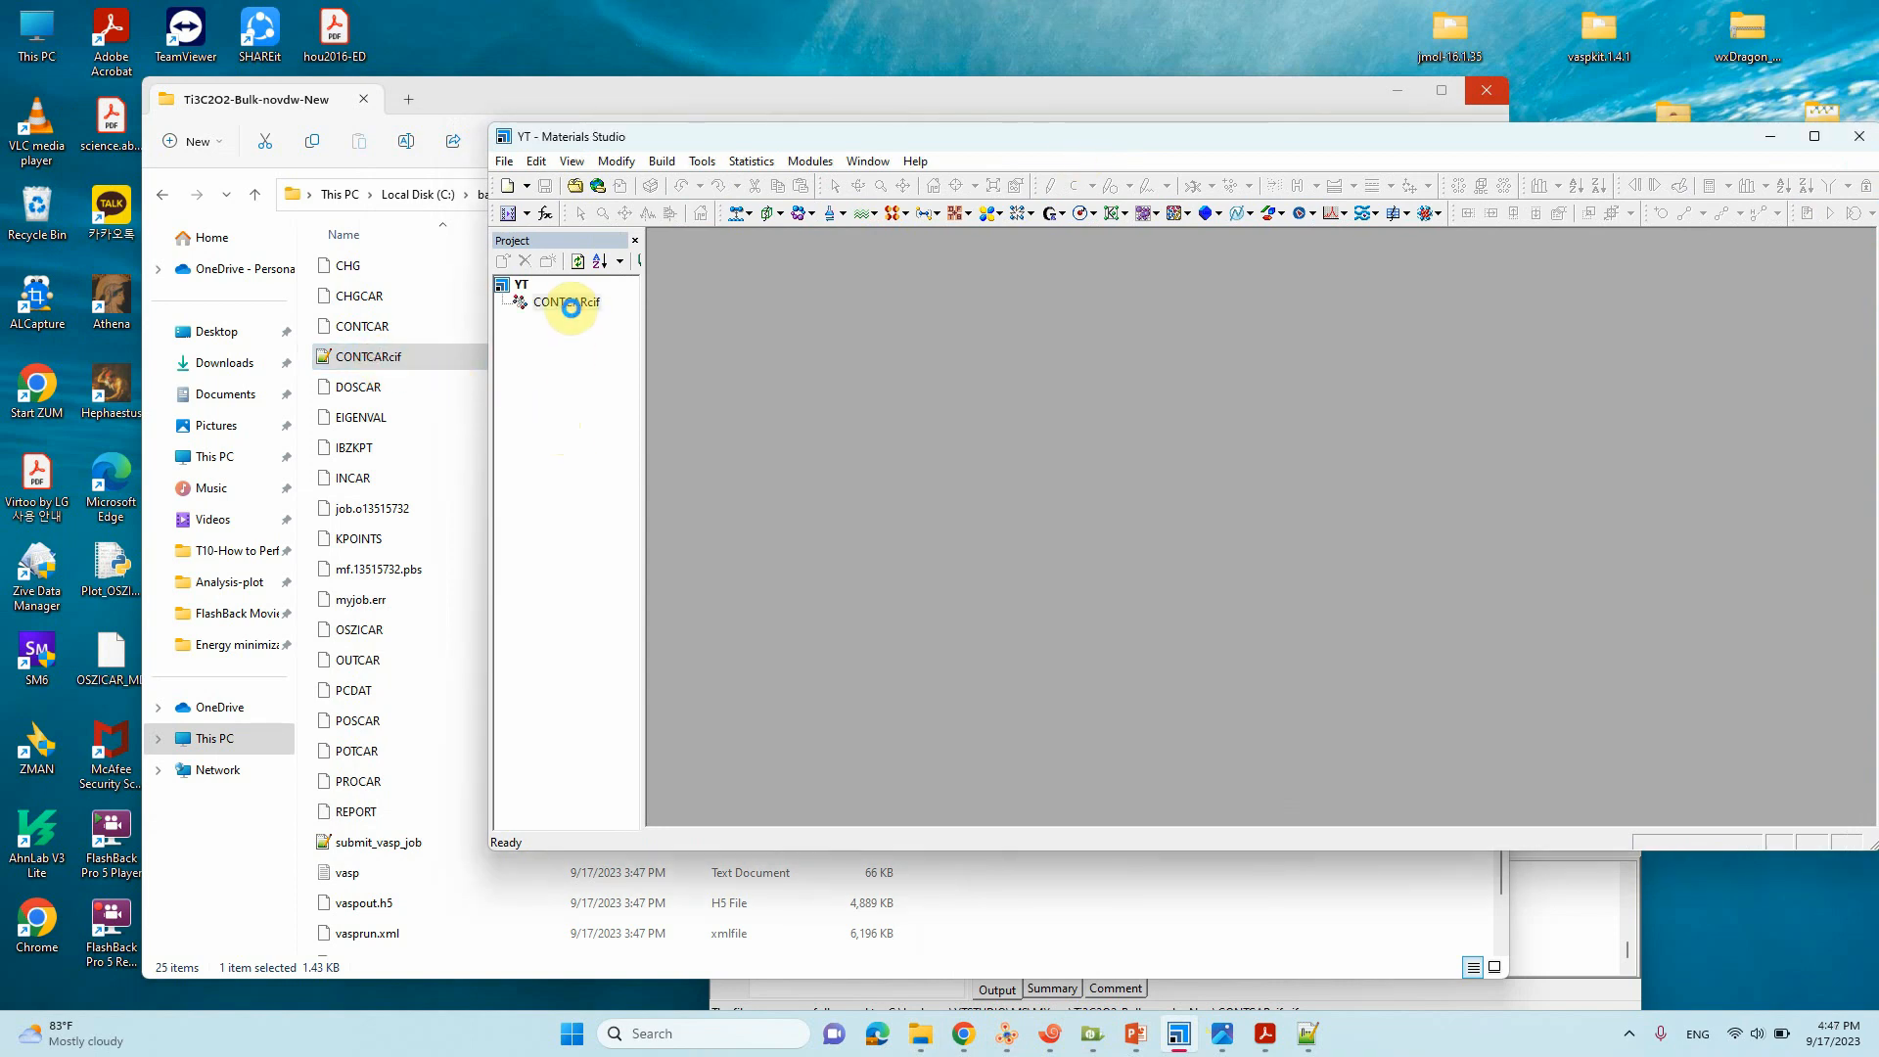
double_click(566, 300)
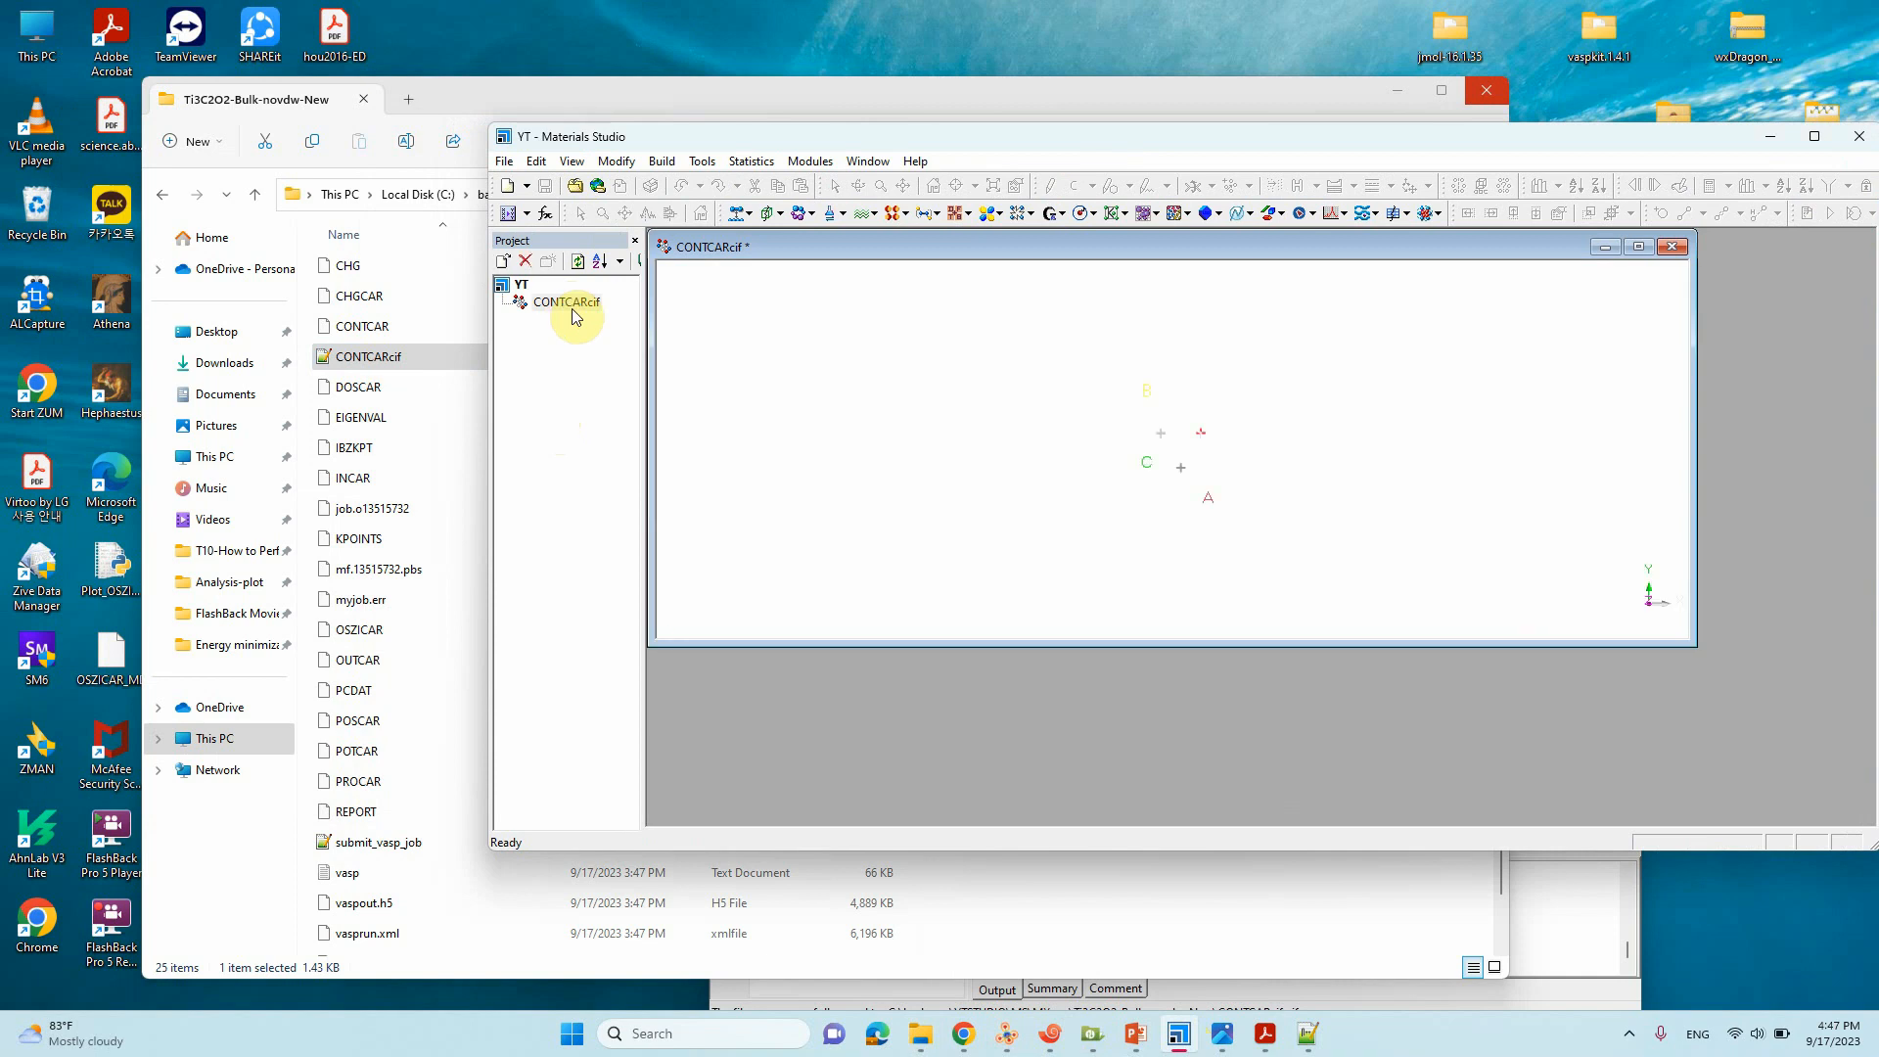
click(565, 302)
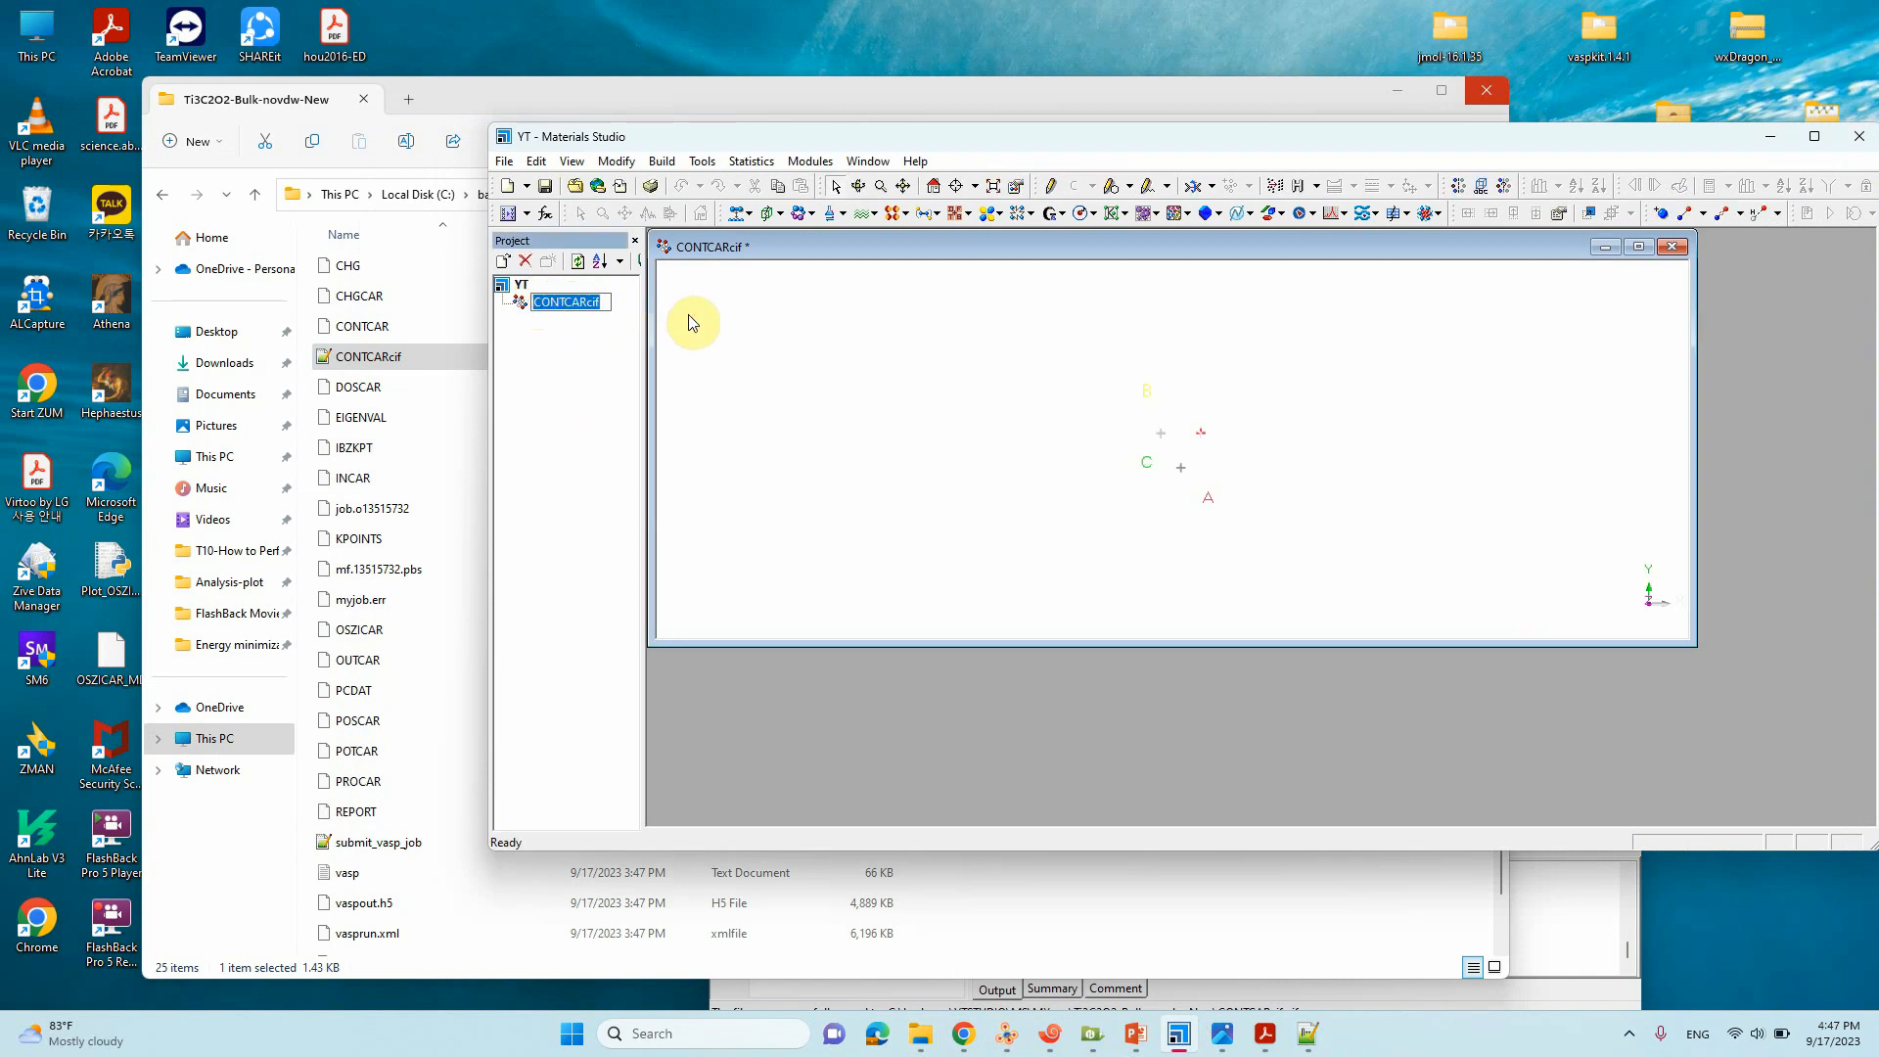
text(Ti3C2)
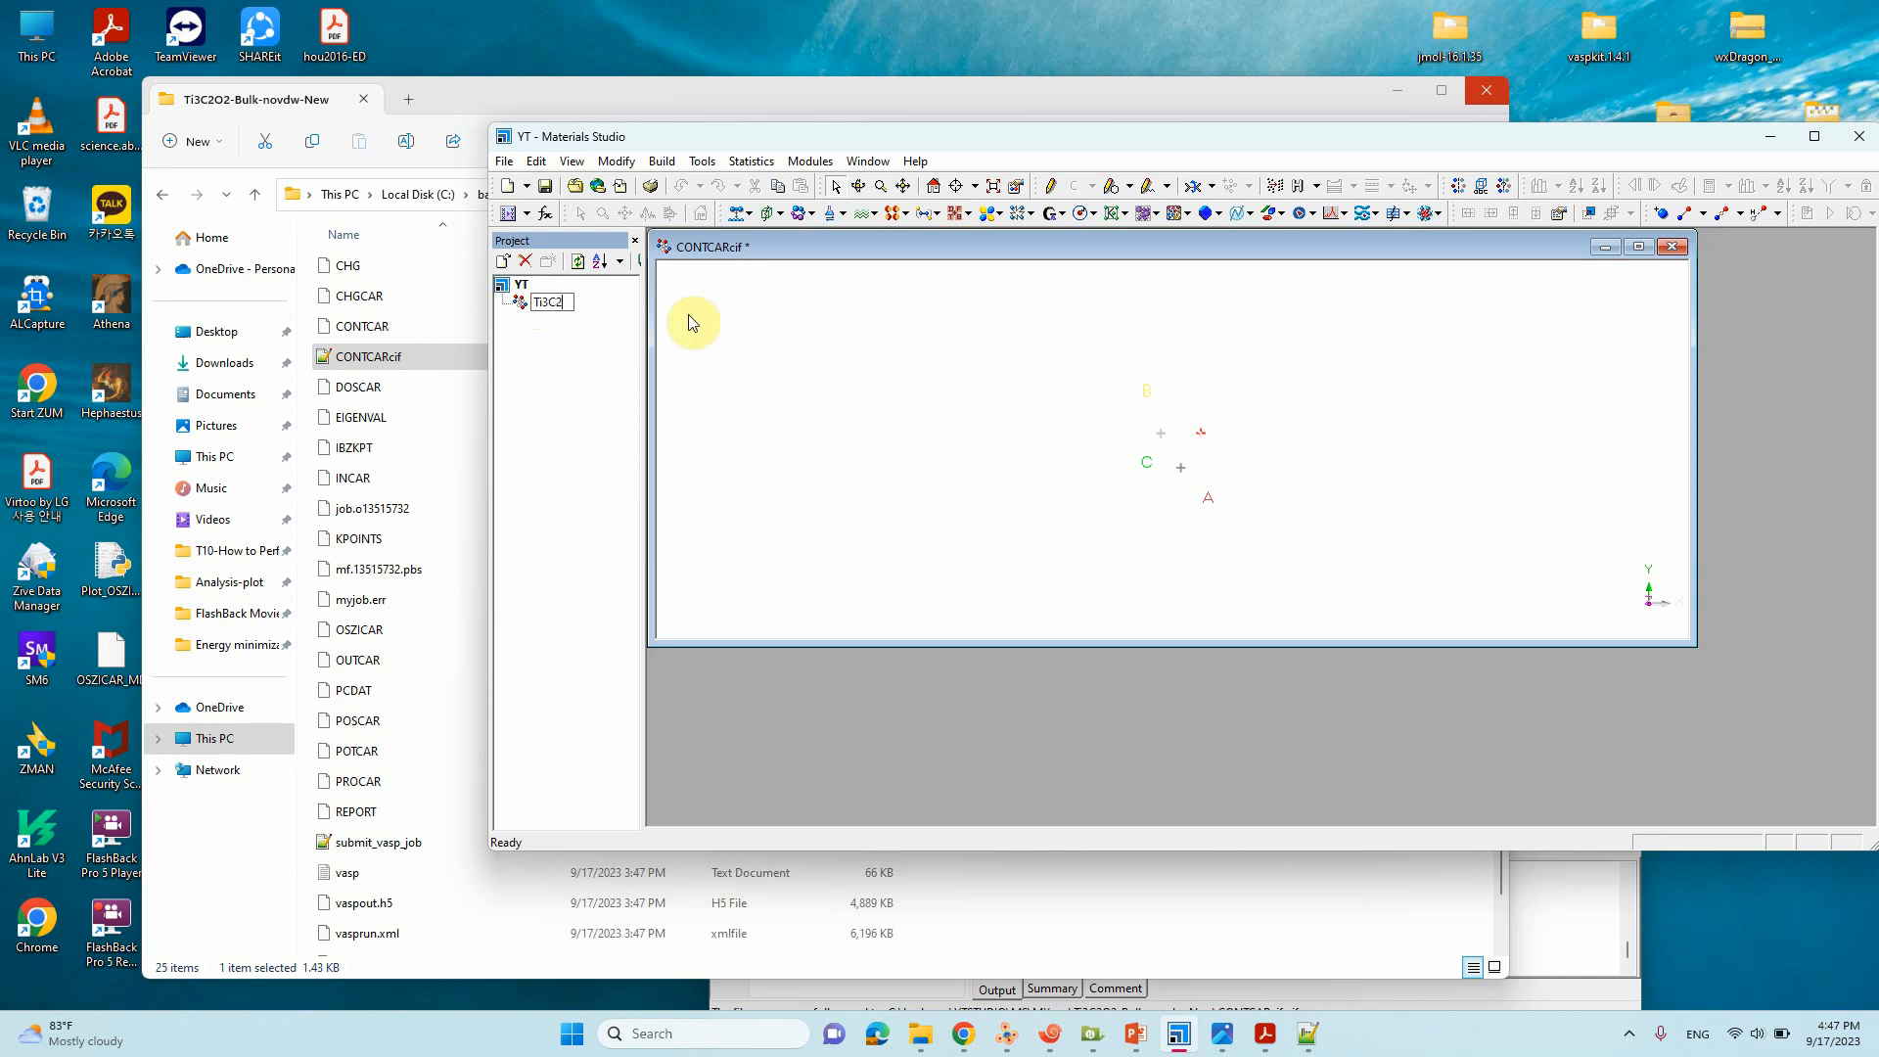
text(O)
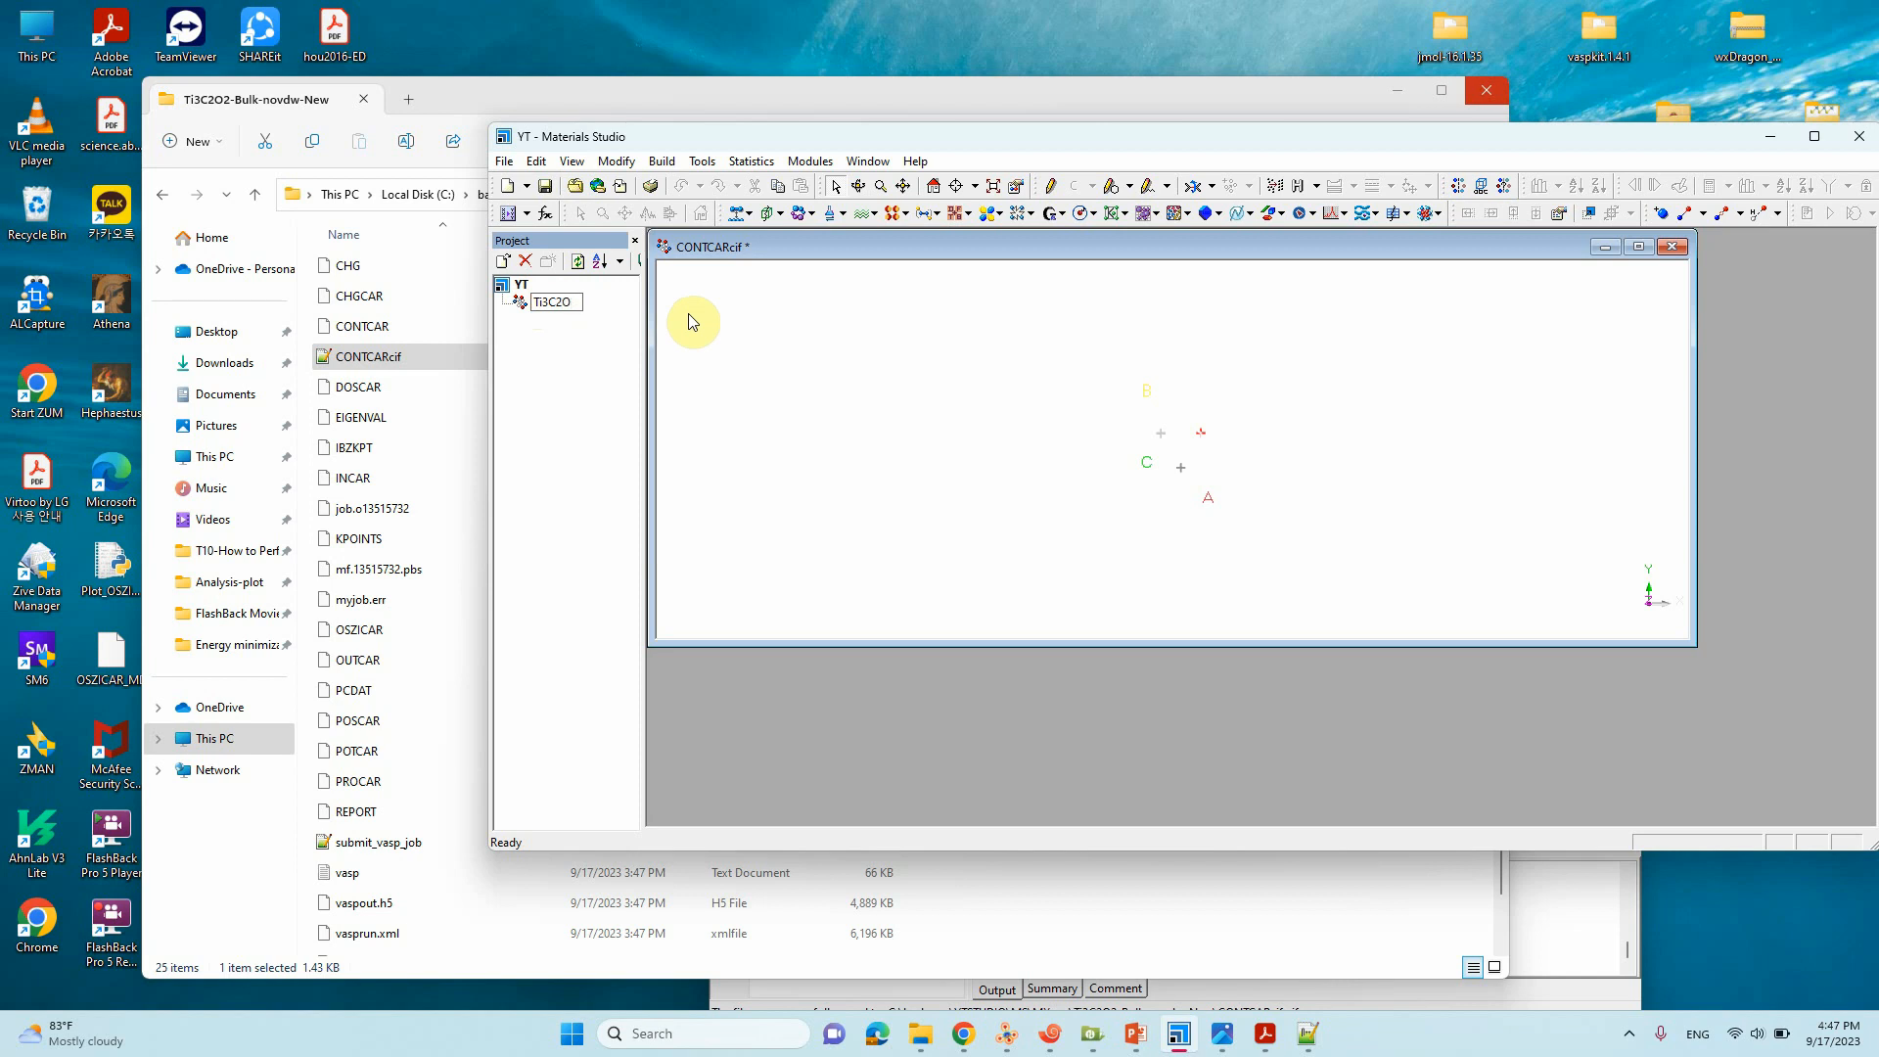
mouse_move(856, 447)
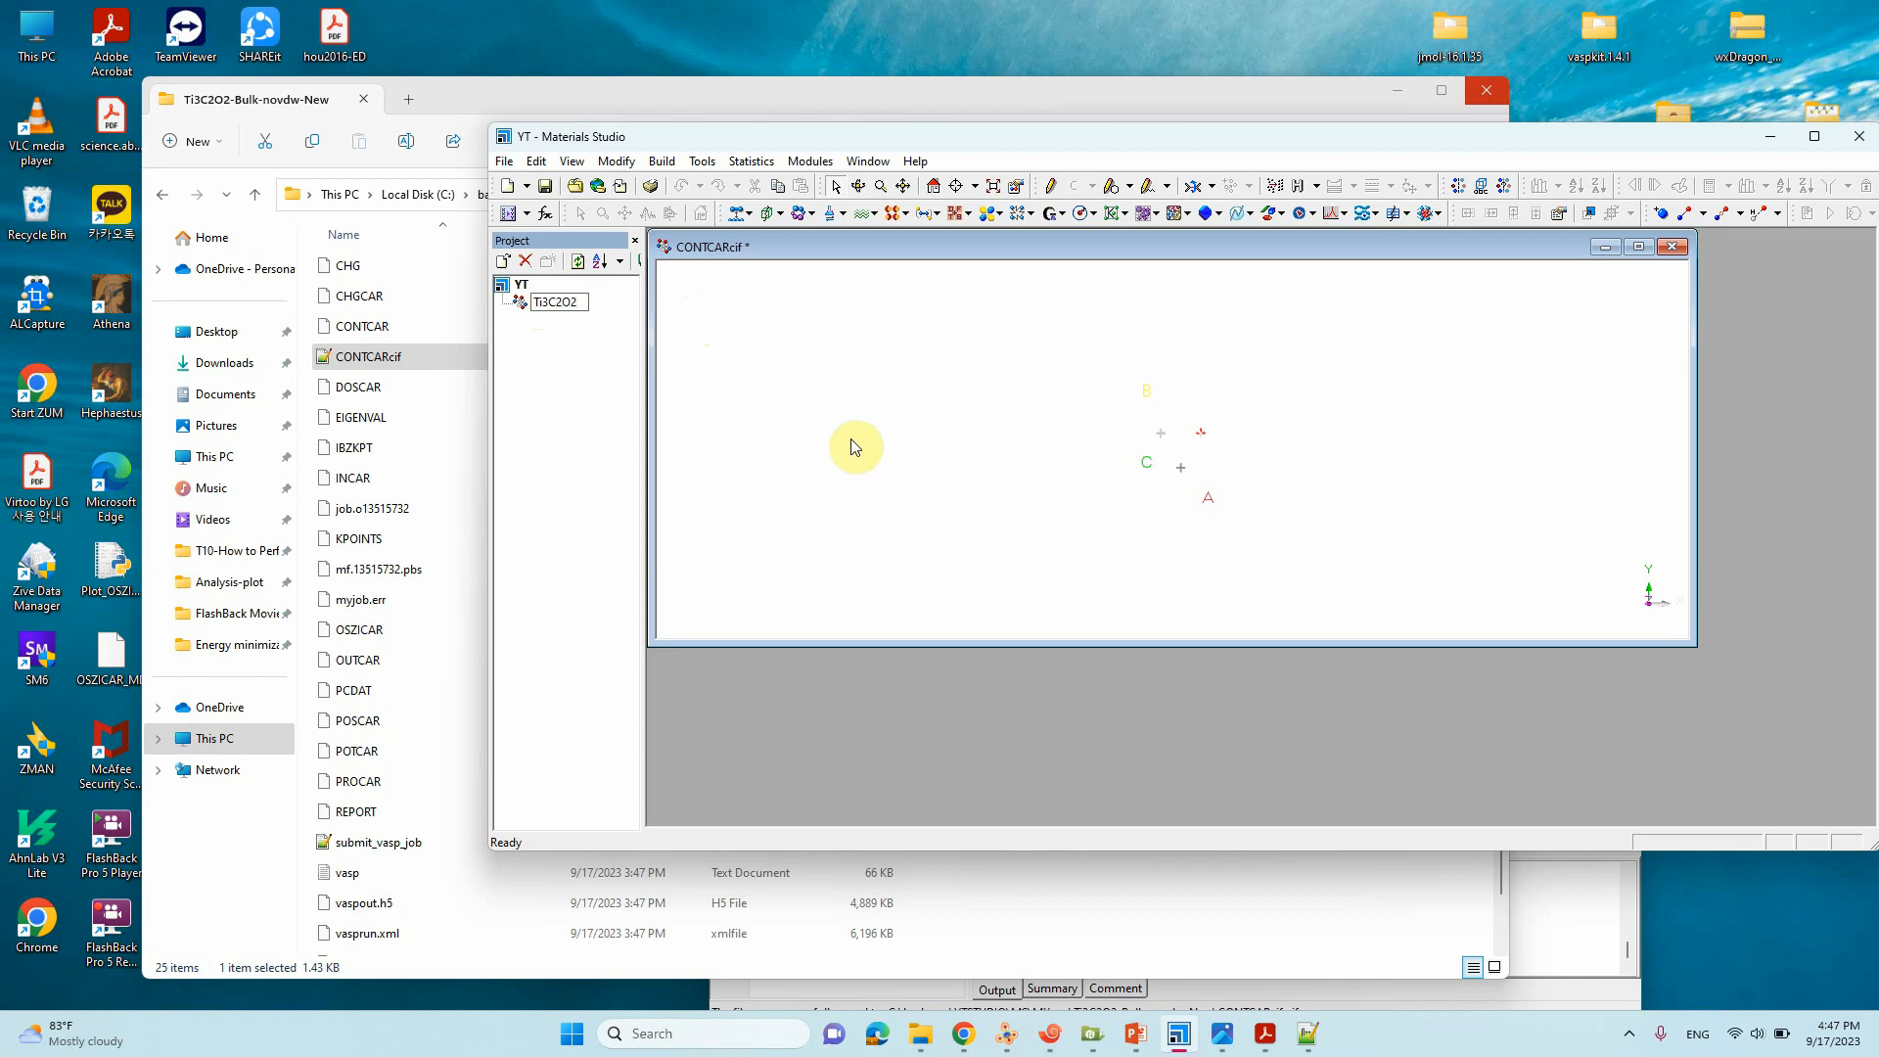
click(555, 302)
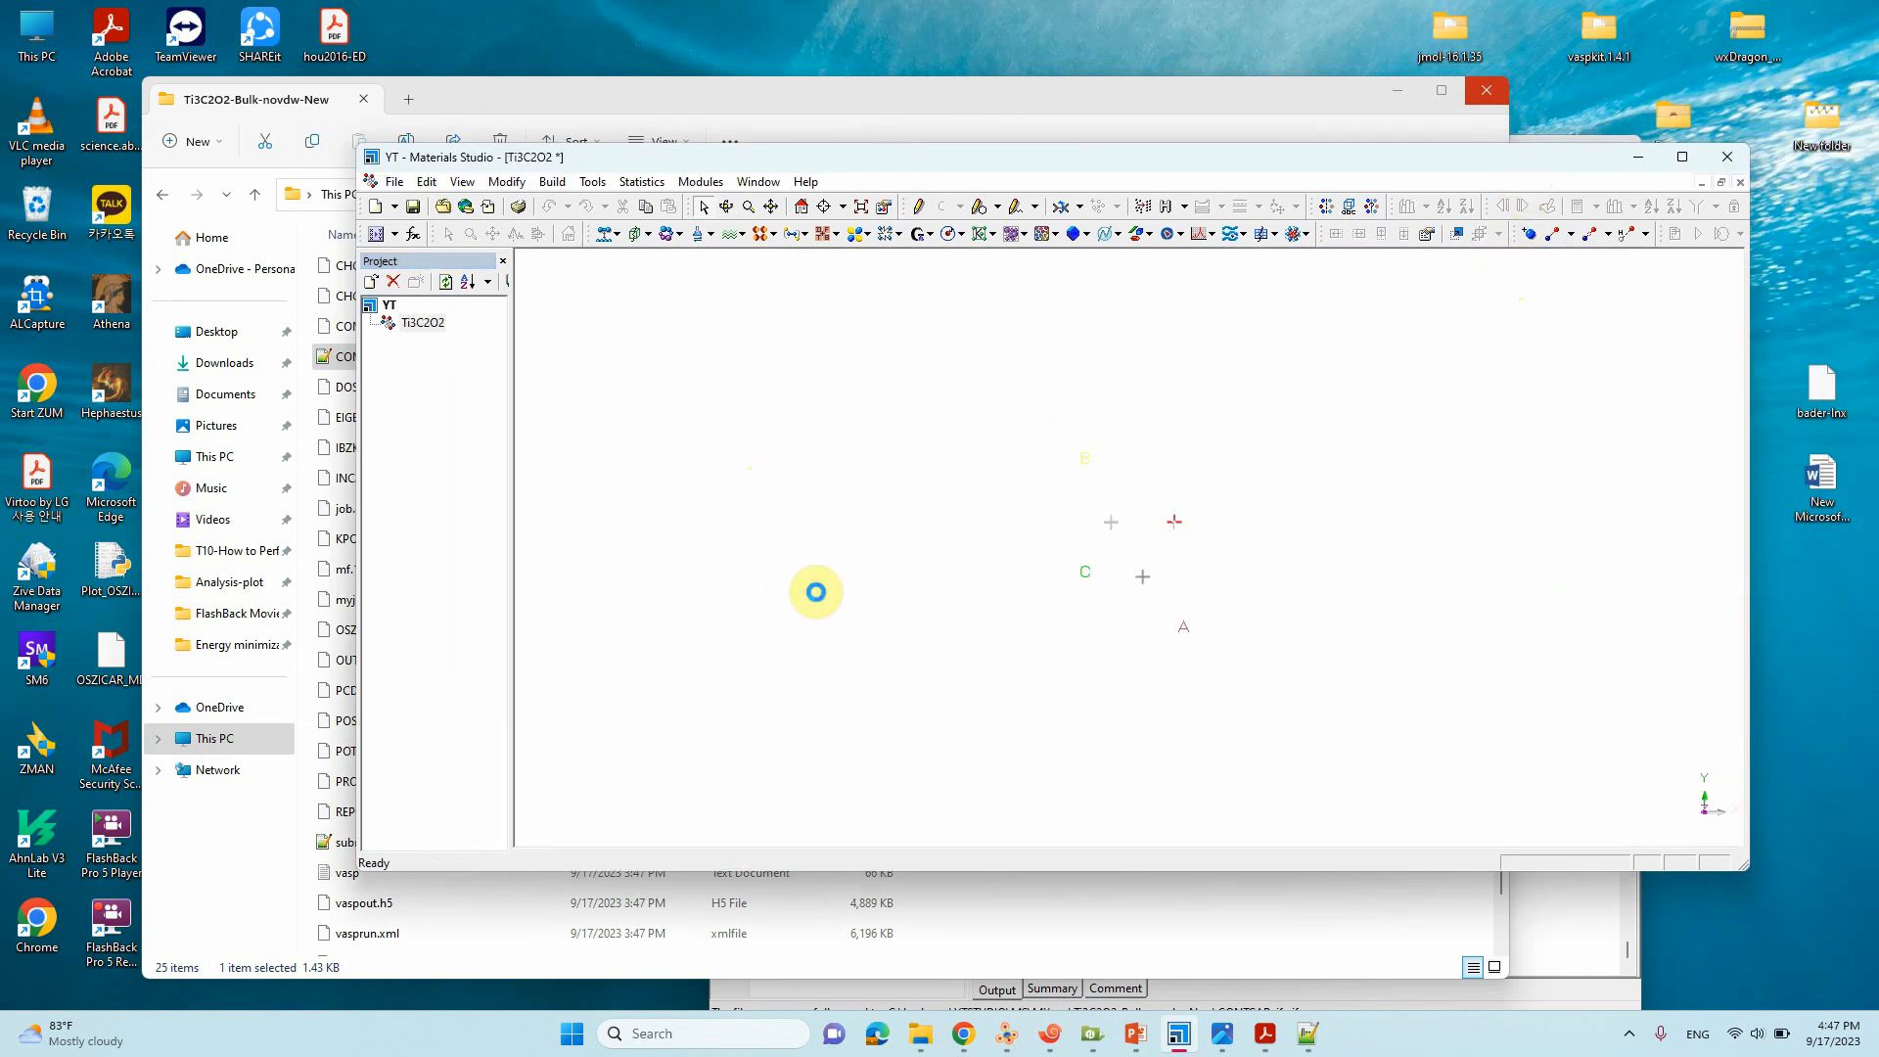
Step: Set a black background, maximize the window, and render the atoms as ball and stick
click(402, 327)
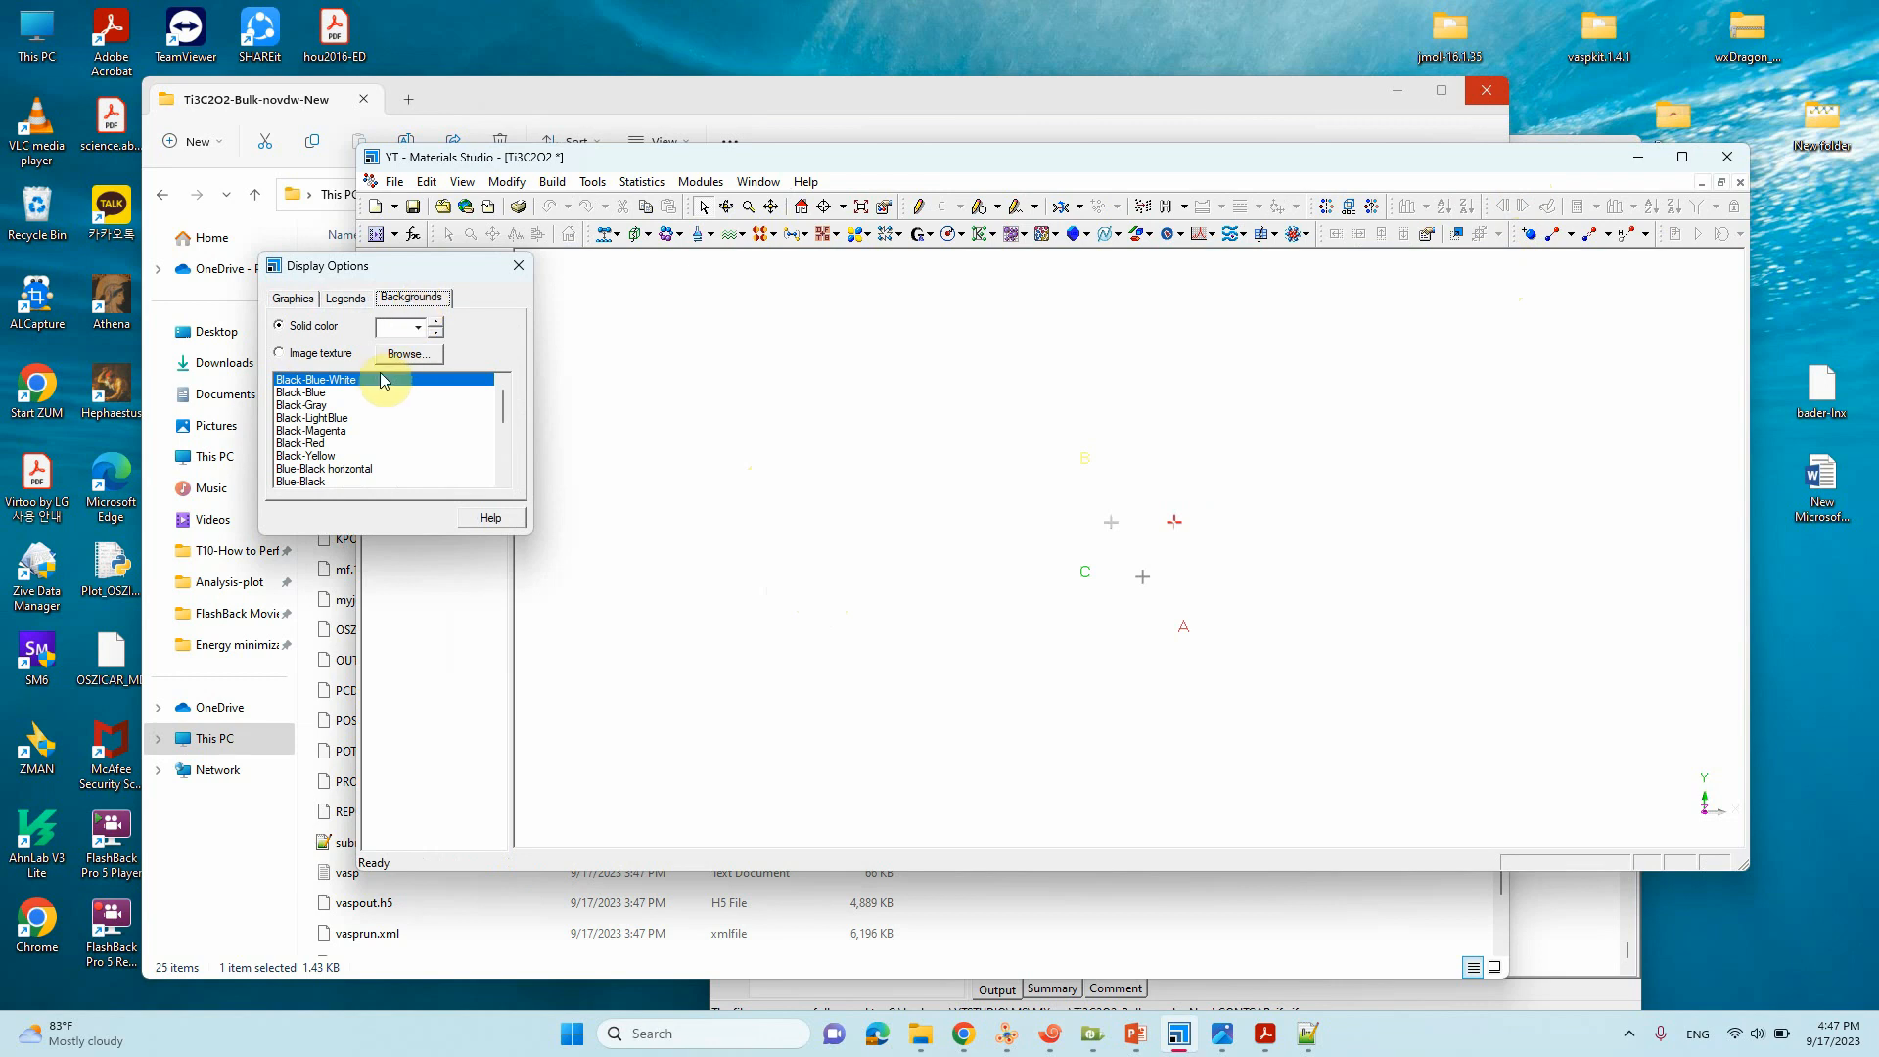
click(426, 326)
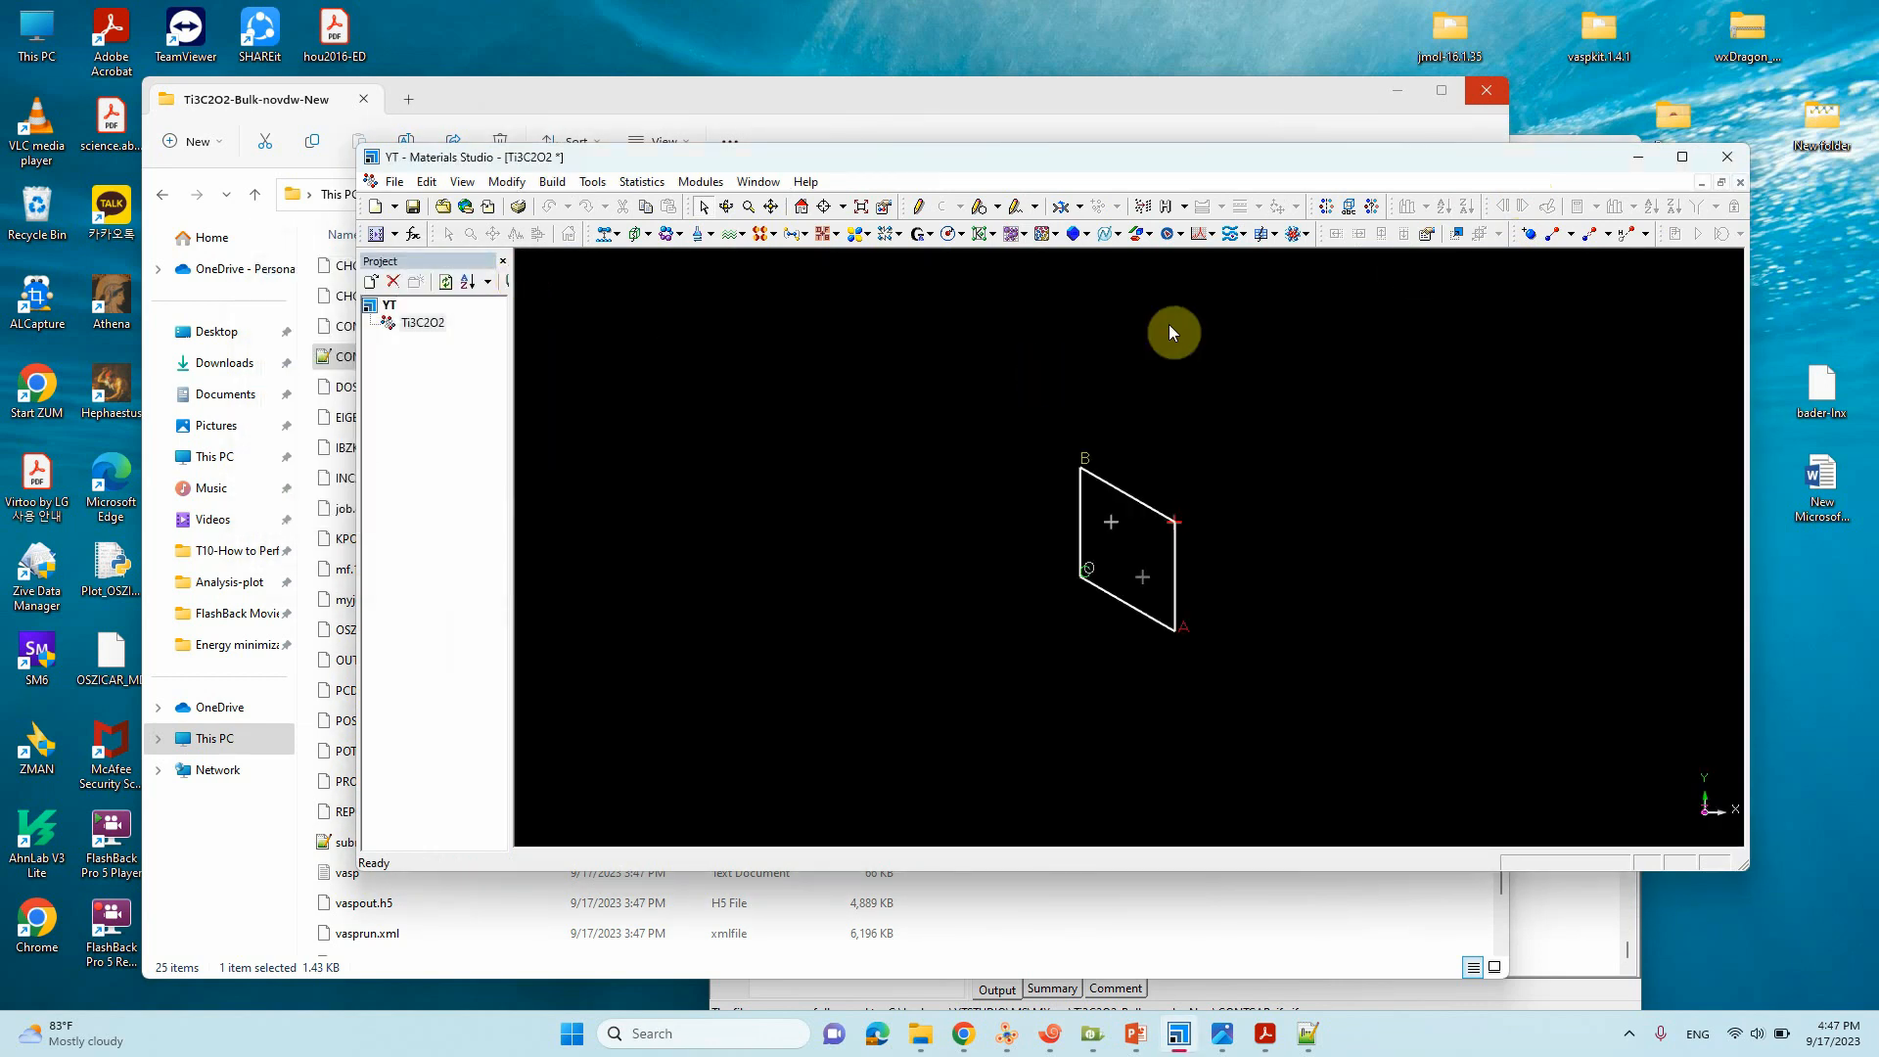
click(1681, 157)
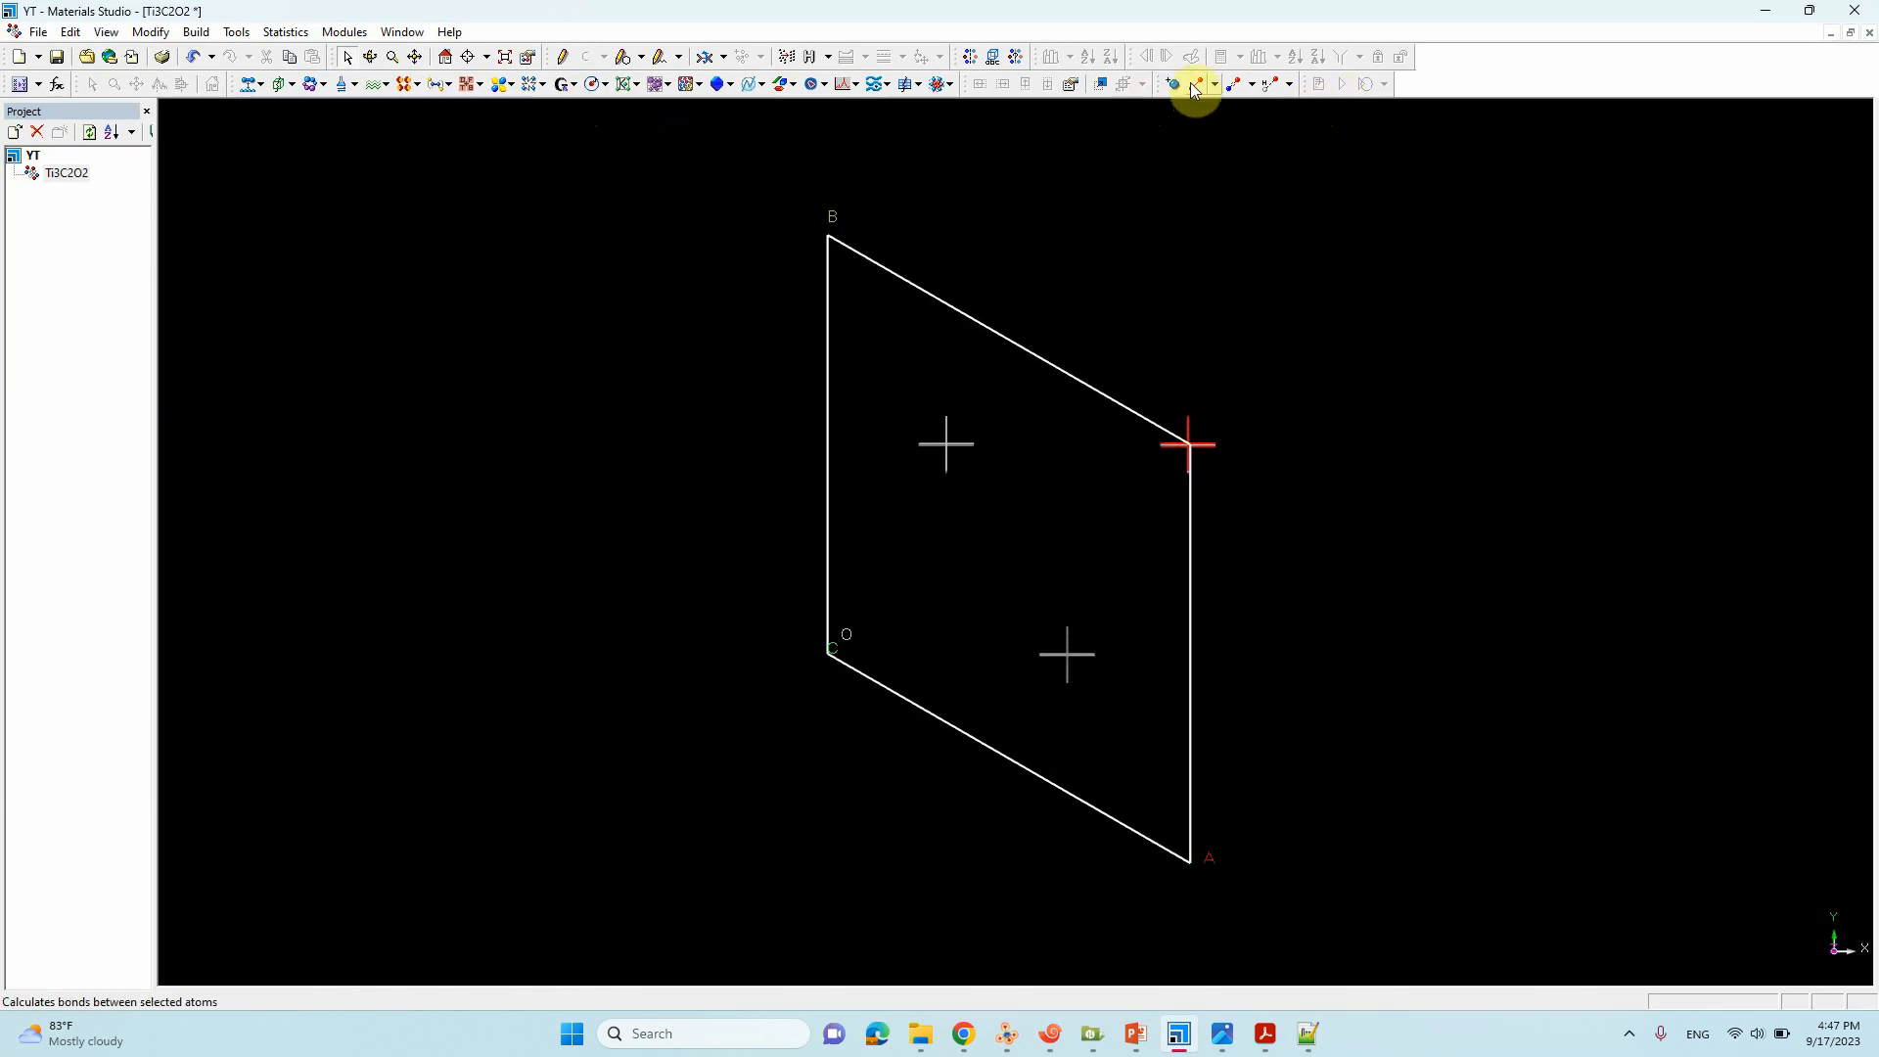
right_click(381, 407)
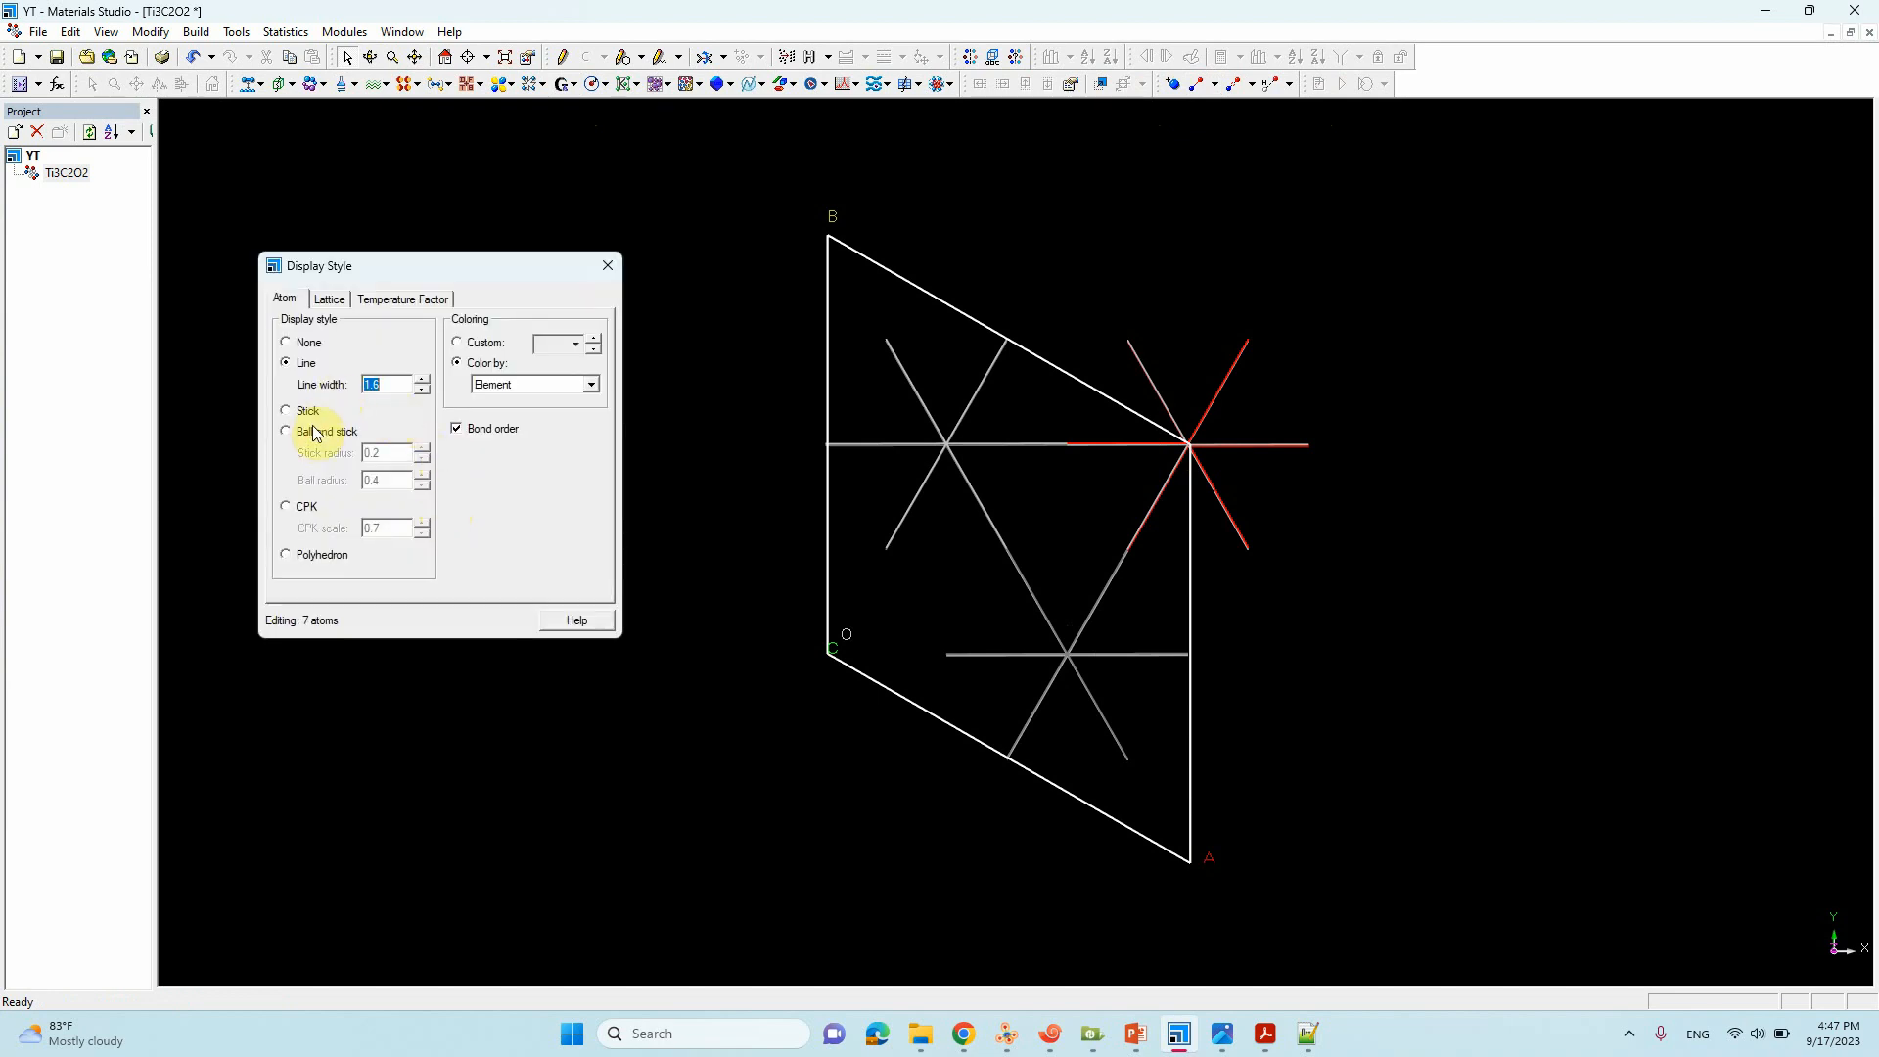
click(287, 431)
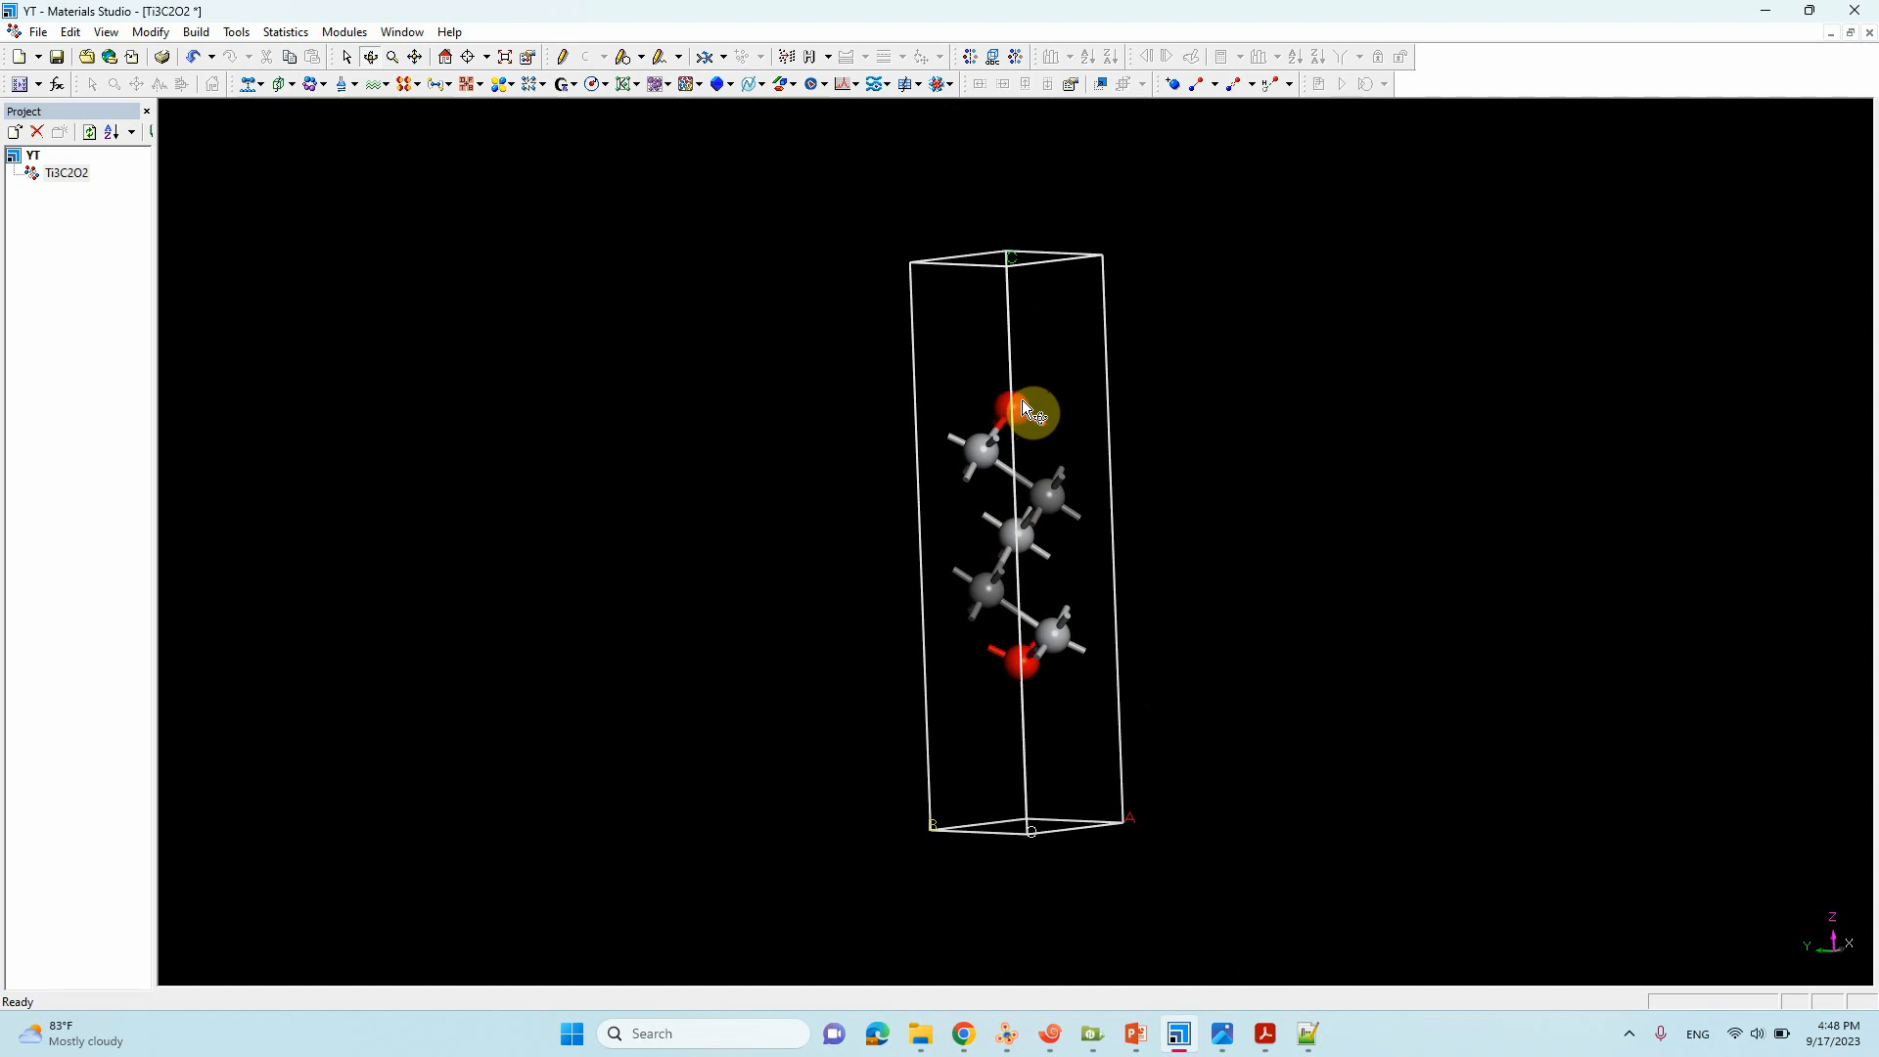
Step: Rotate the view to look straight down the c axis onto the Ti3C2O2 surface
click(1004, 398)
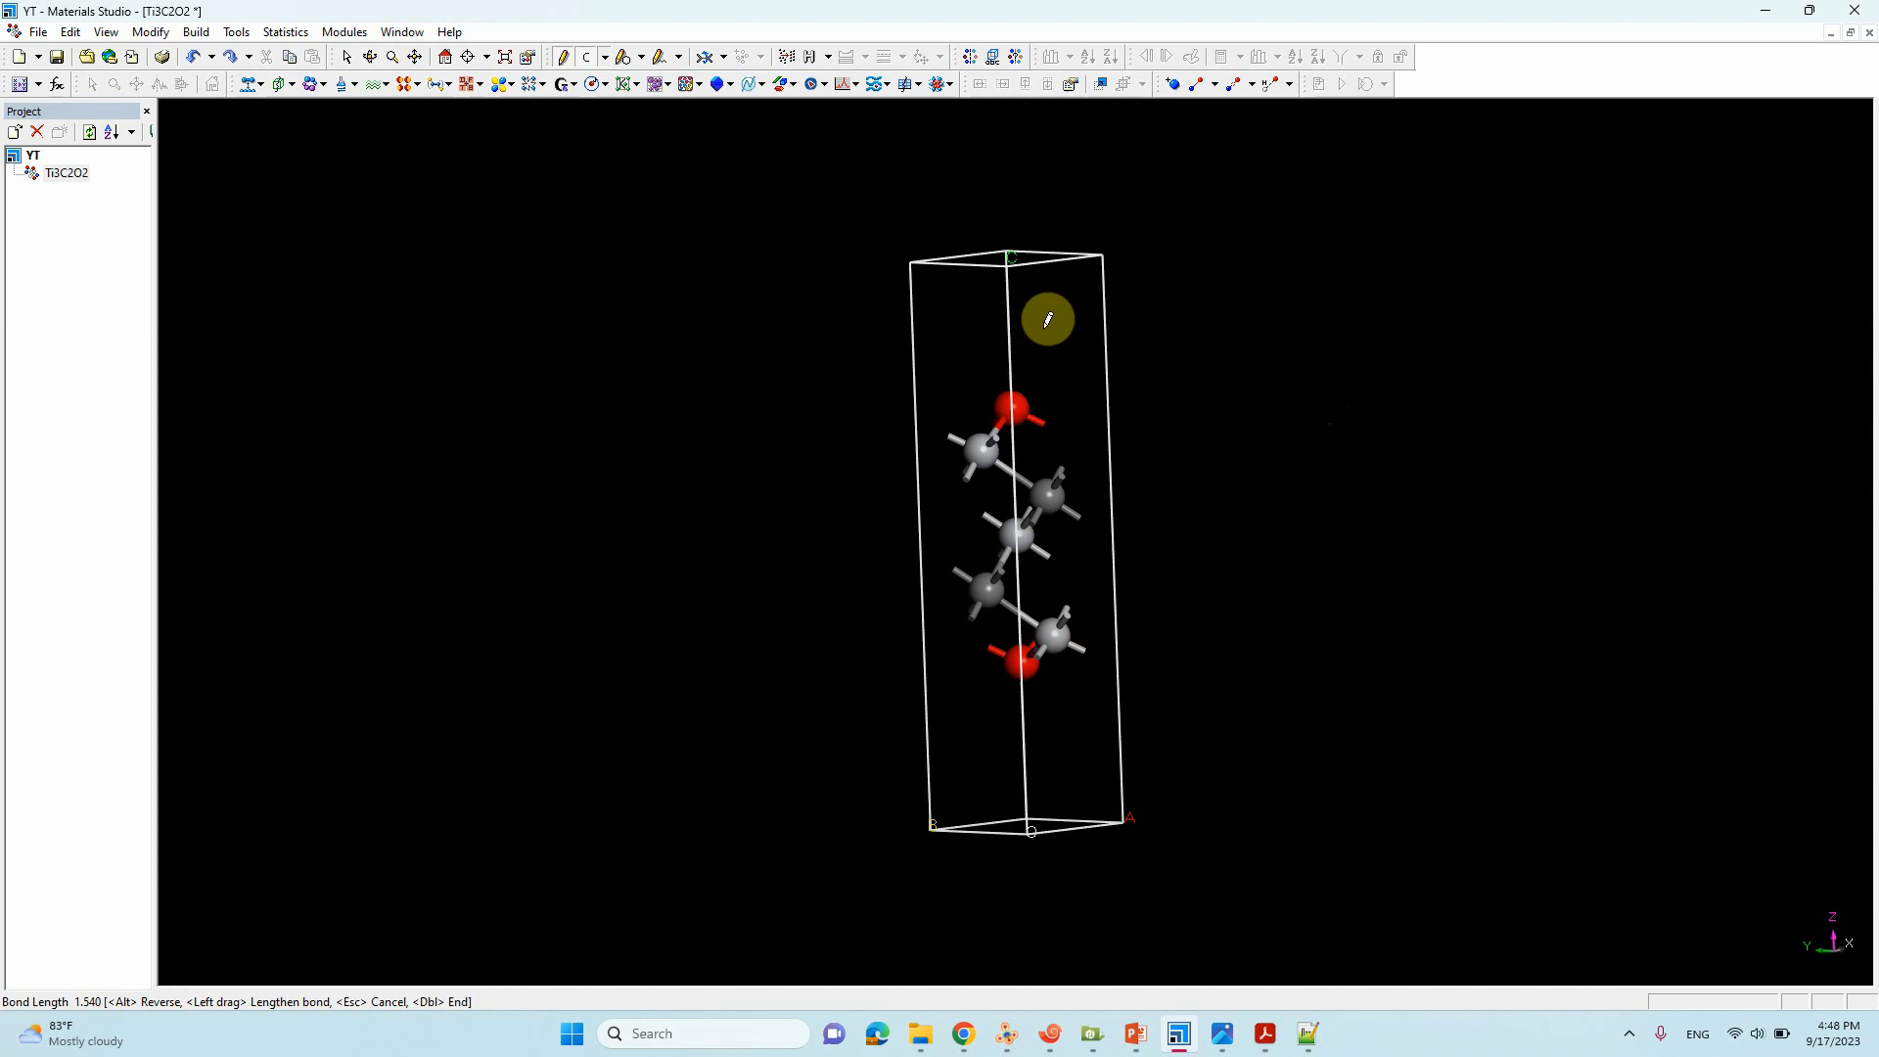
click(606, 57)
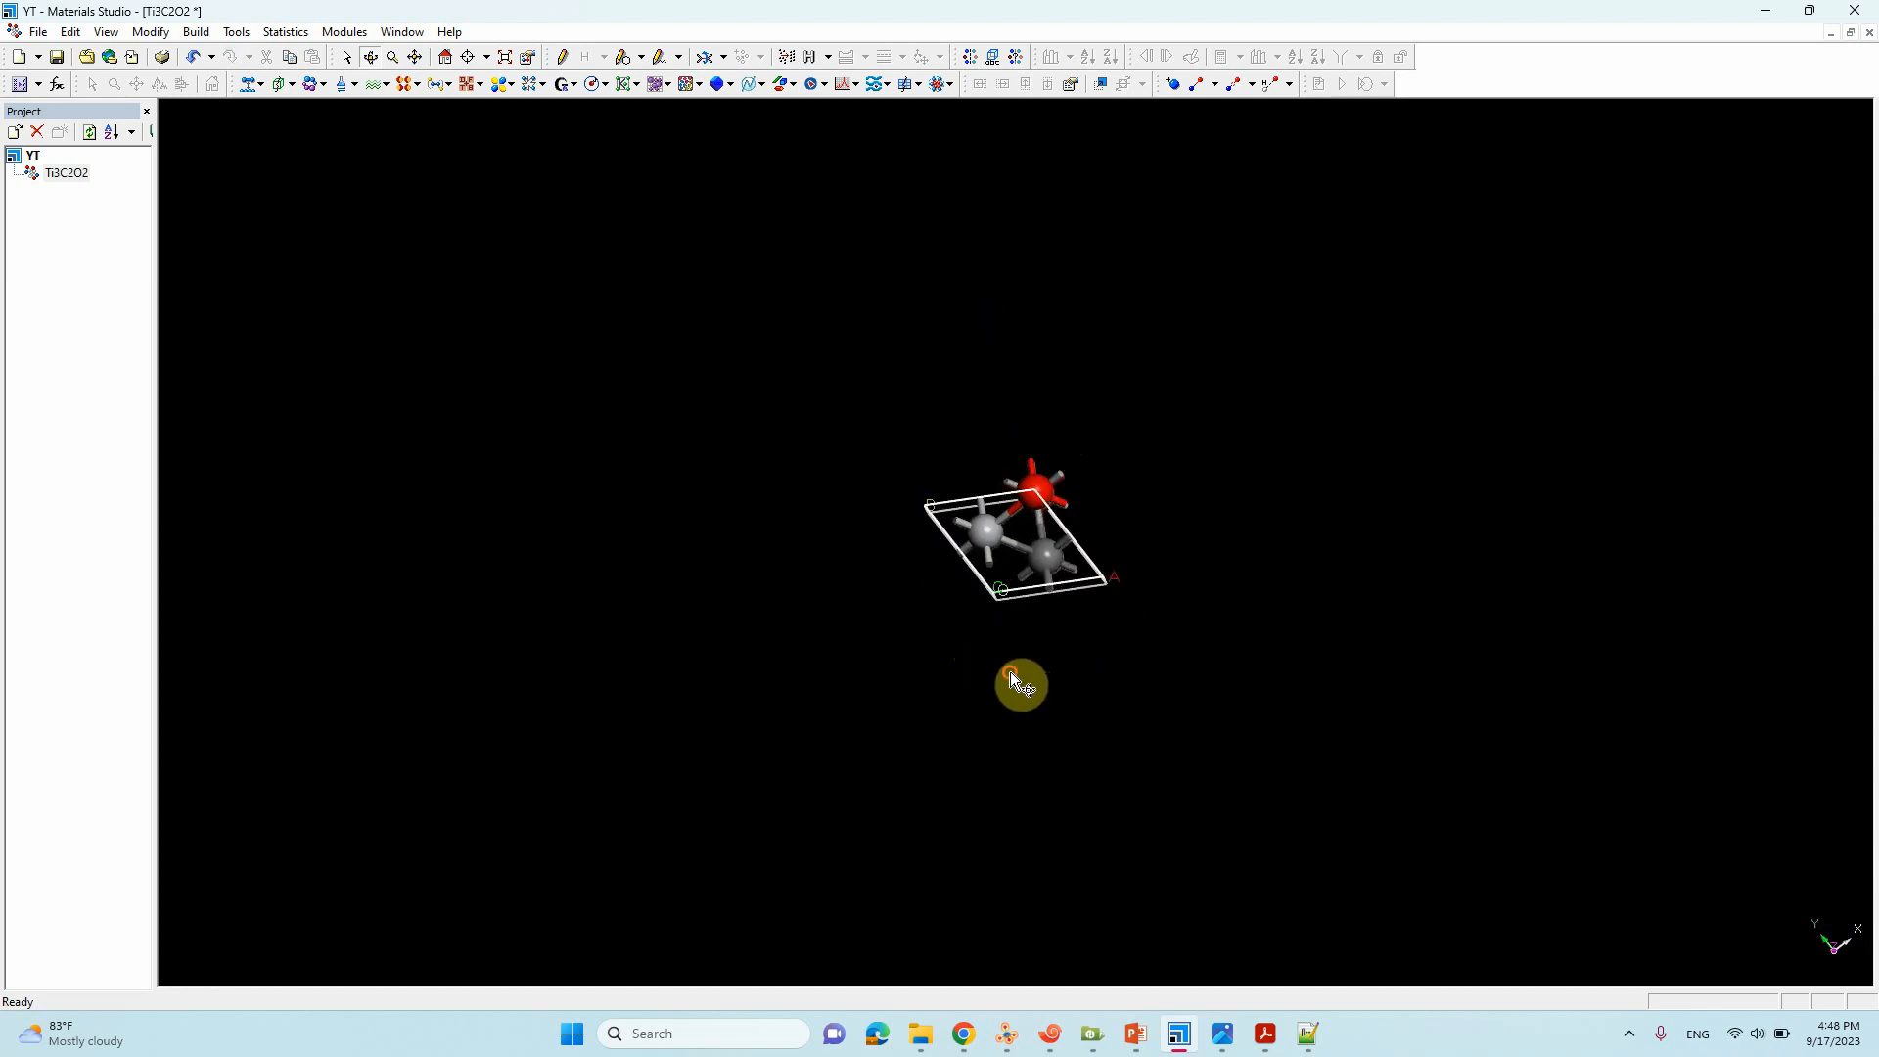
Step: Raise the Display Style lattice A and B maximum range to 6 cells
right_click(1019, 683)
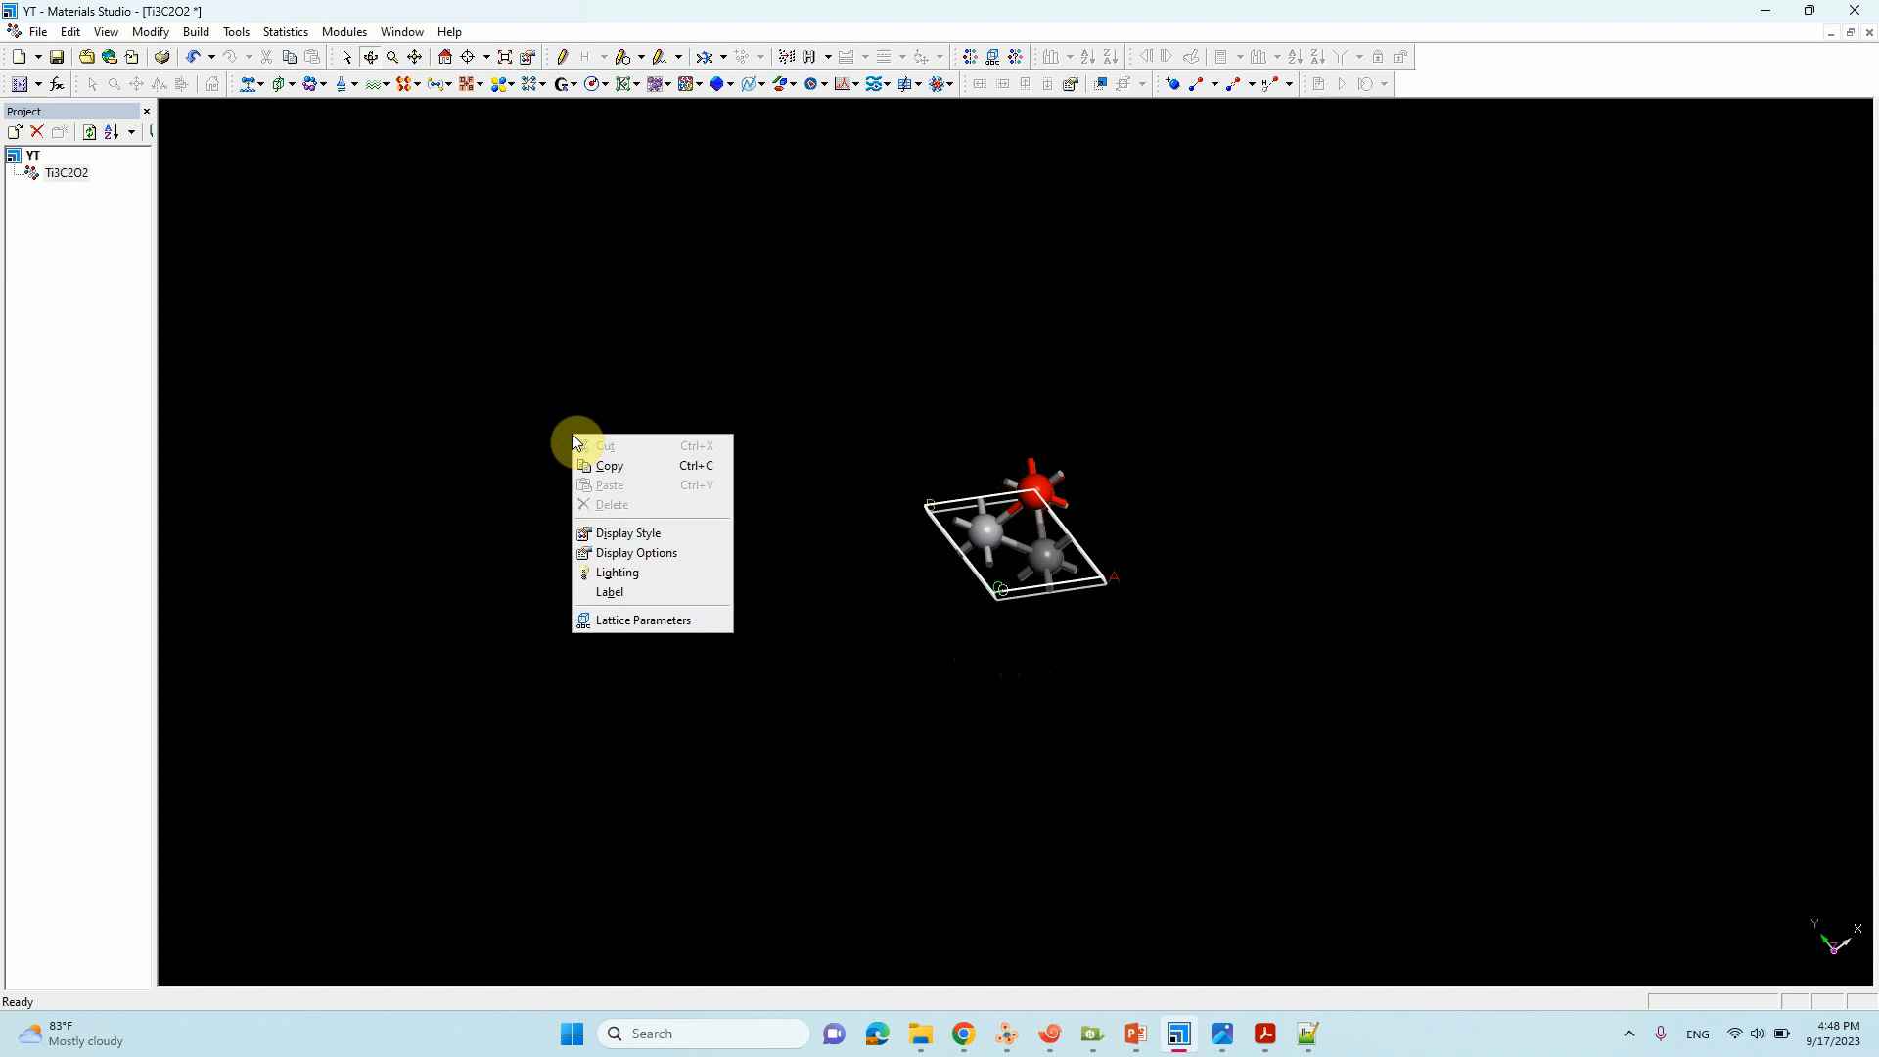
click(626, 533)
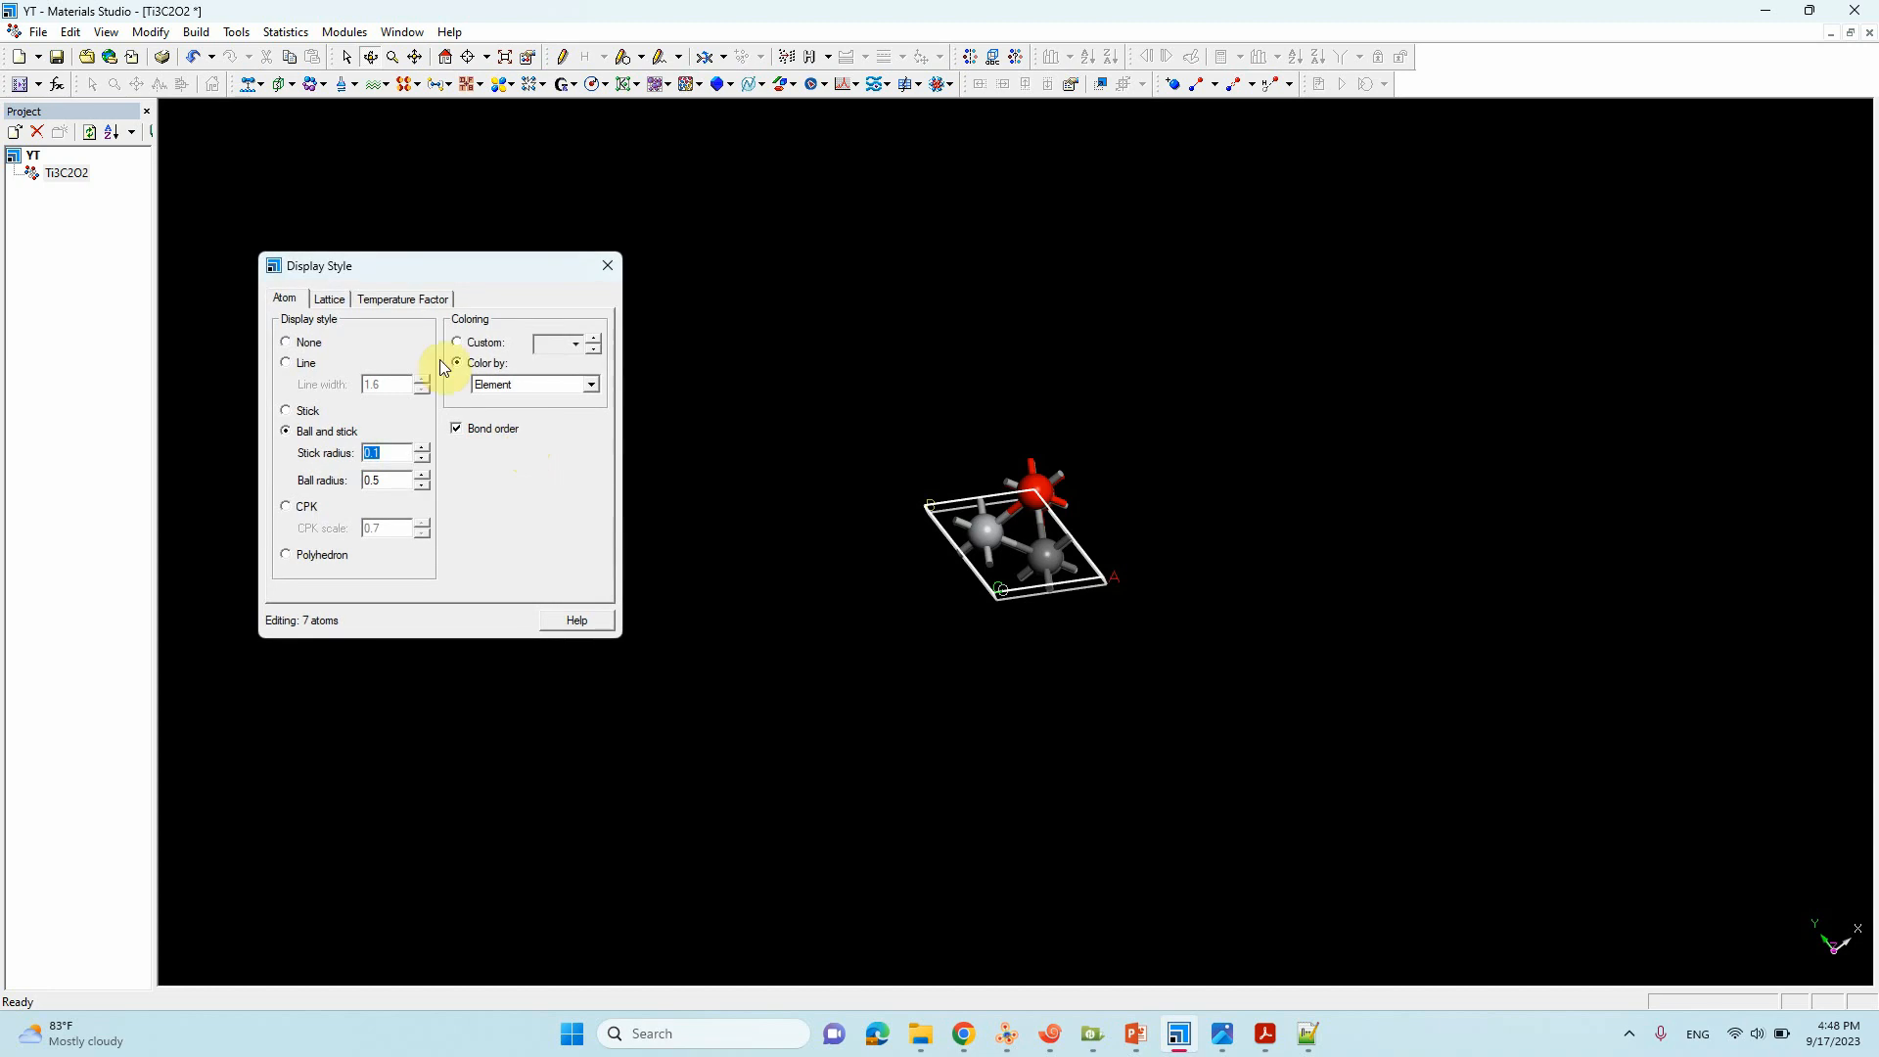
click(328, 299)
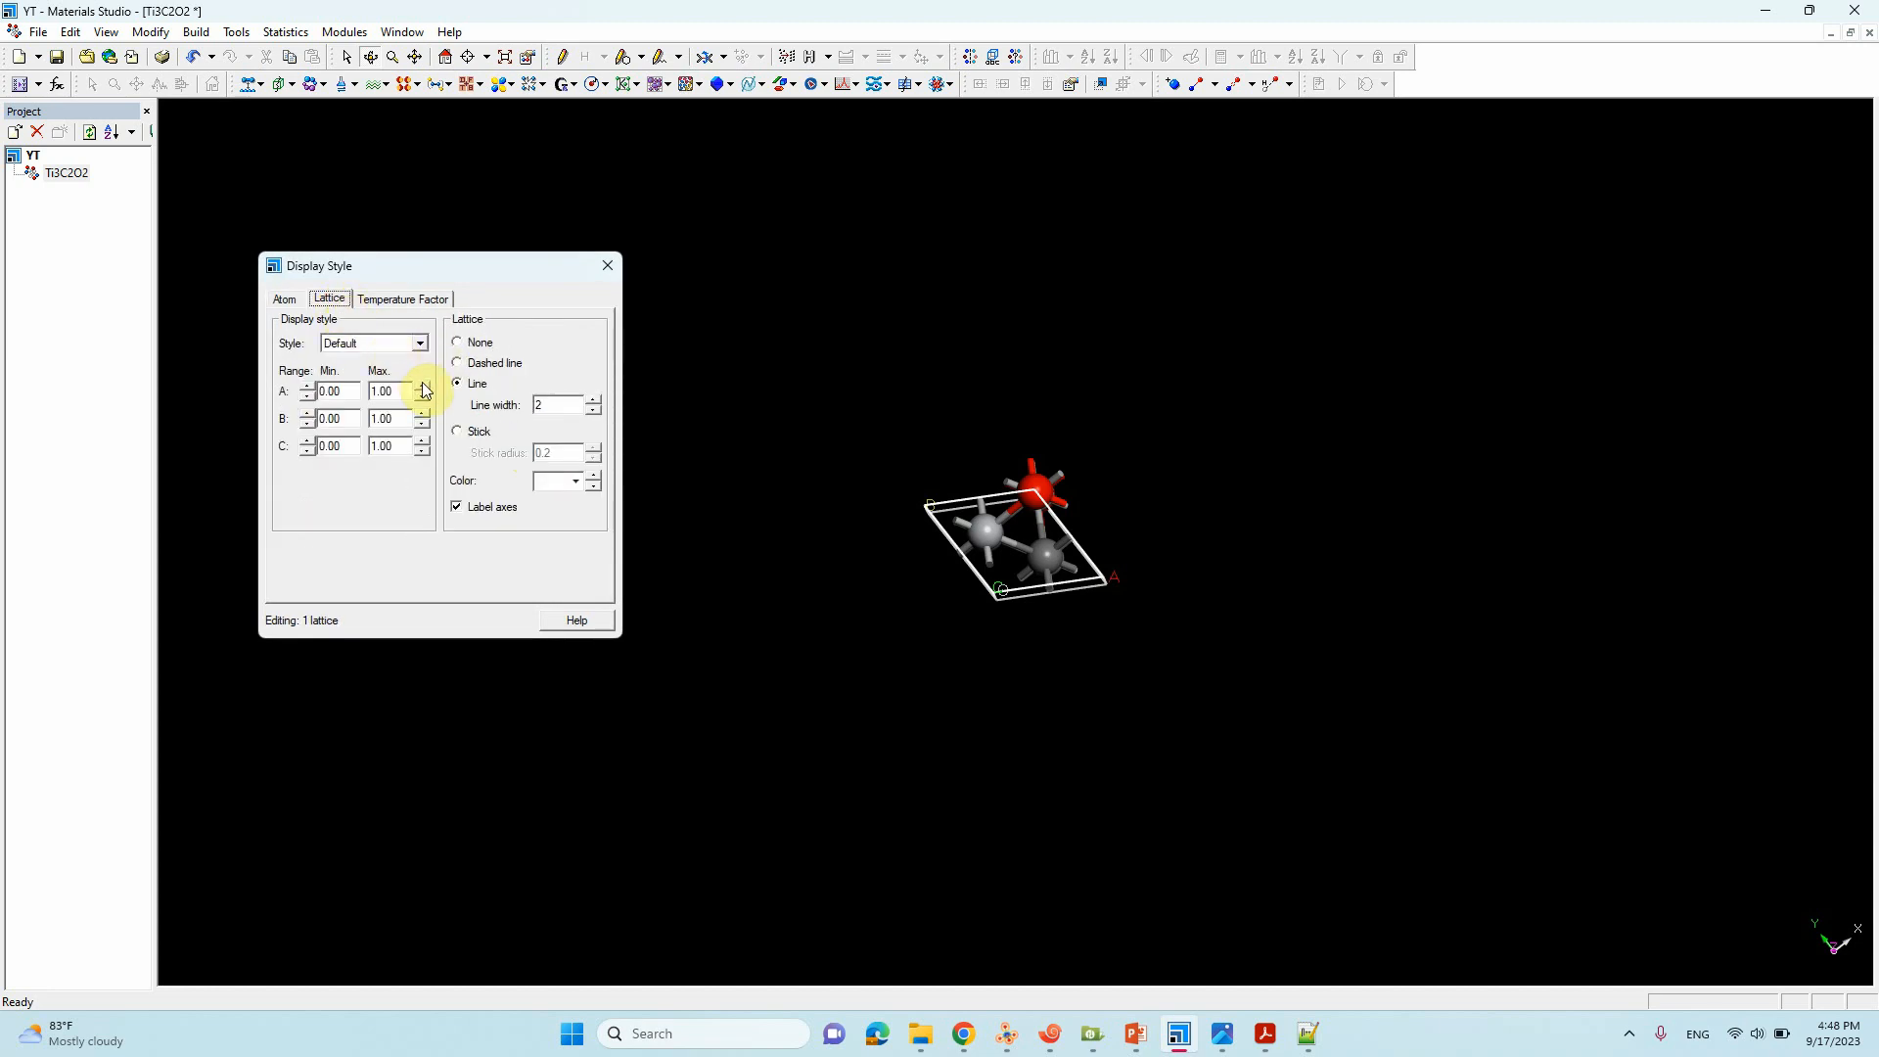
click(422, 388)
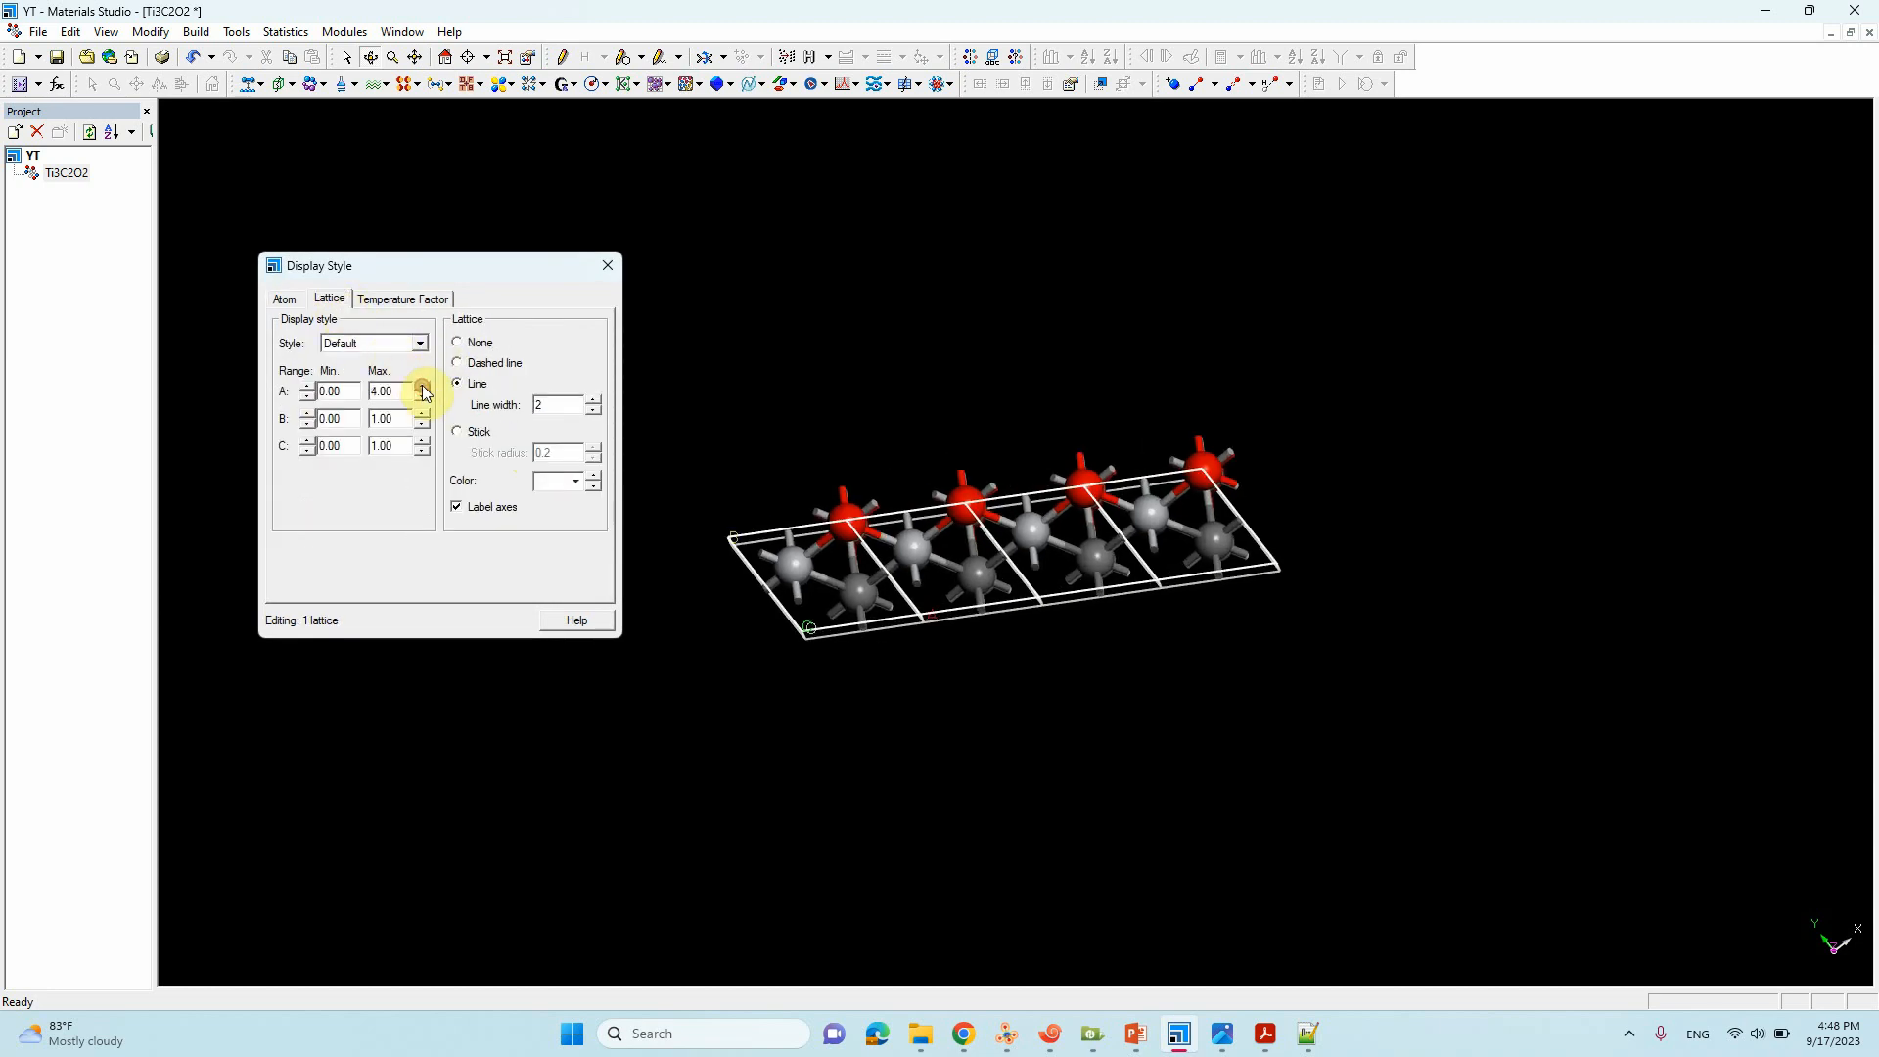
click(422, 413)
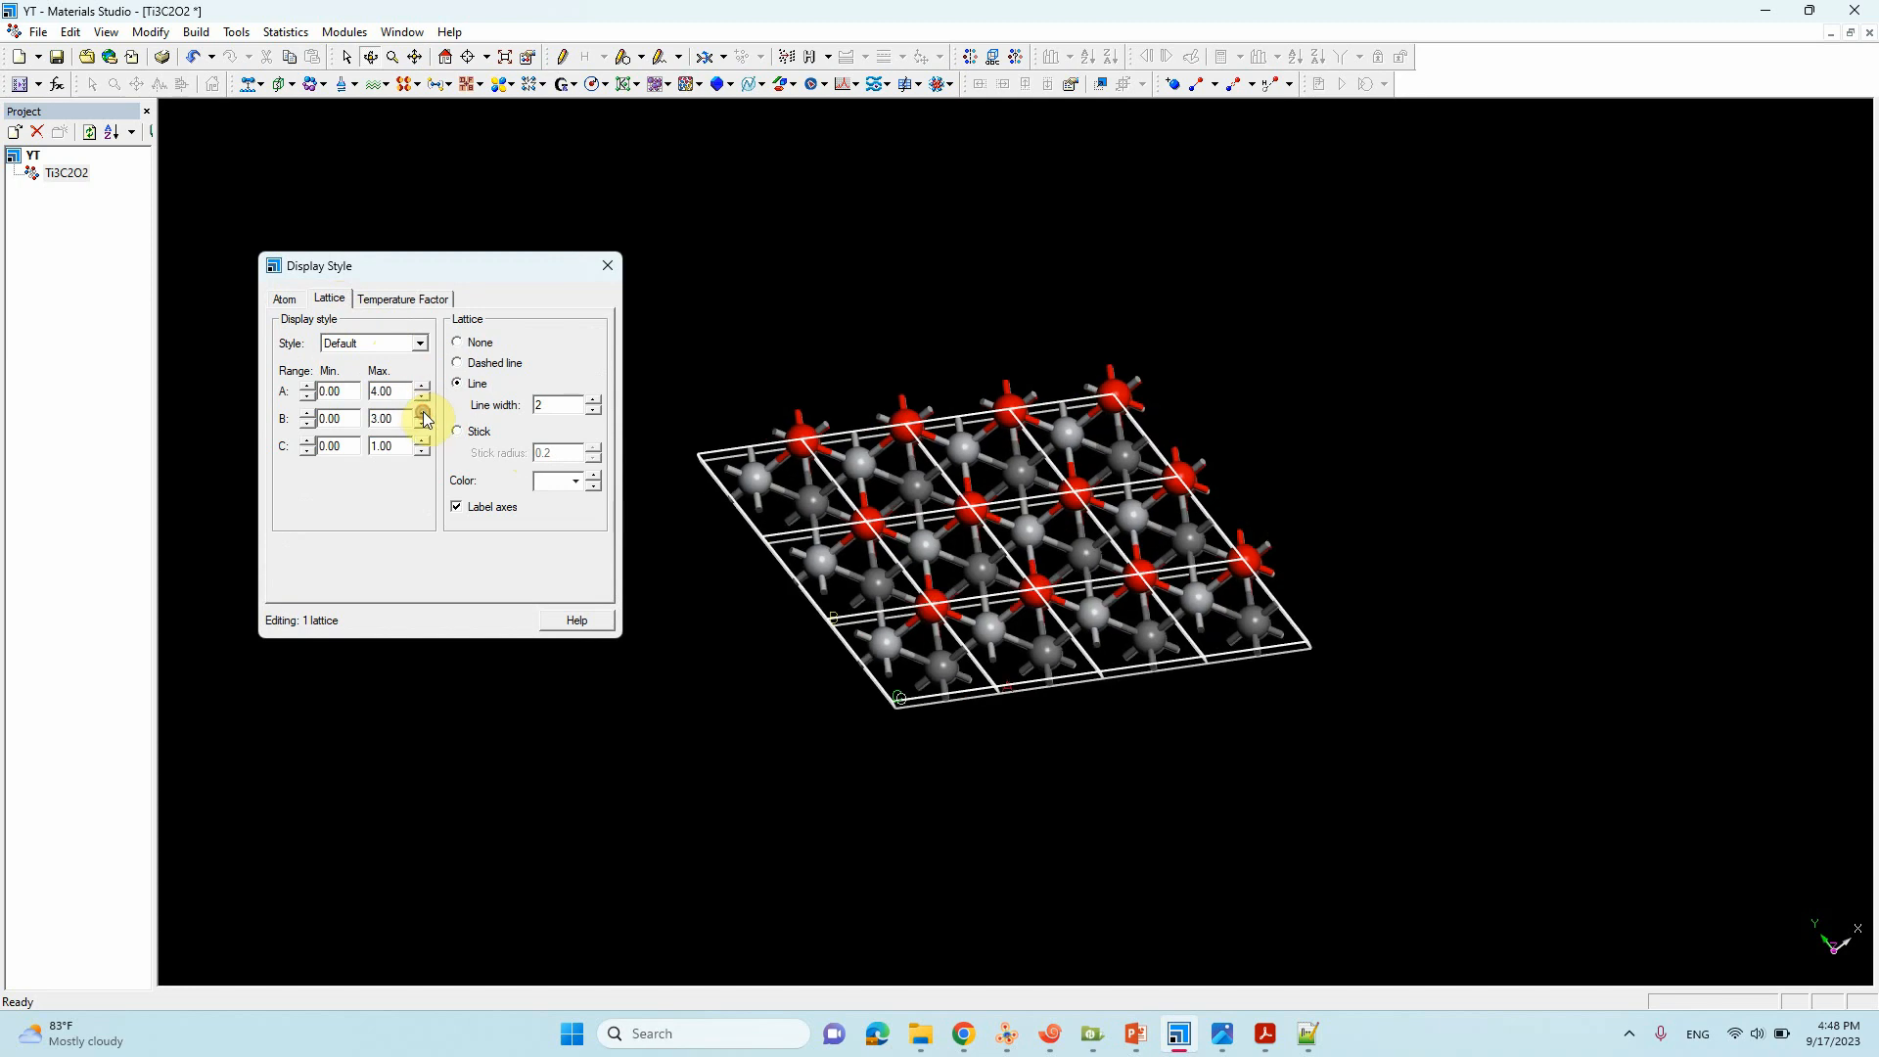
click(421, 415)
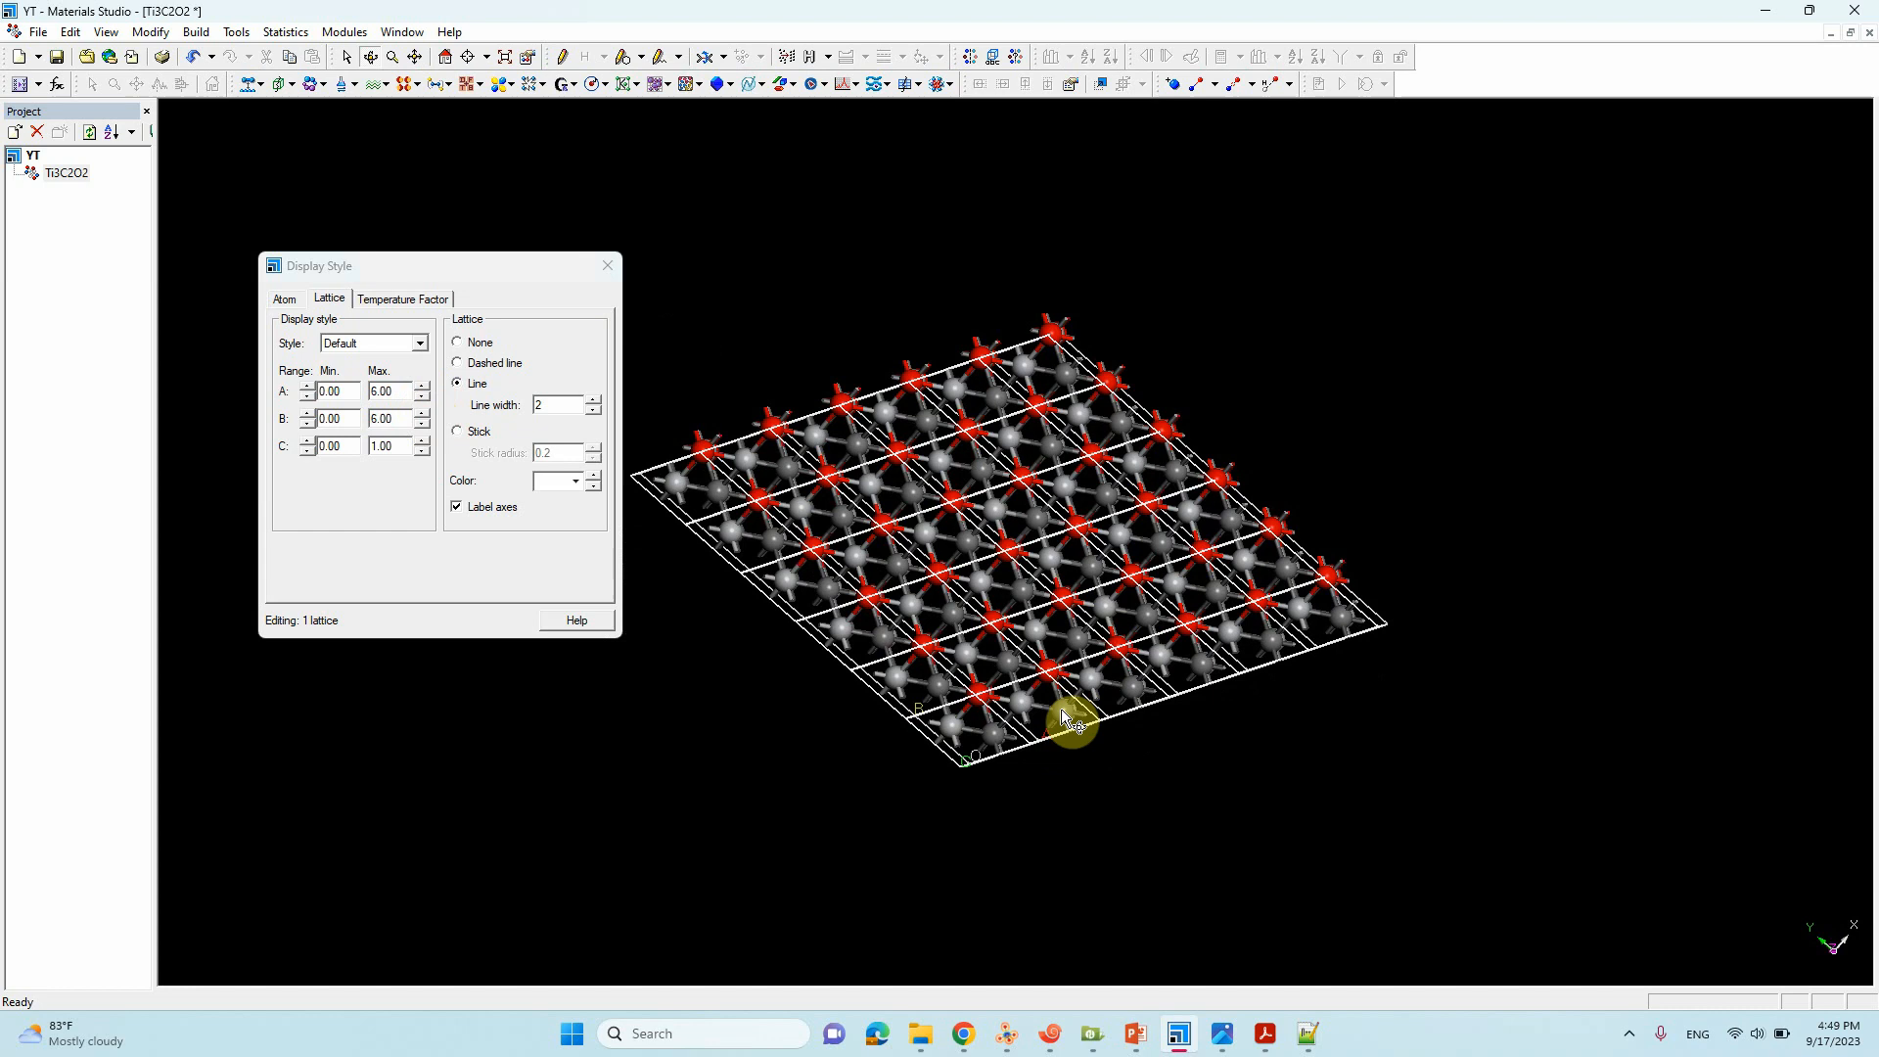
click(606, 265)
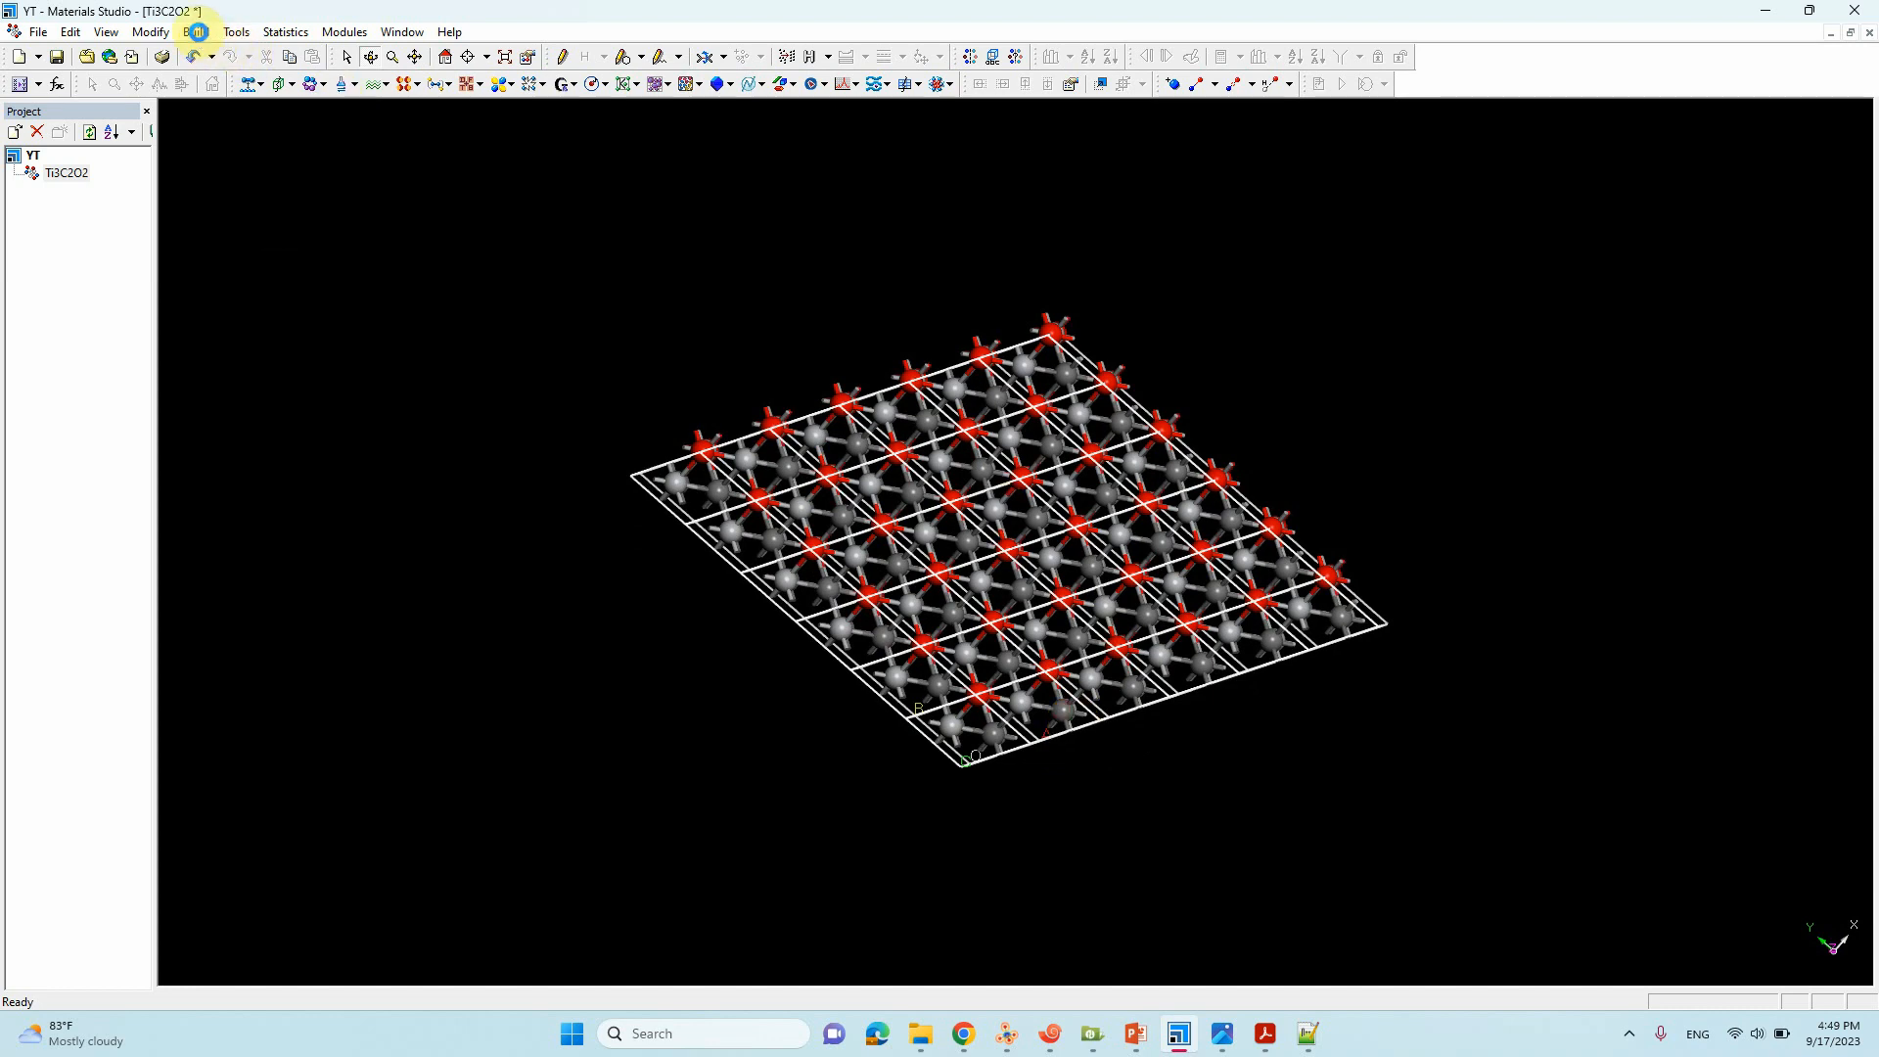
click(194, 31)
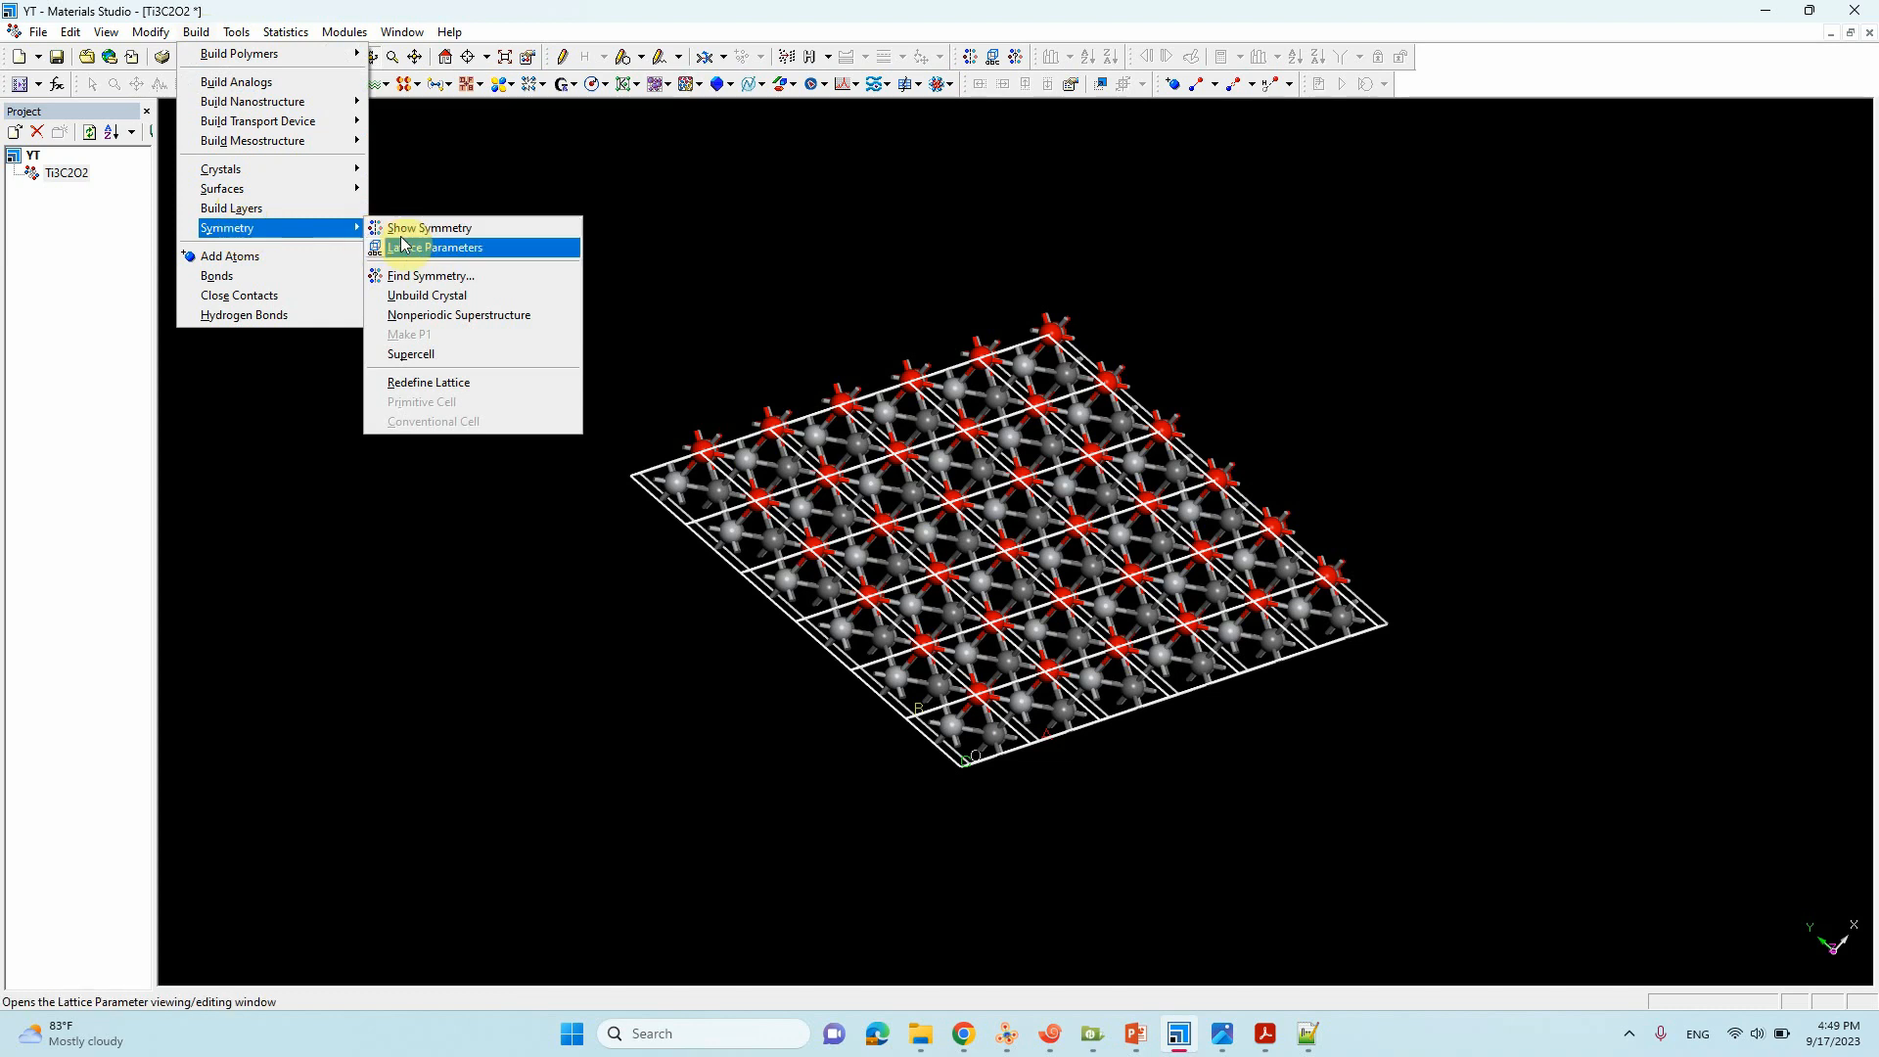
click(410, 353)
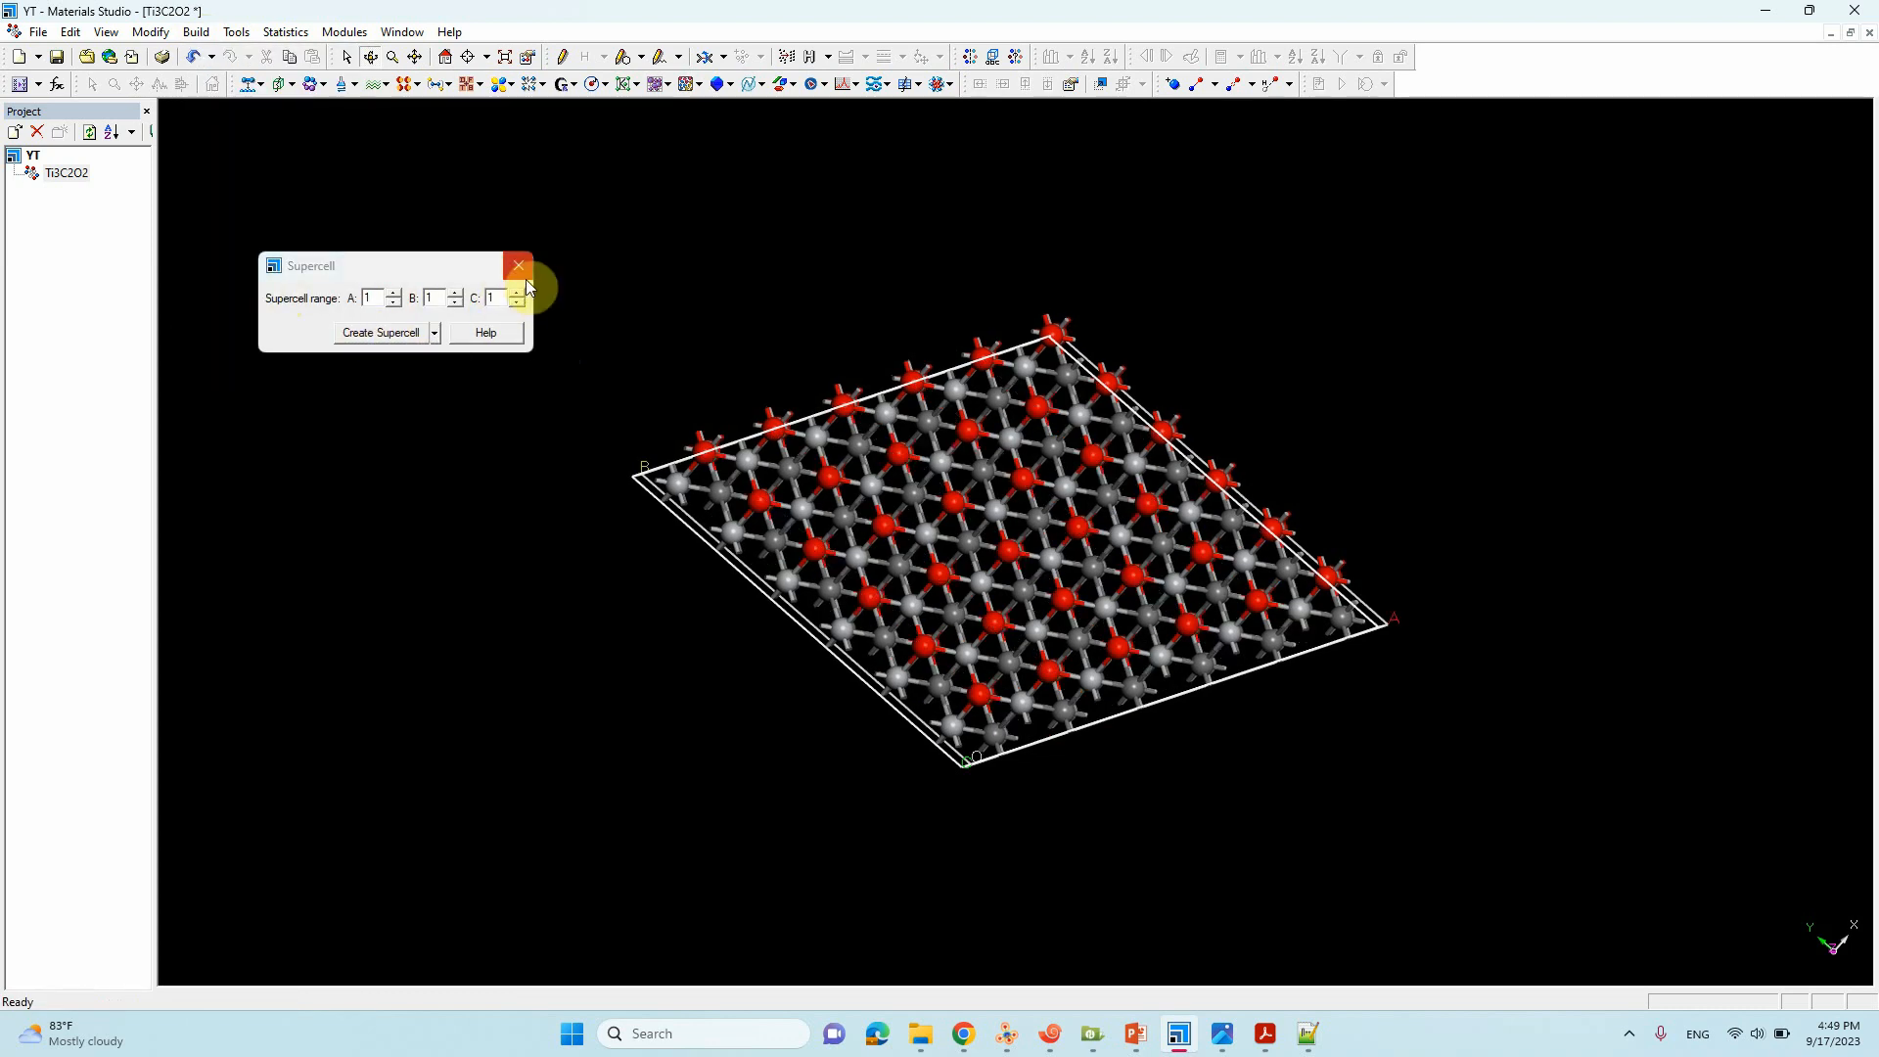
Step: Create the 6×6 Ti3C2O2 supercell and close the Supercell dialog
click(193, 32)
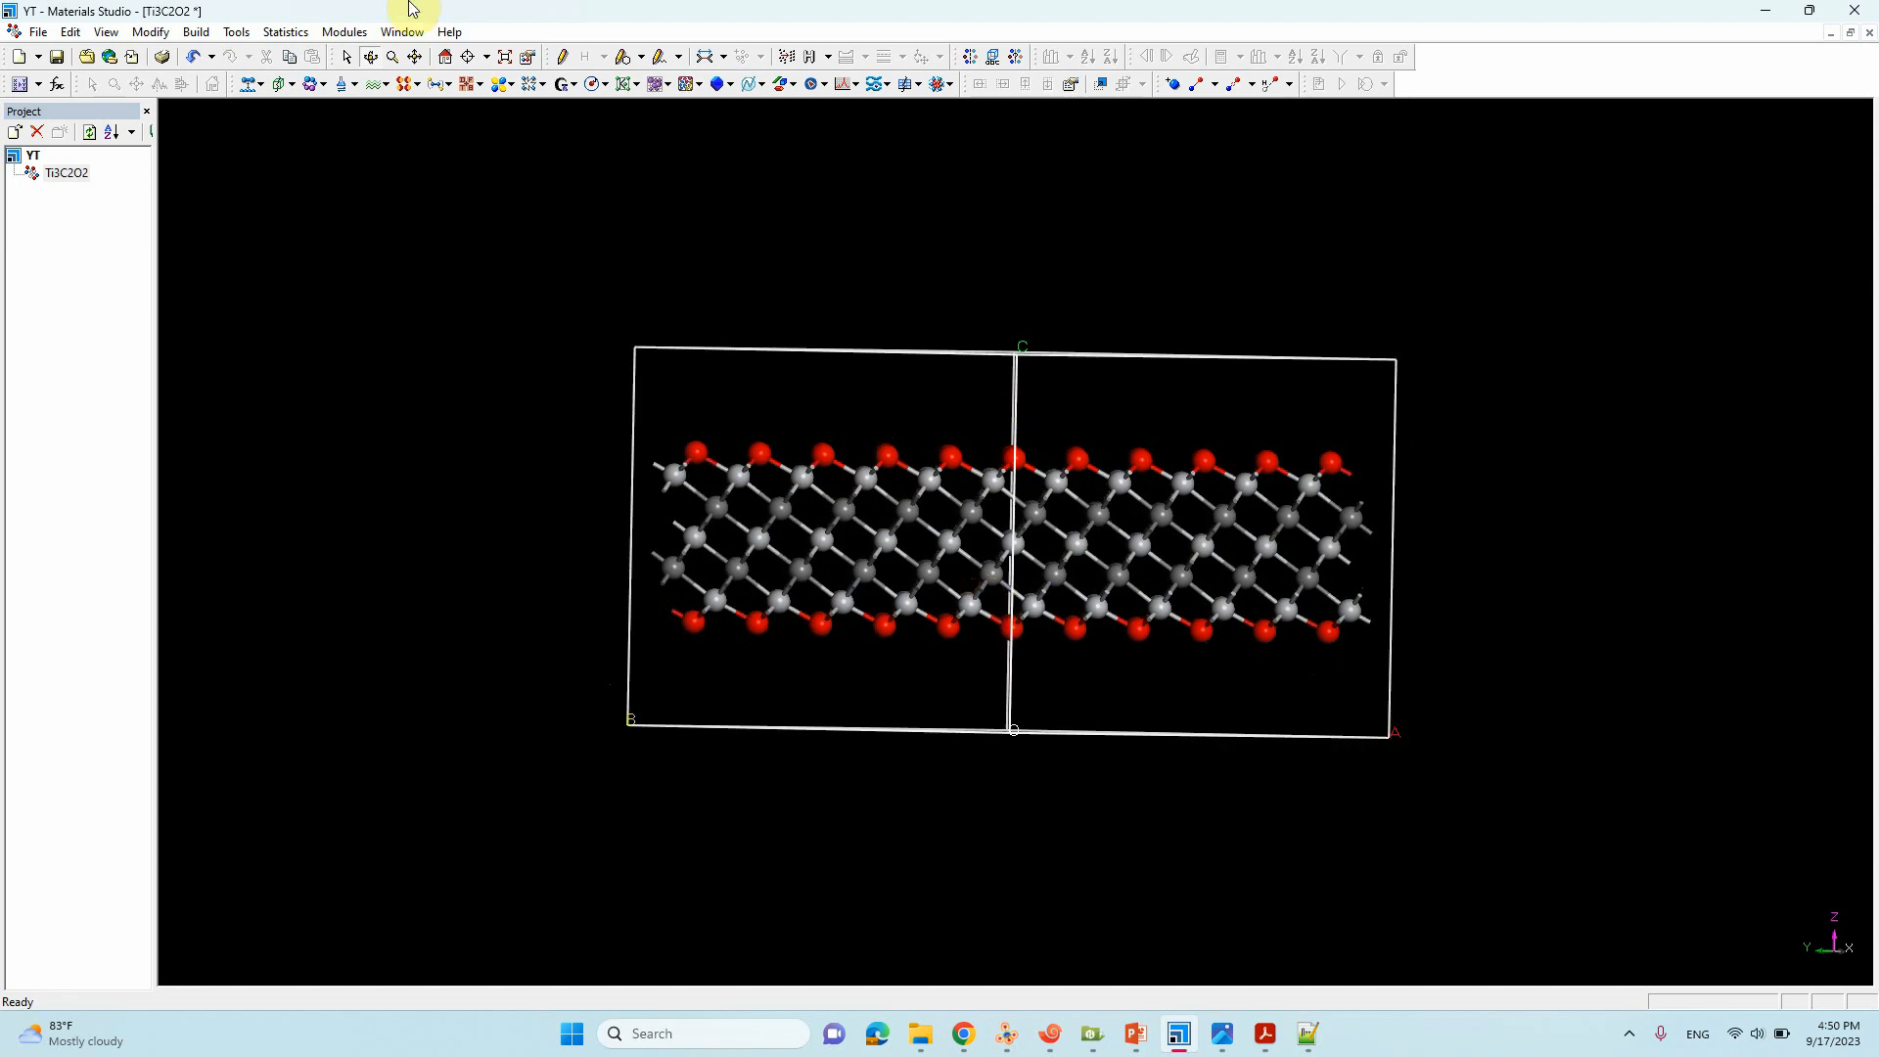
click(194, 31)
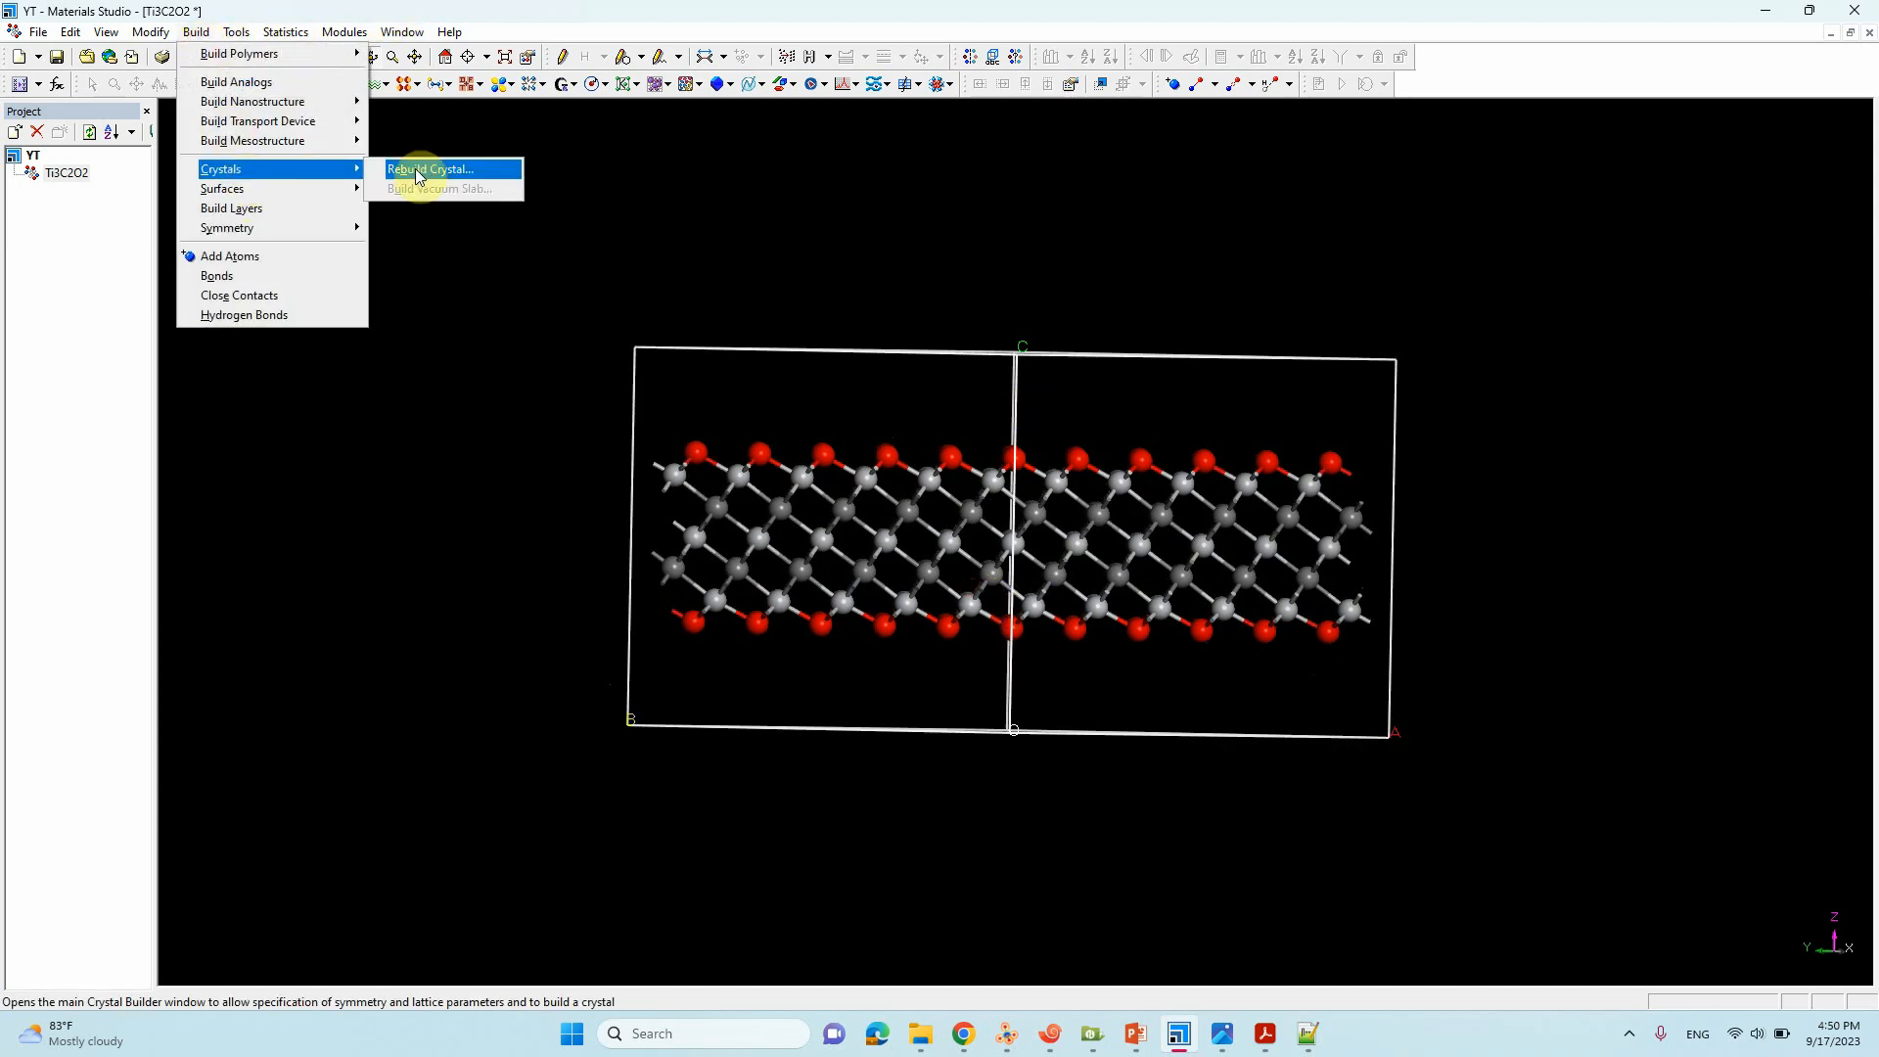
Step: Rebuild the crystal with lattice parameter c set to 30 Å and apply it
click(428, 168)
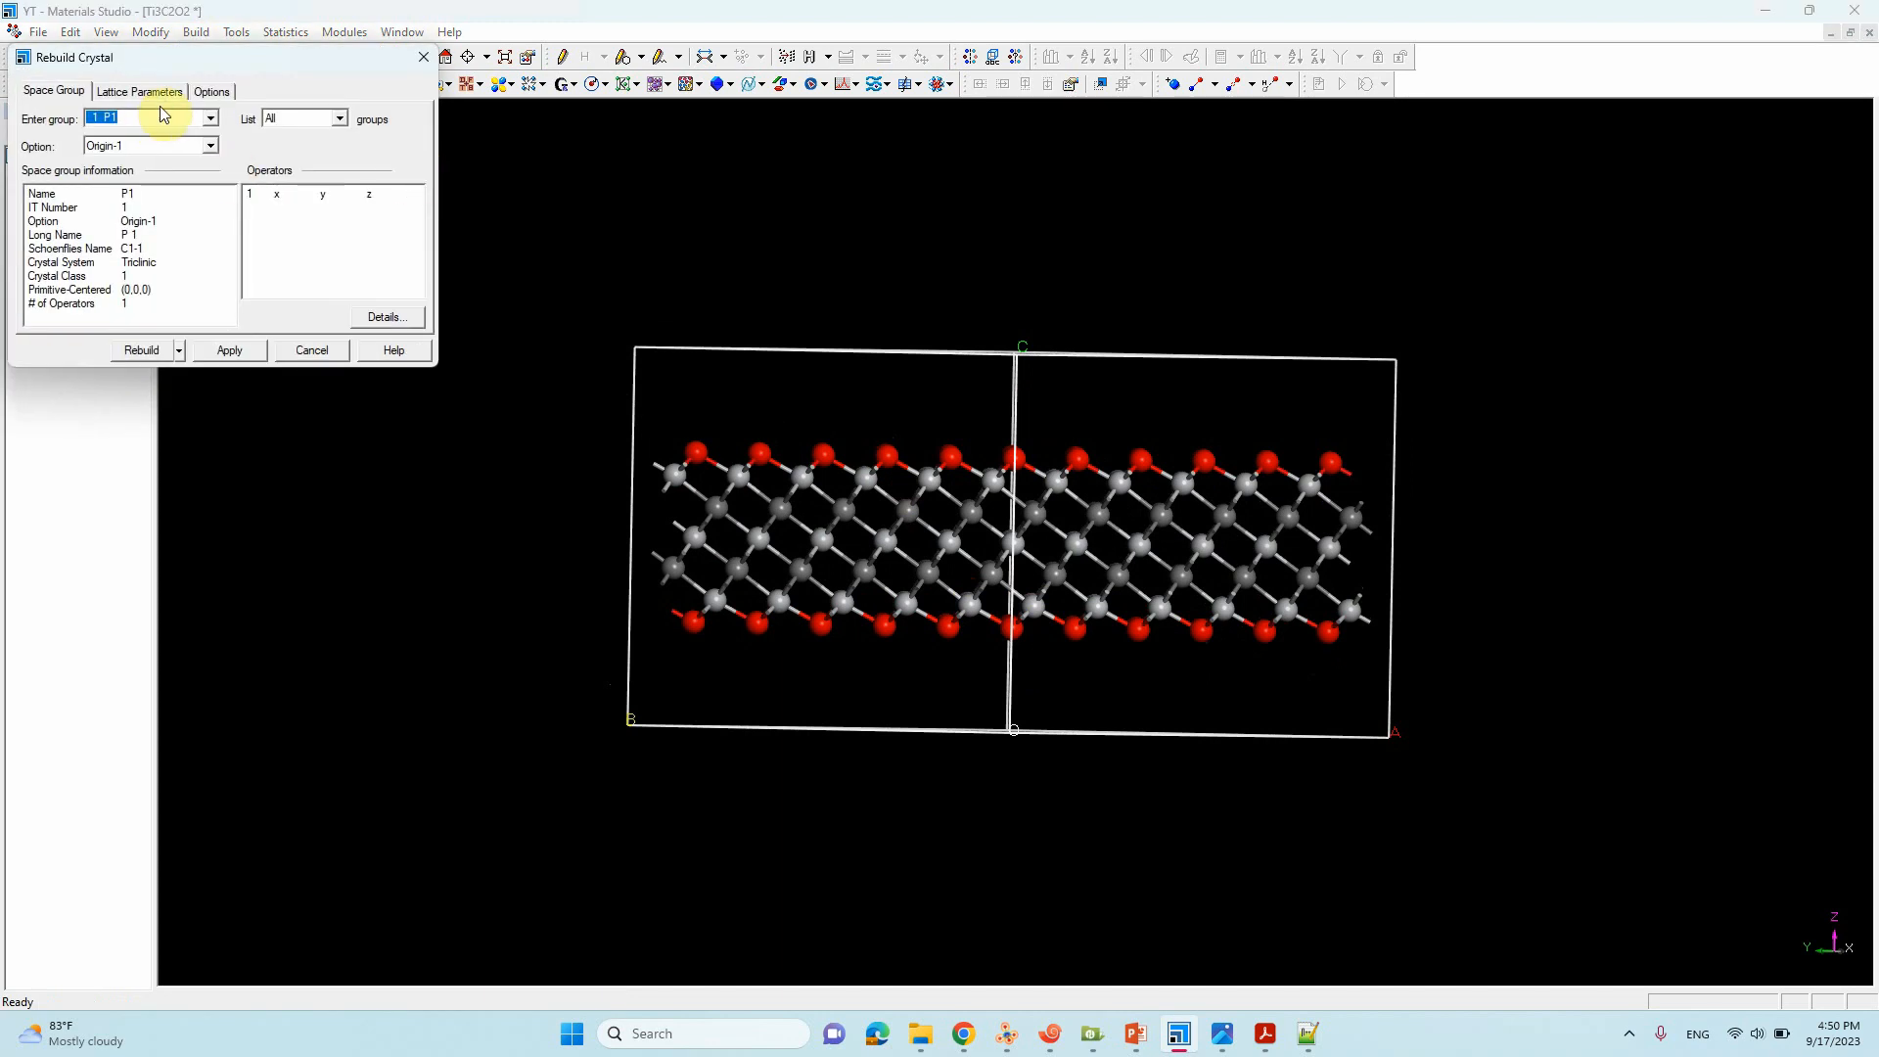
click(138, 91)
text(30)
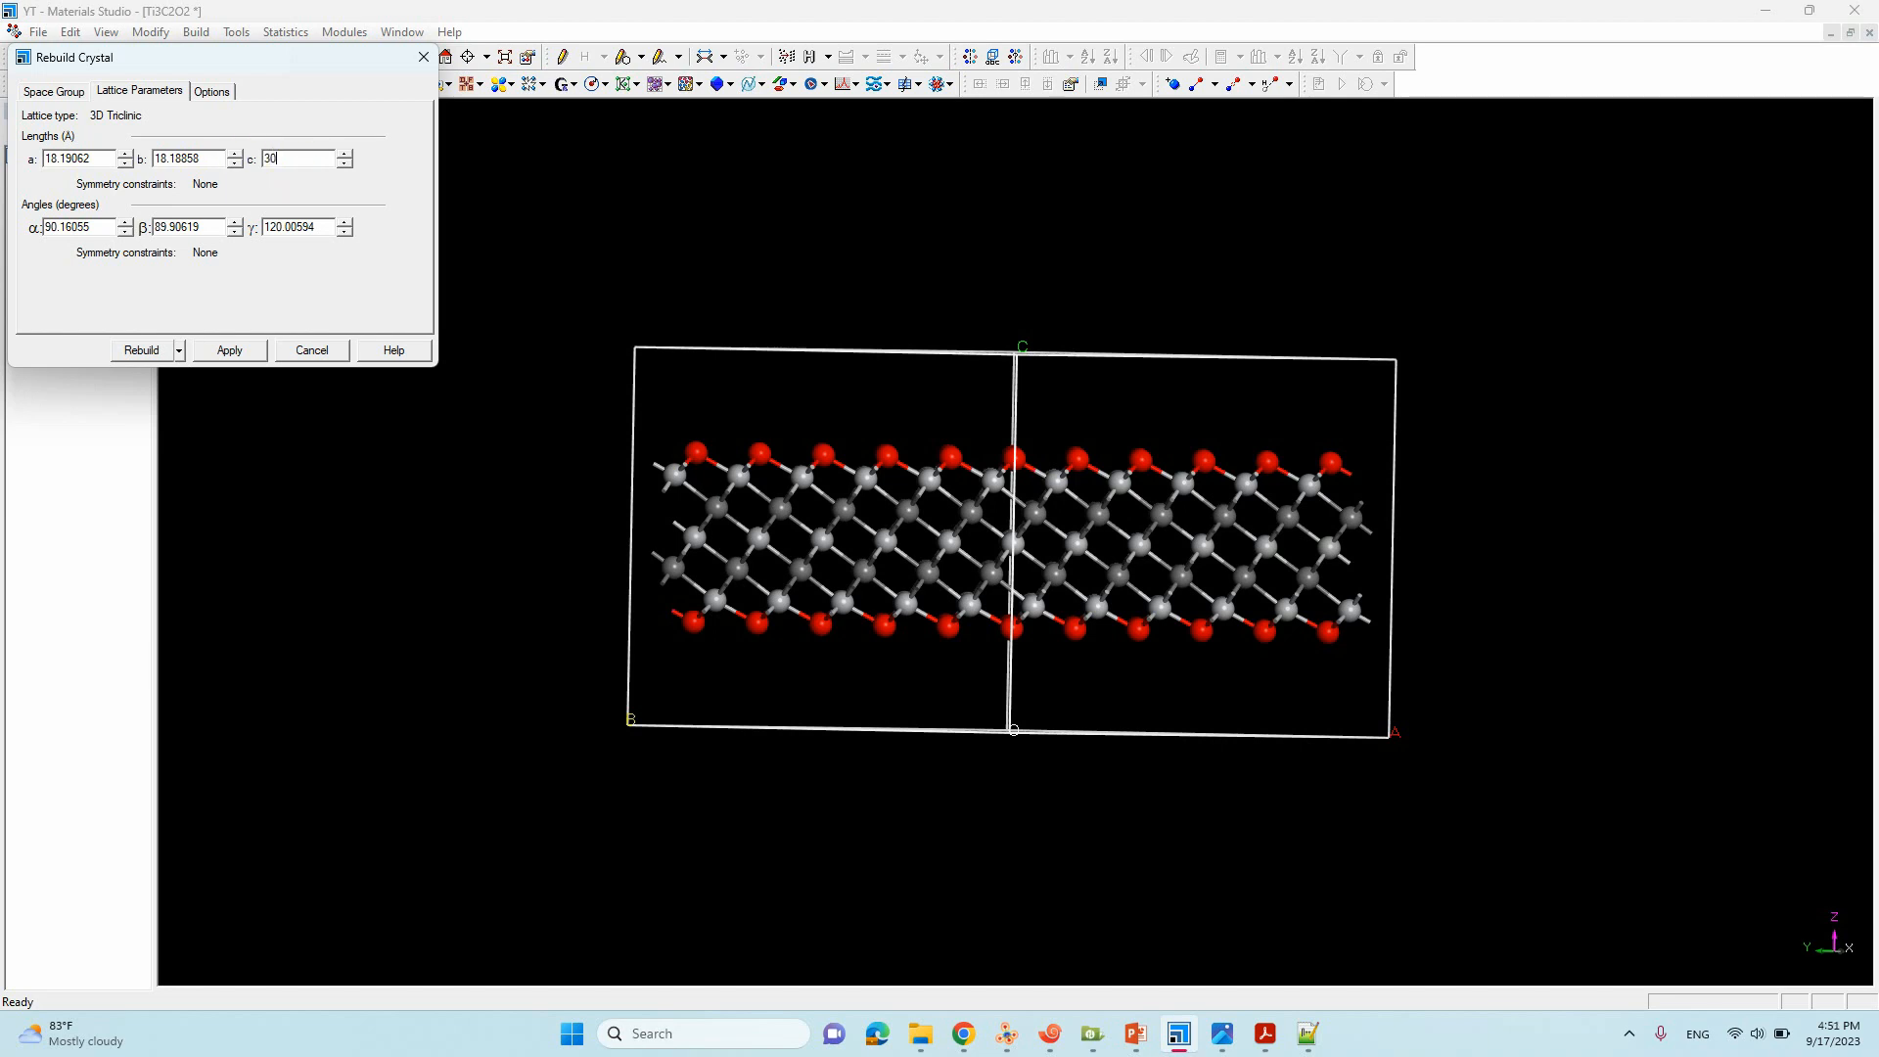
click(229, 350)
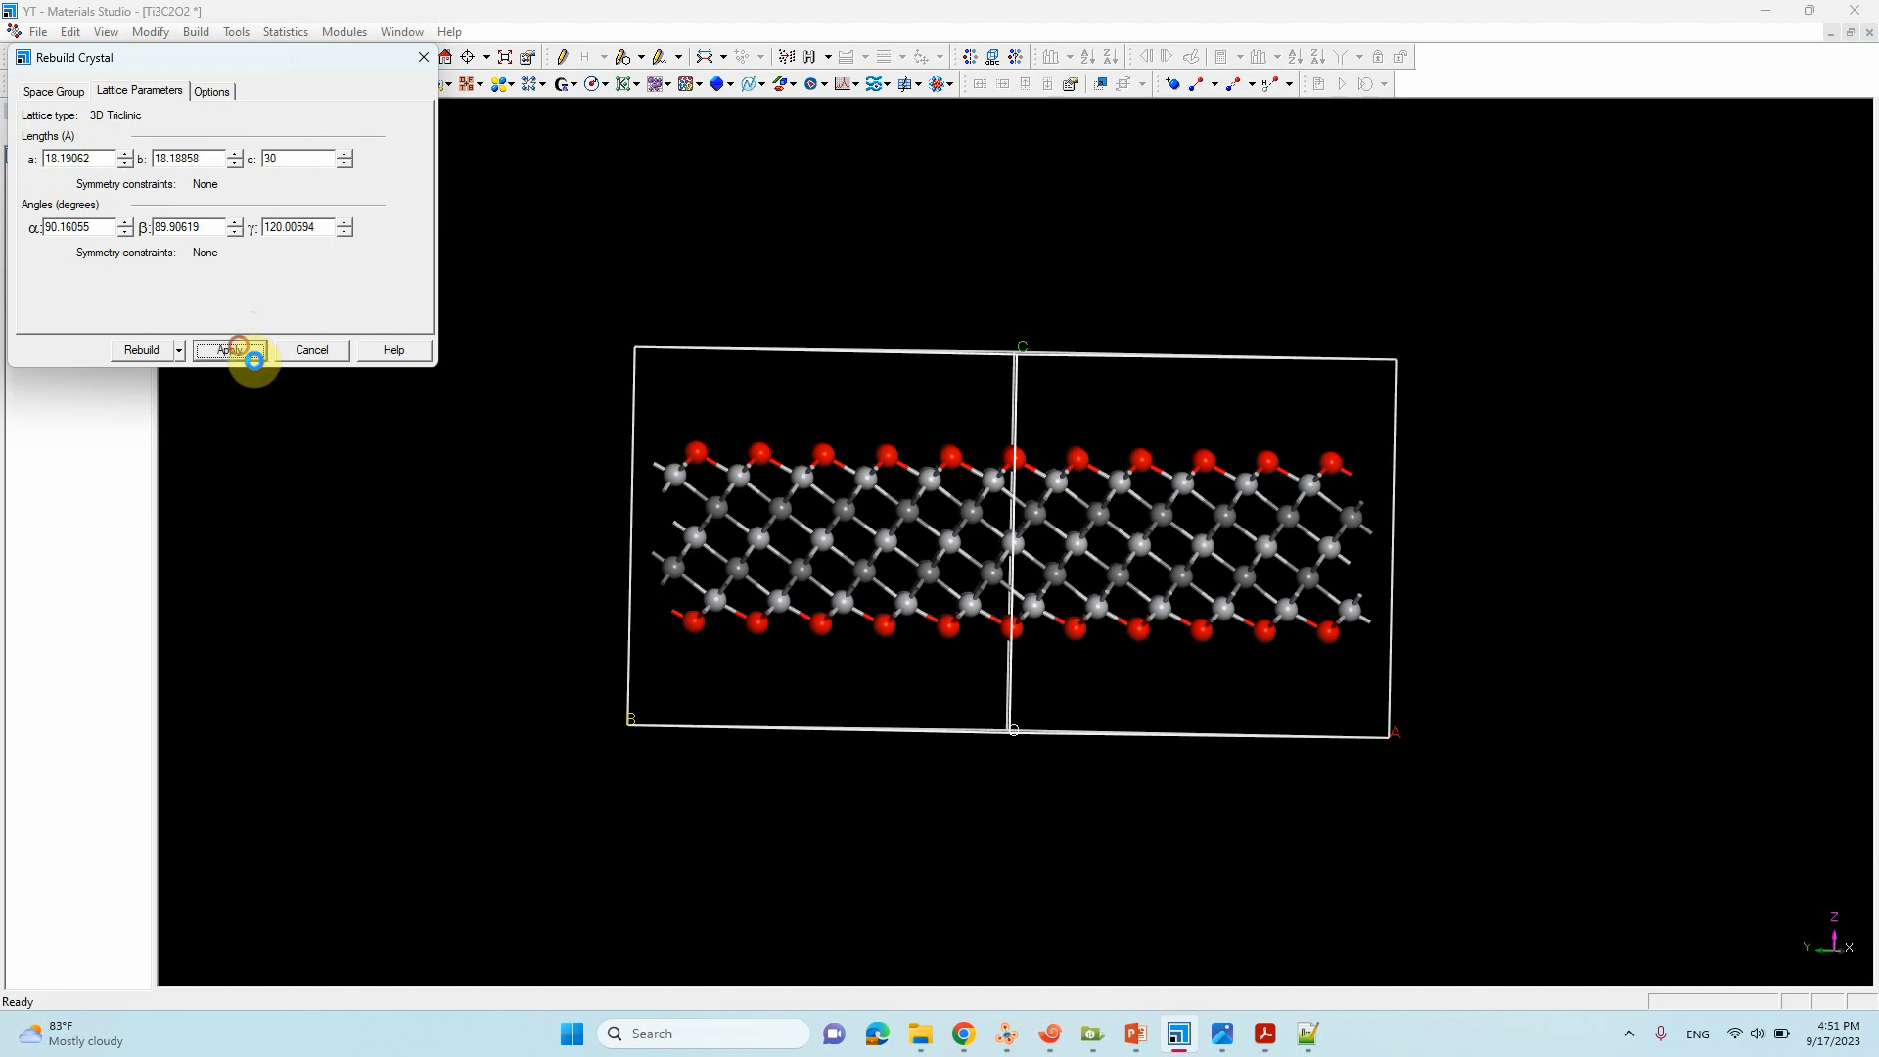
click(229, 351)
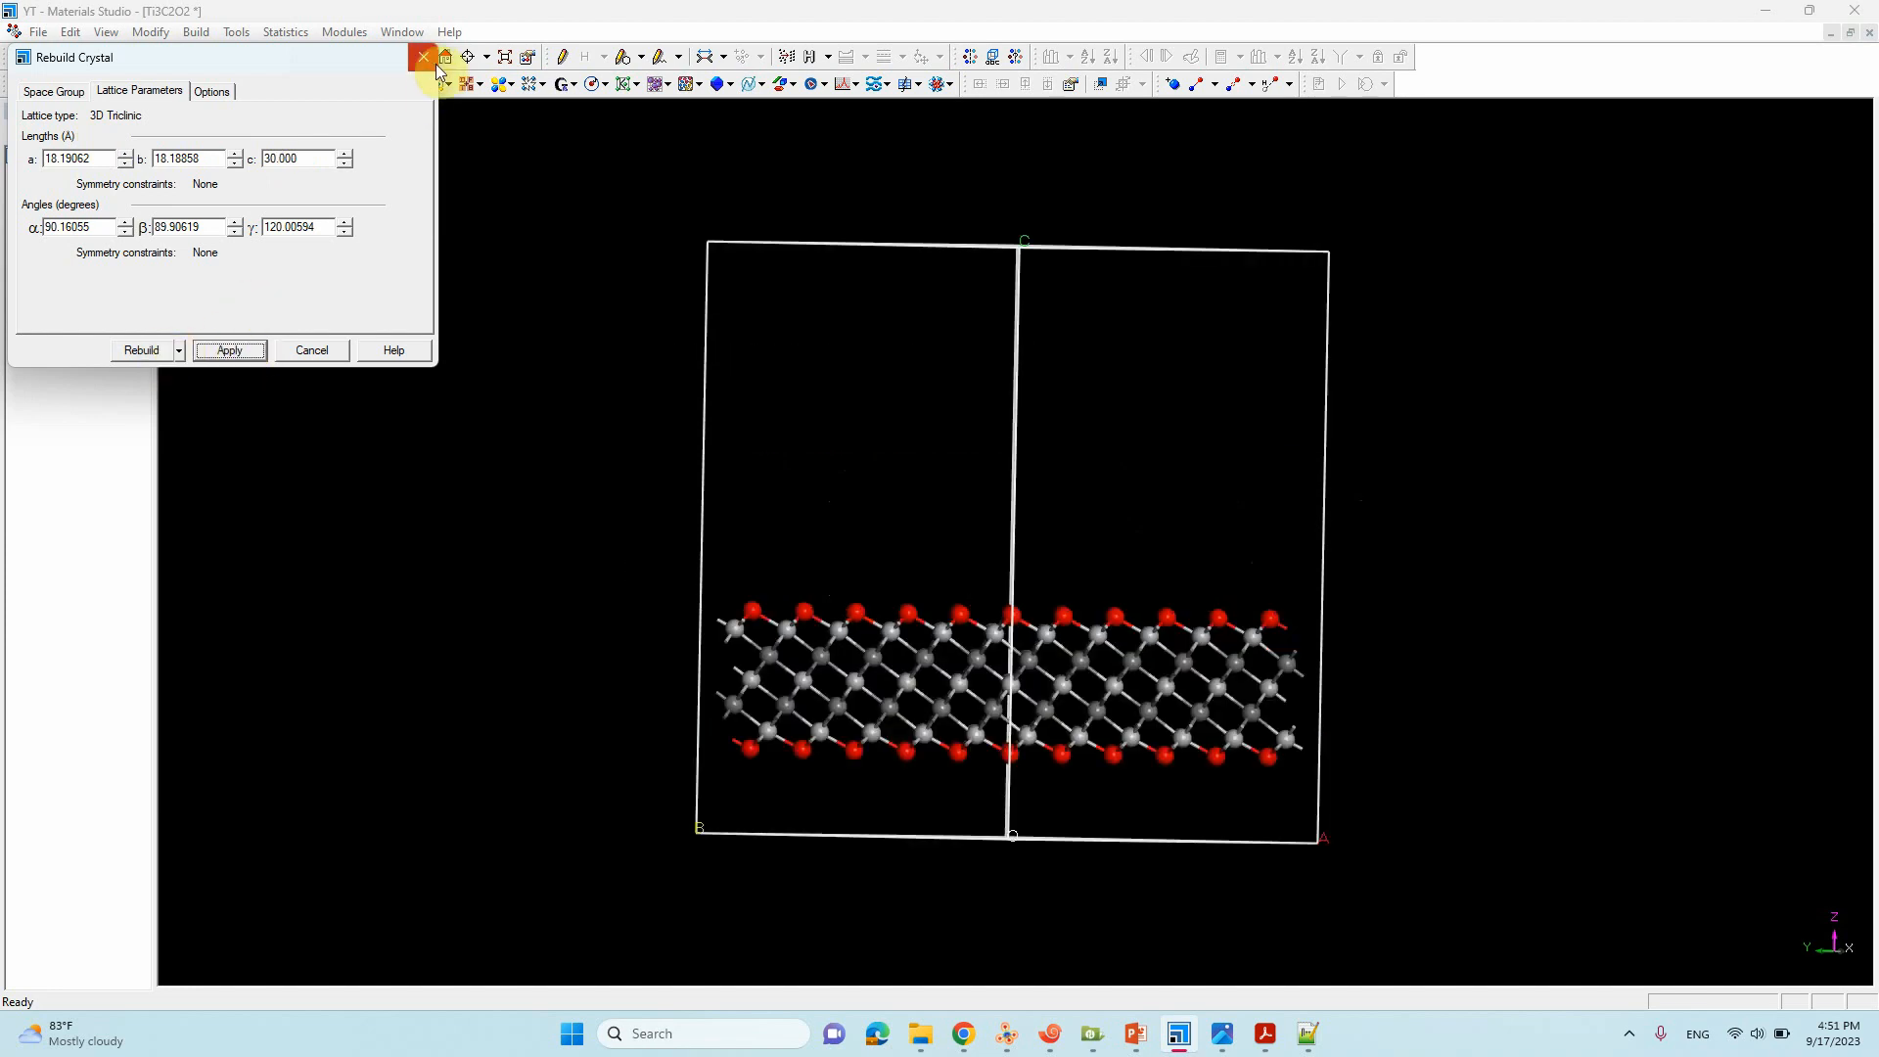
click(421, 57)
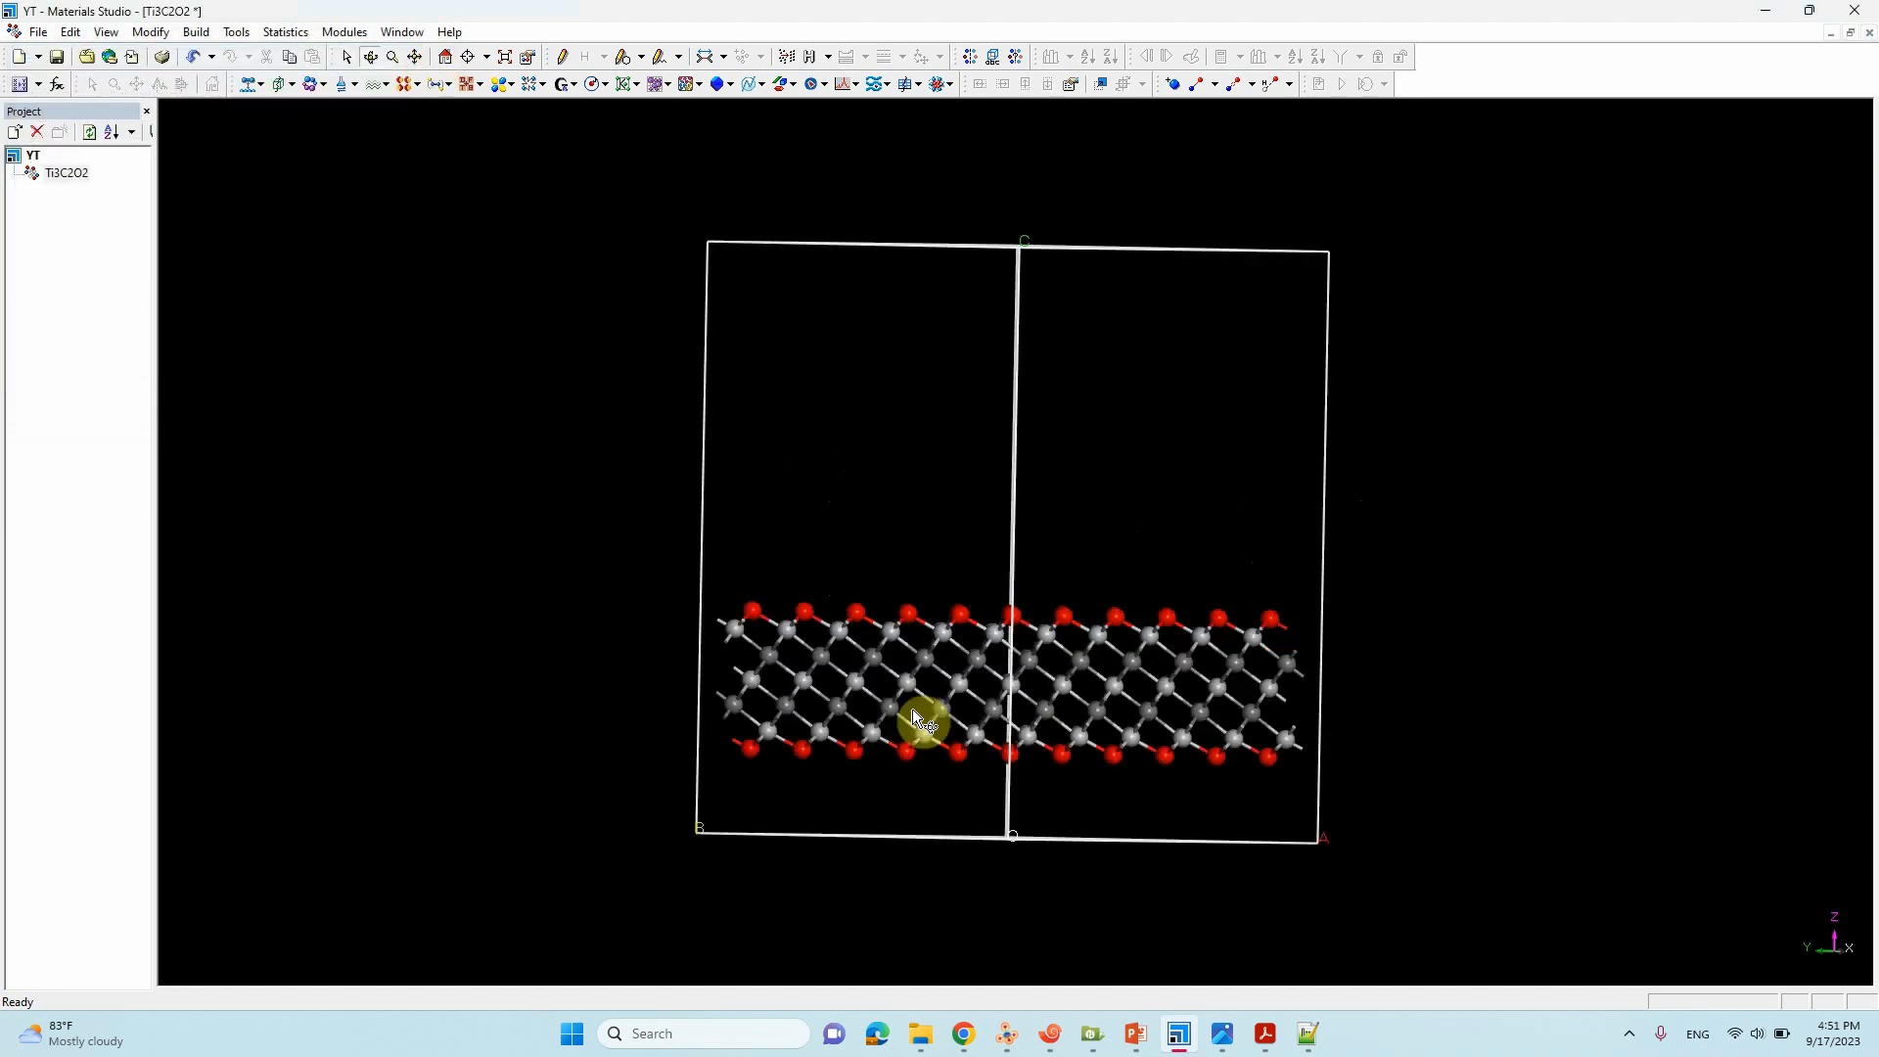
Step: Set the Display Style lattice C range maximum to 2.00, showing two stacked slabs
right_click(917, 720)
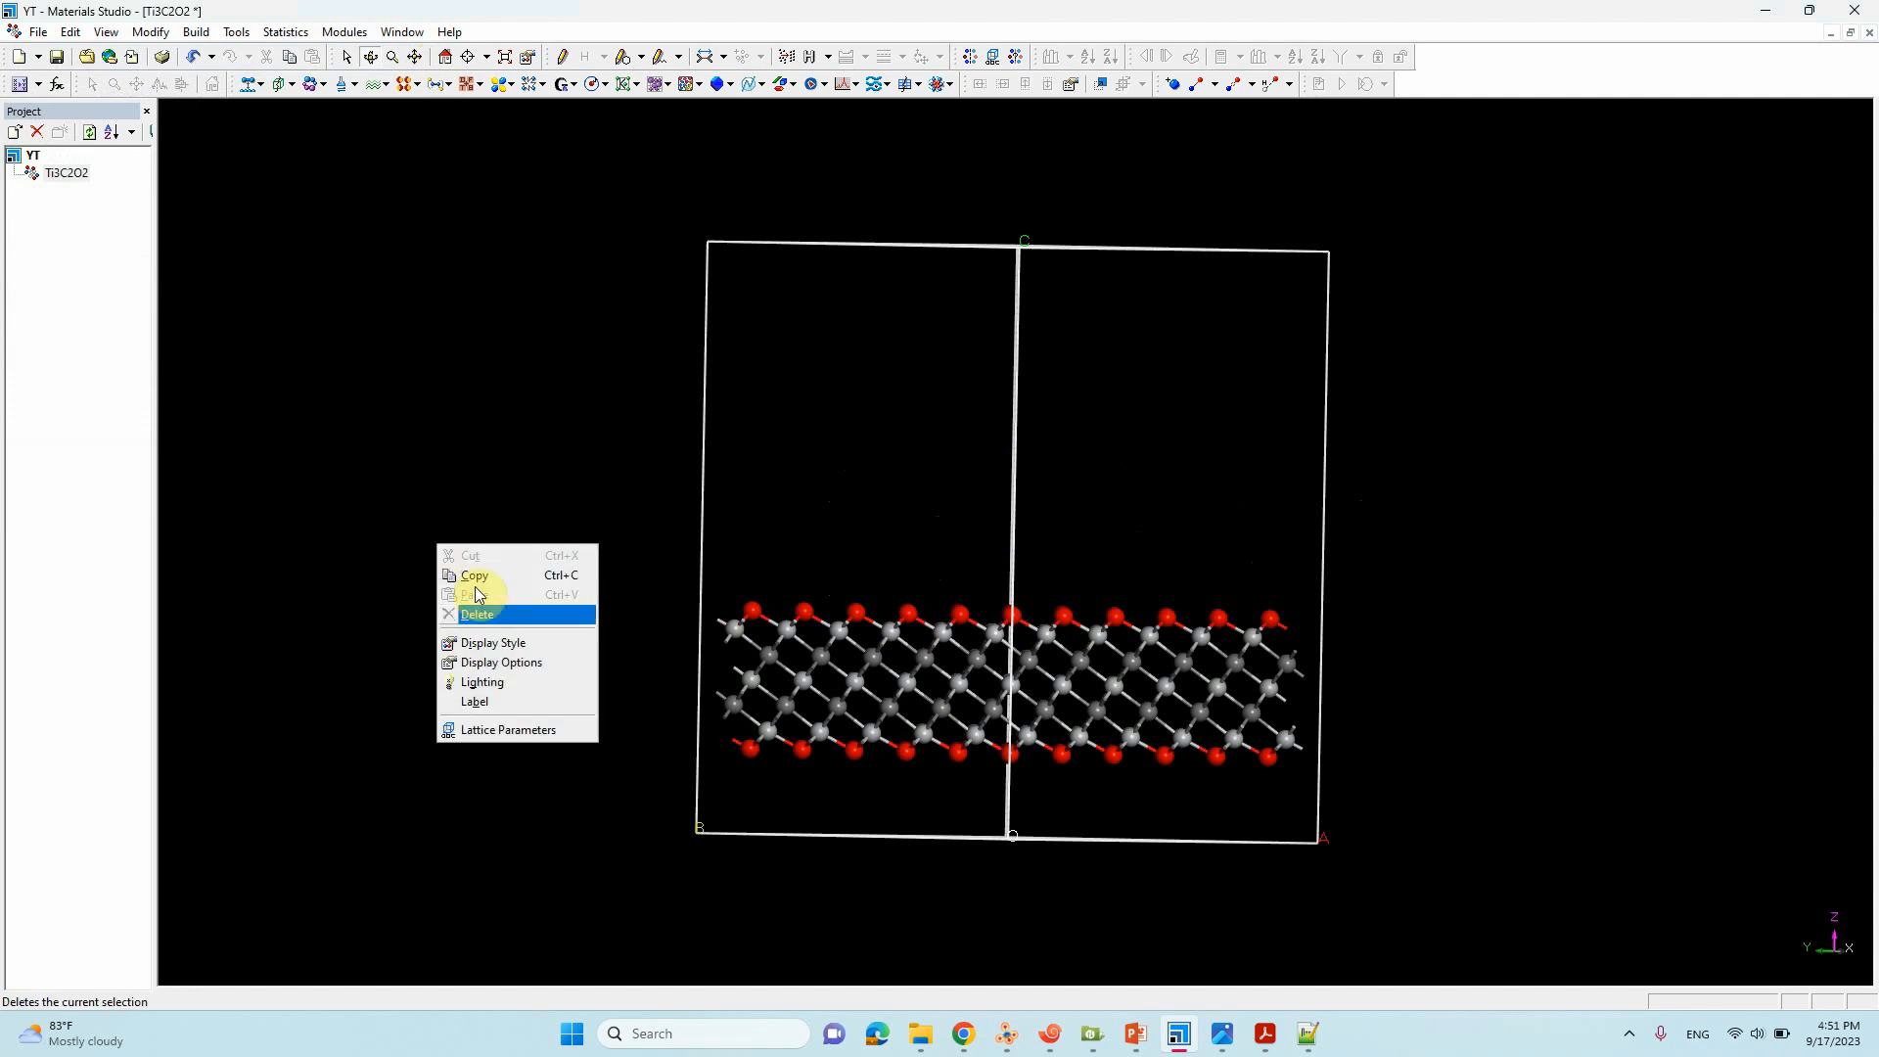
click(493, 640)
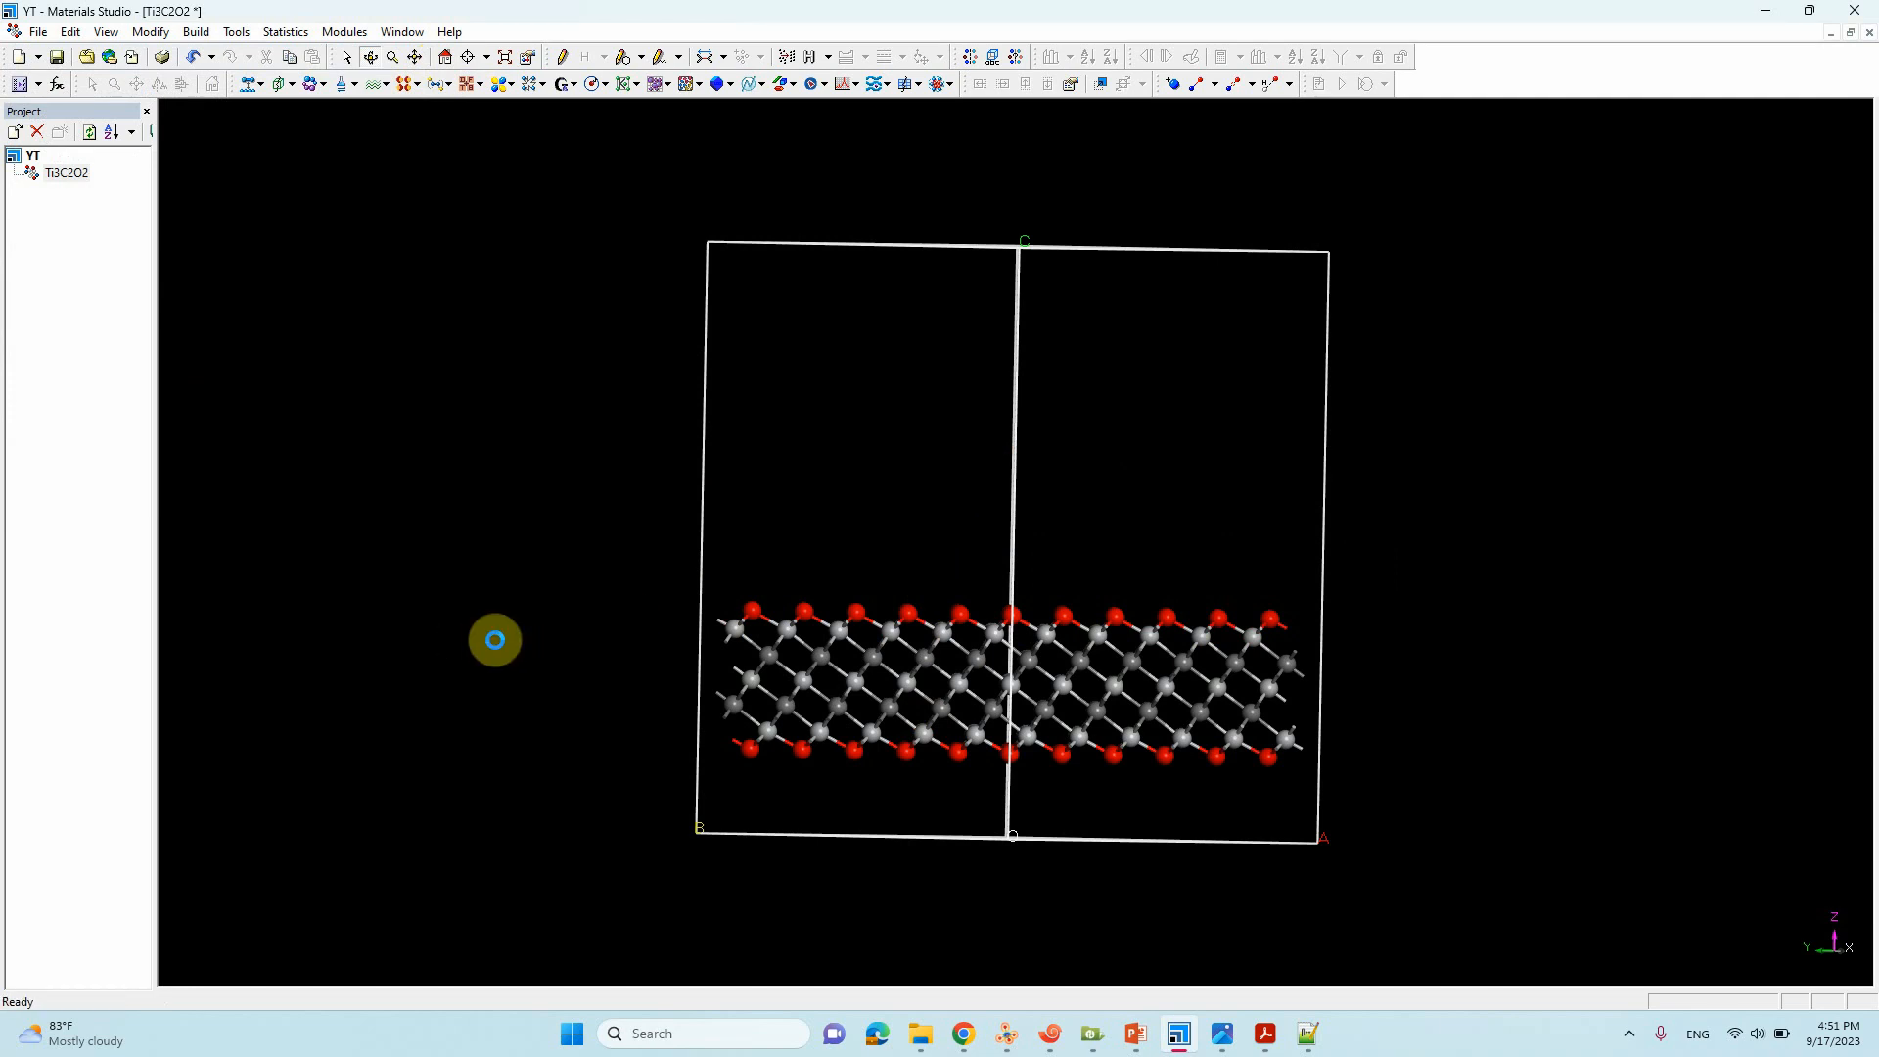
mouse_move(298, 384)
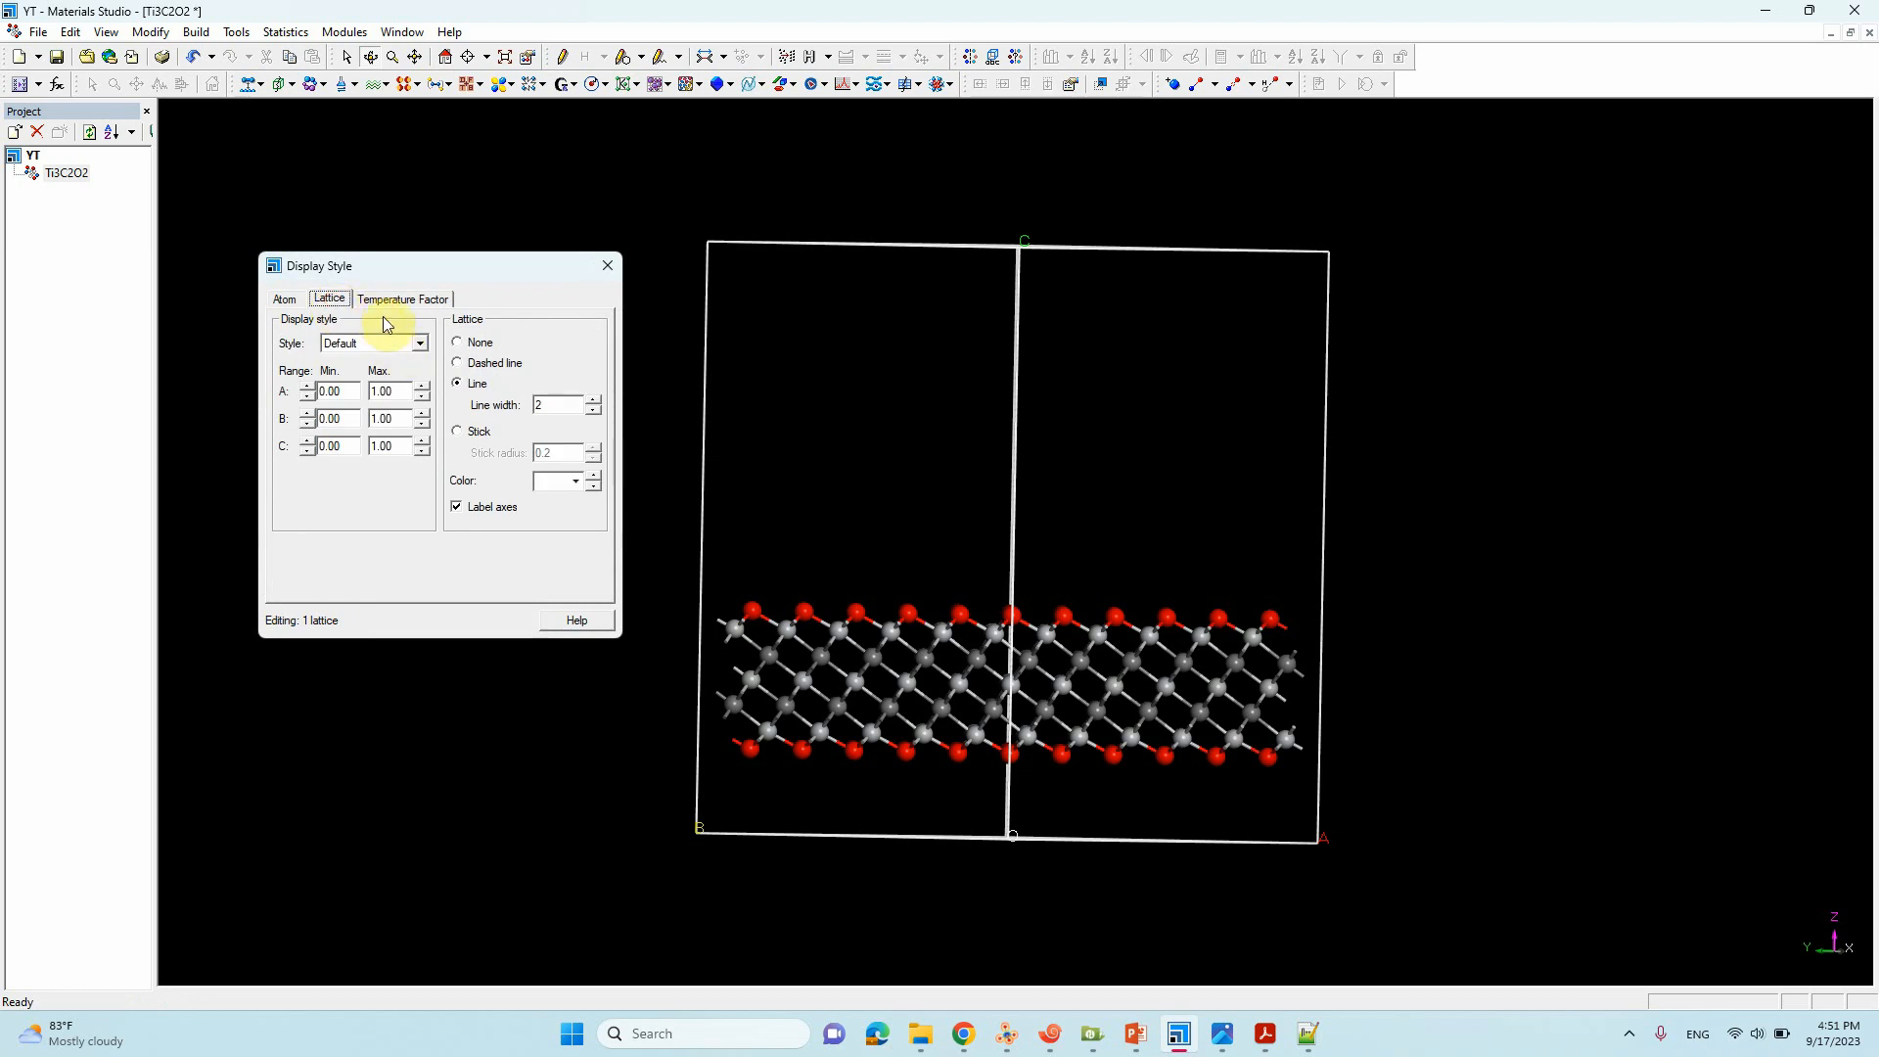
click(420, 443)
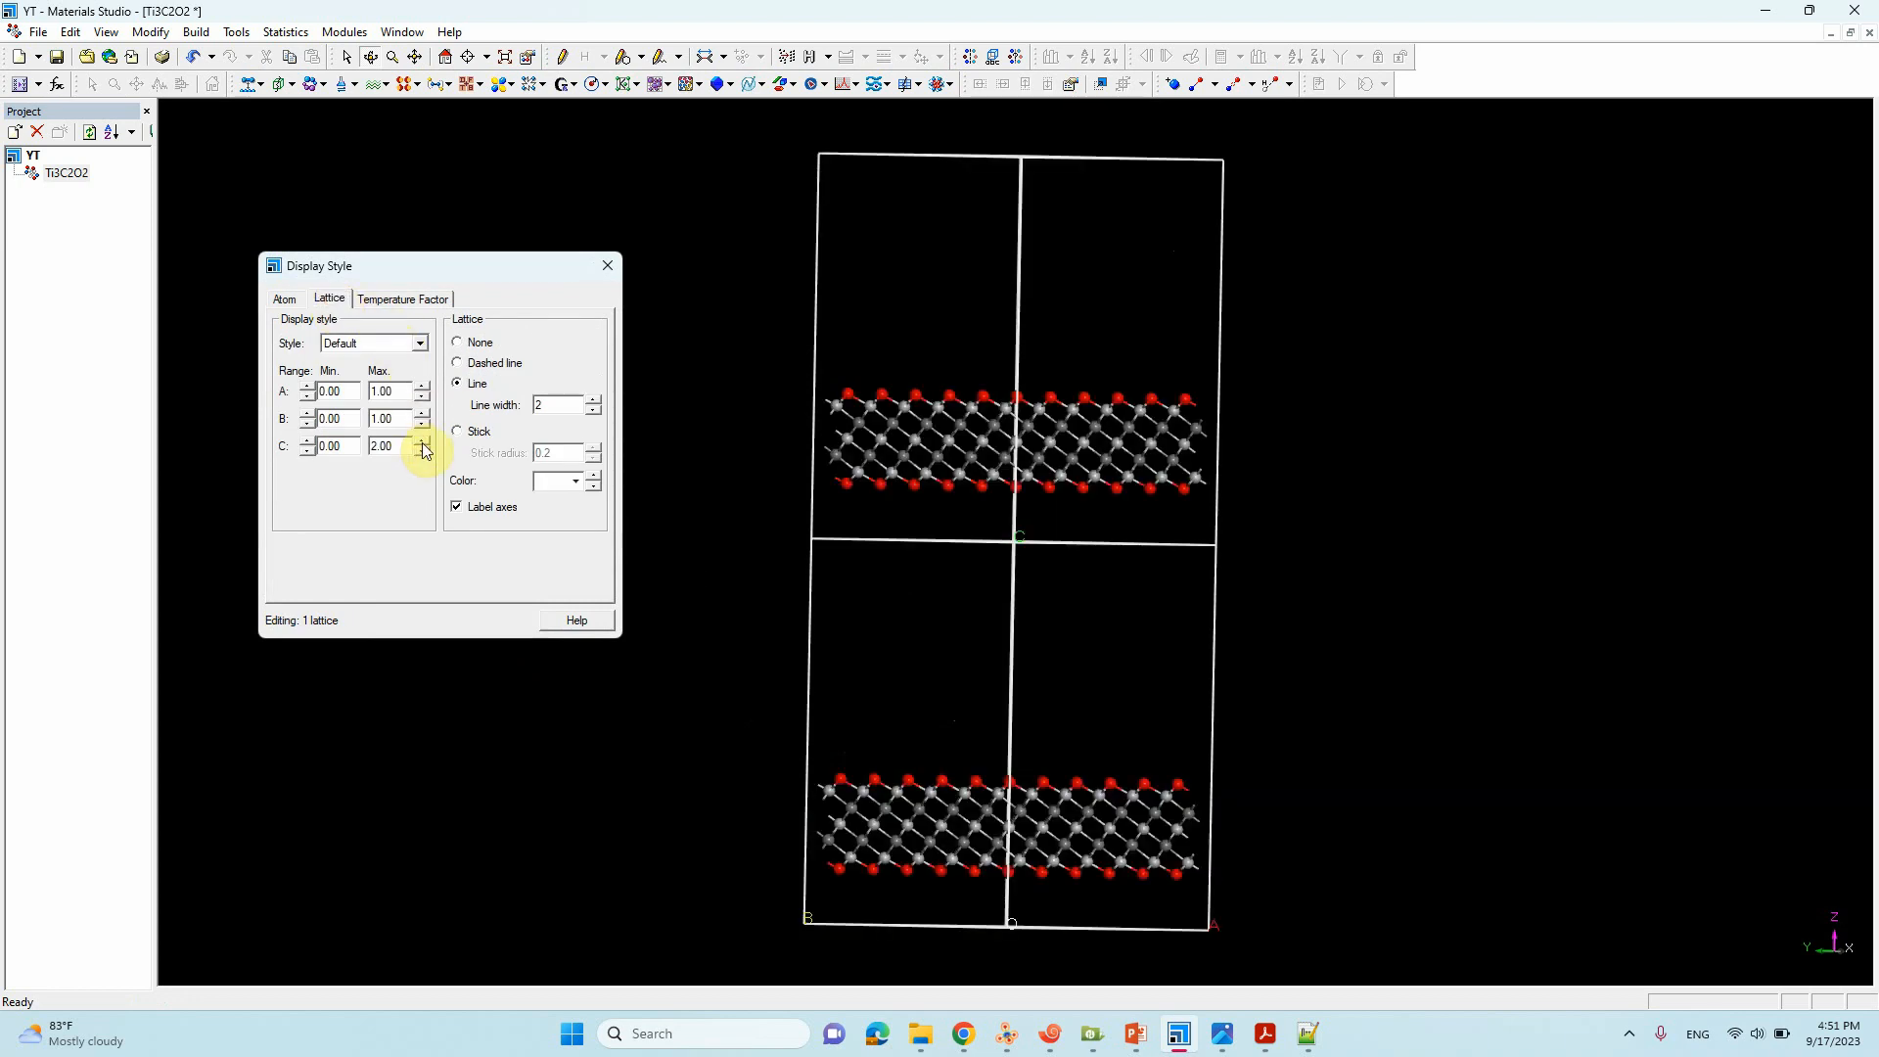
mouse_move(608, 265)
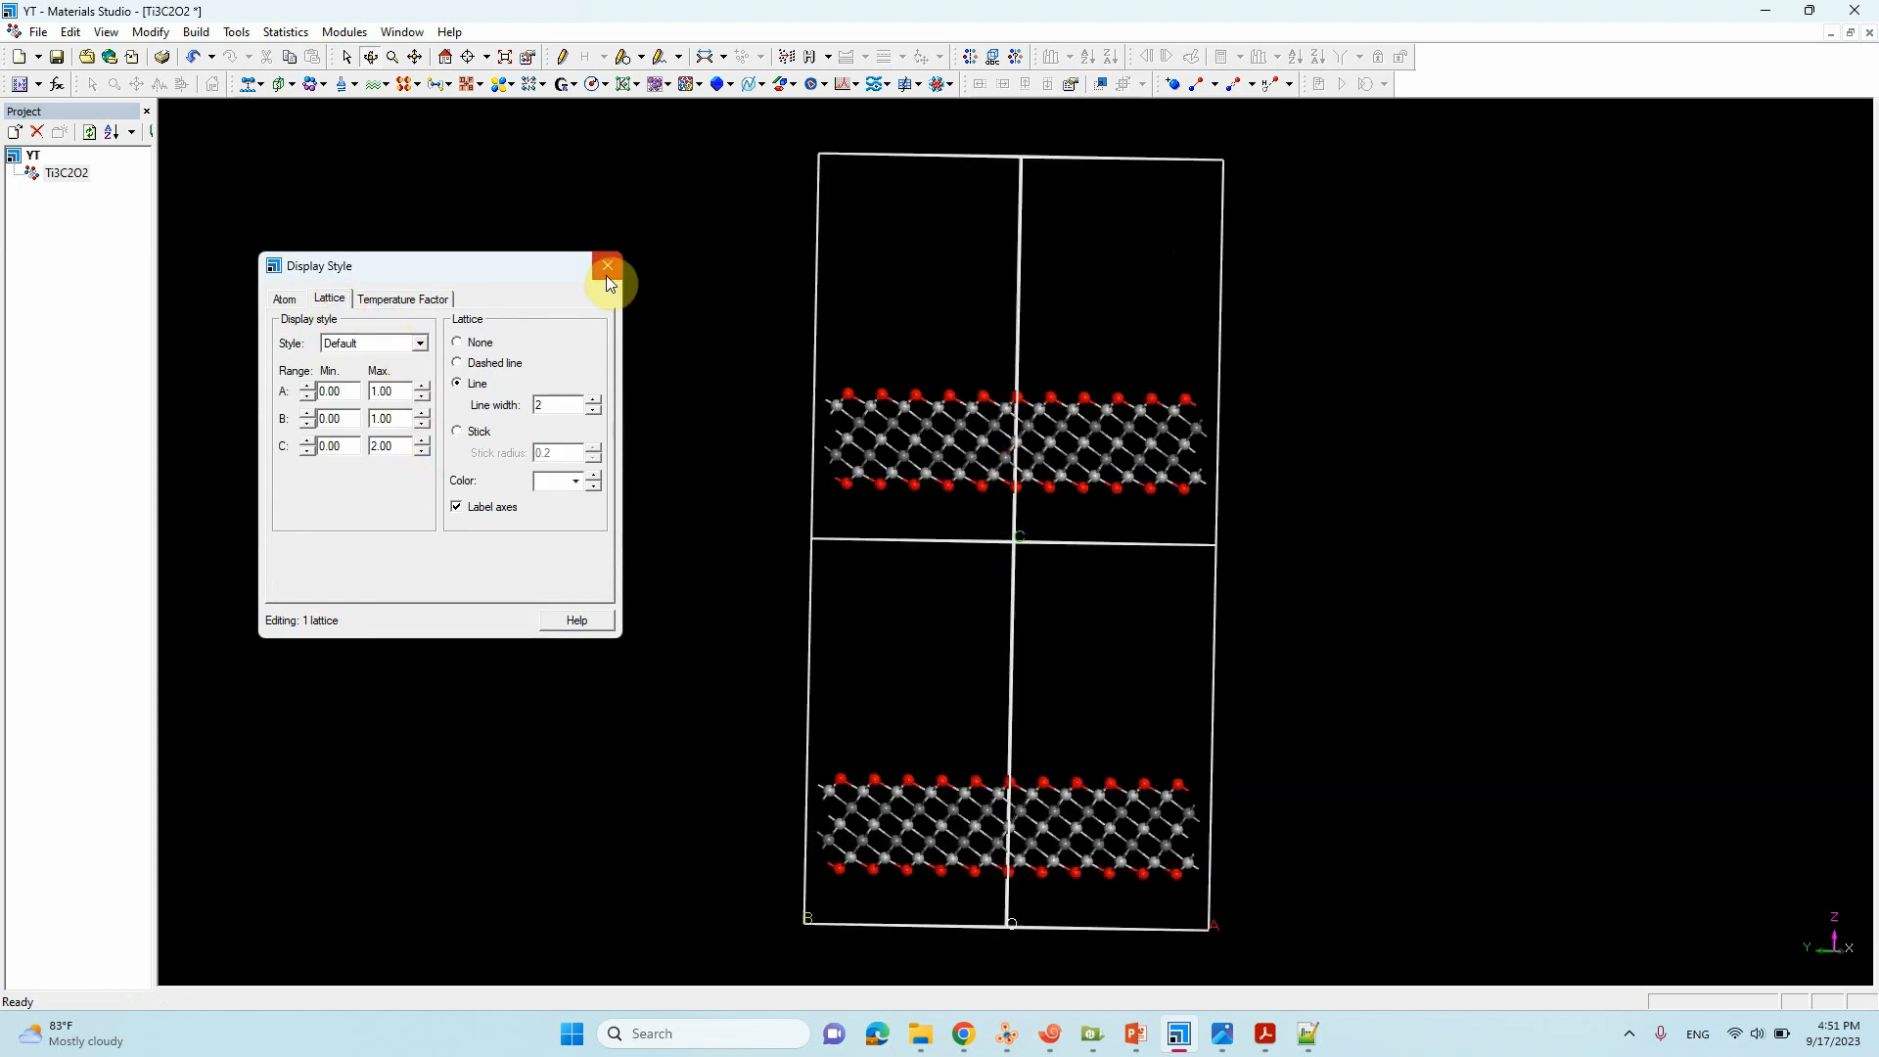
click(606, 265)
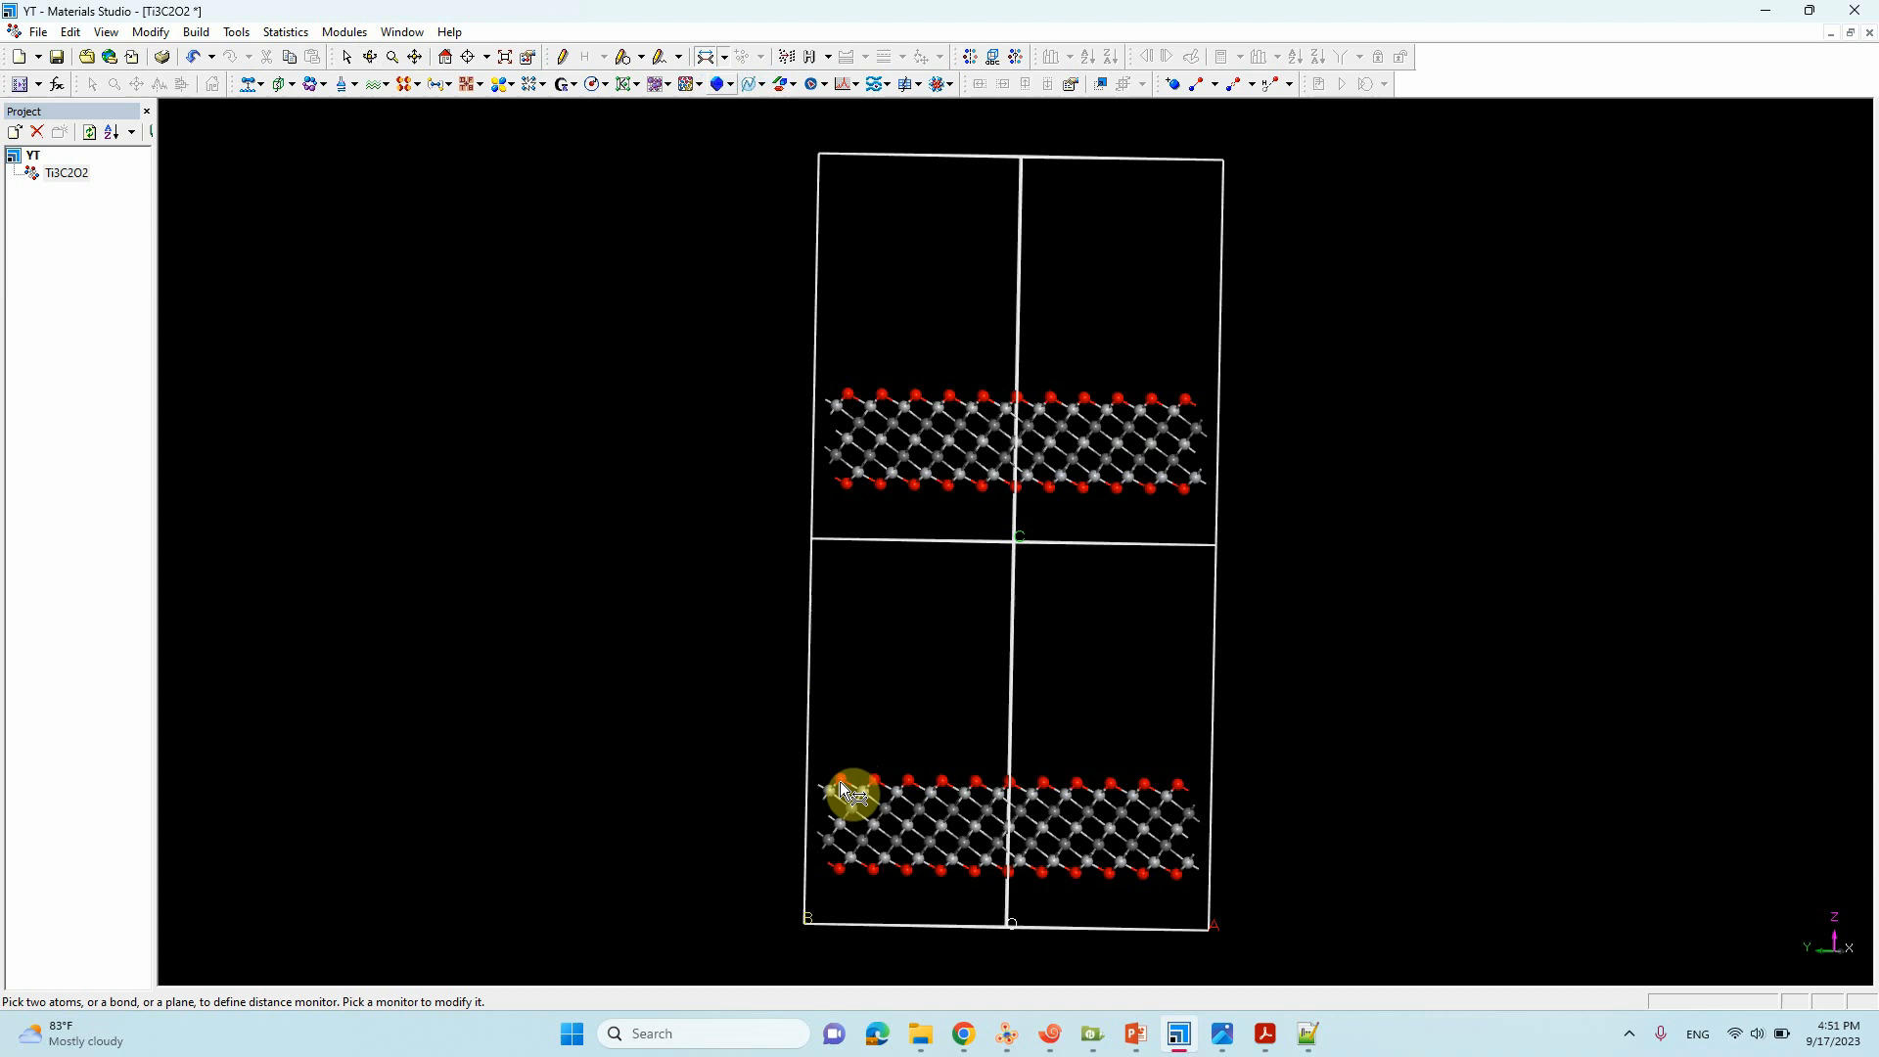
Step: Measure the lower-to-upper slab oxygen distance, reading 22.998 Å
click(850, 791)
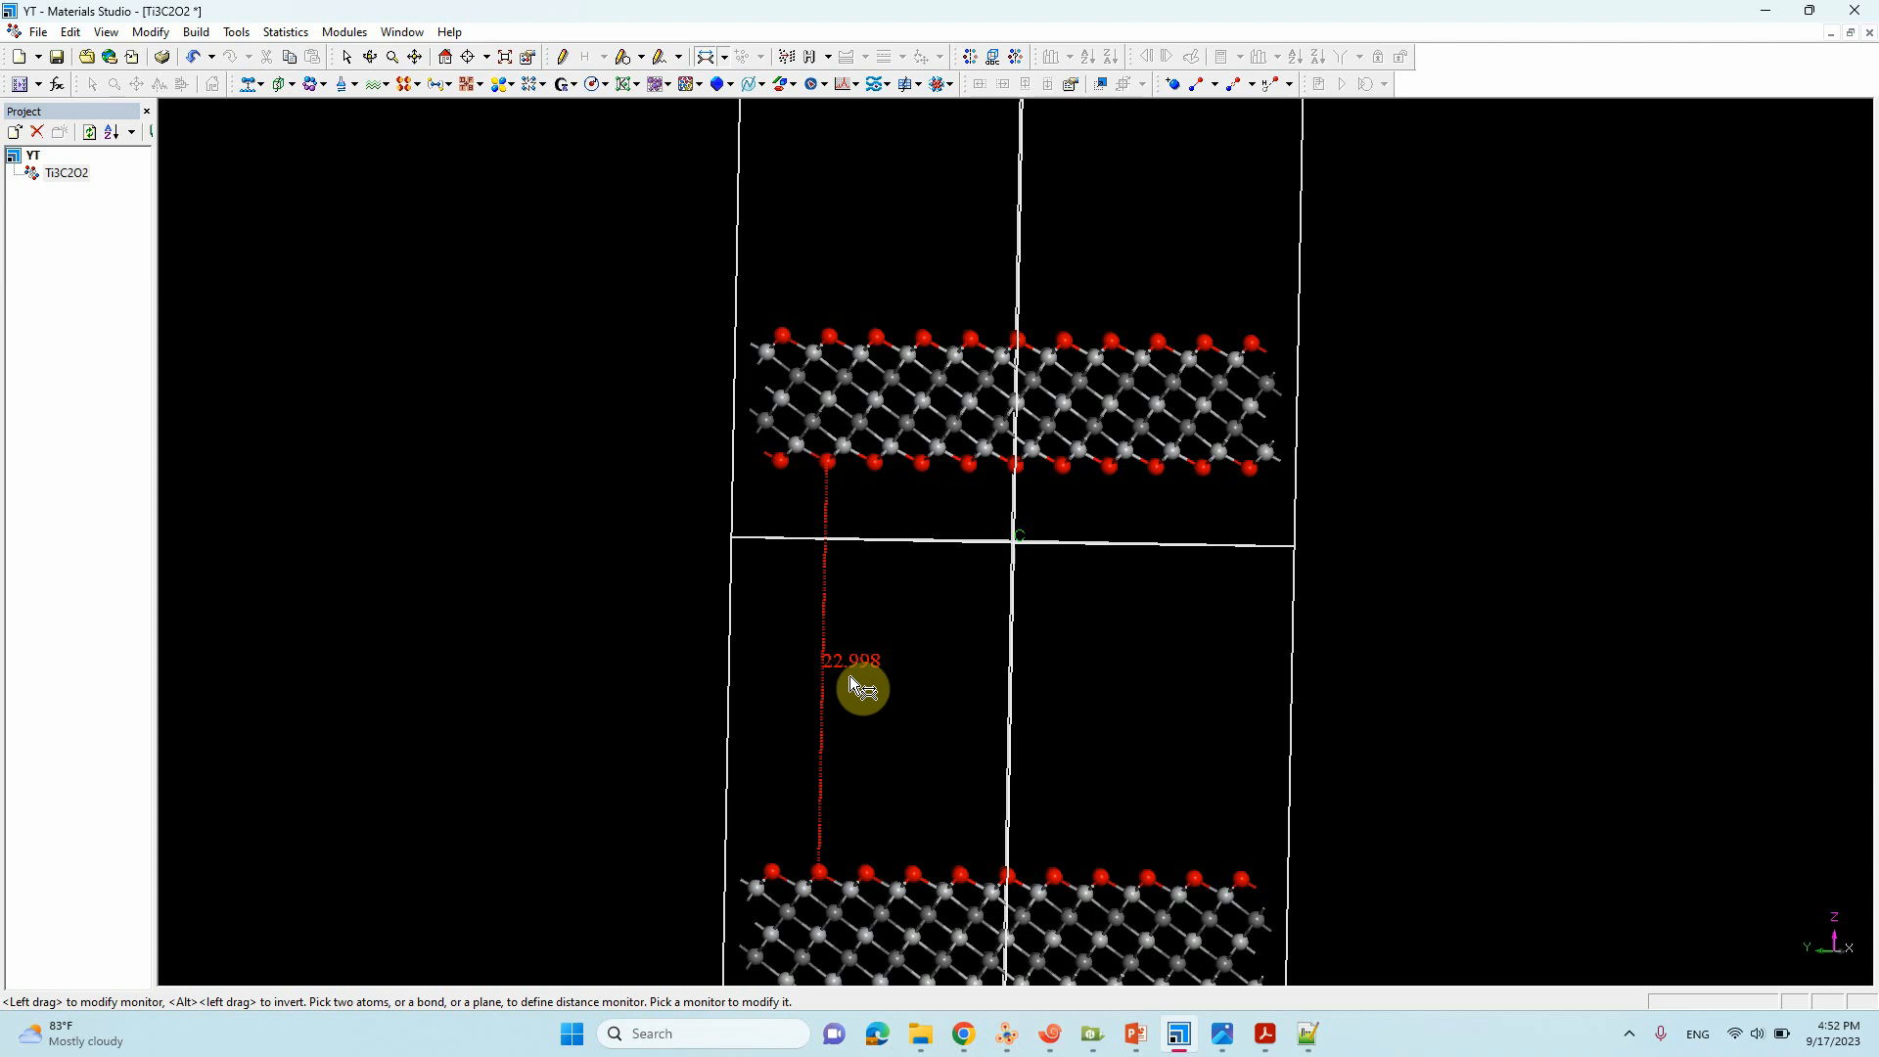
mouse_move(428, 381)
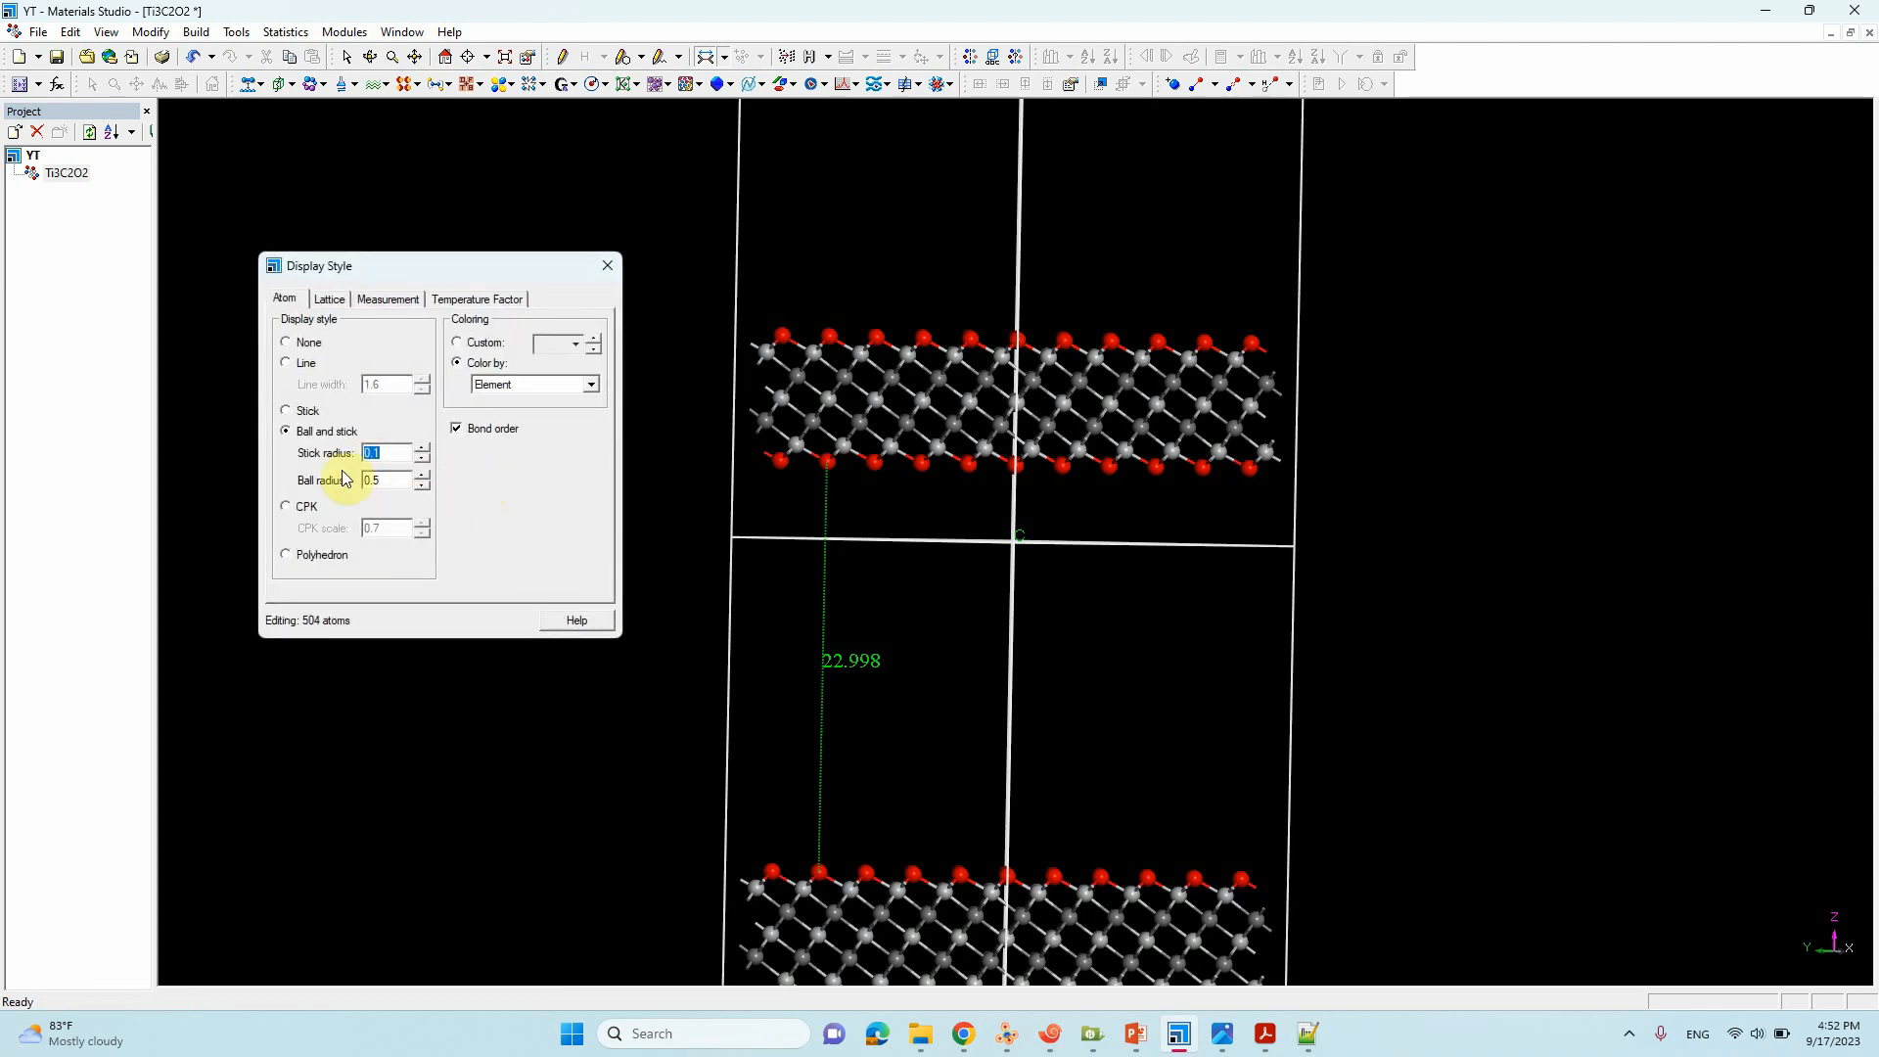
Step: Set the Display Style lattice C range maximum back to 1.00
click(329, 298)
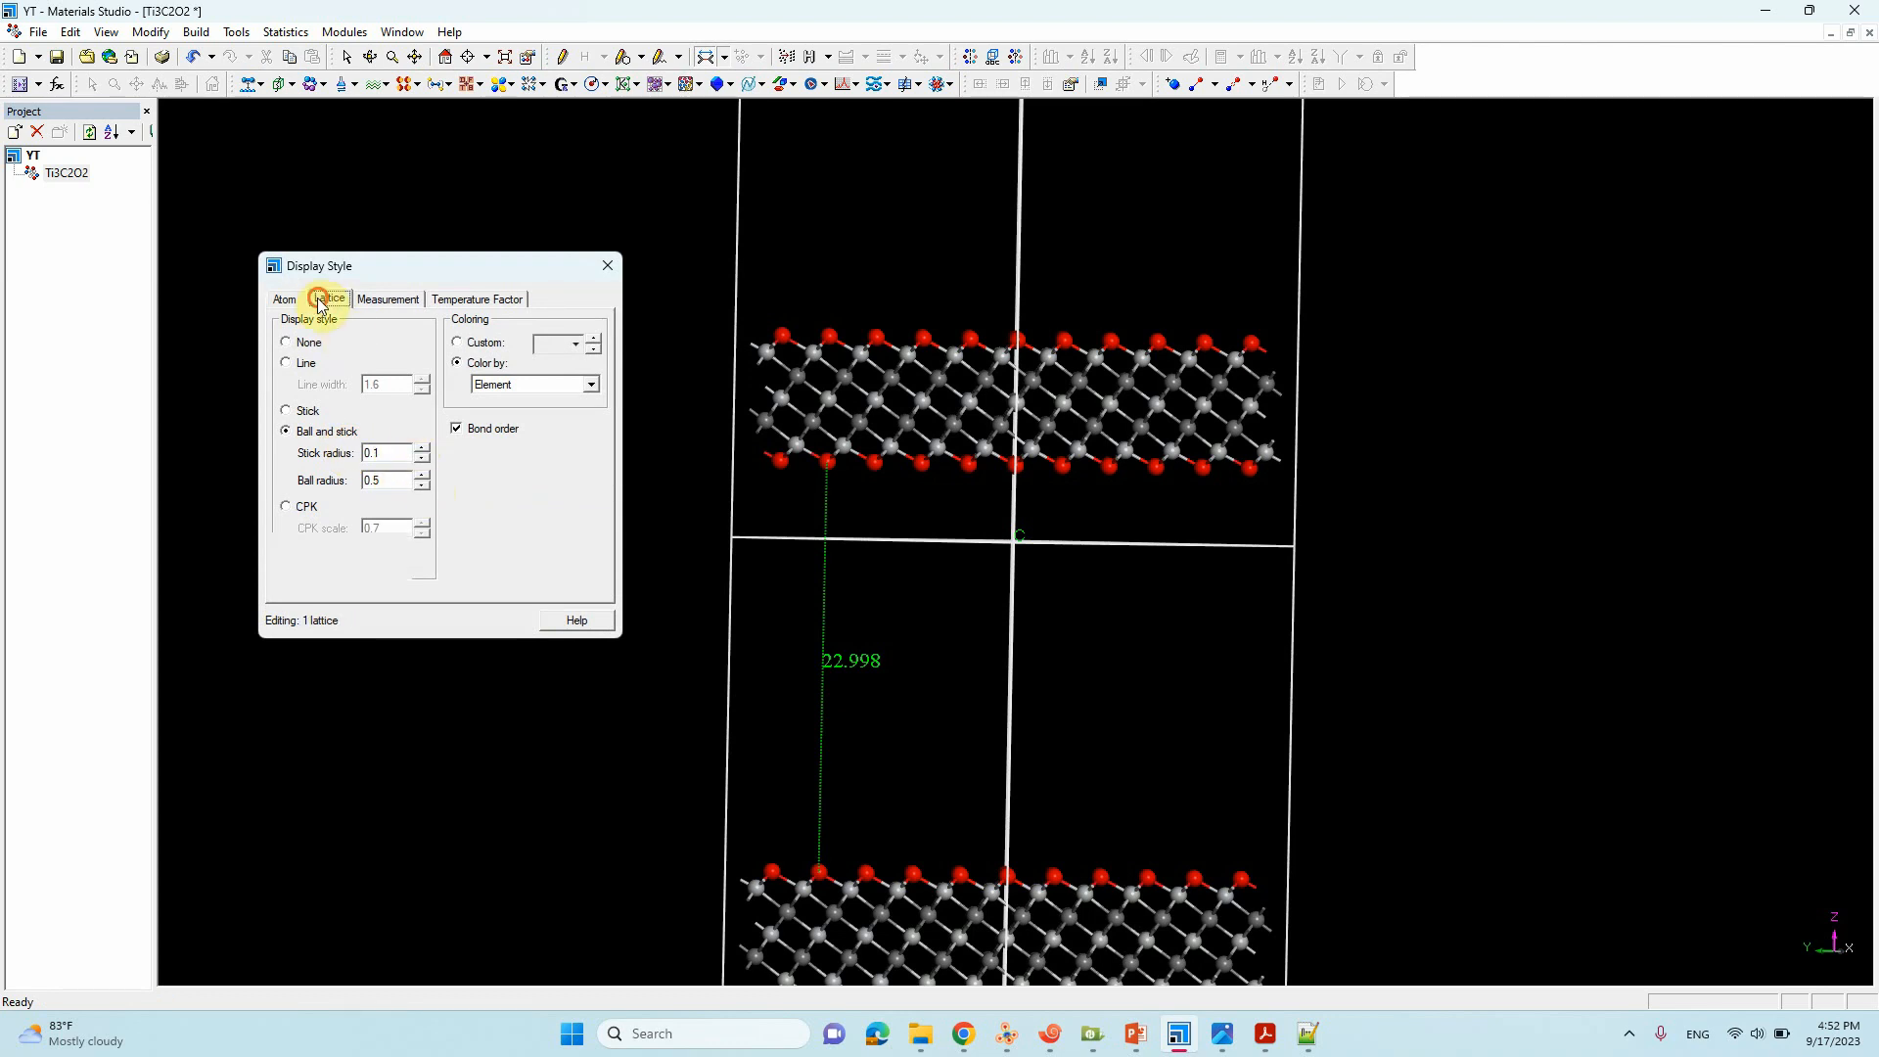
click(328, 299)
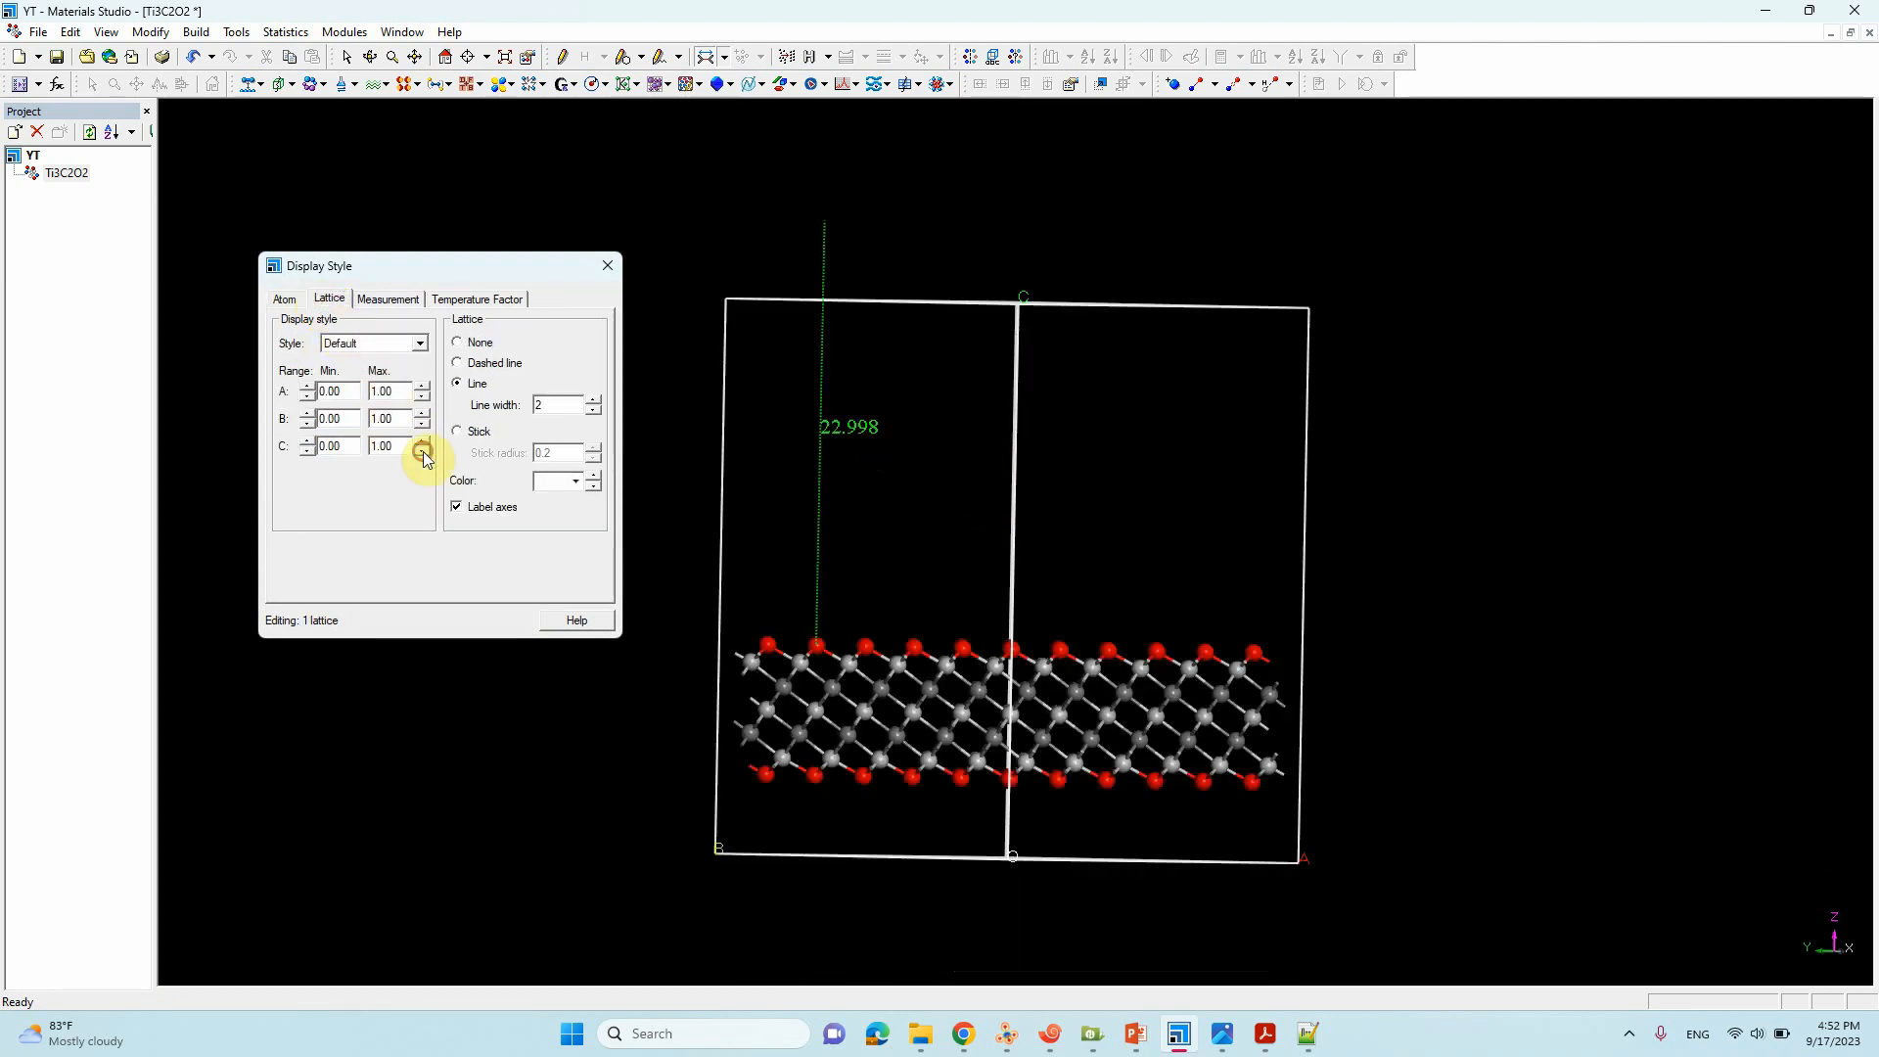
click(605, 265)
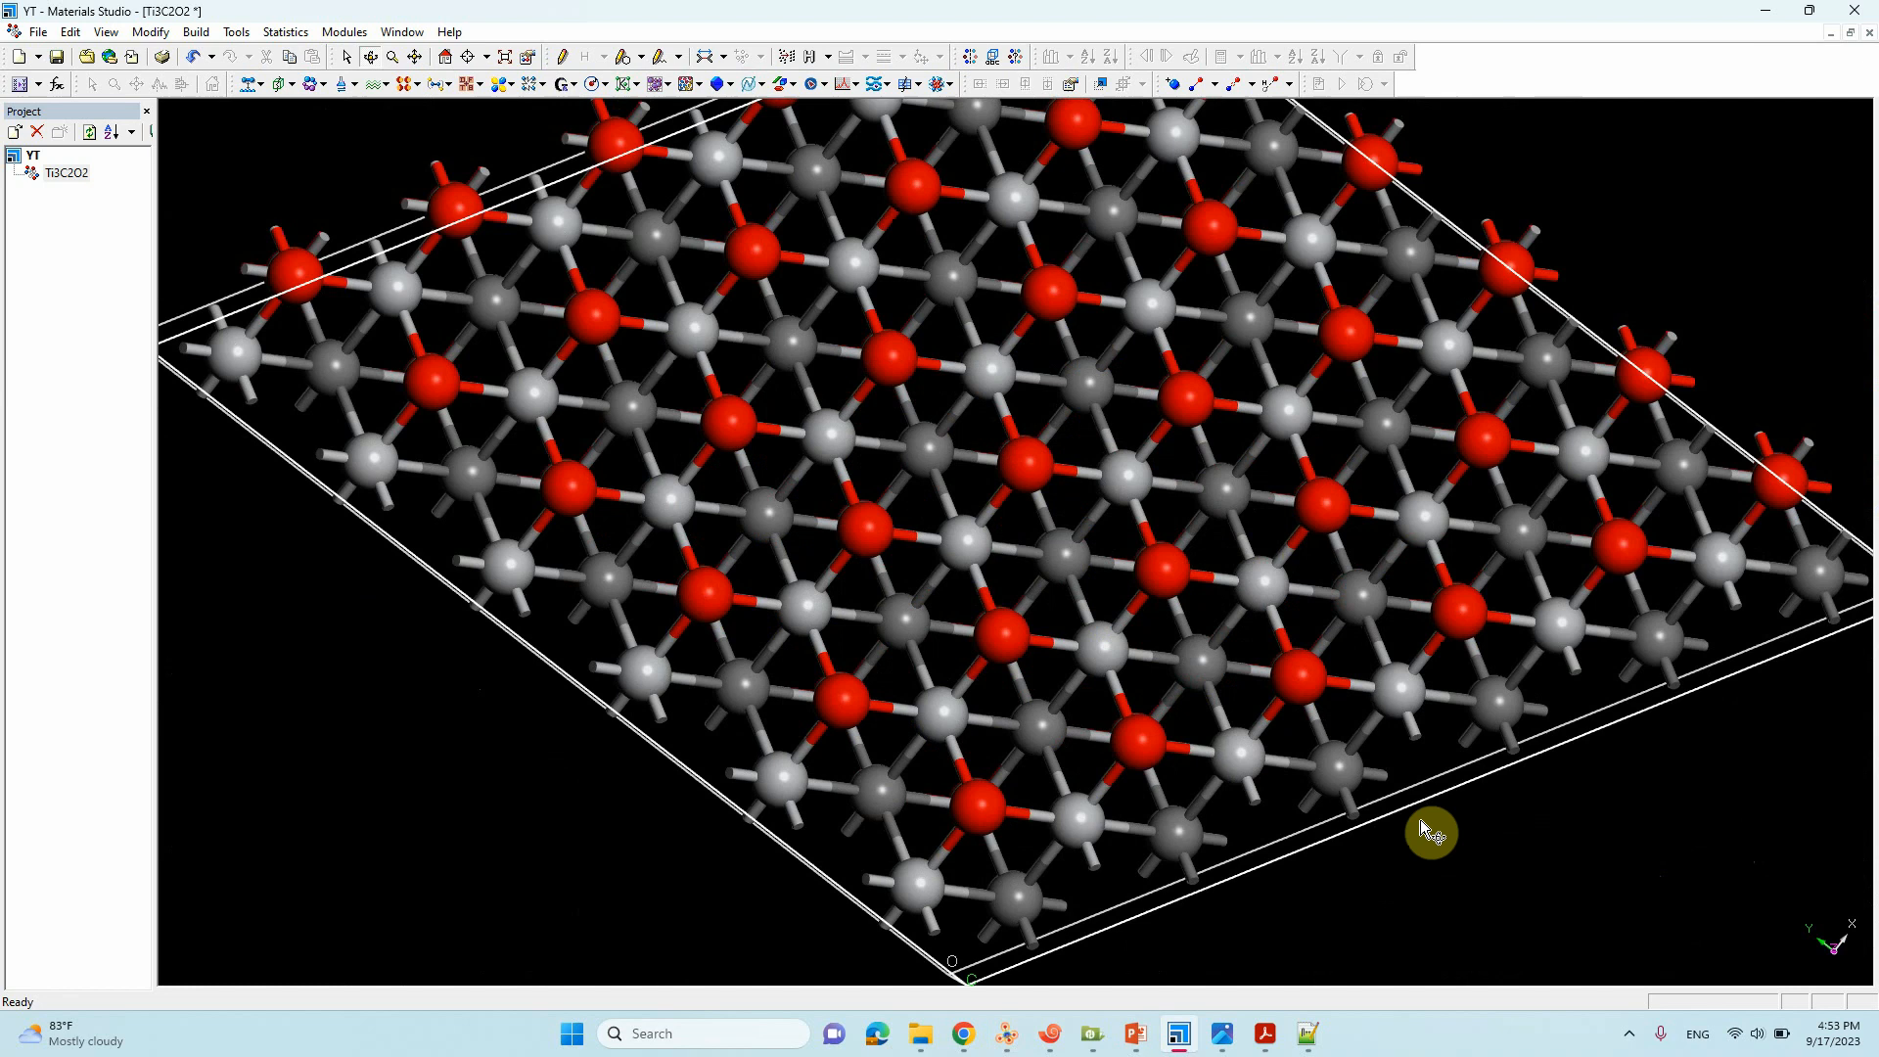
mouse_move(1126, 485)
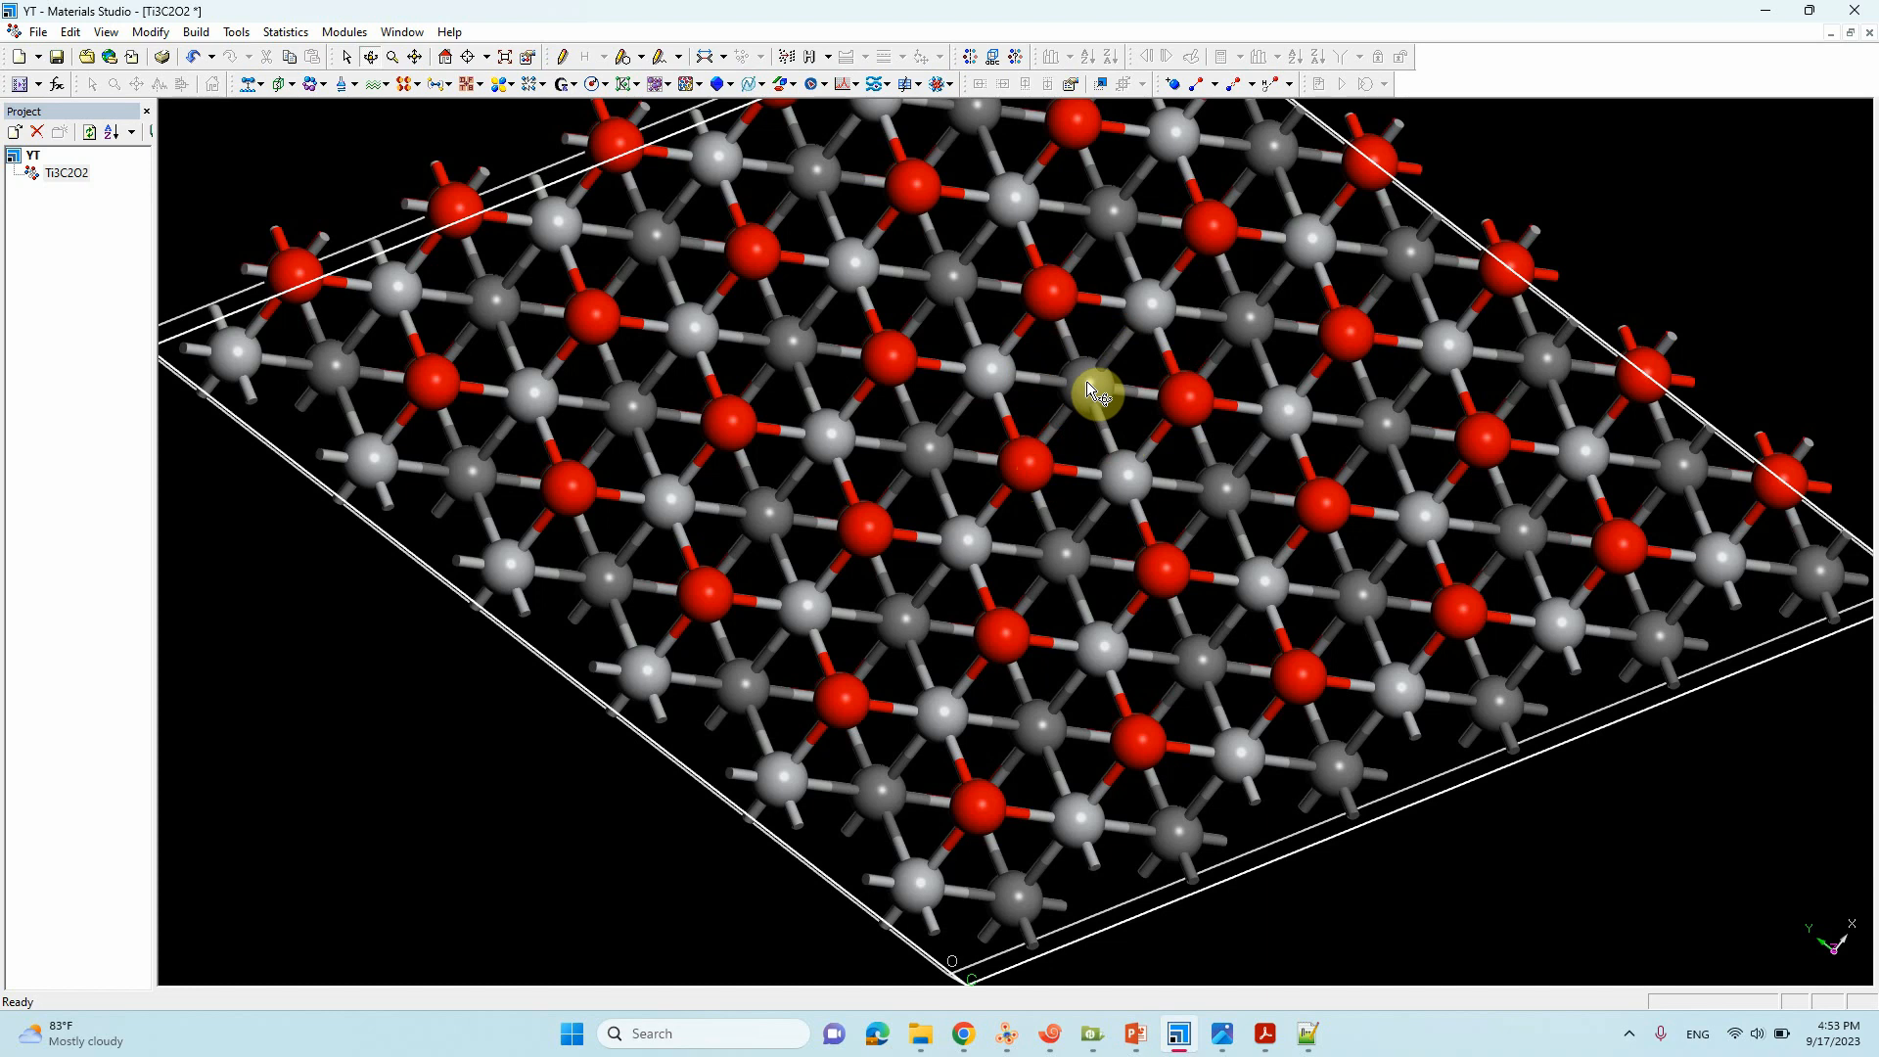
mouse_move(1104, 381)
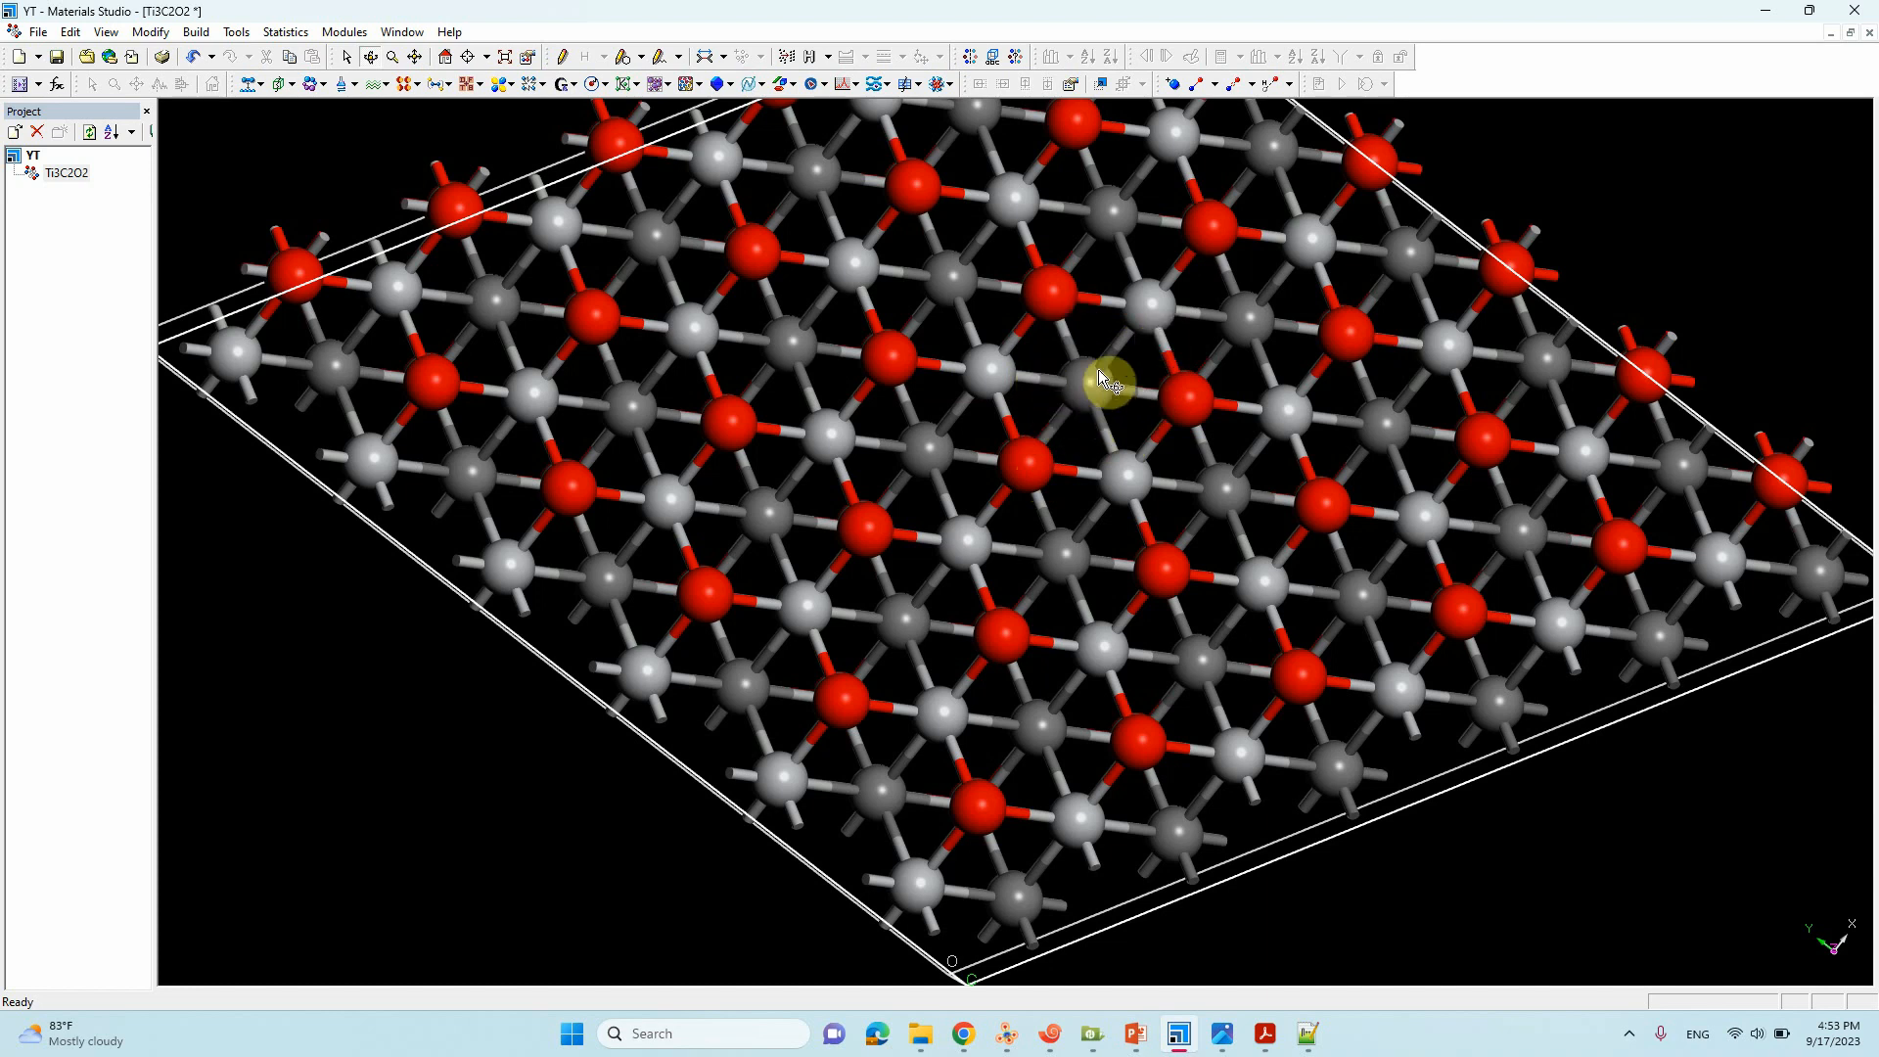
mouse_move(943, 326)
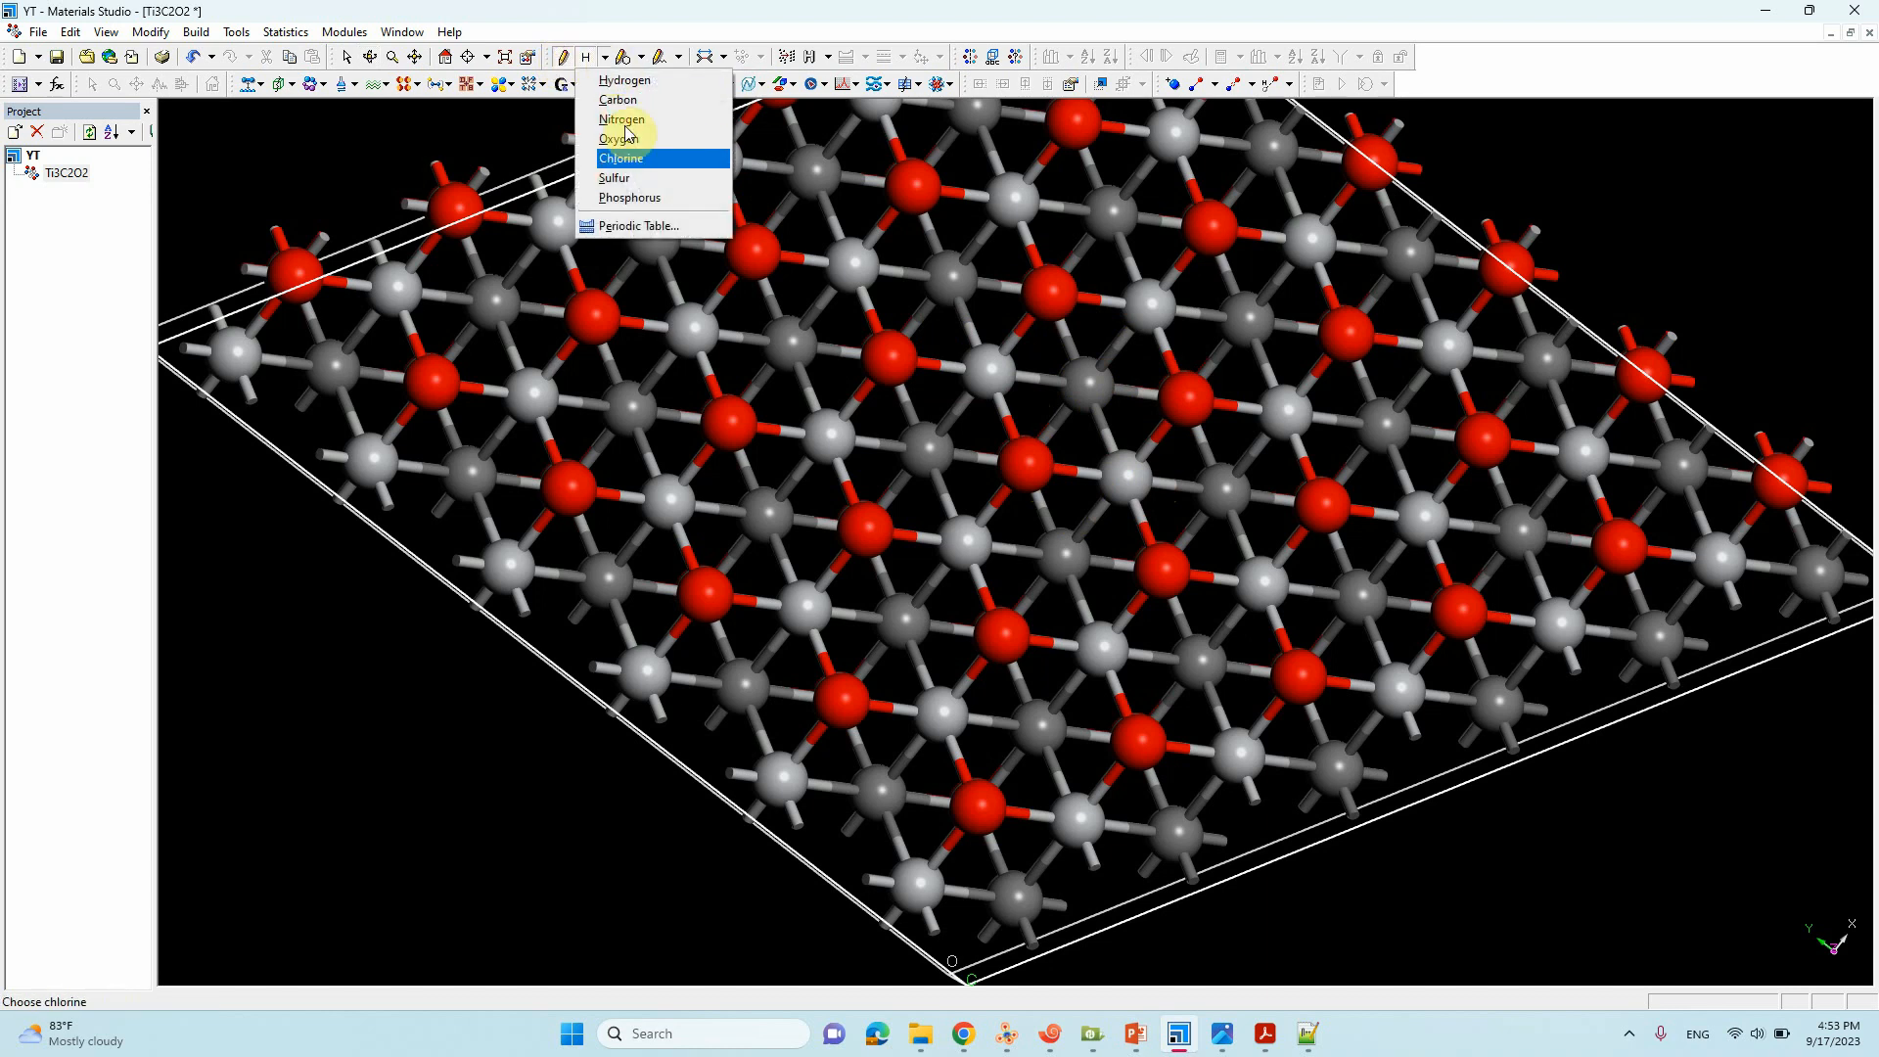
Step: Pick Ru from the periodic table as the sketching element
click(637, 225)
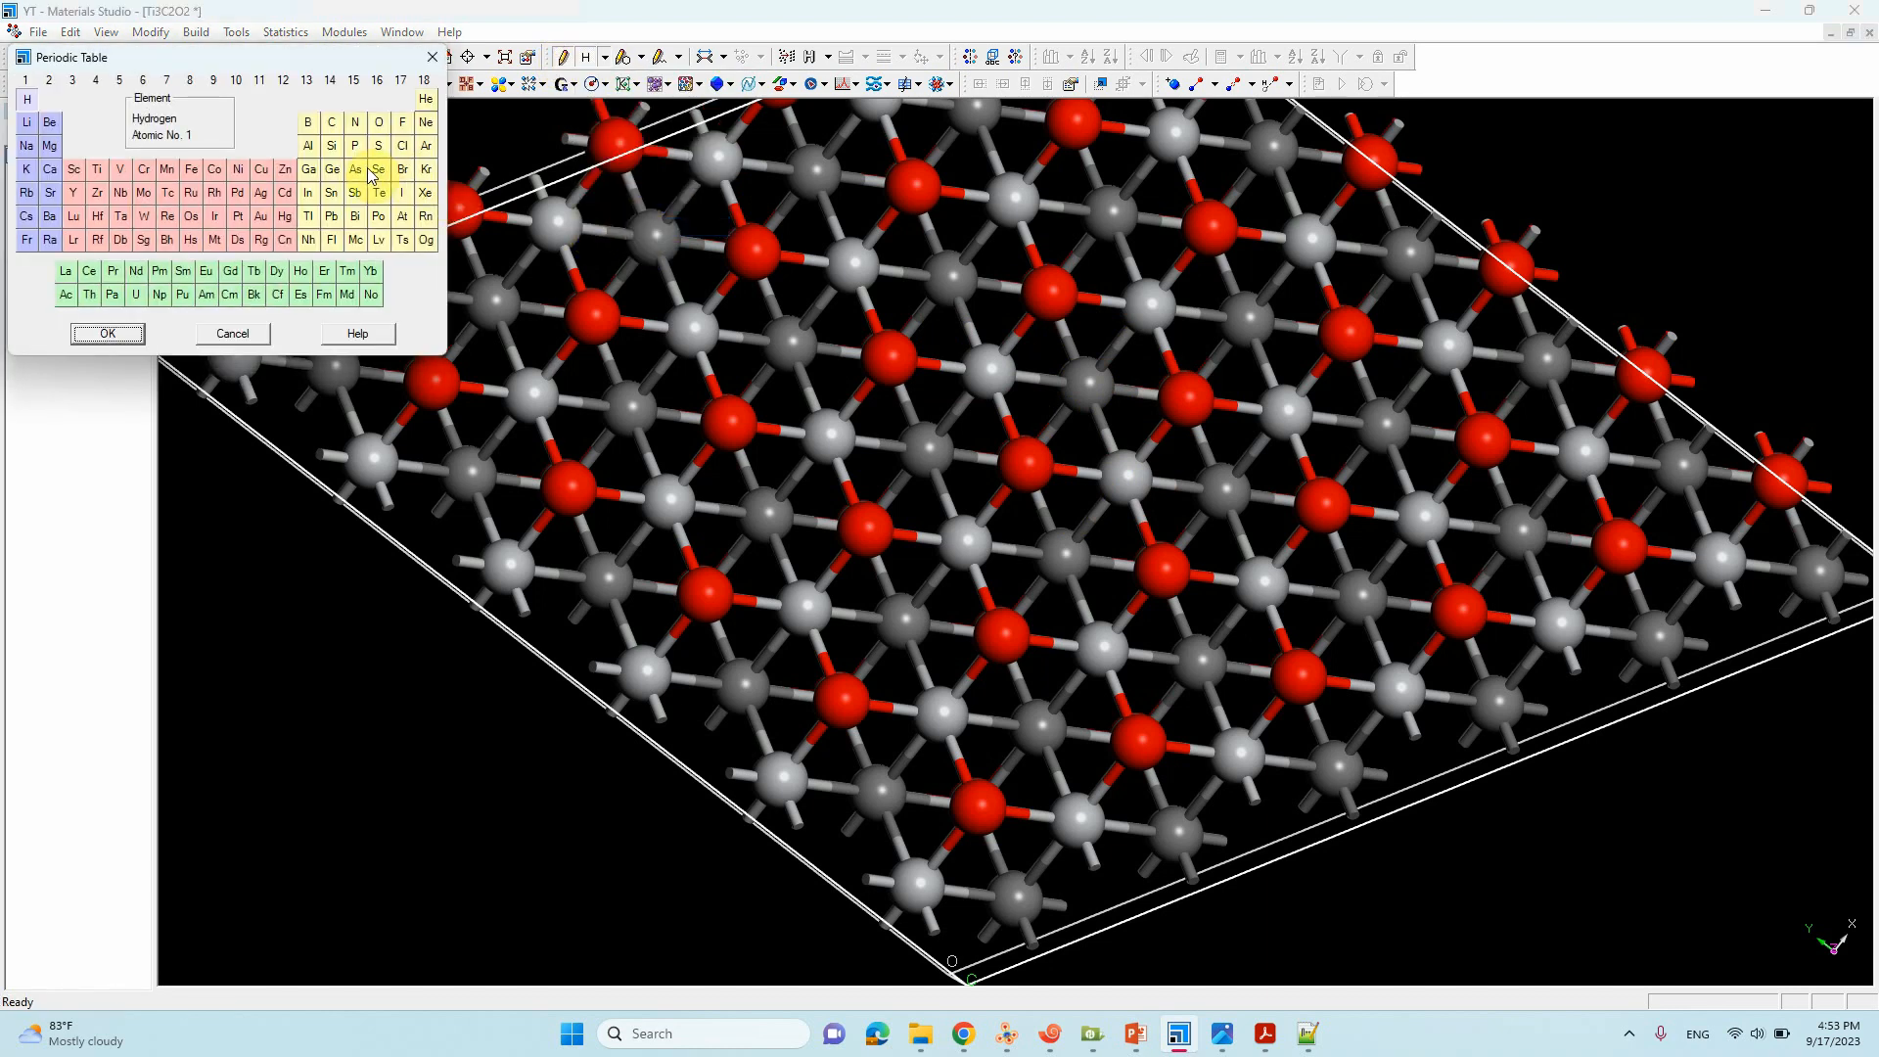
mouse_move(166, 169)
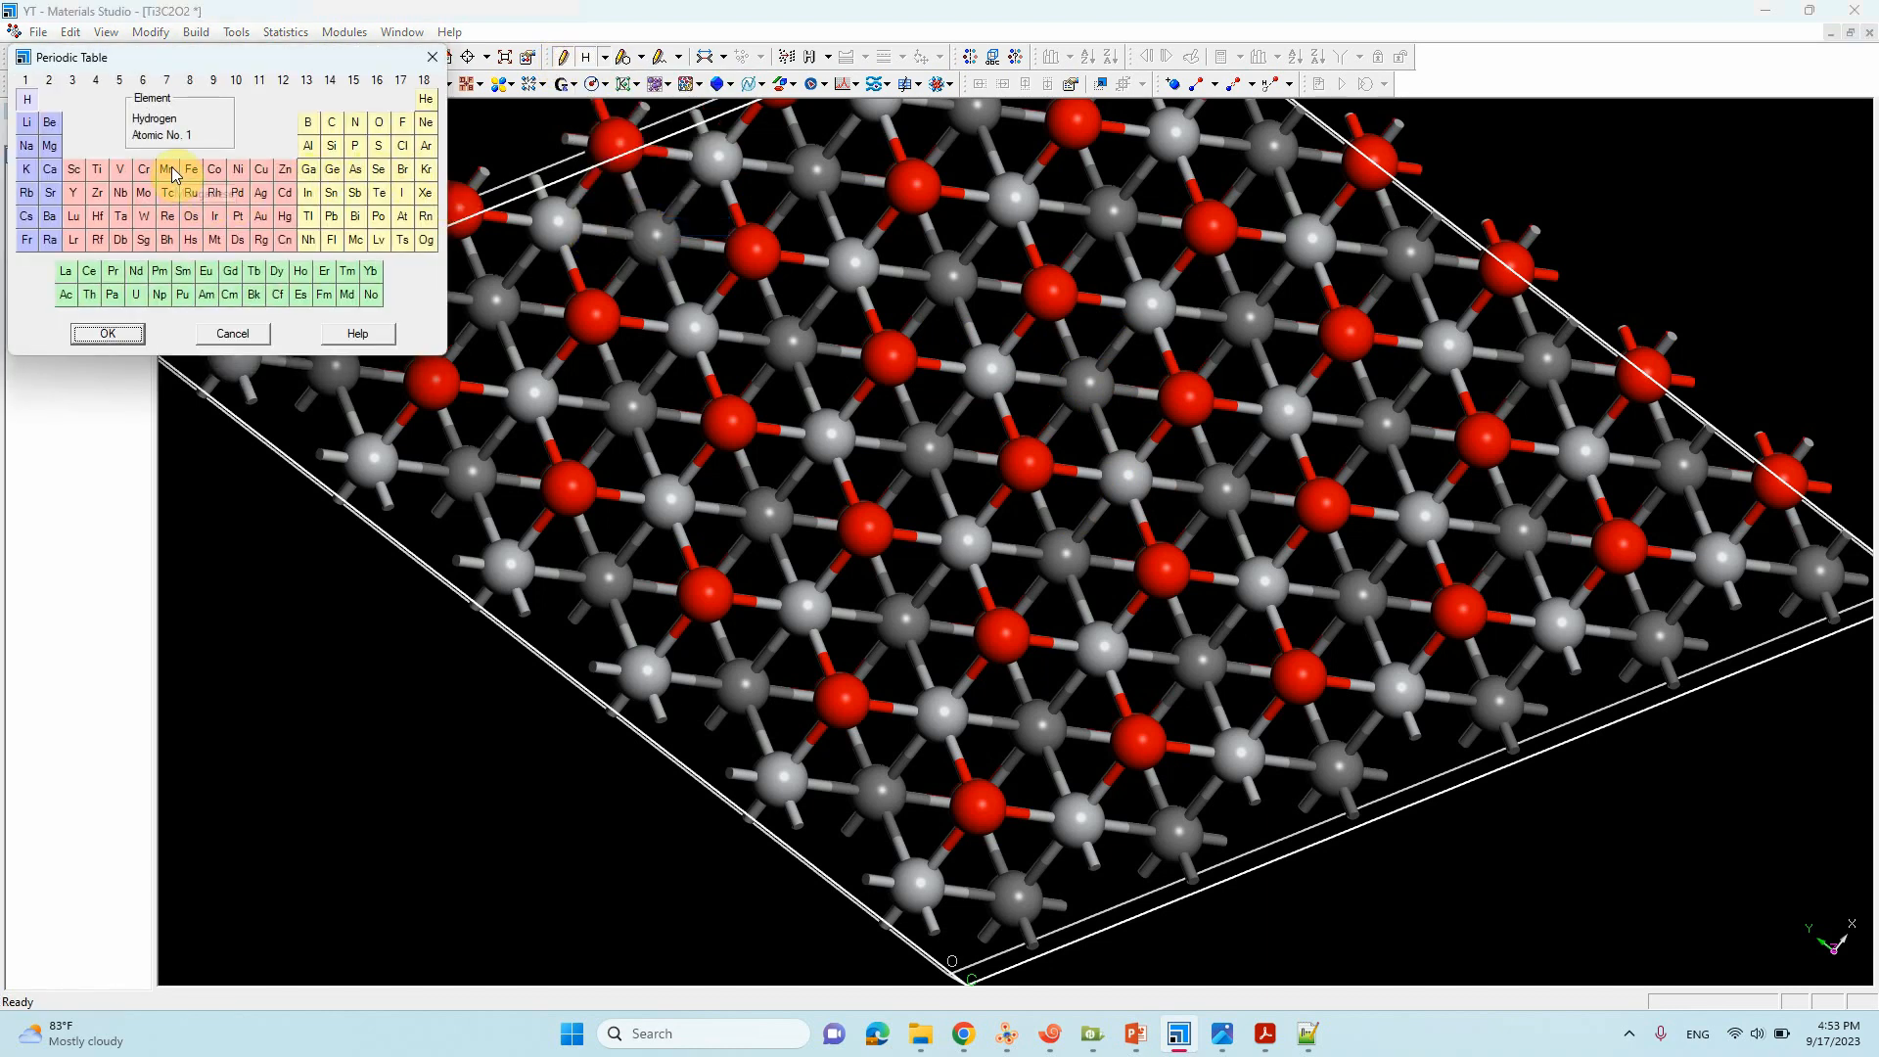
mouse_move(204, 192)
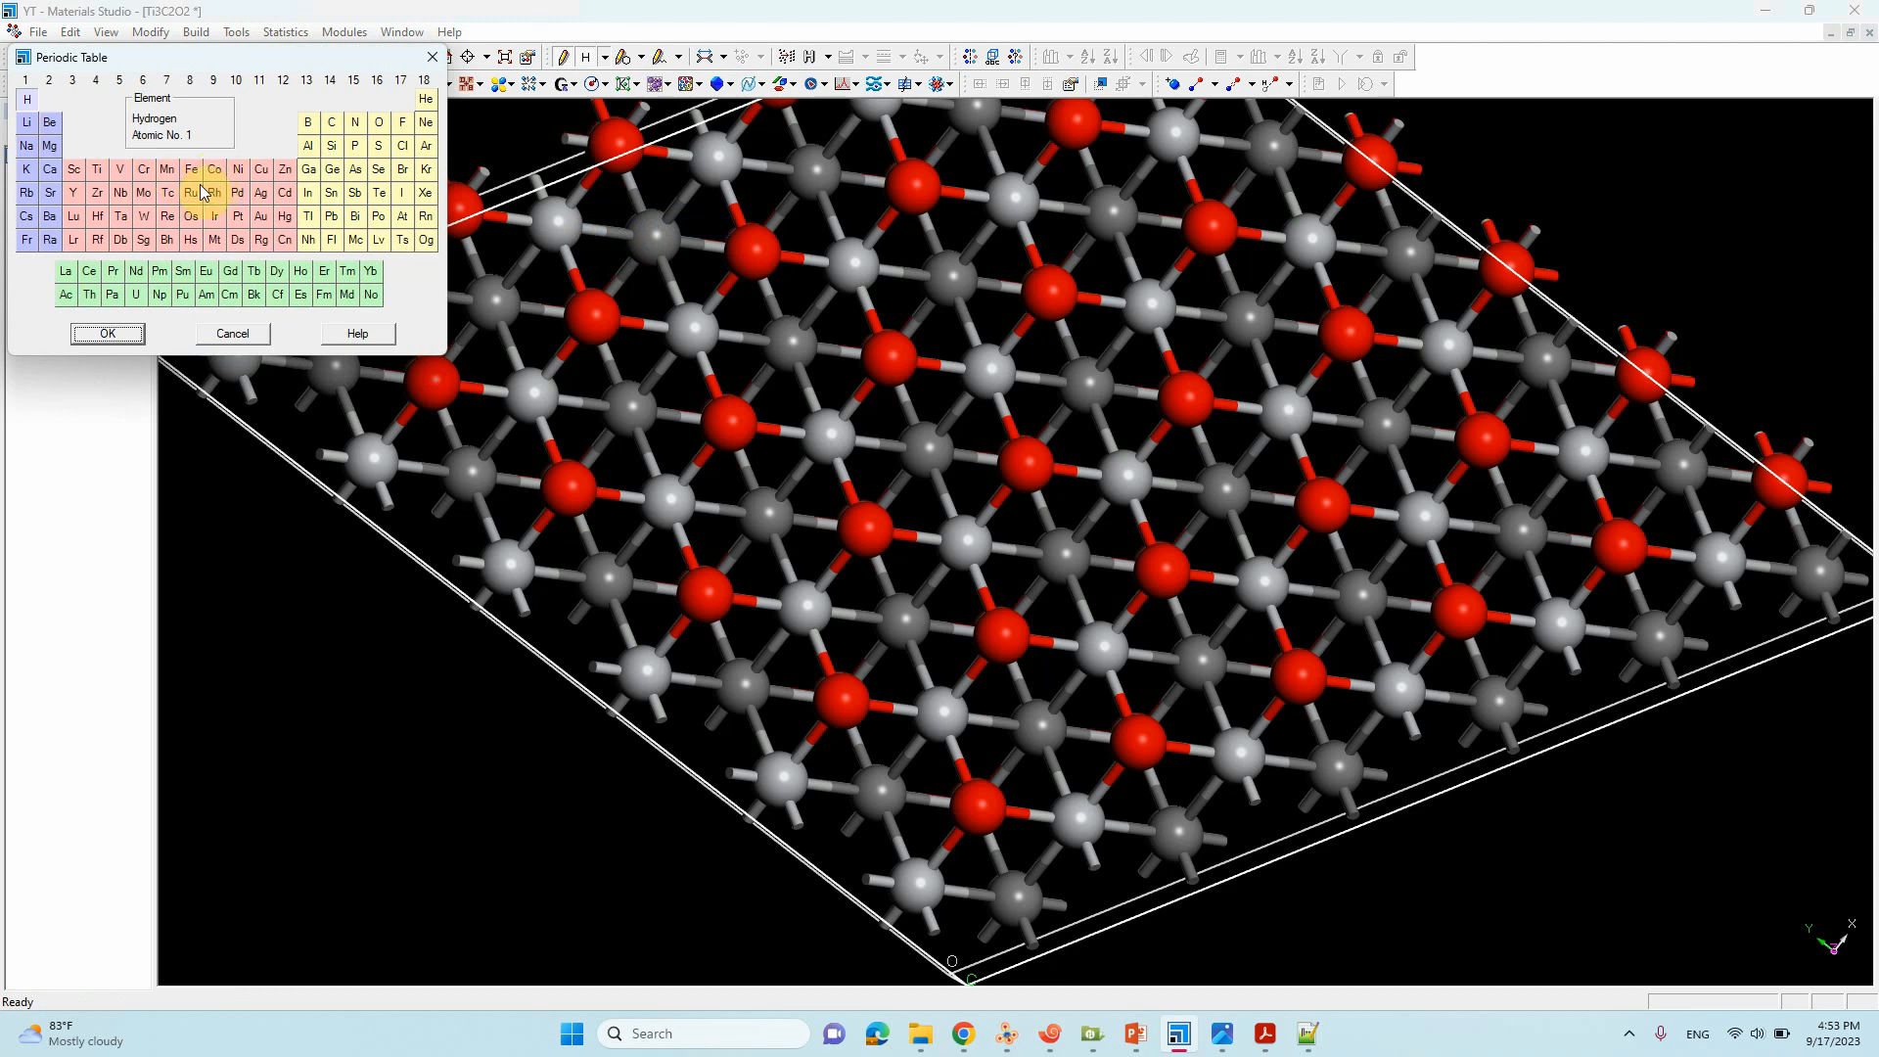
click(106, 333)
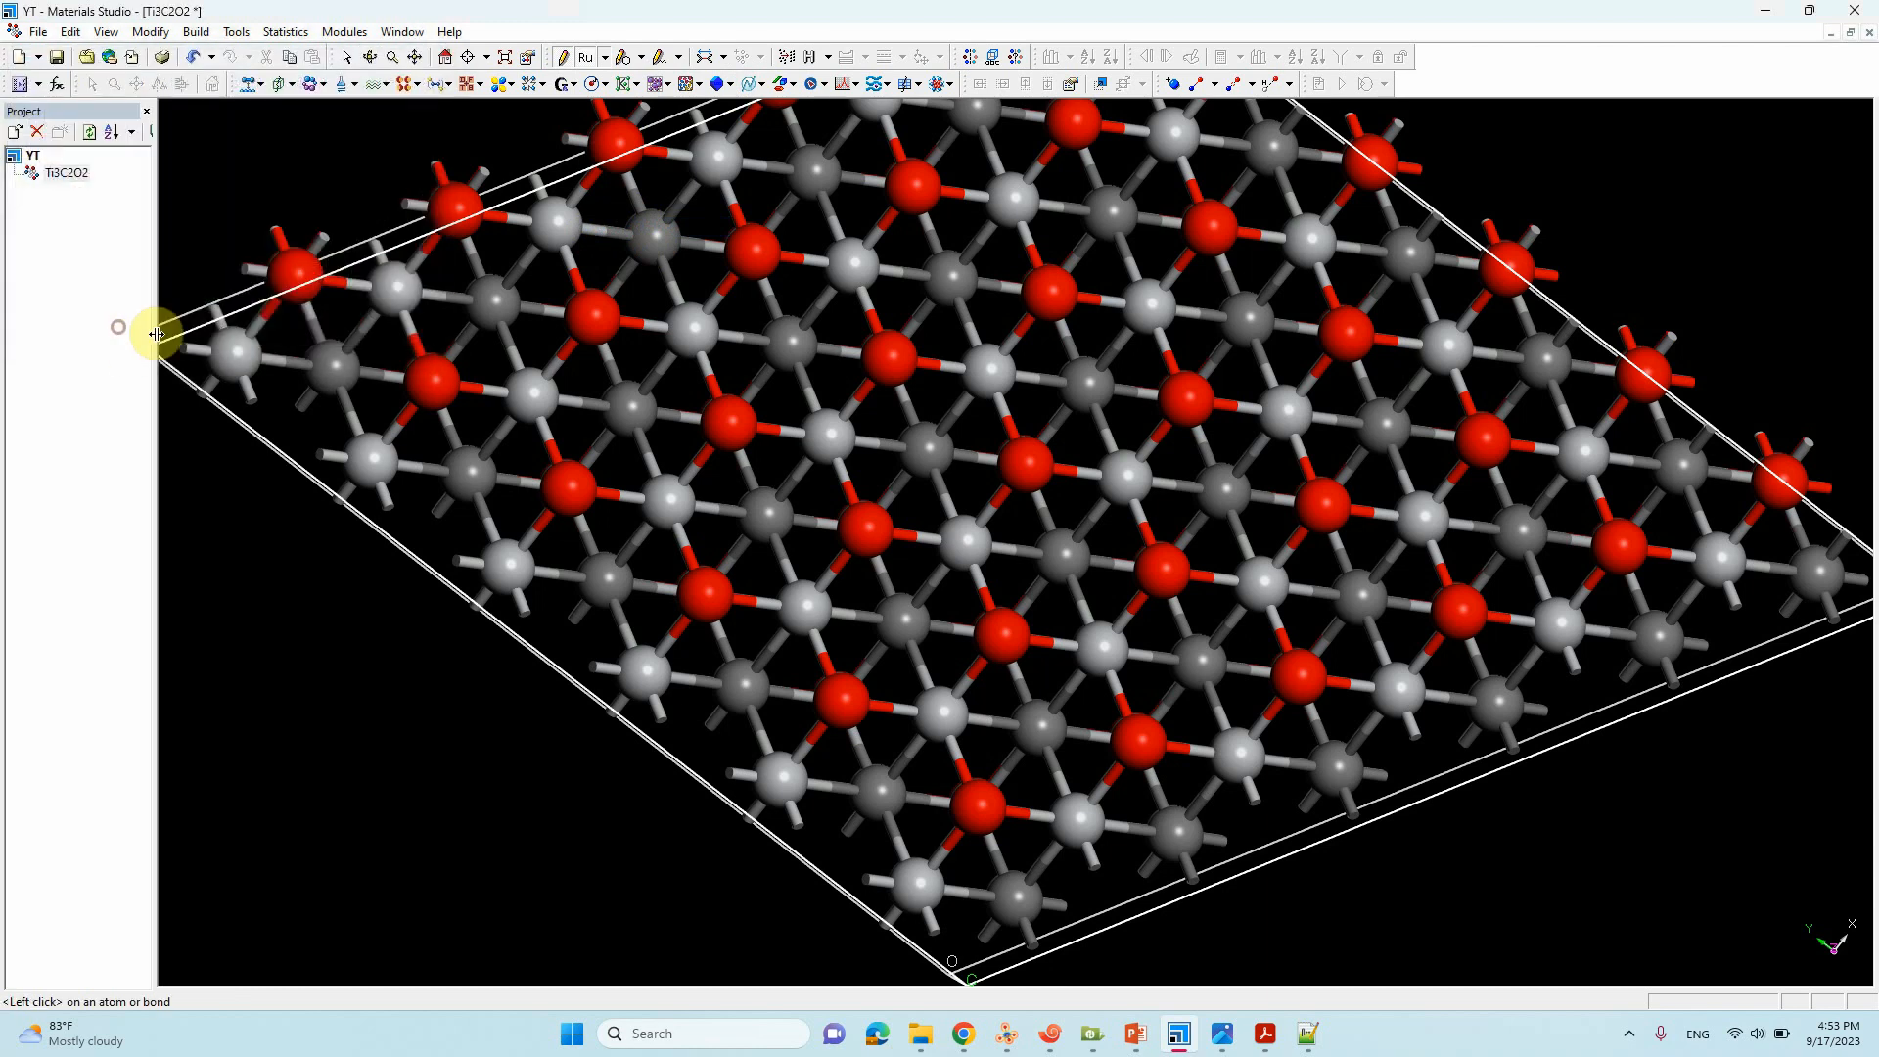
Step: Place one Ru atom on the oxygen surface site, zoom in, and select it
click(1022, 453)
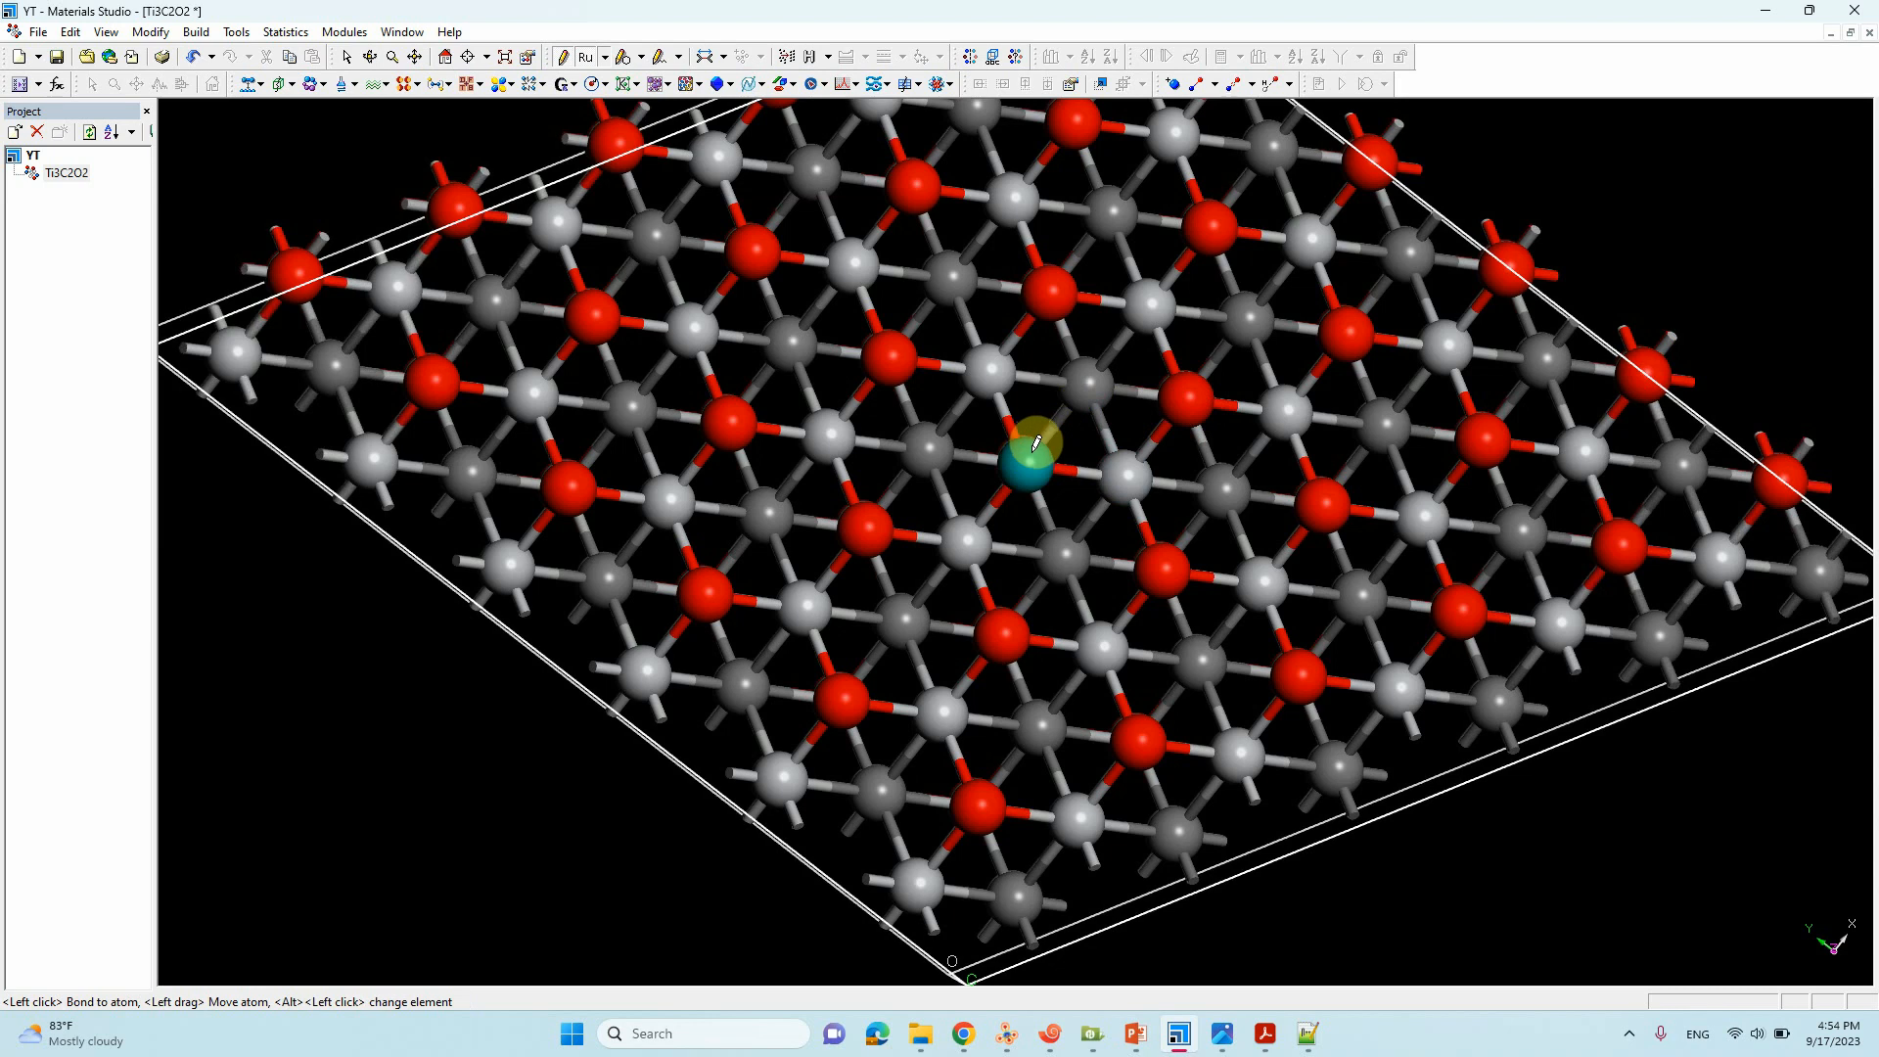
click(1024, 467)
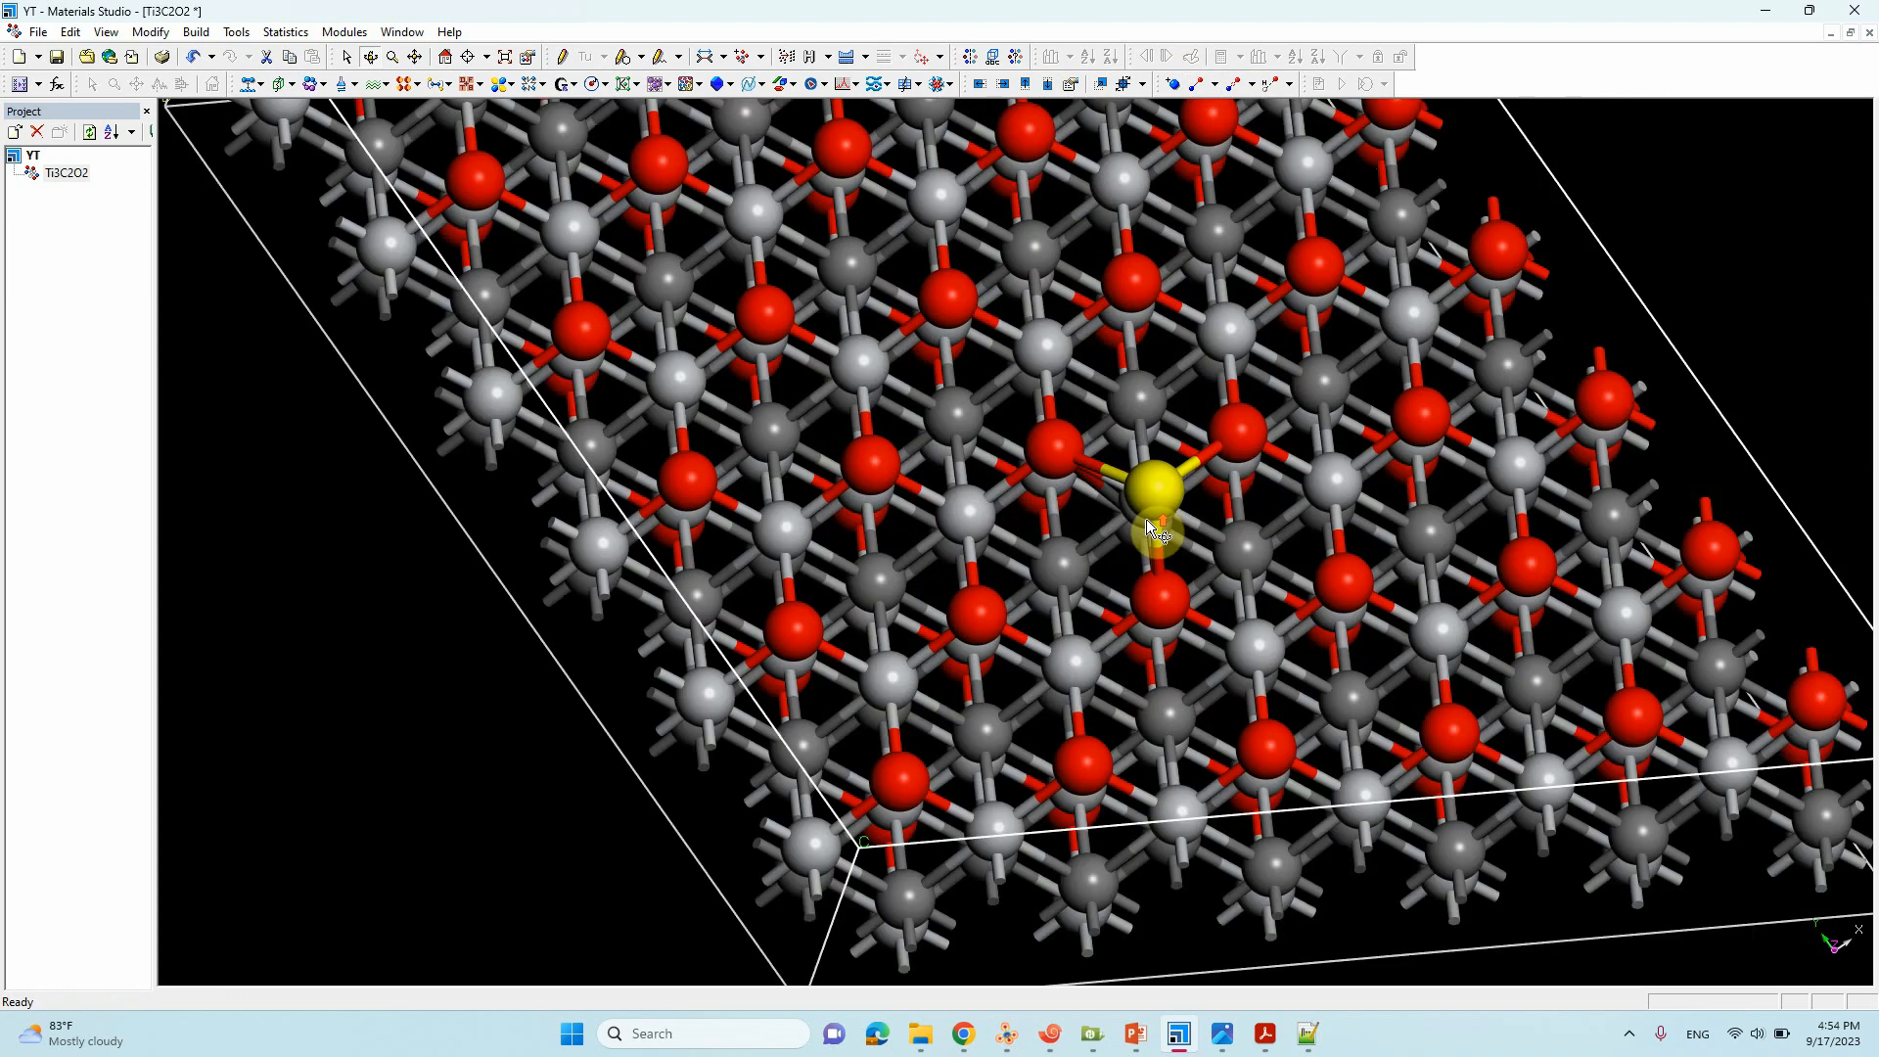
scroll(up, 3)
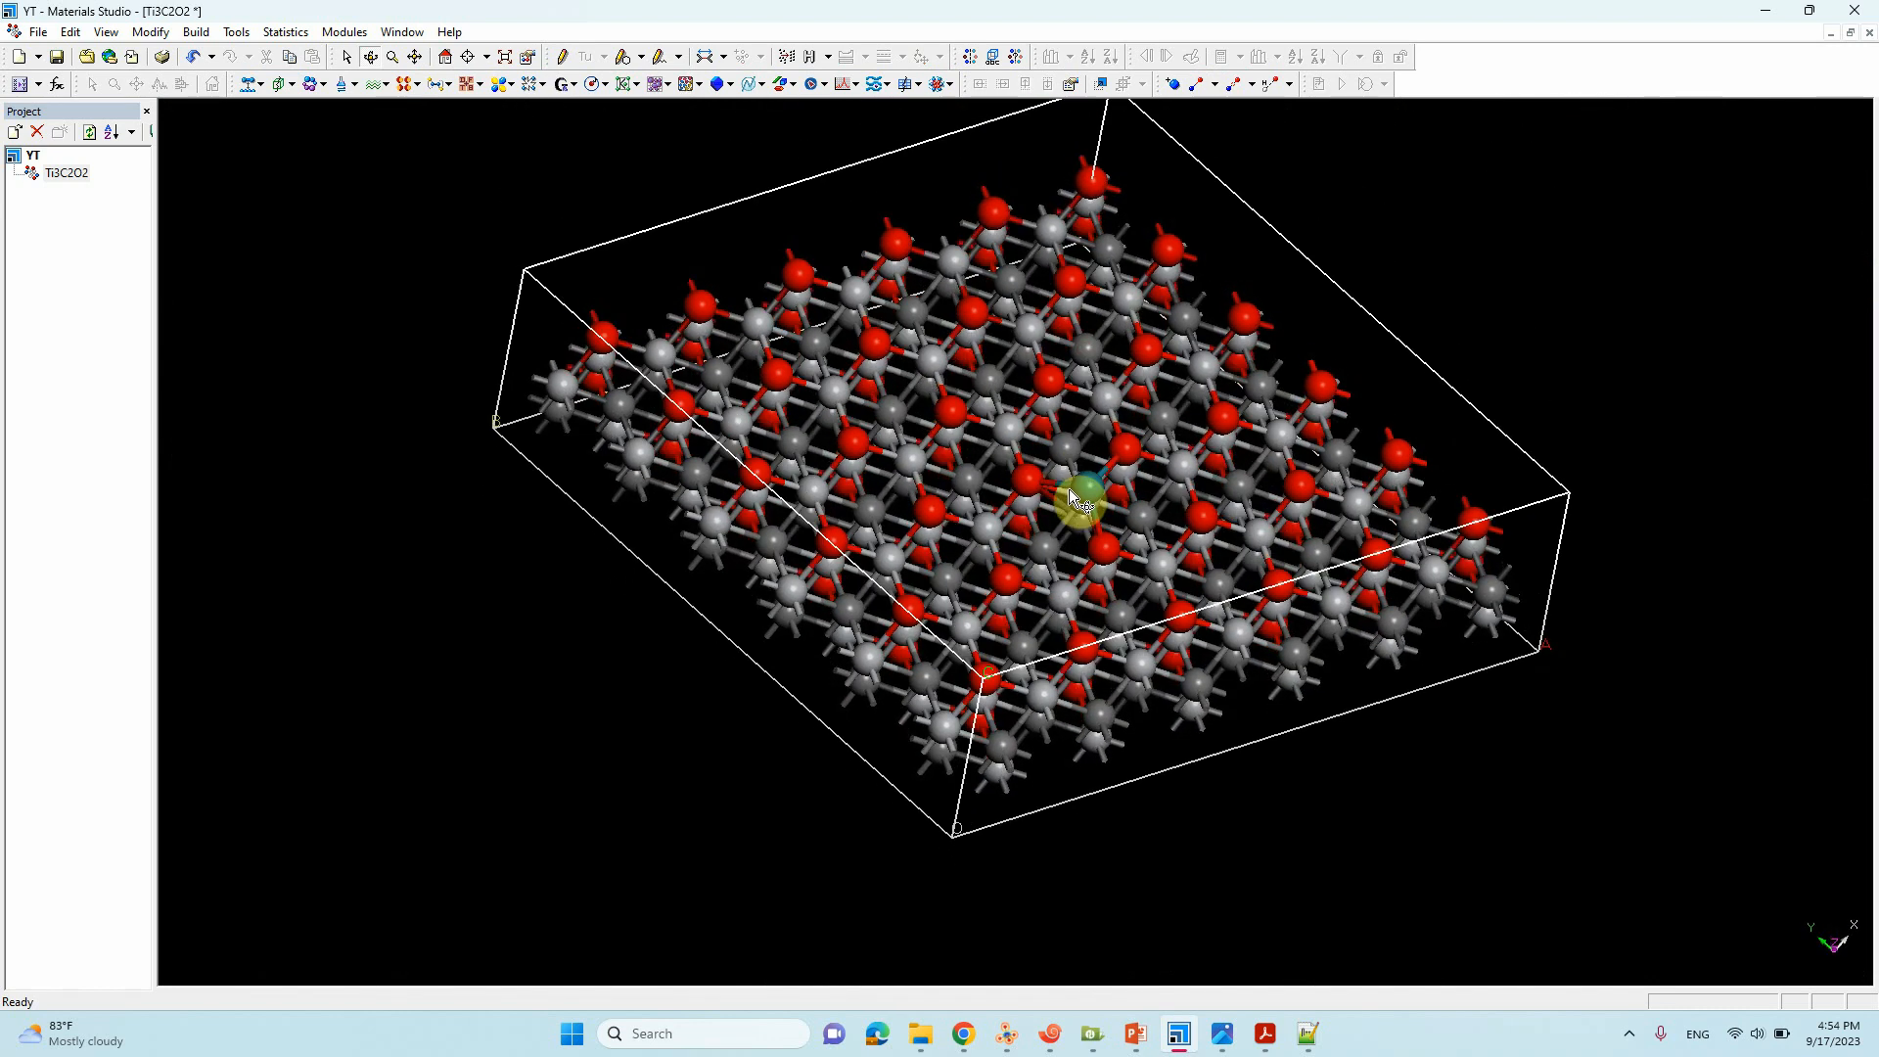
scroll(up, 3)
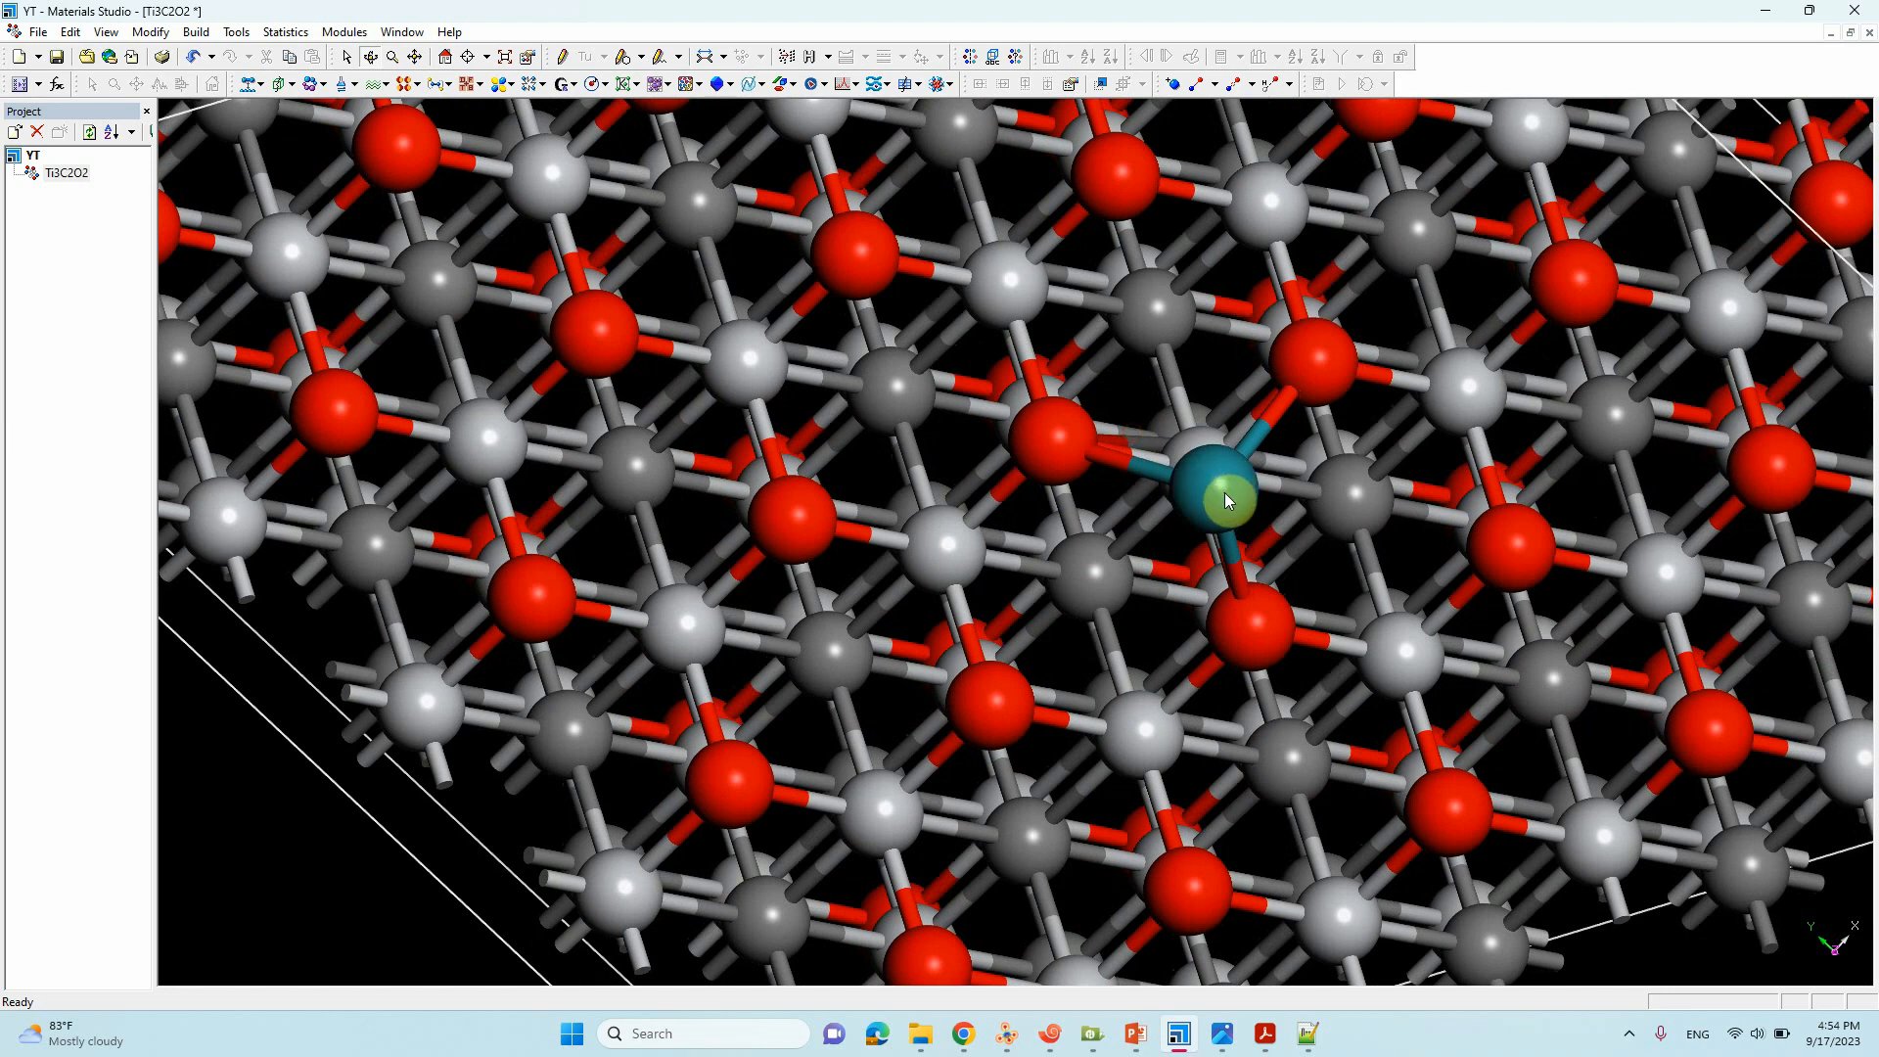
click(1096, 474)
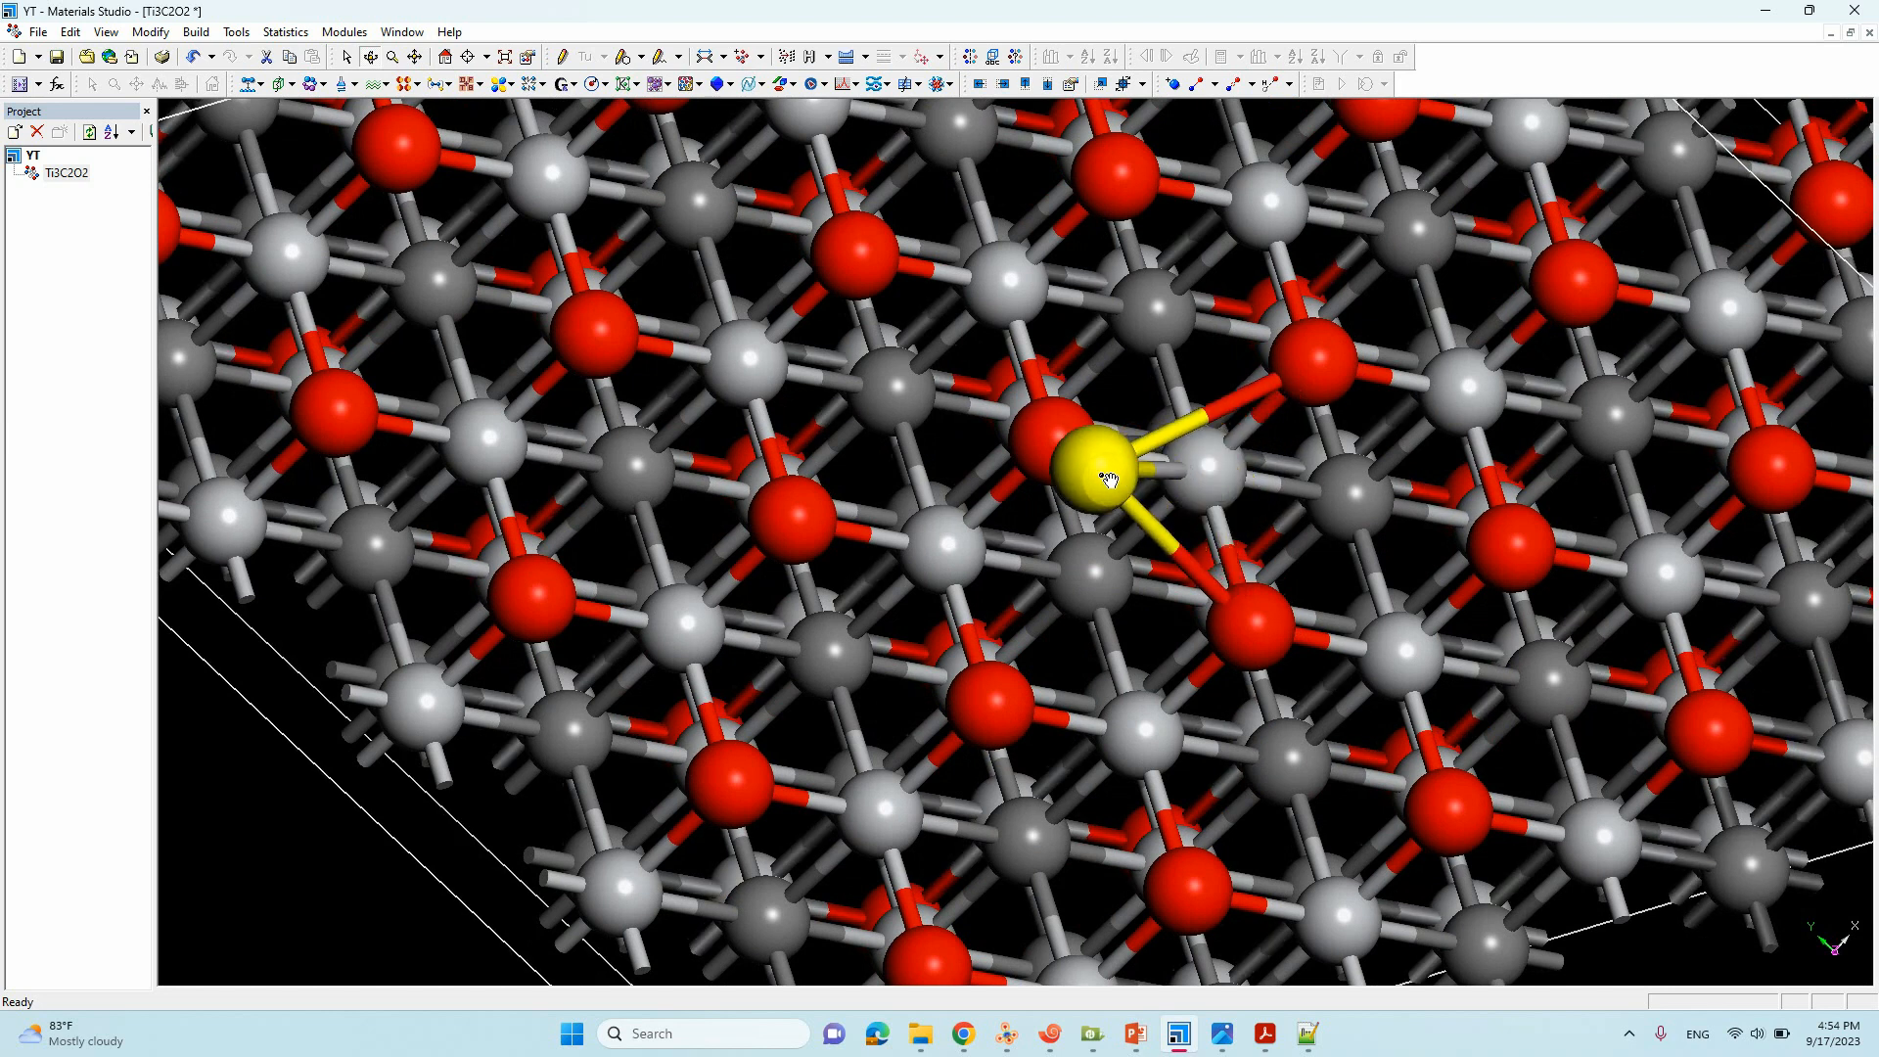